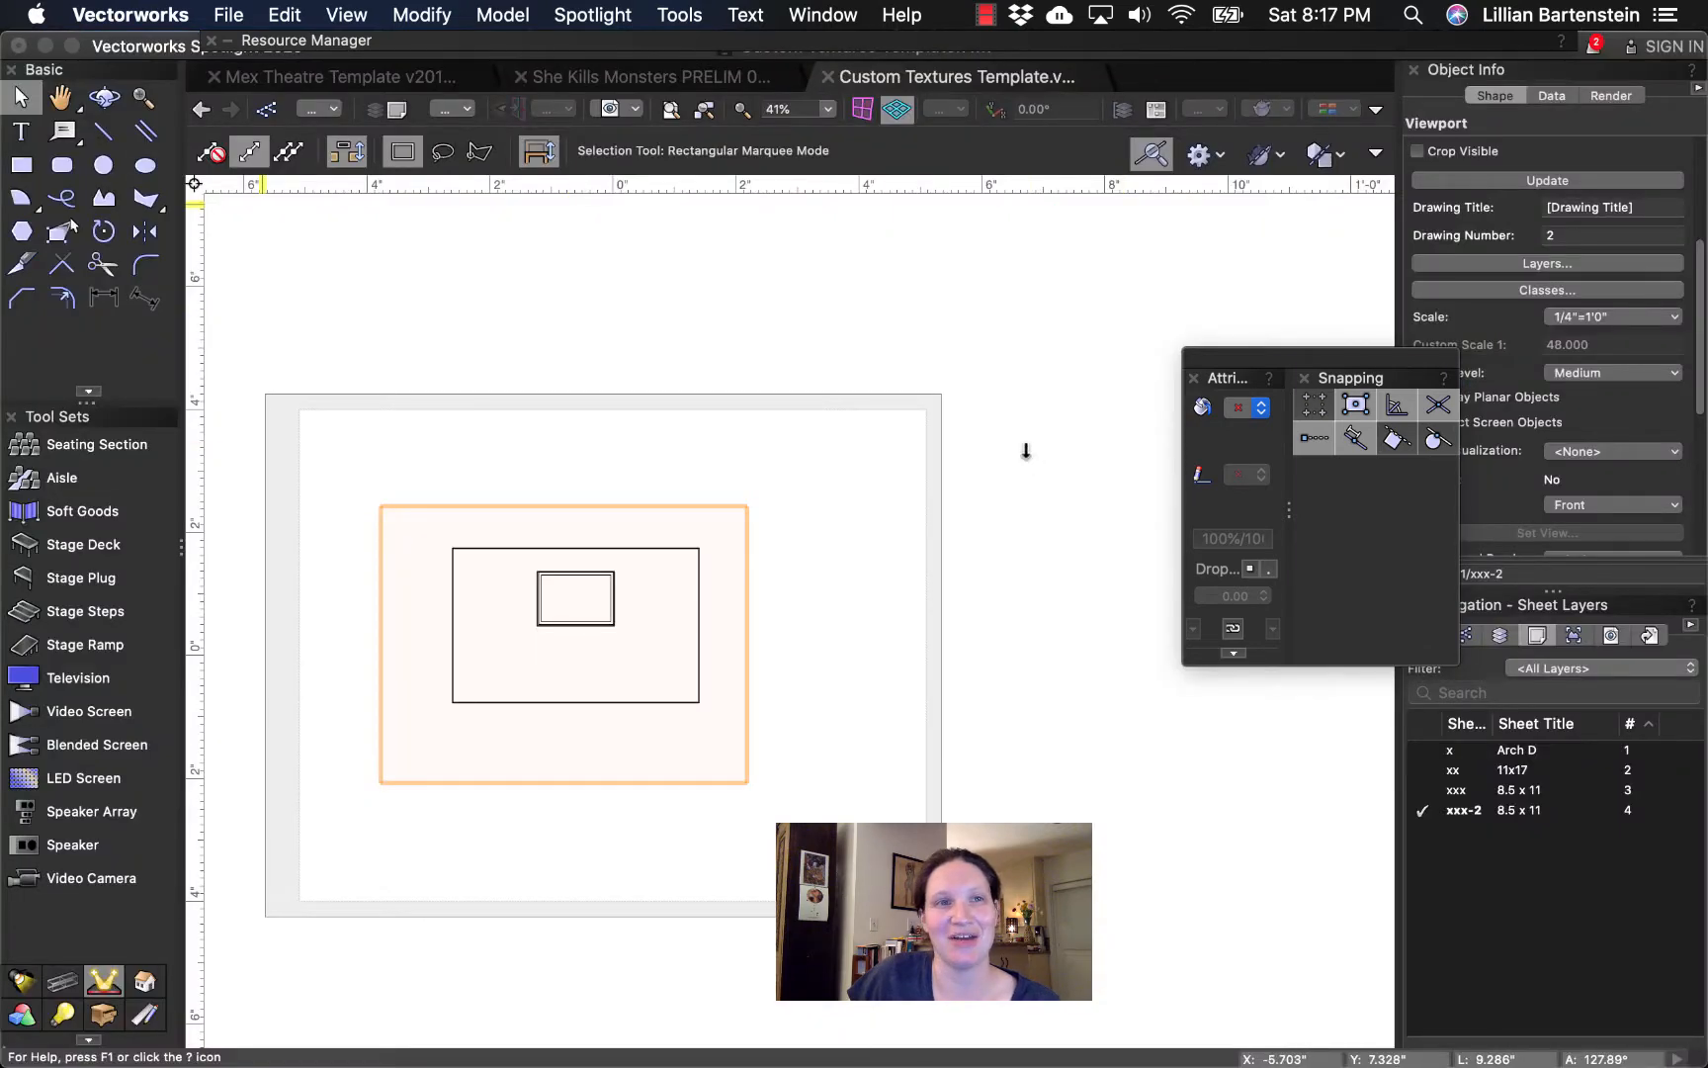
mouse_move(610, 93)
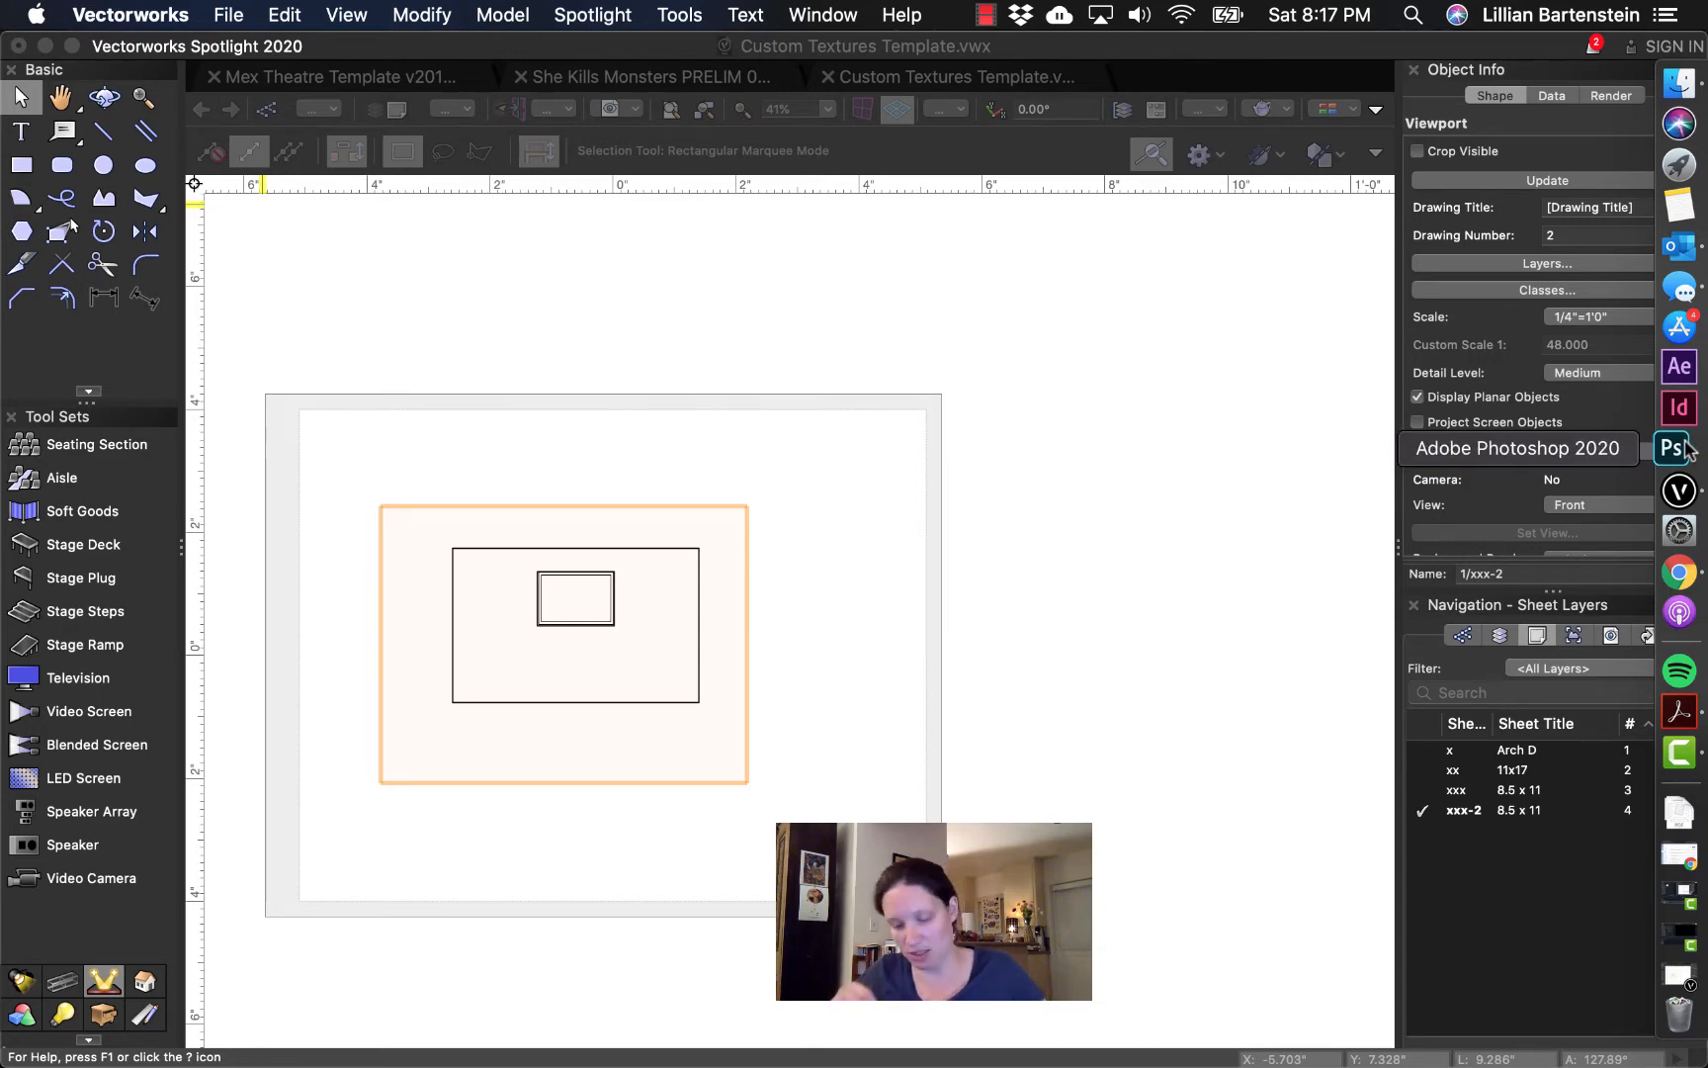
- Launch Adobe Photoshop 2020 from the Dock and return to the Custom Textures Template drawing
click(1678, 447)
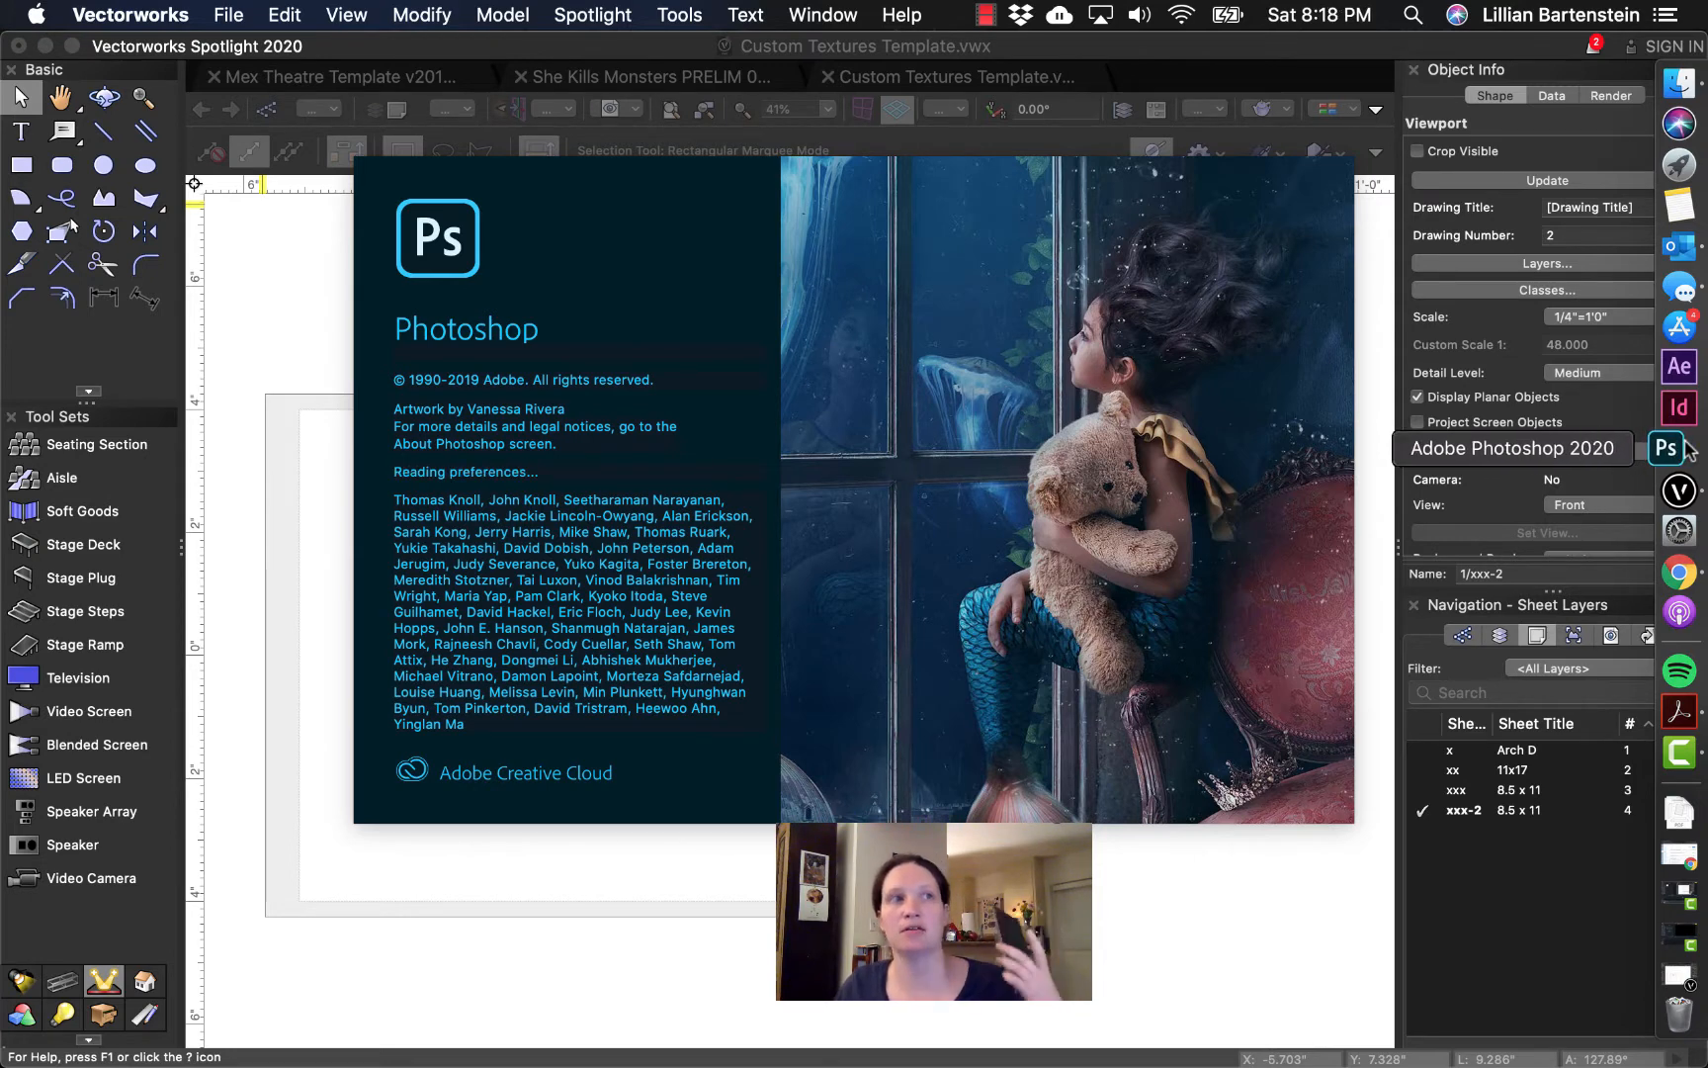
click(1678, 447)
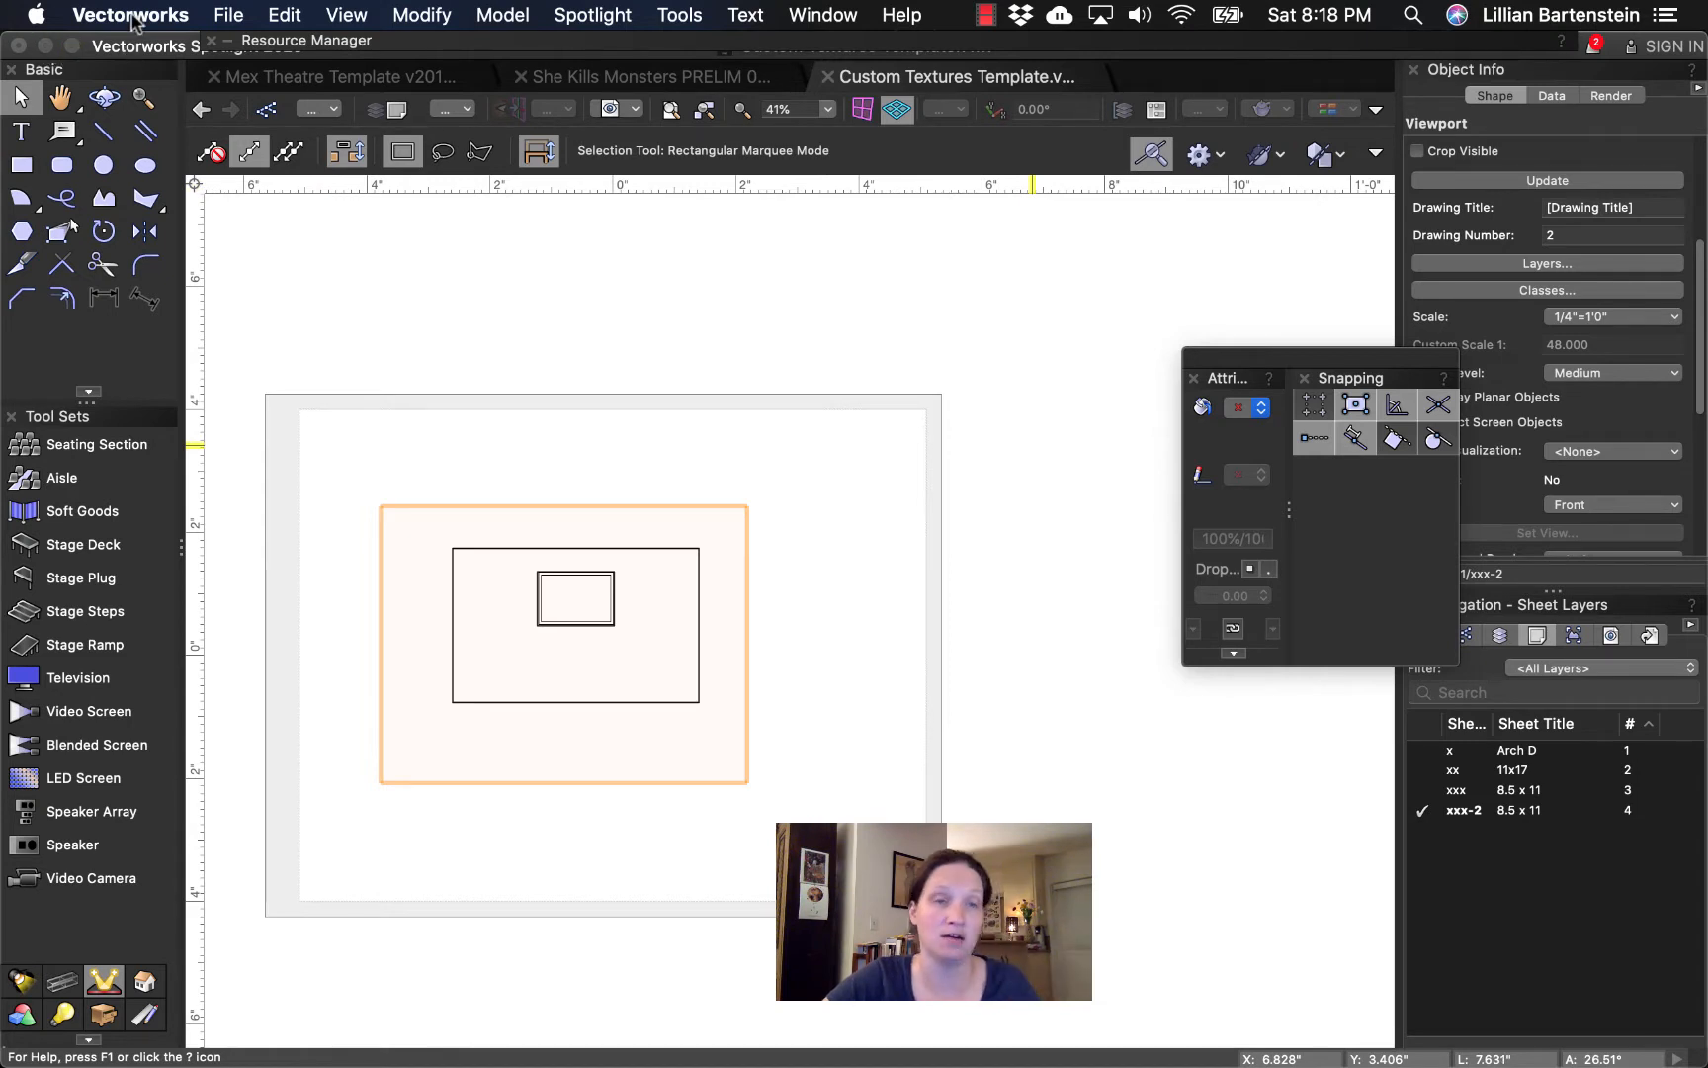
- Quit Vectorworks, discarding unsaved changes to the She Kills Monsters document
click(129, 14)
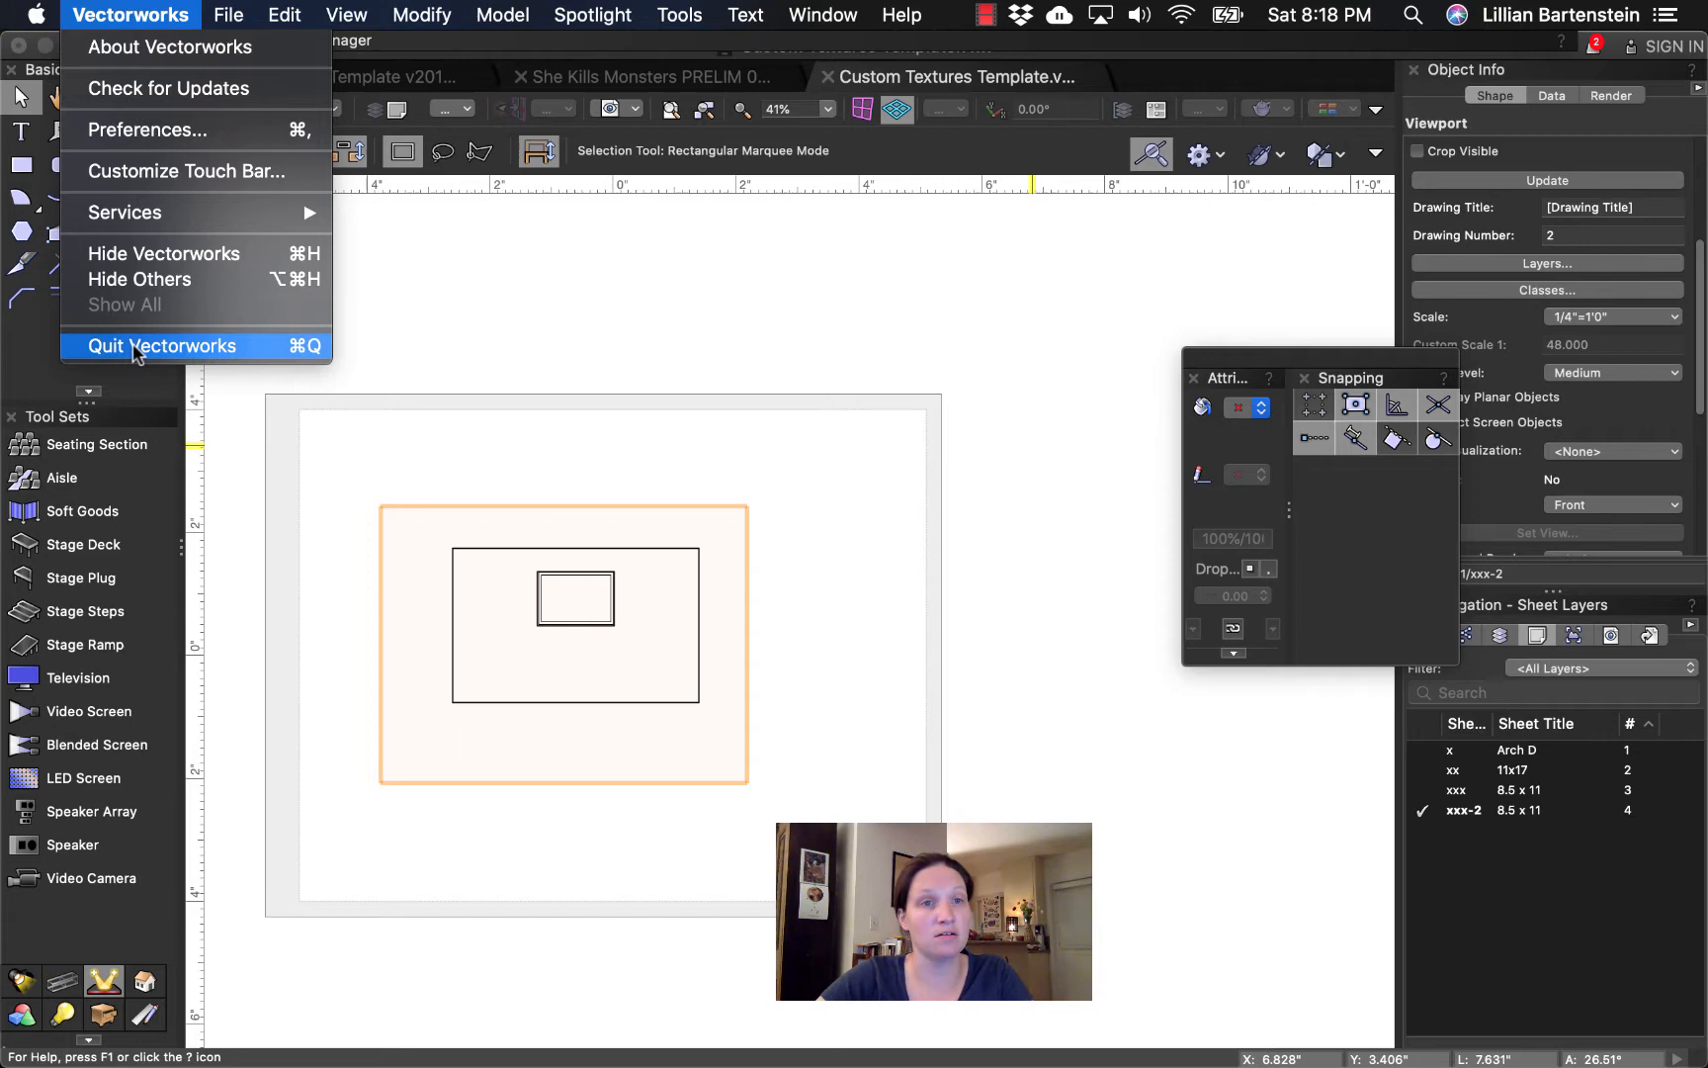
click(161, 345)
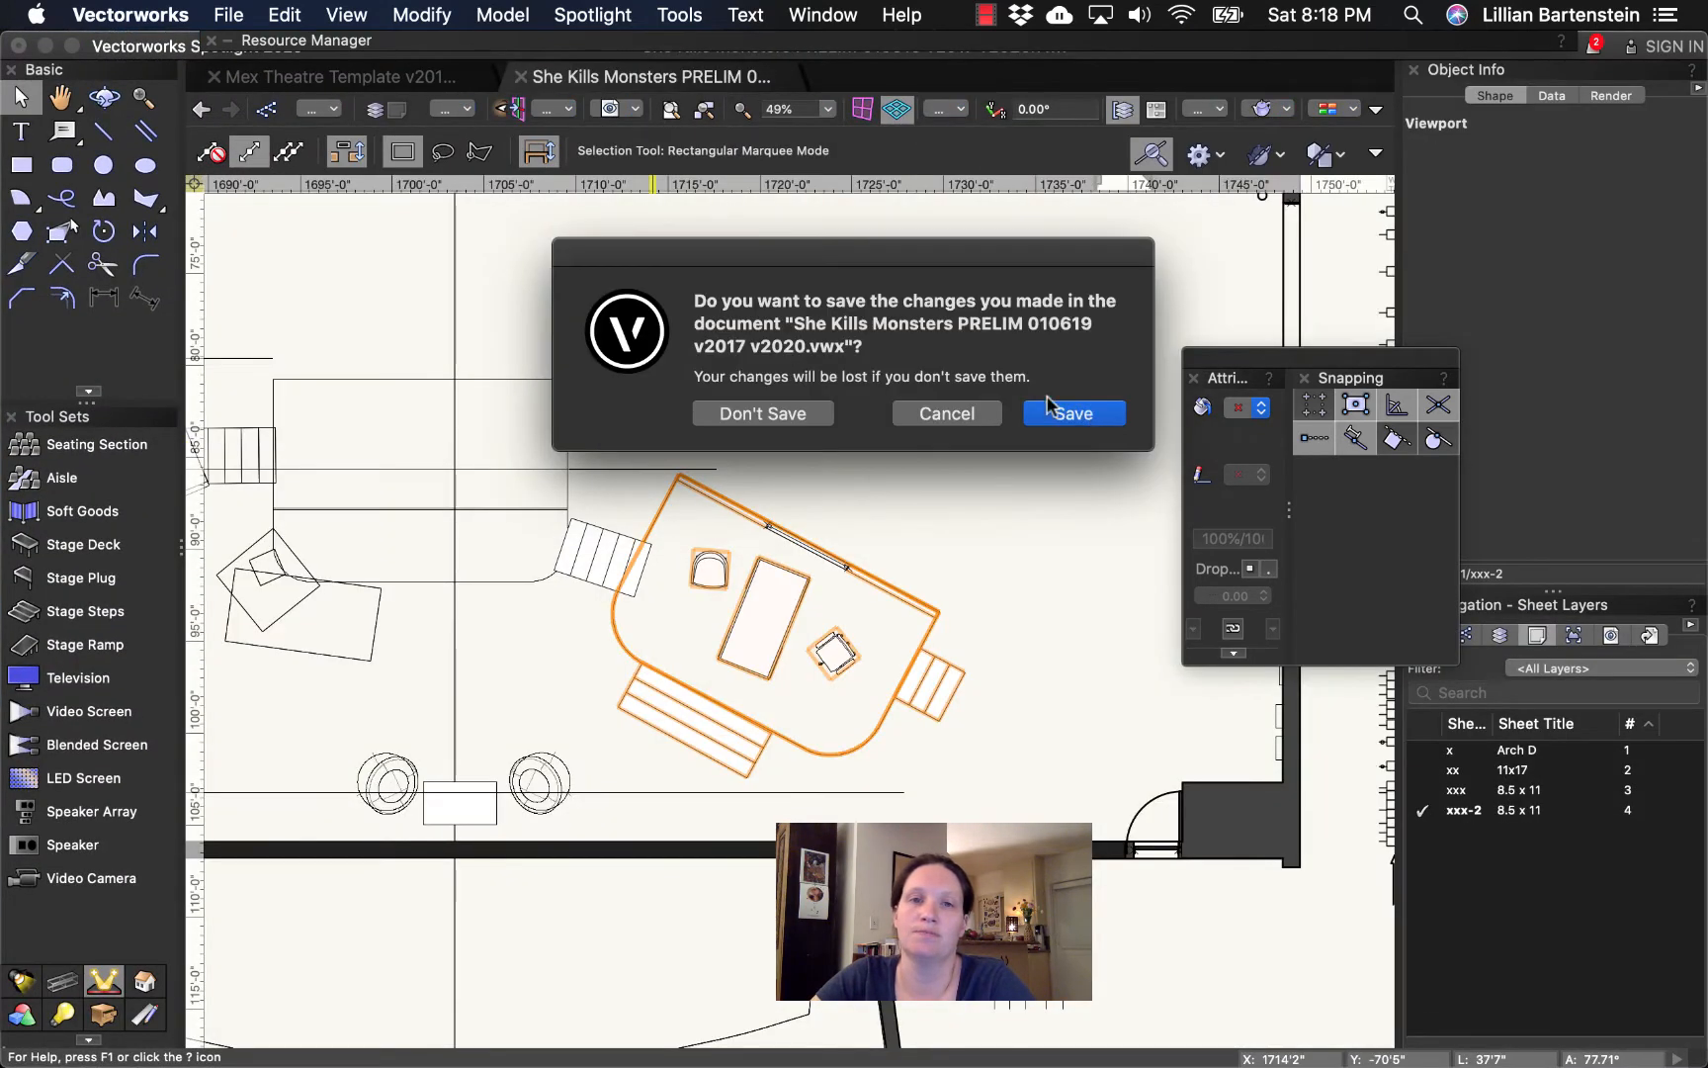
mouse_move(763, 413)
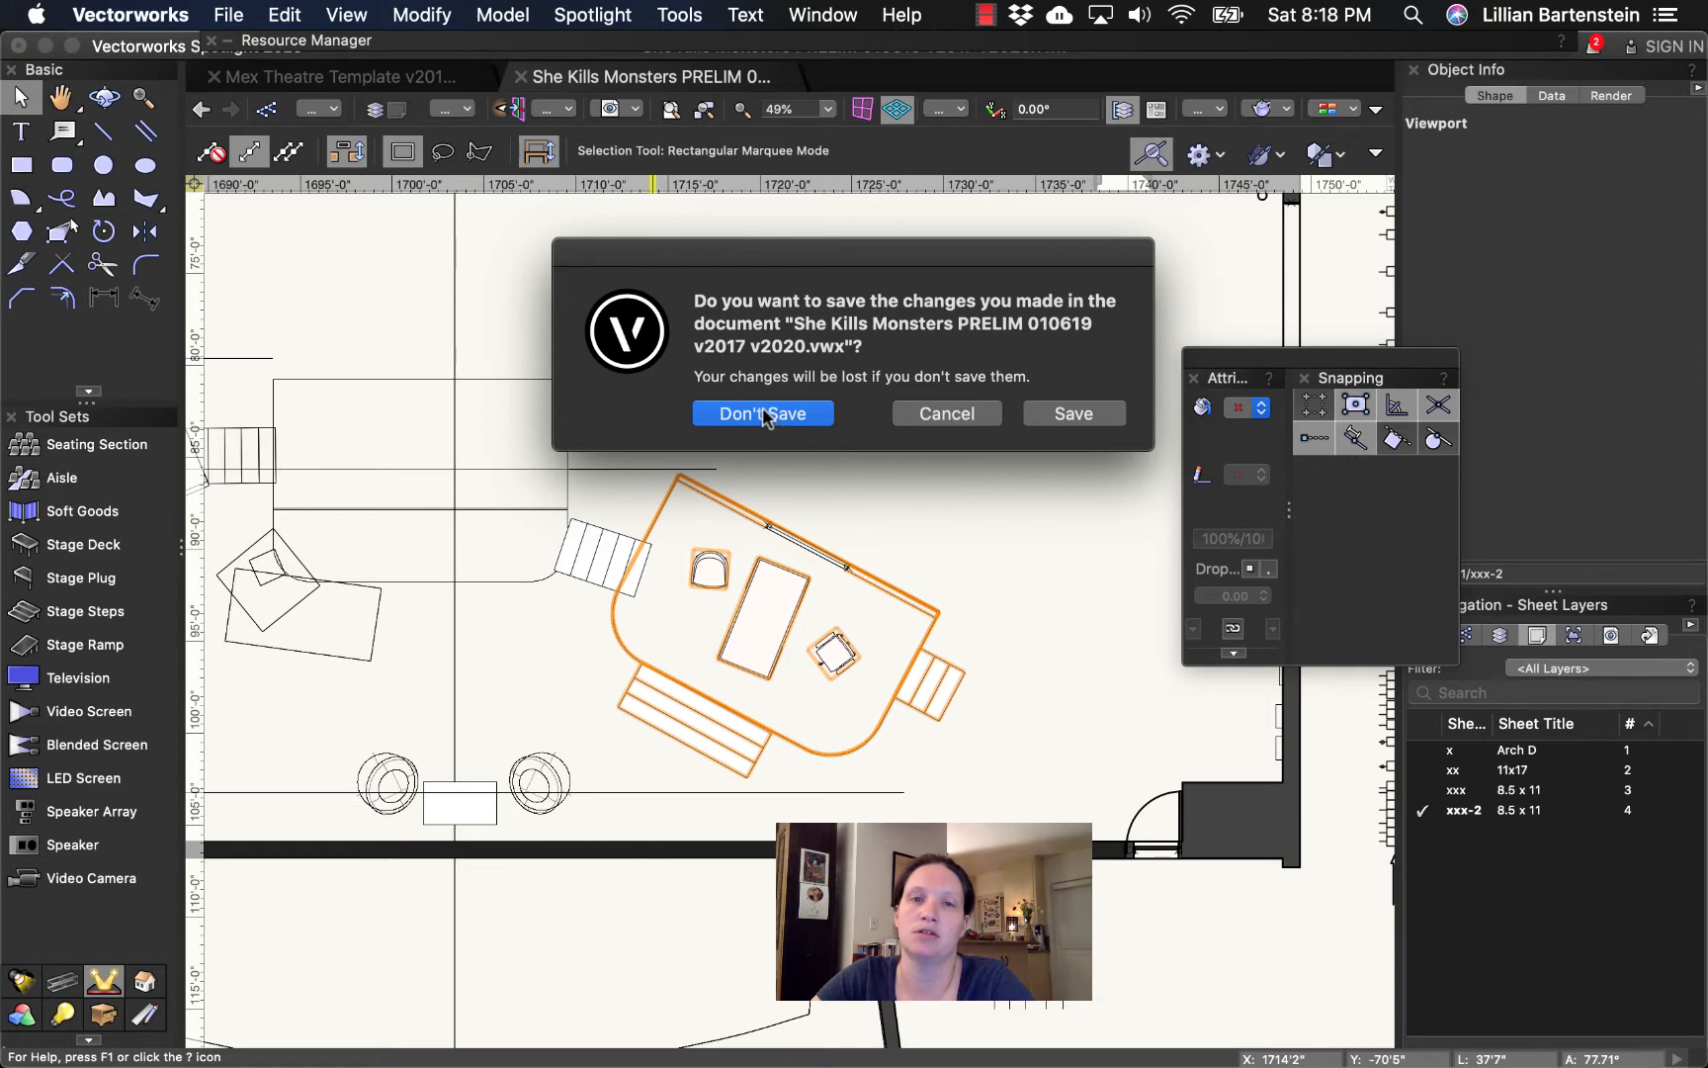
mouse_move(364, 101)
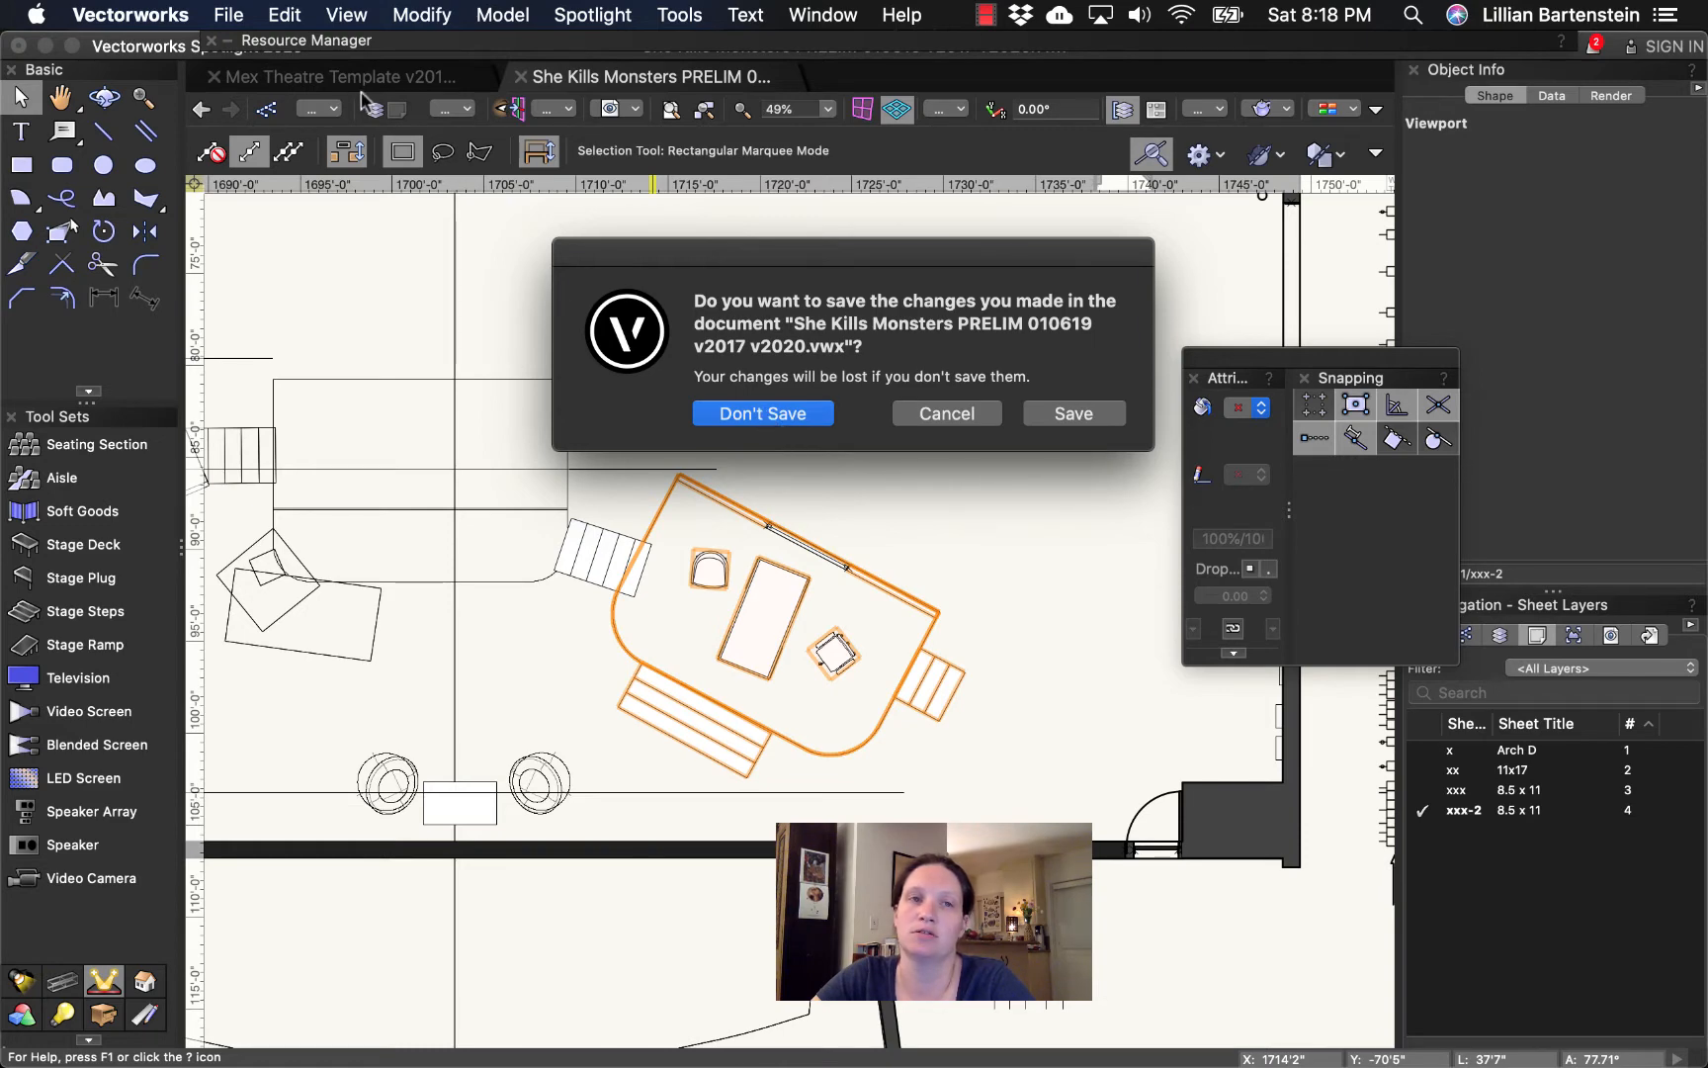
click(761, 413)
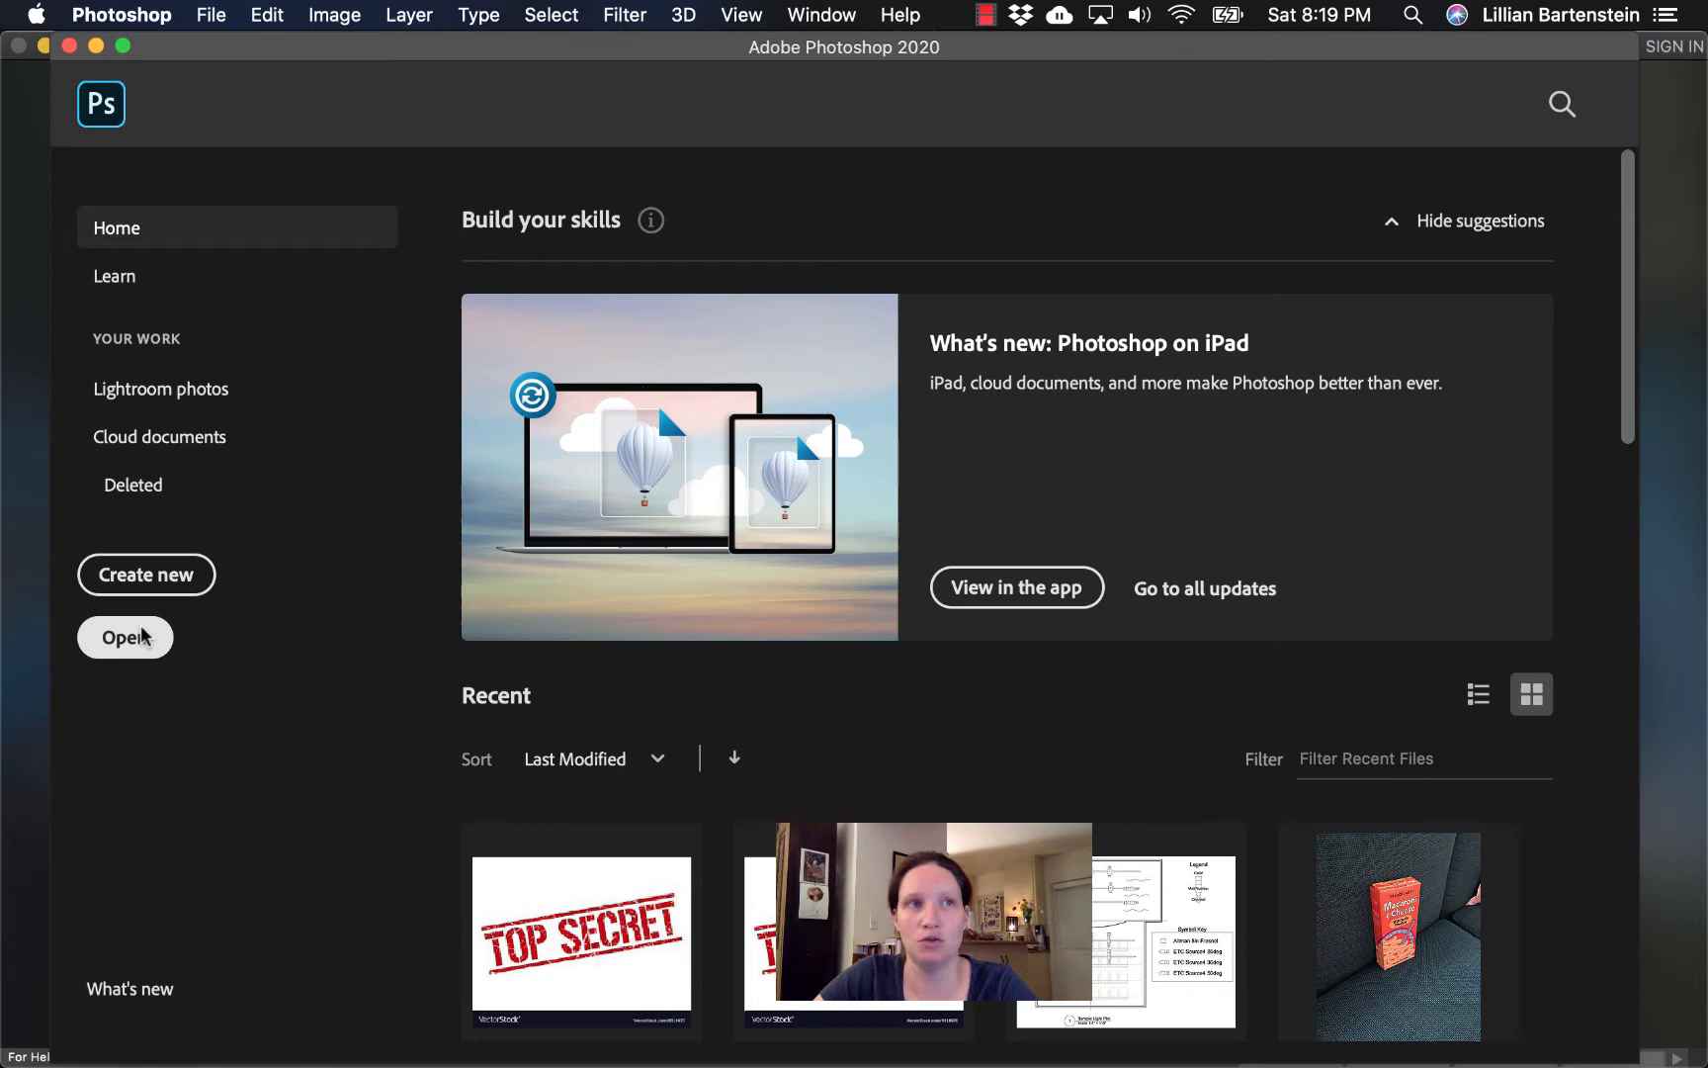
- Open Wall Texture.psd and Platform Top.psd together from the Desktop
click(125, 637)
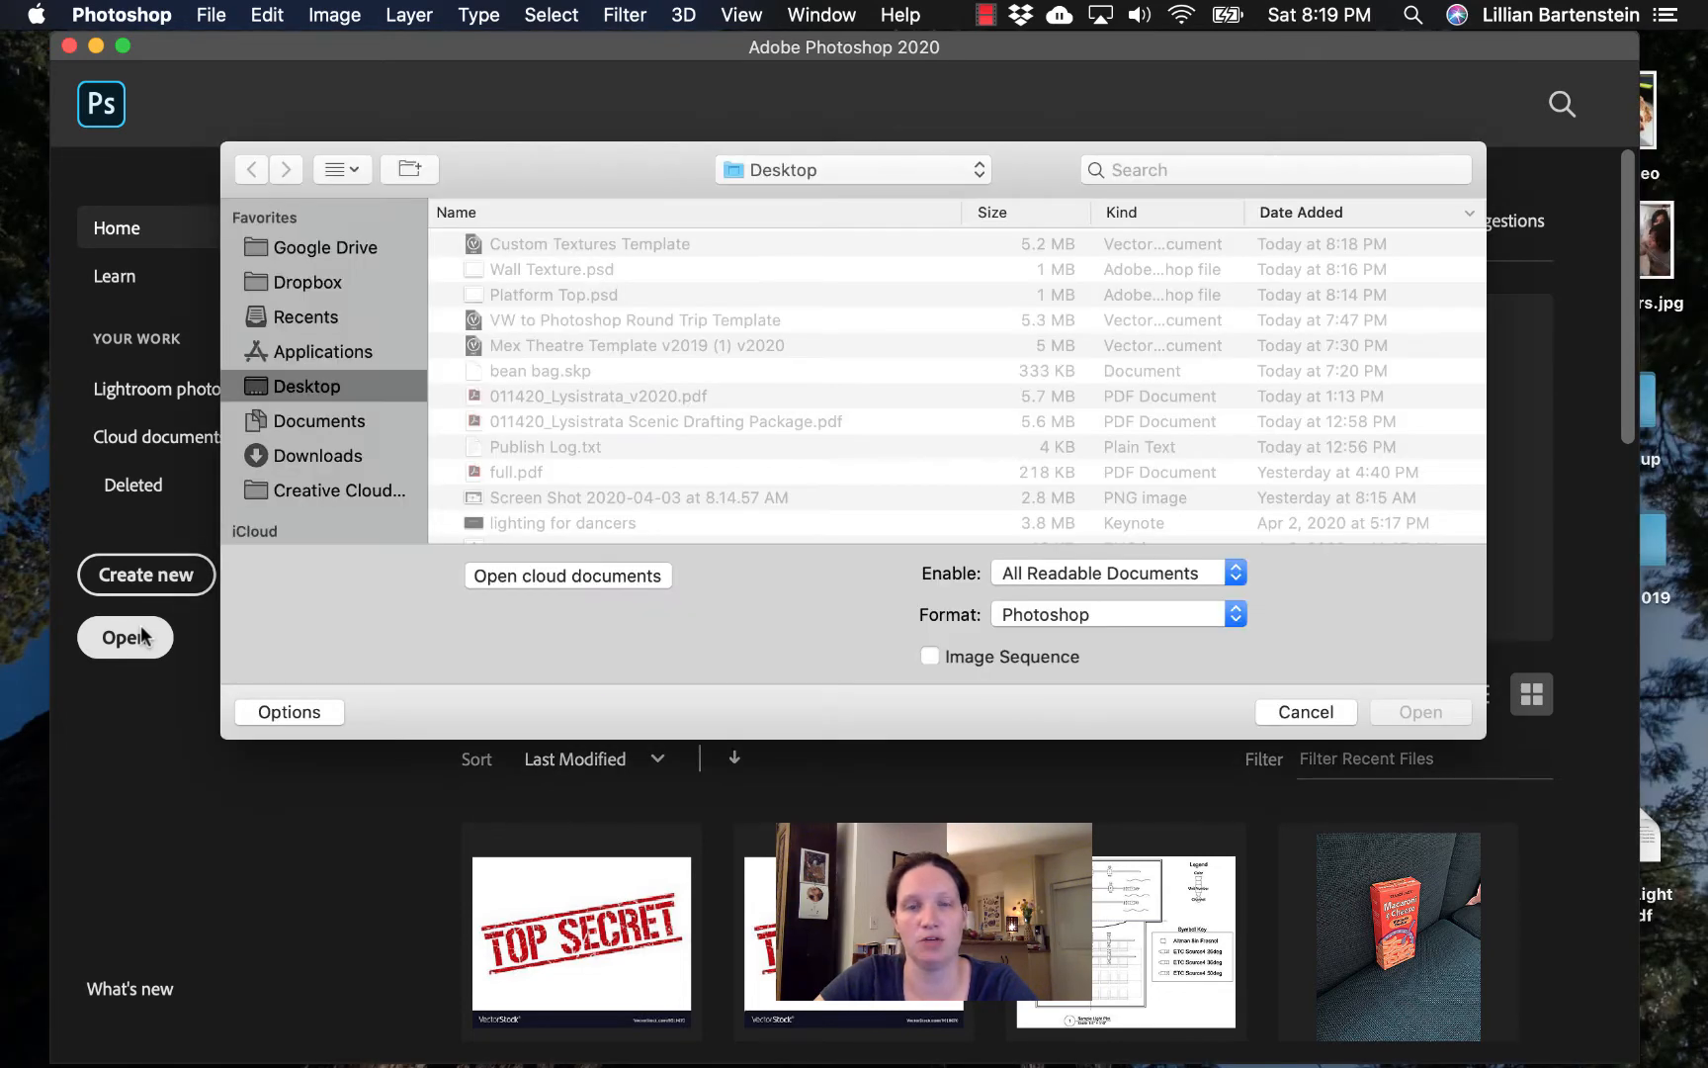
click(554, 269)
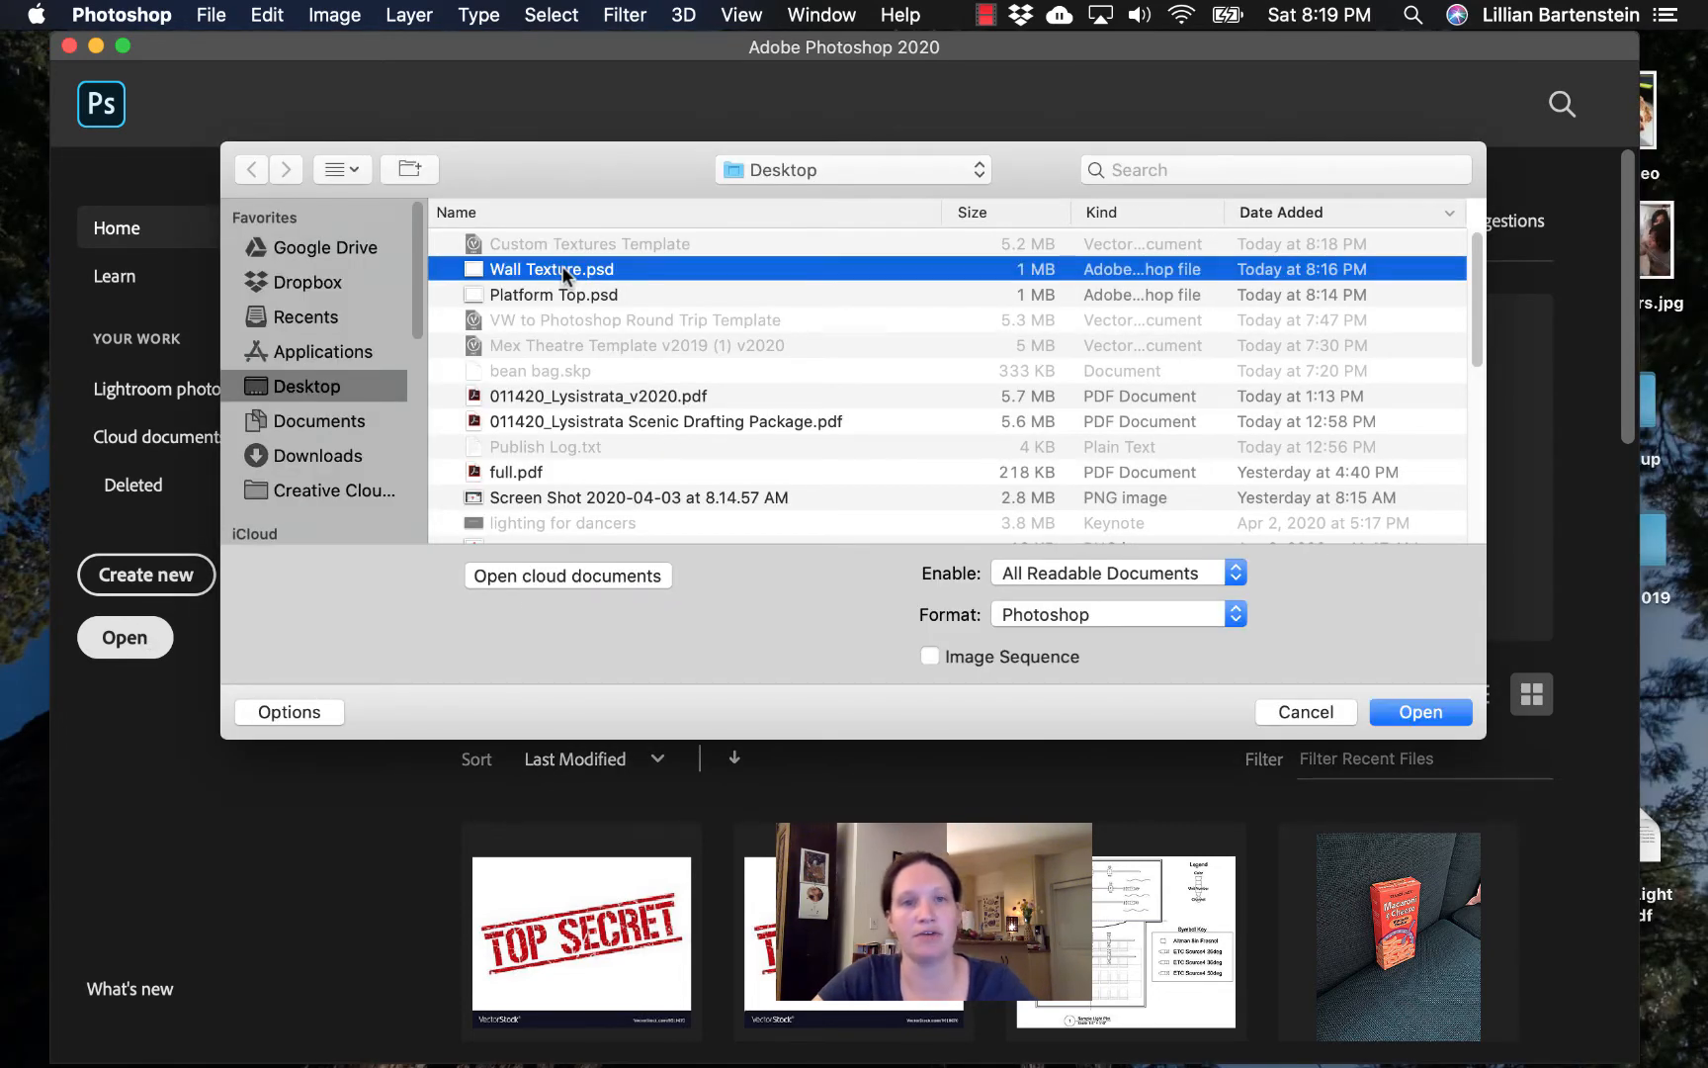
click(552, 294)
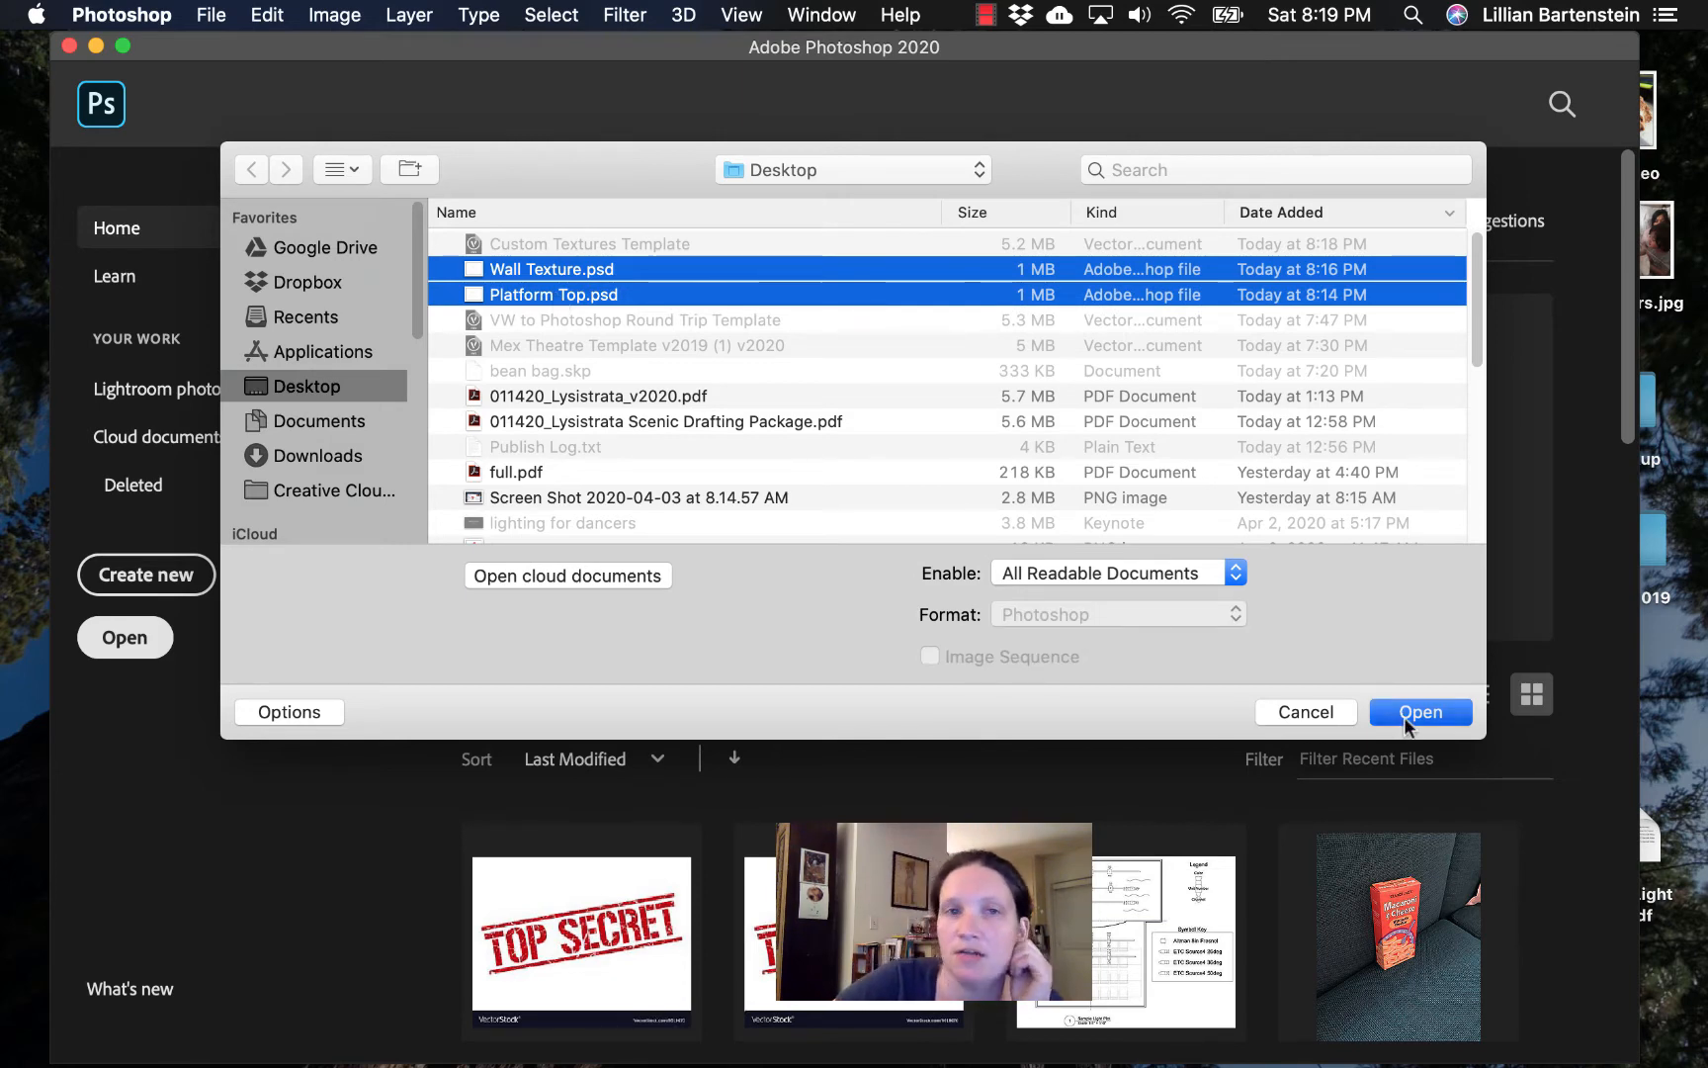
click(1420, 712)
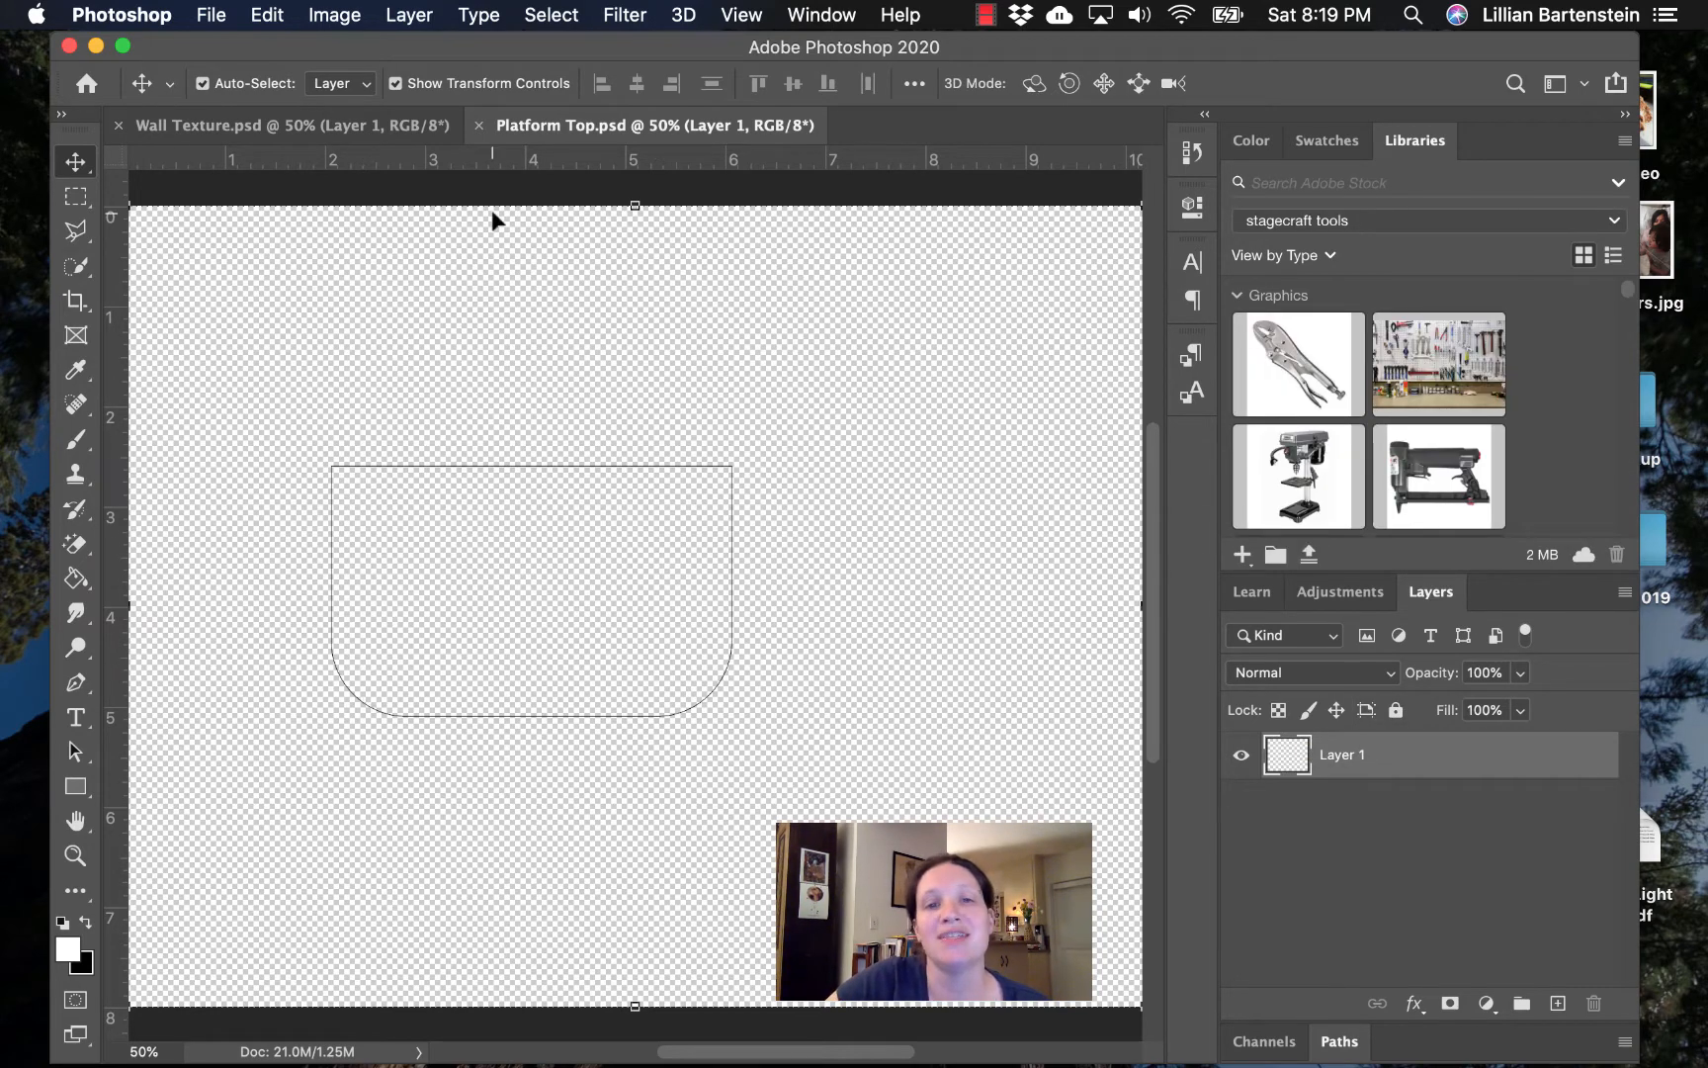
mouse_move(779, 665)
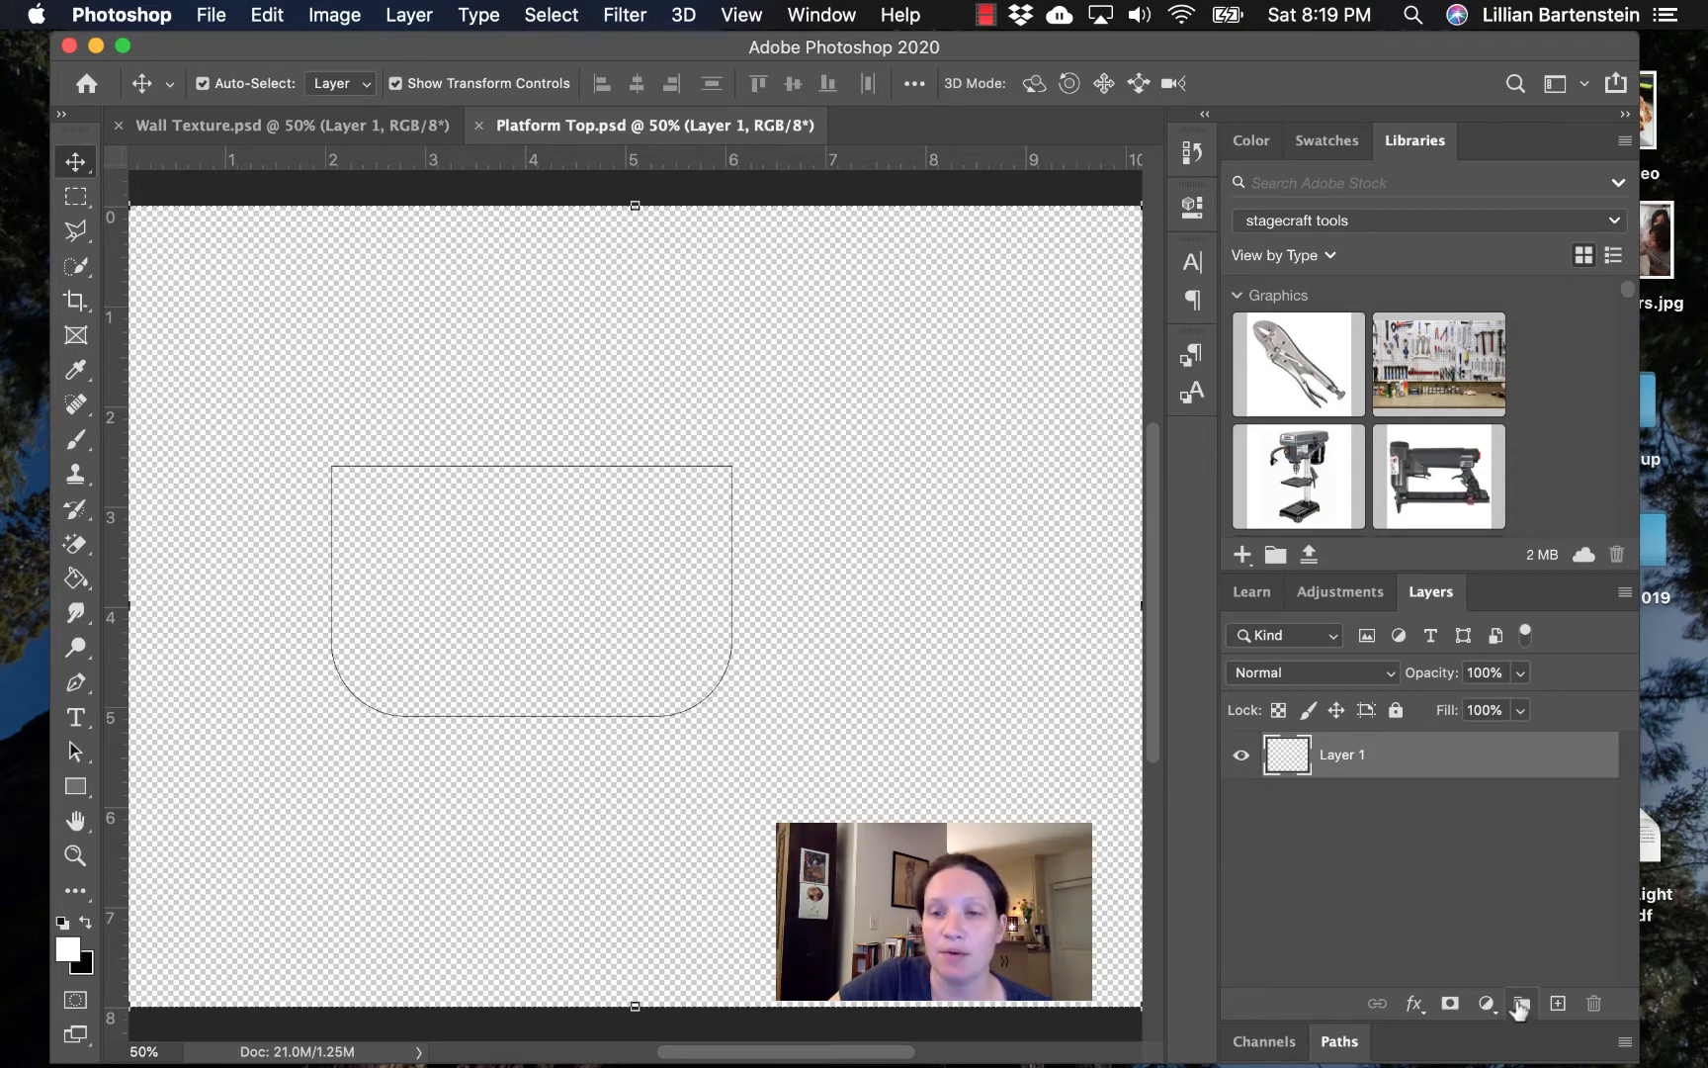
click(1451, 1004)
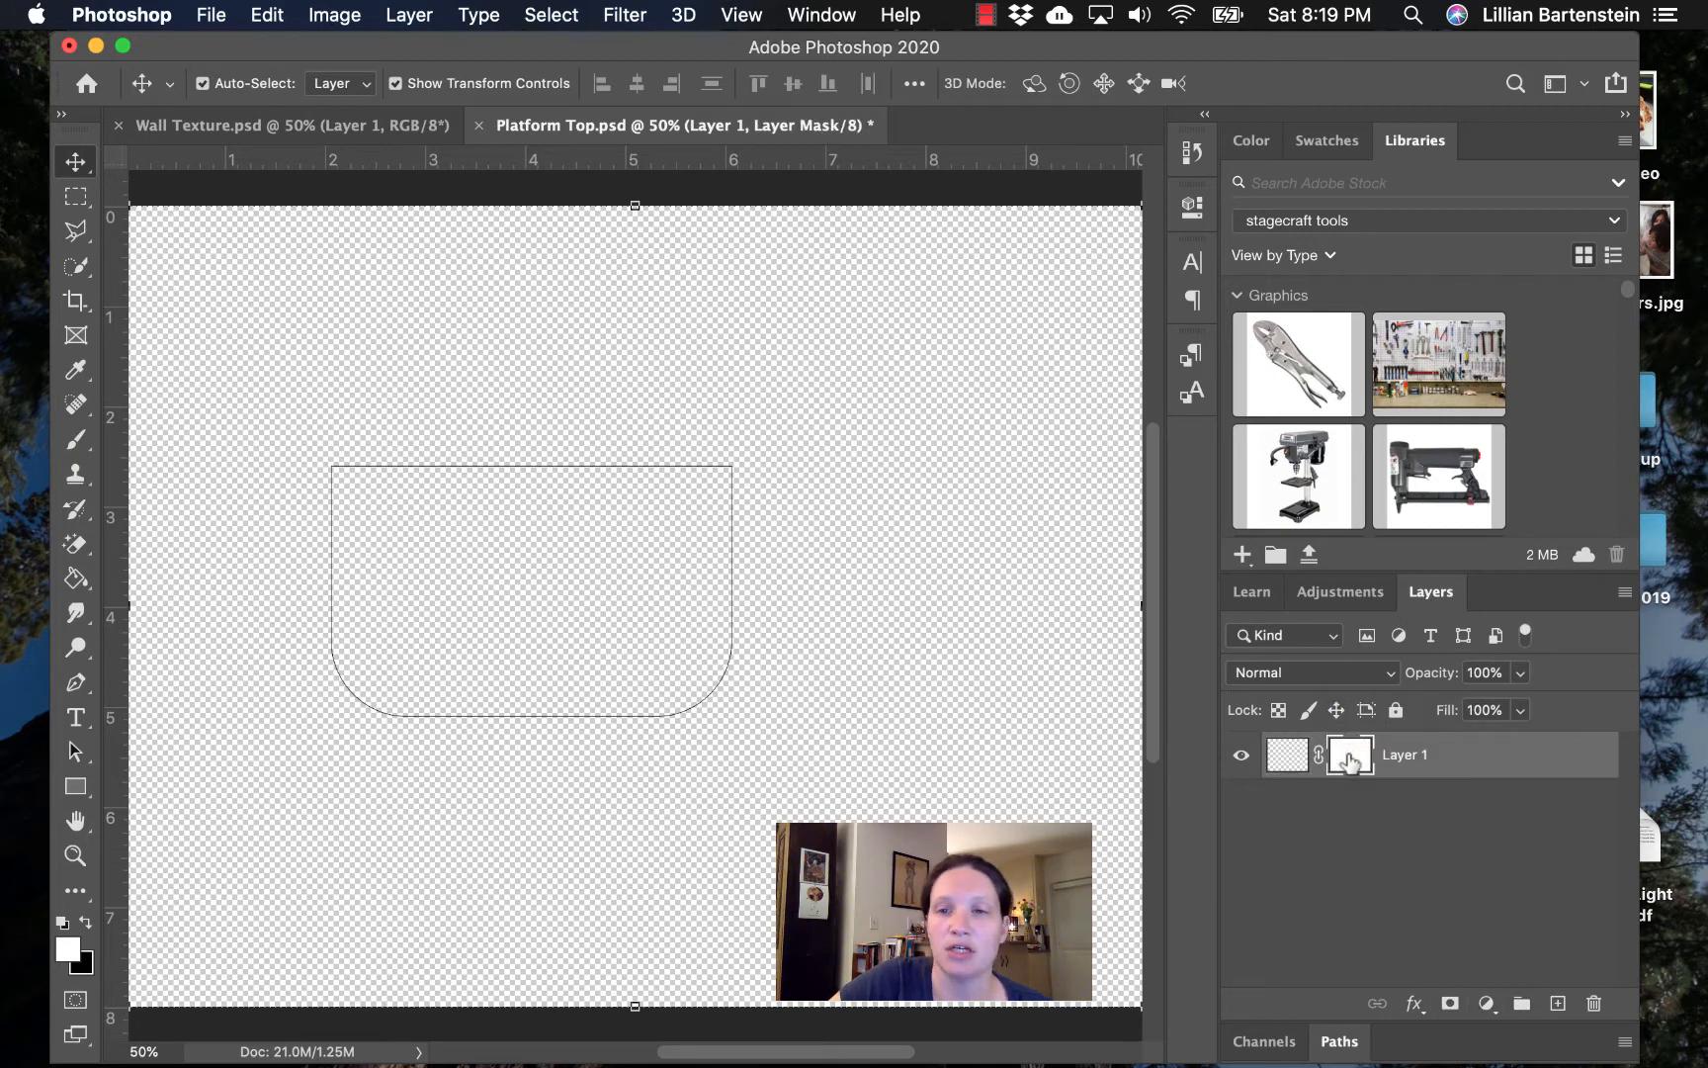
mouse_move(1351, 755)
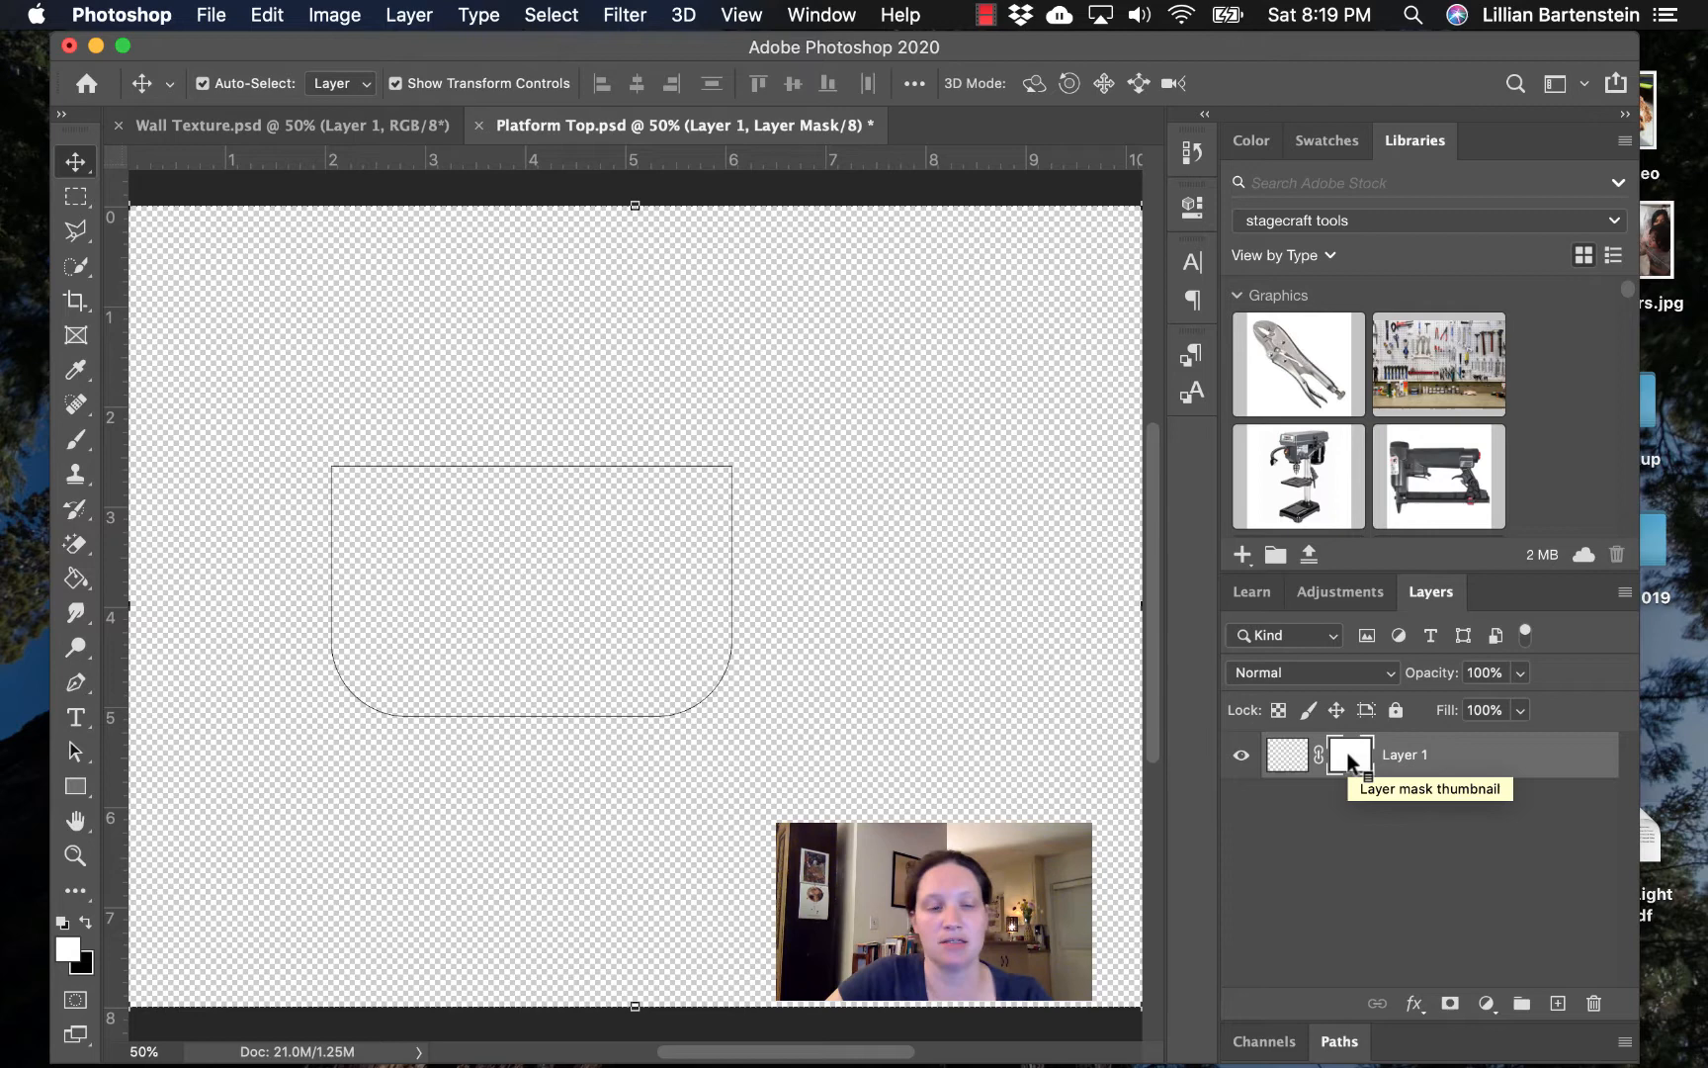
right_click(1348, 755)
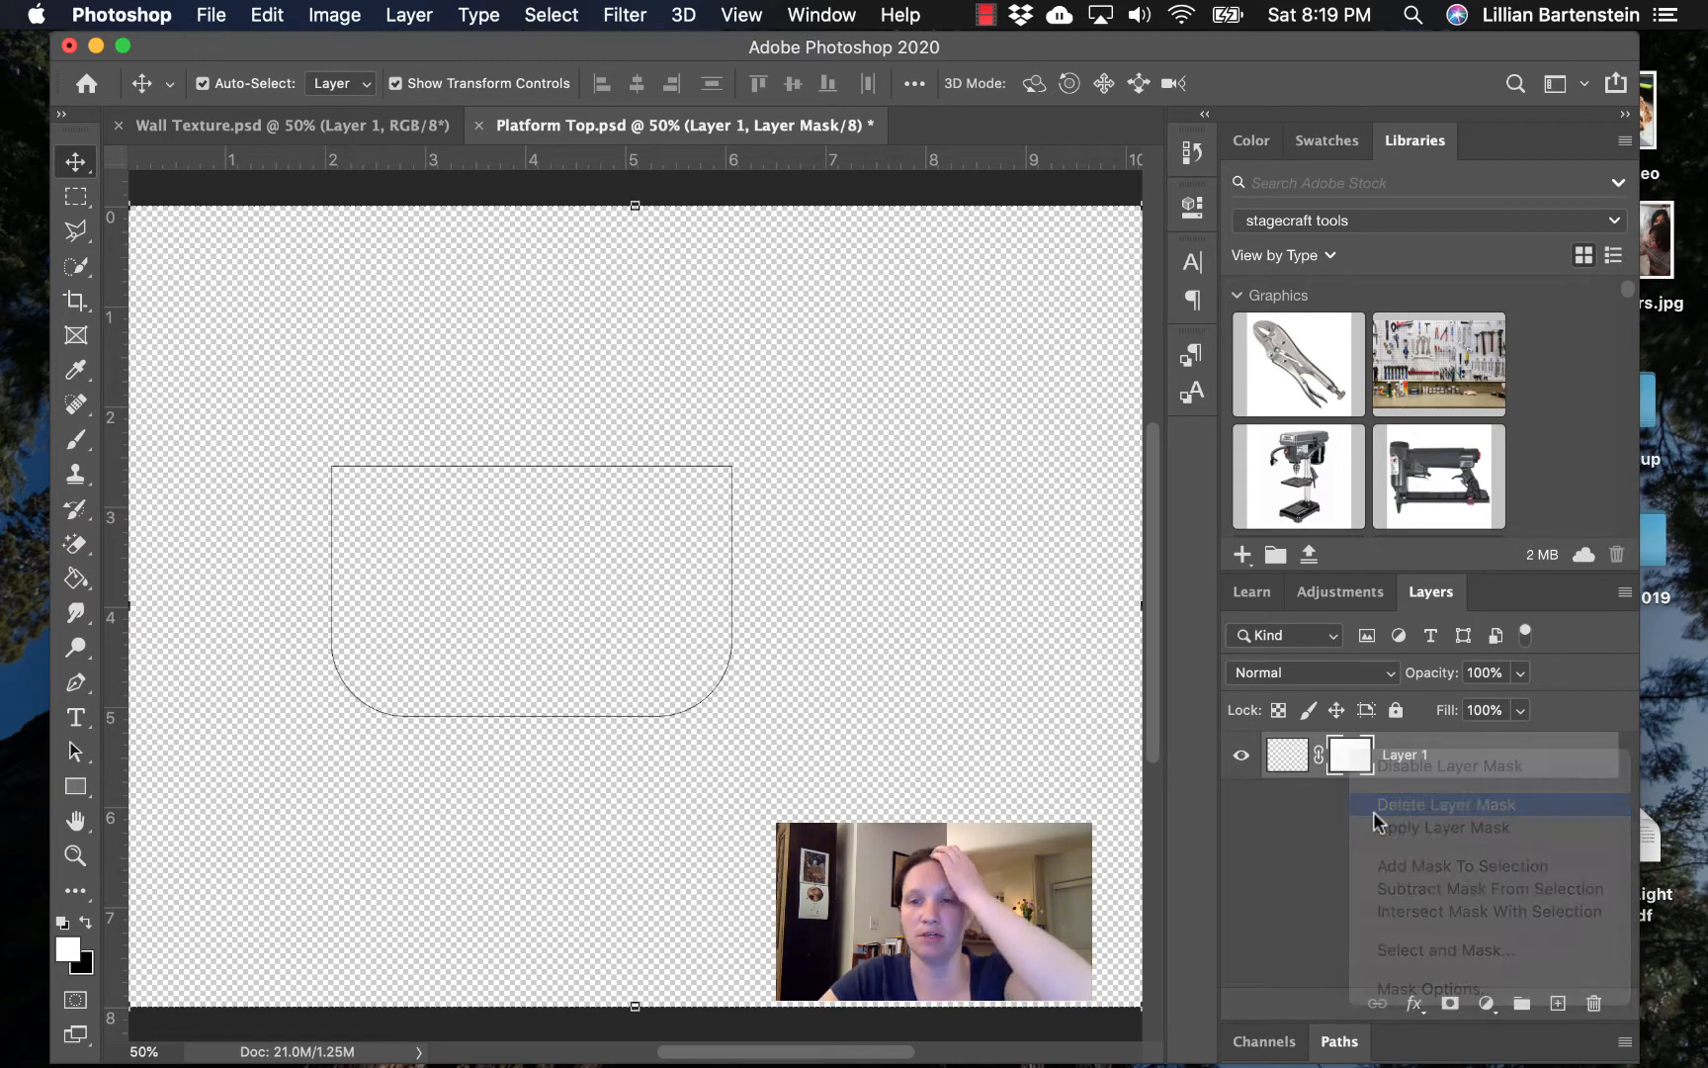
click(1445, 804)
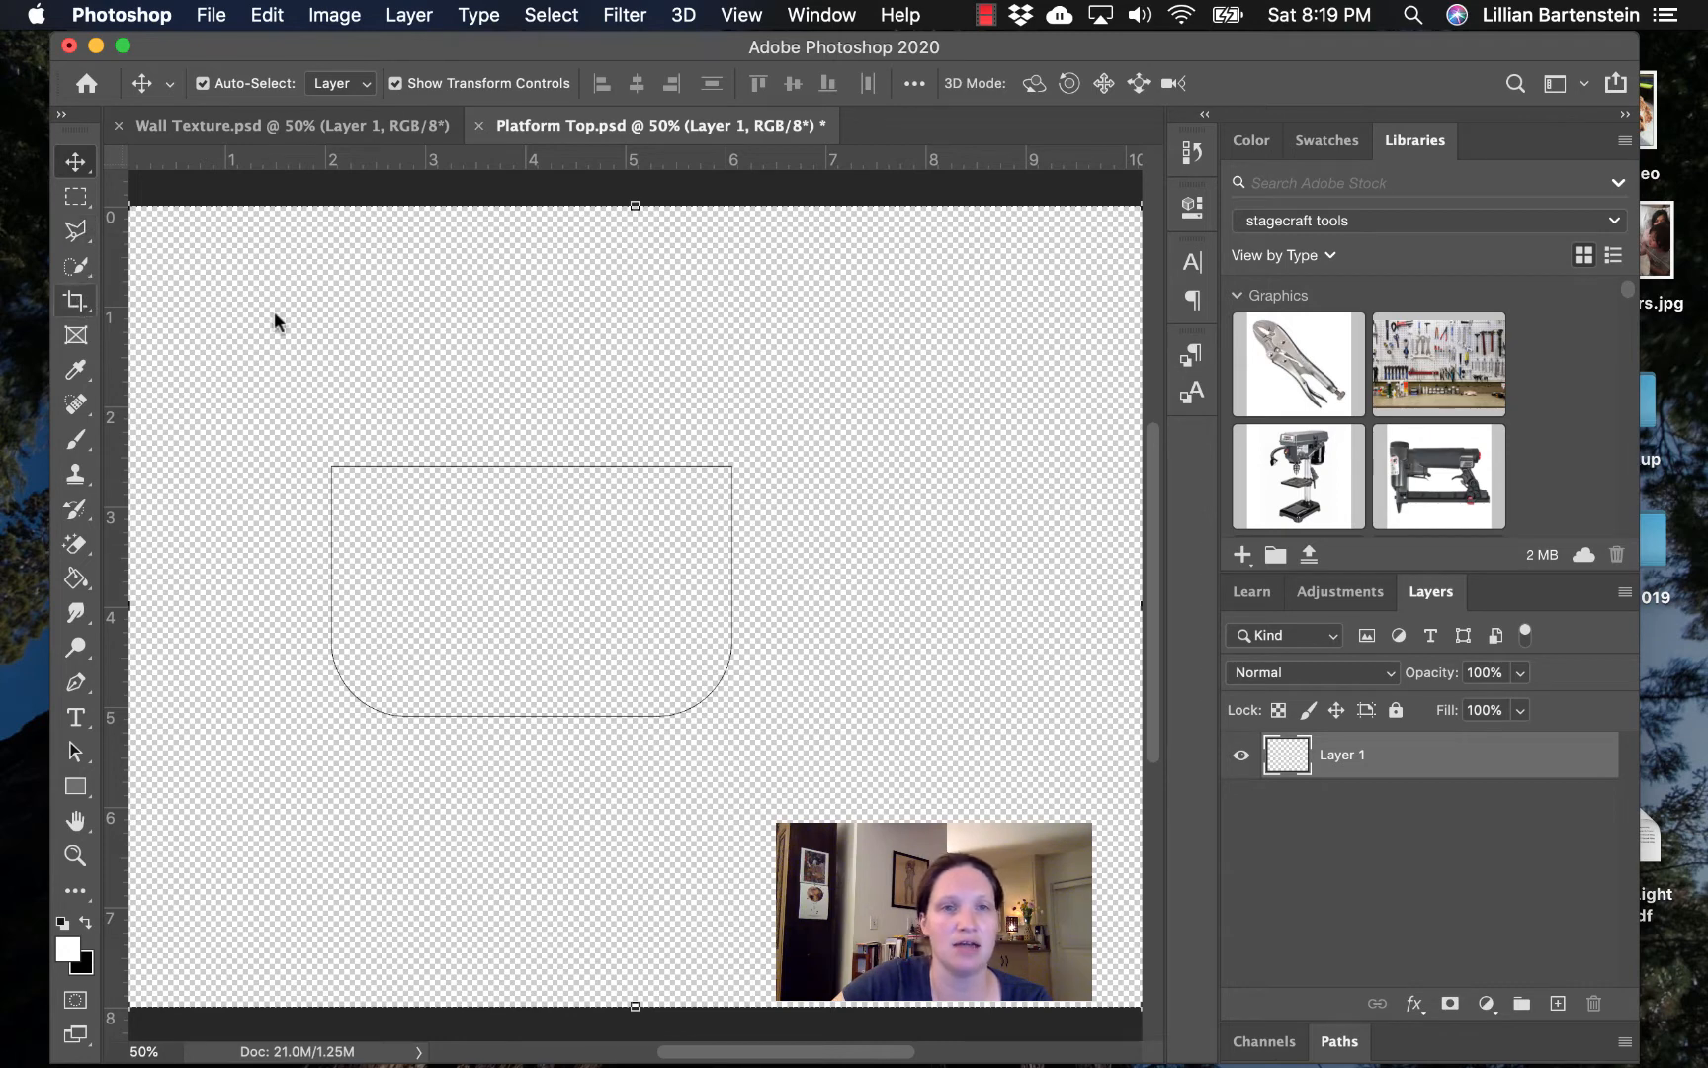
- Start a crop and pull its top and bottom edges in against the platform outline
click(75, 301)
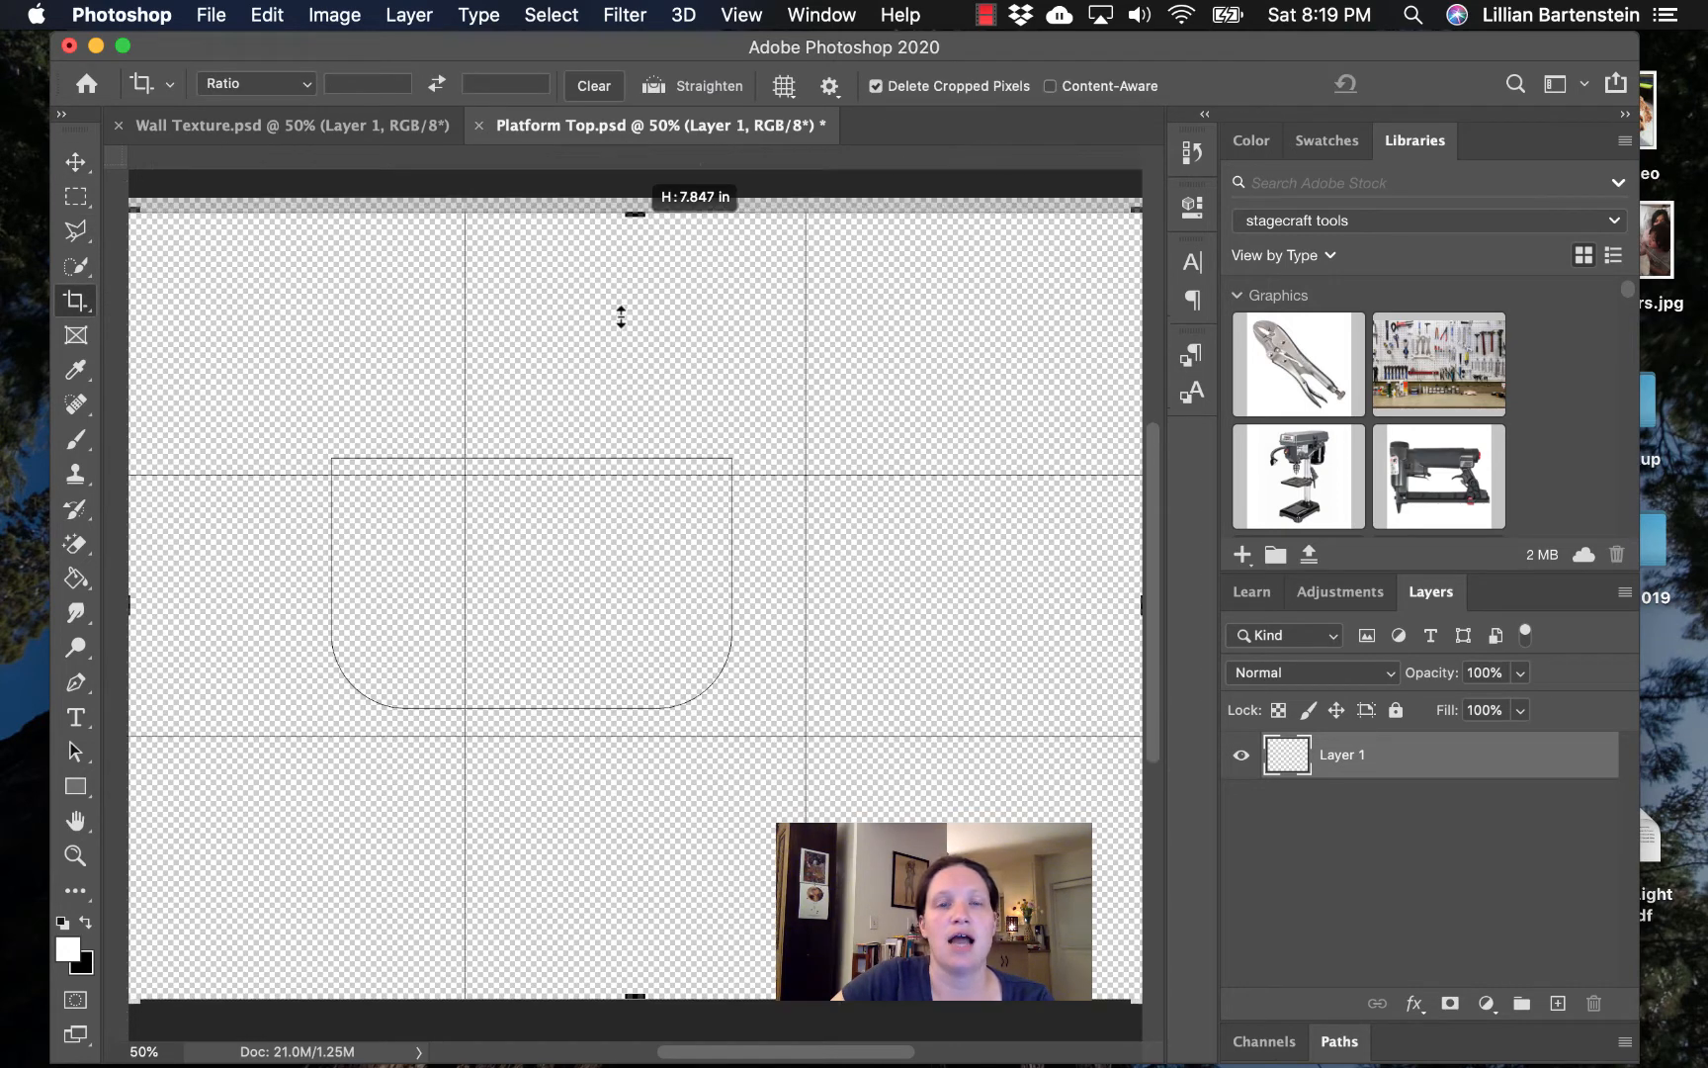
drag(632, 213, 632, 339)
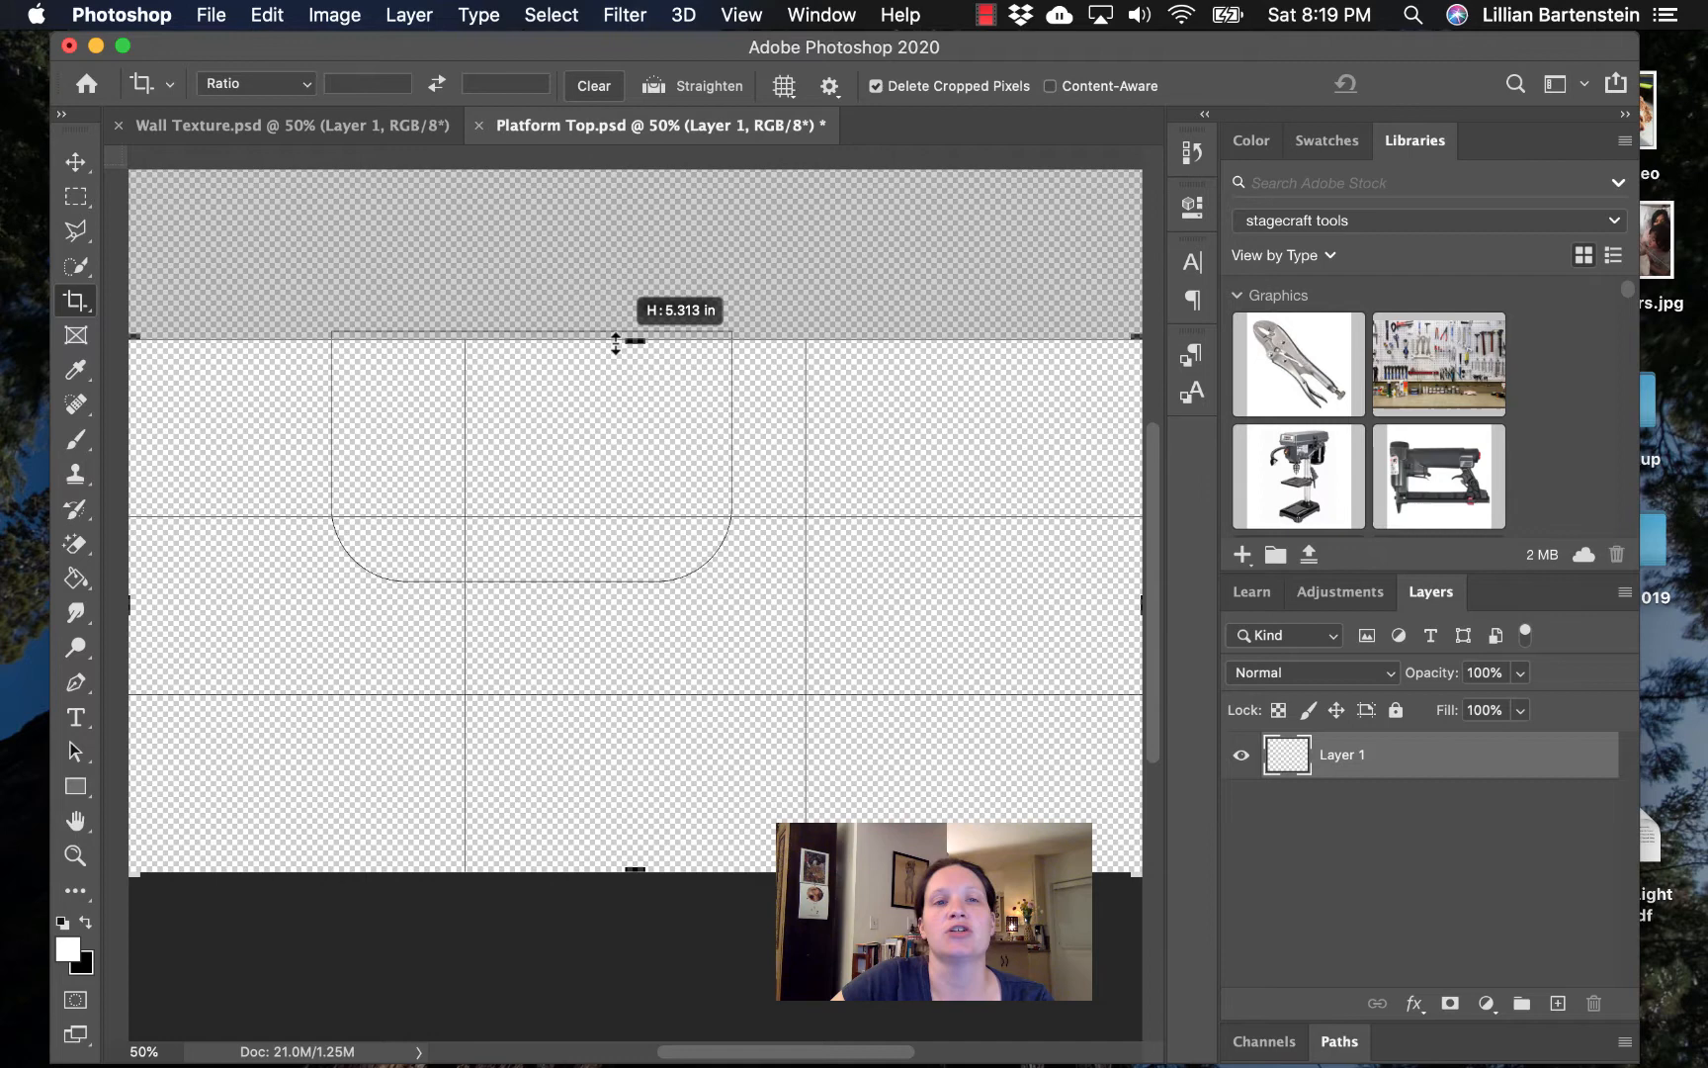
drag(616, 341, 610, 326)
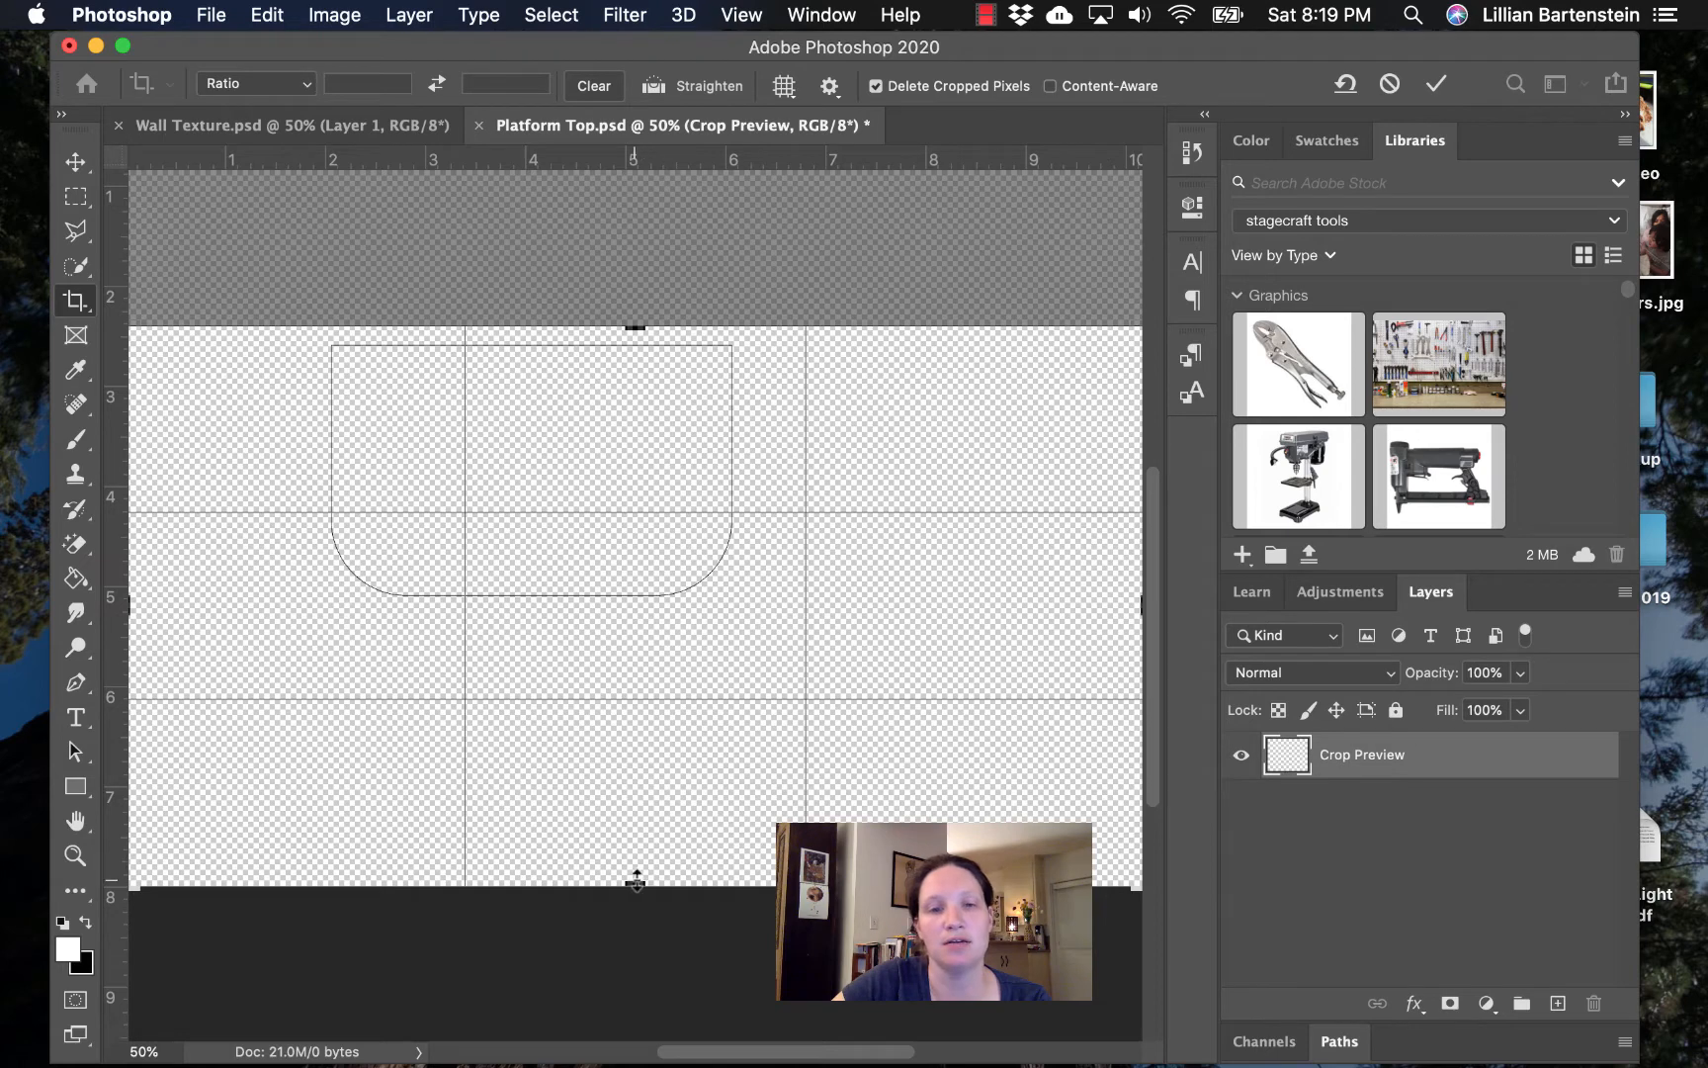
drag(635, 880, 622, 744)
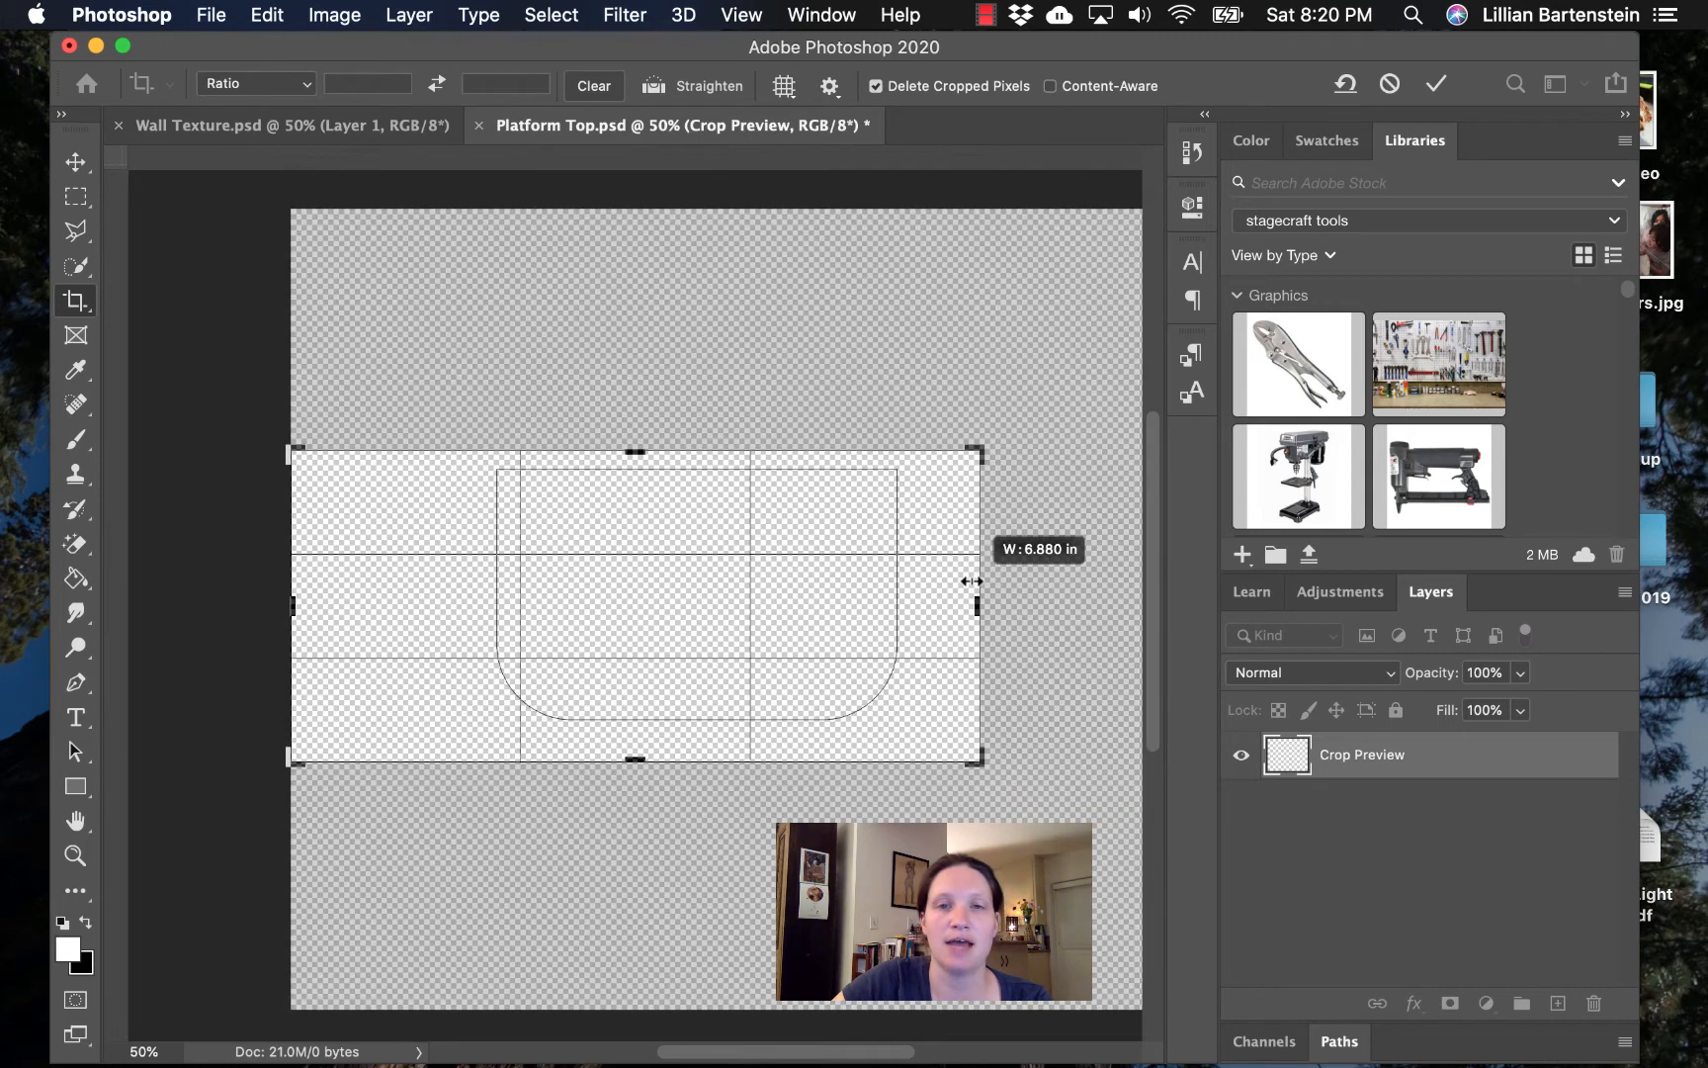
- Tighten the crop's right and left edges to the outline so the canvas frames it closely
drag(972, 580, 948, 606)
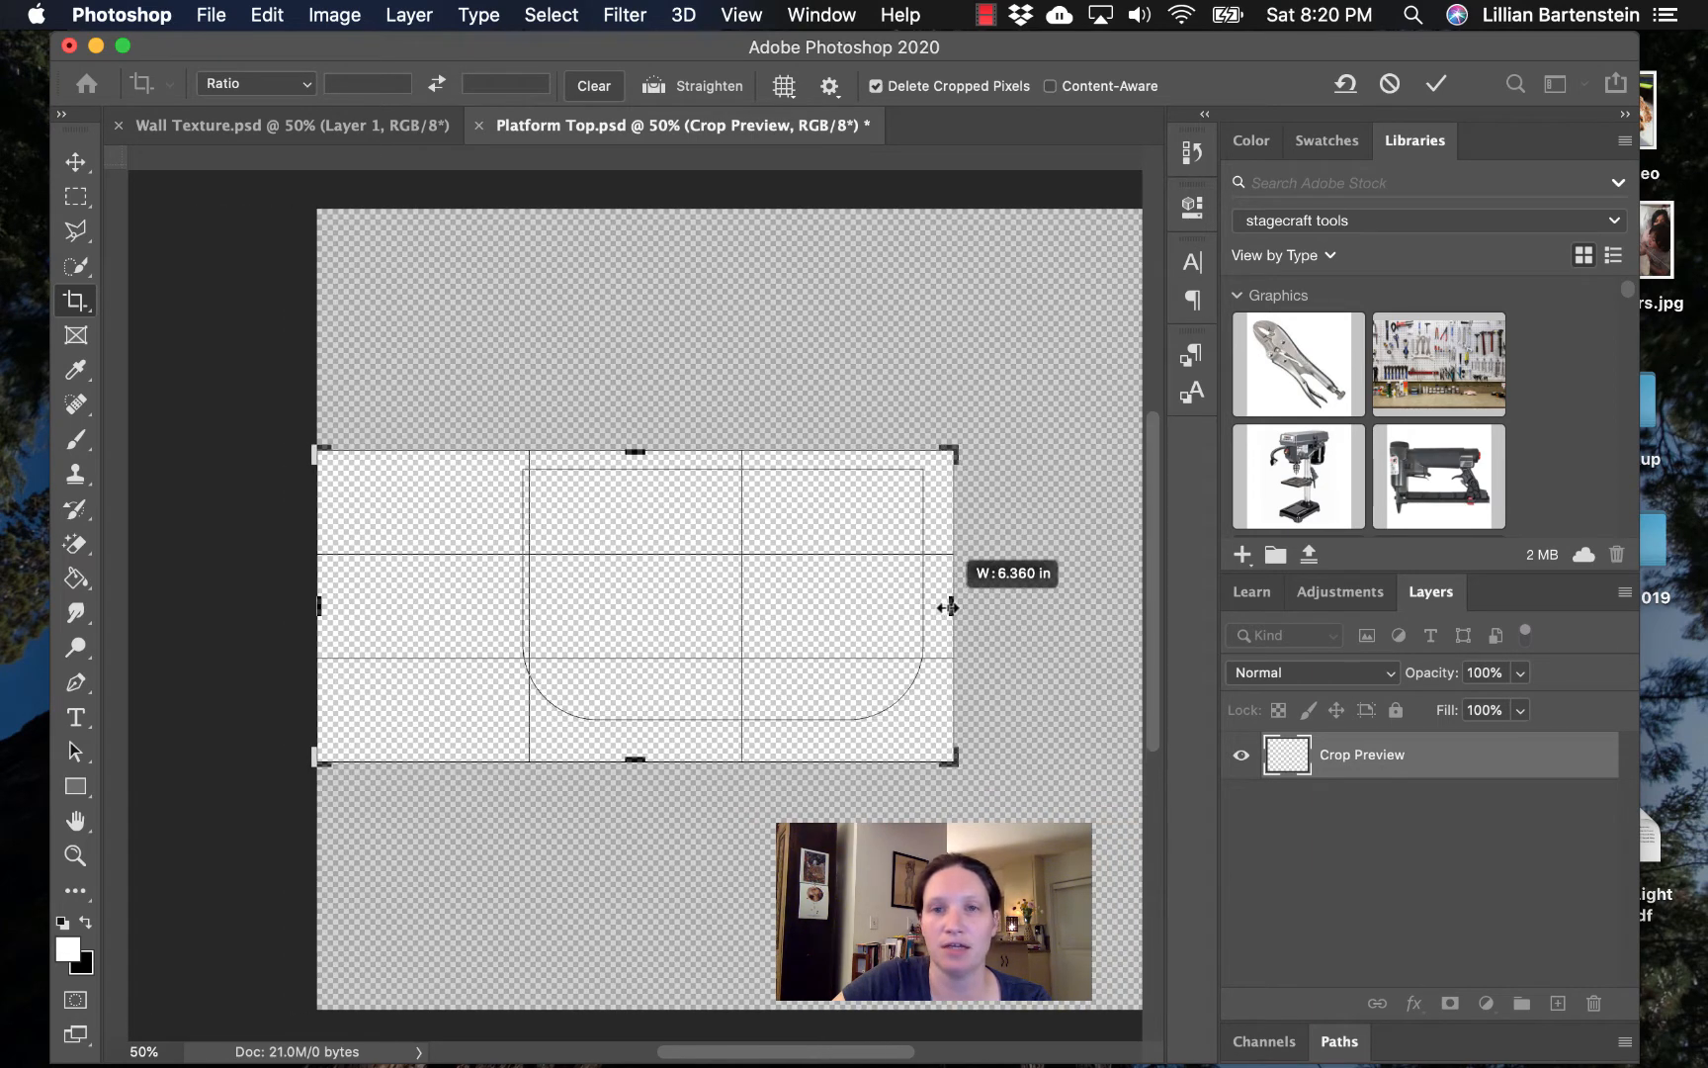
drag(948, 606, 967, 606)
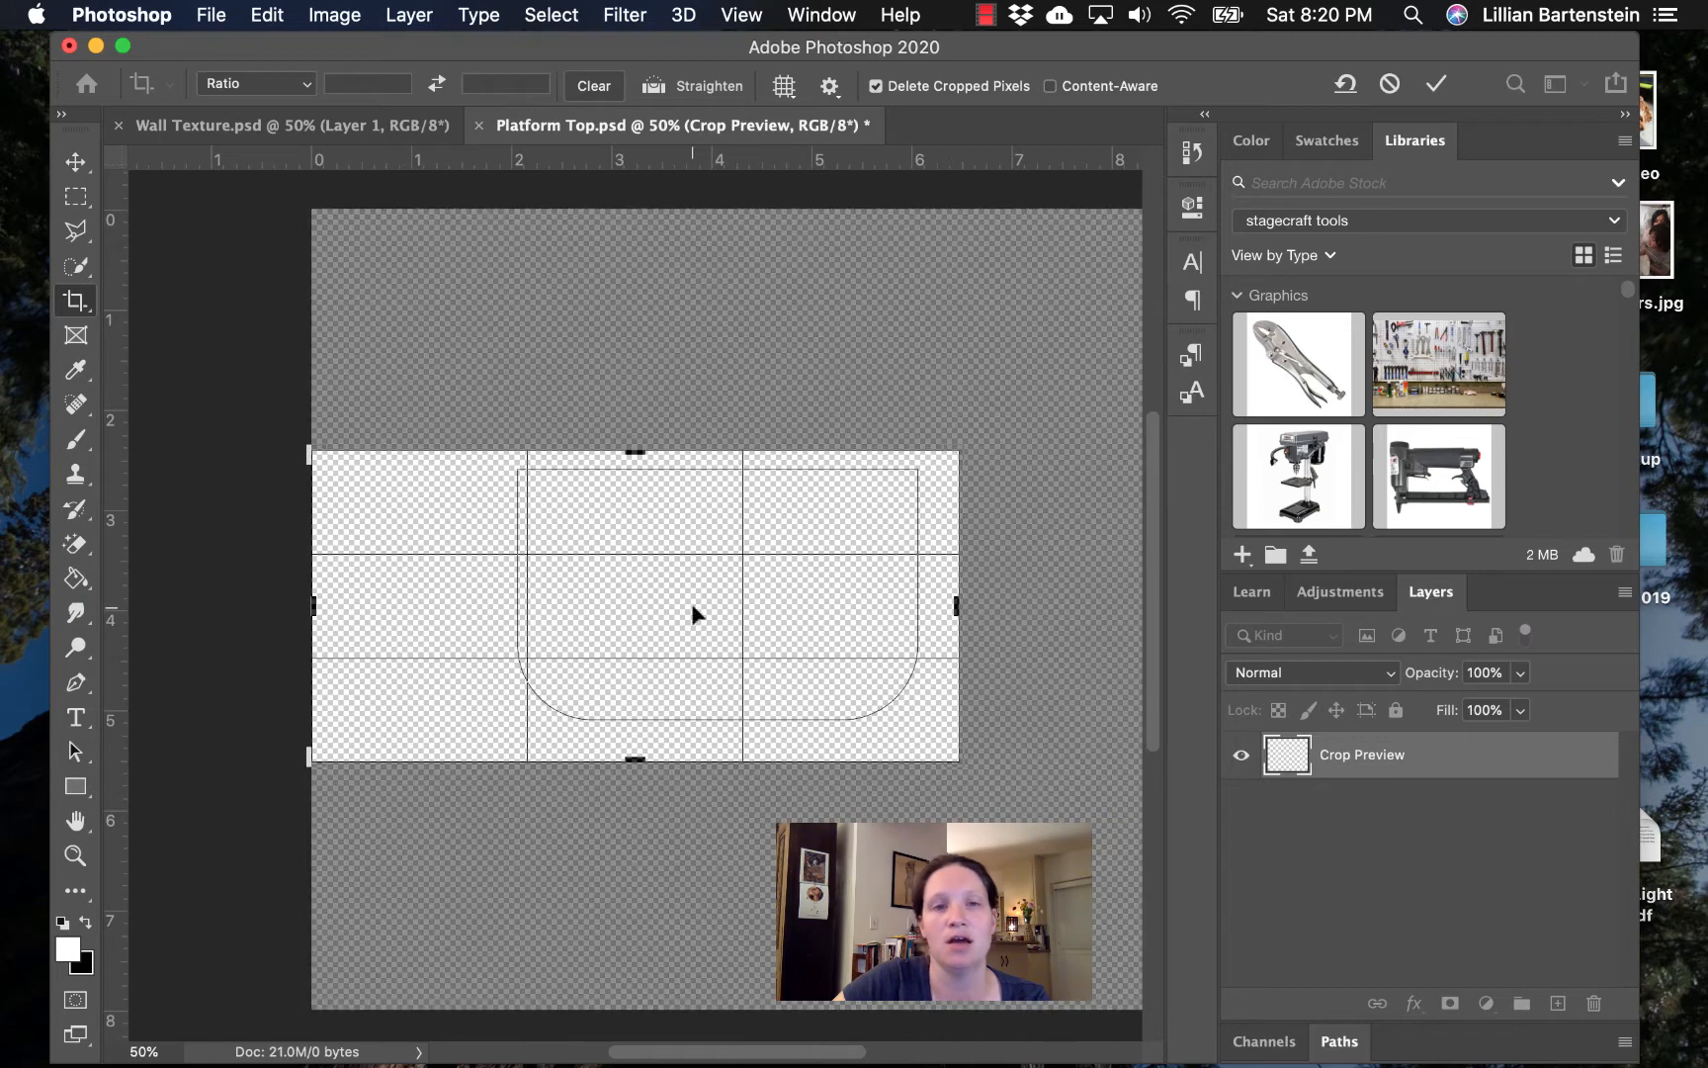
drag(311, 607, 365, 607)
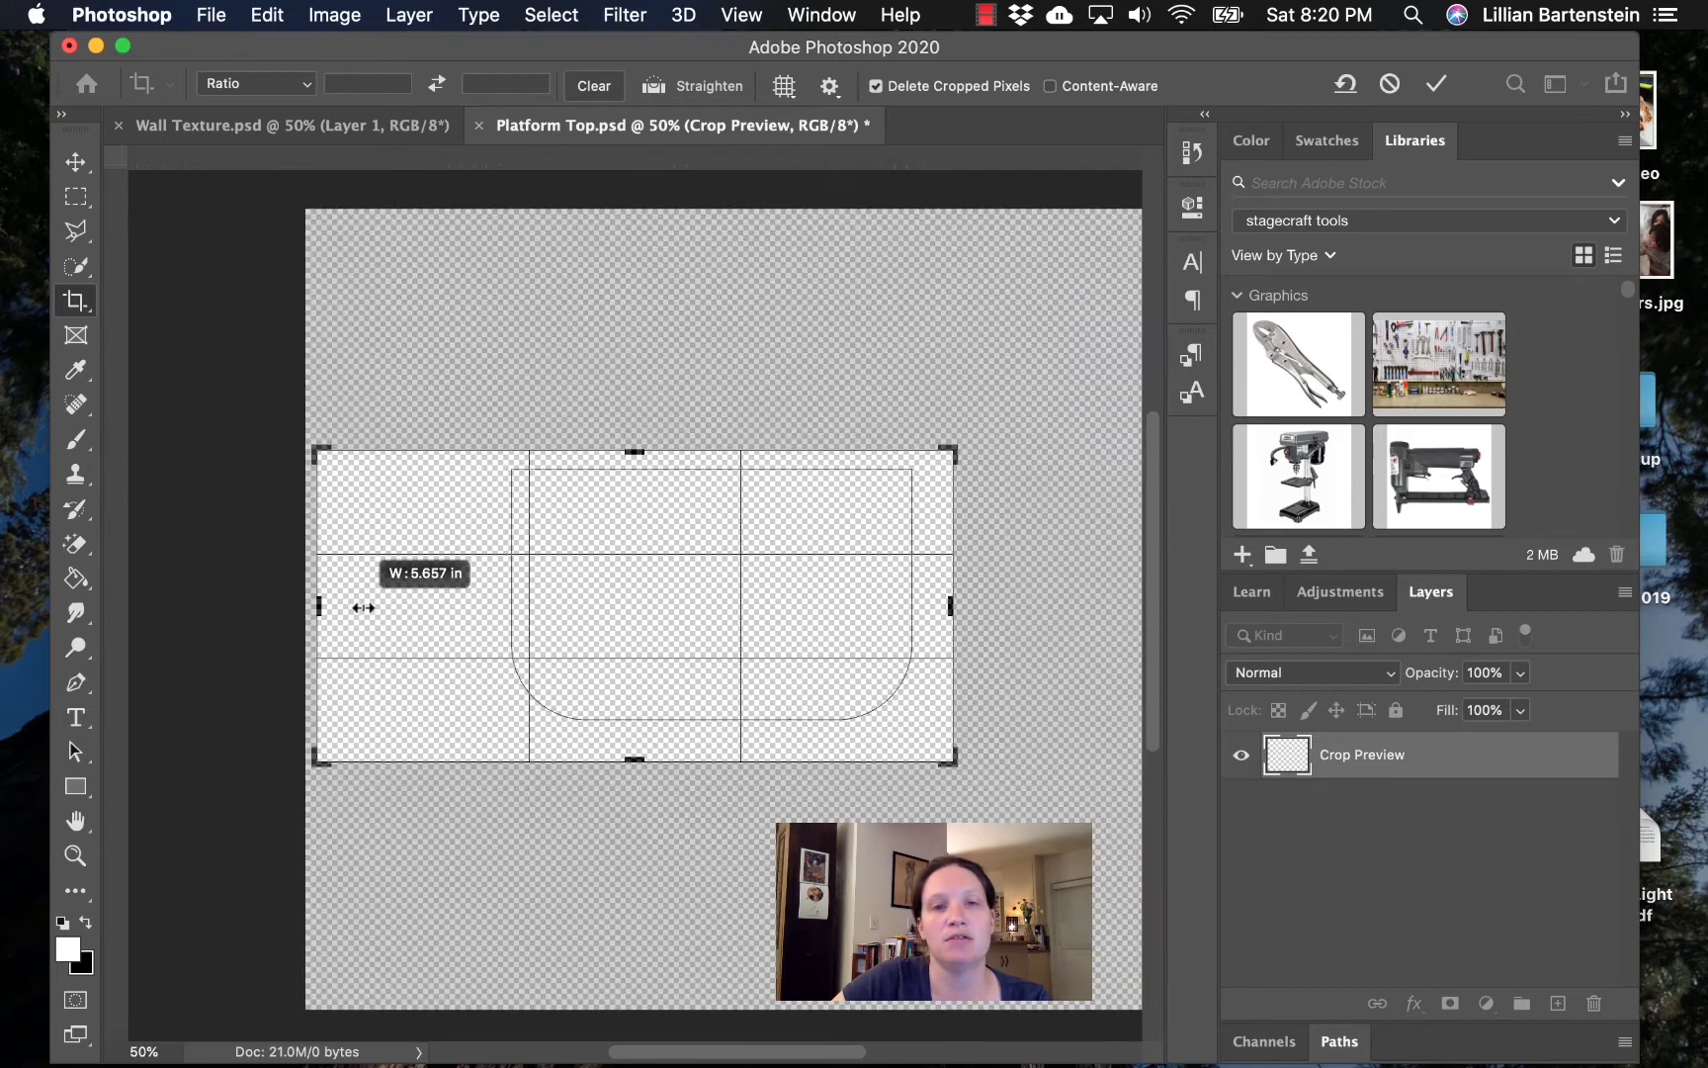
drag(316, 607, 398, 607)
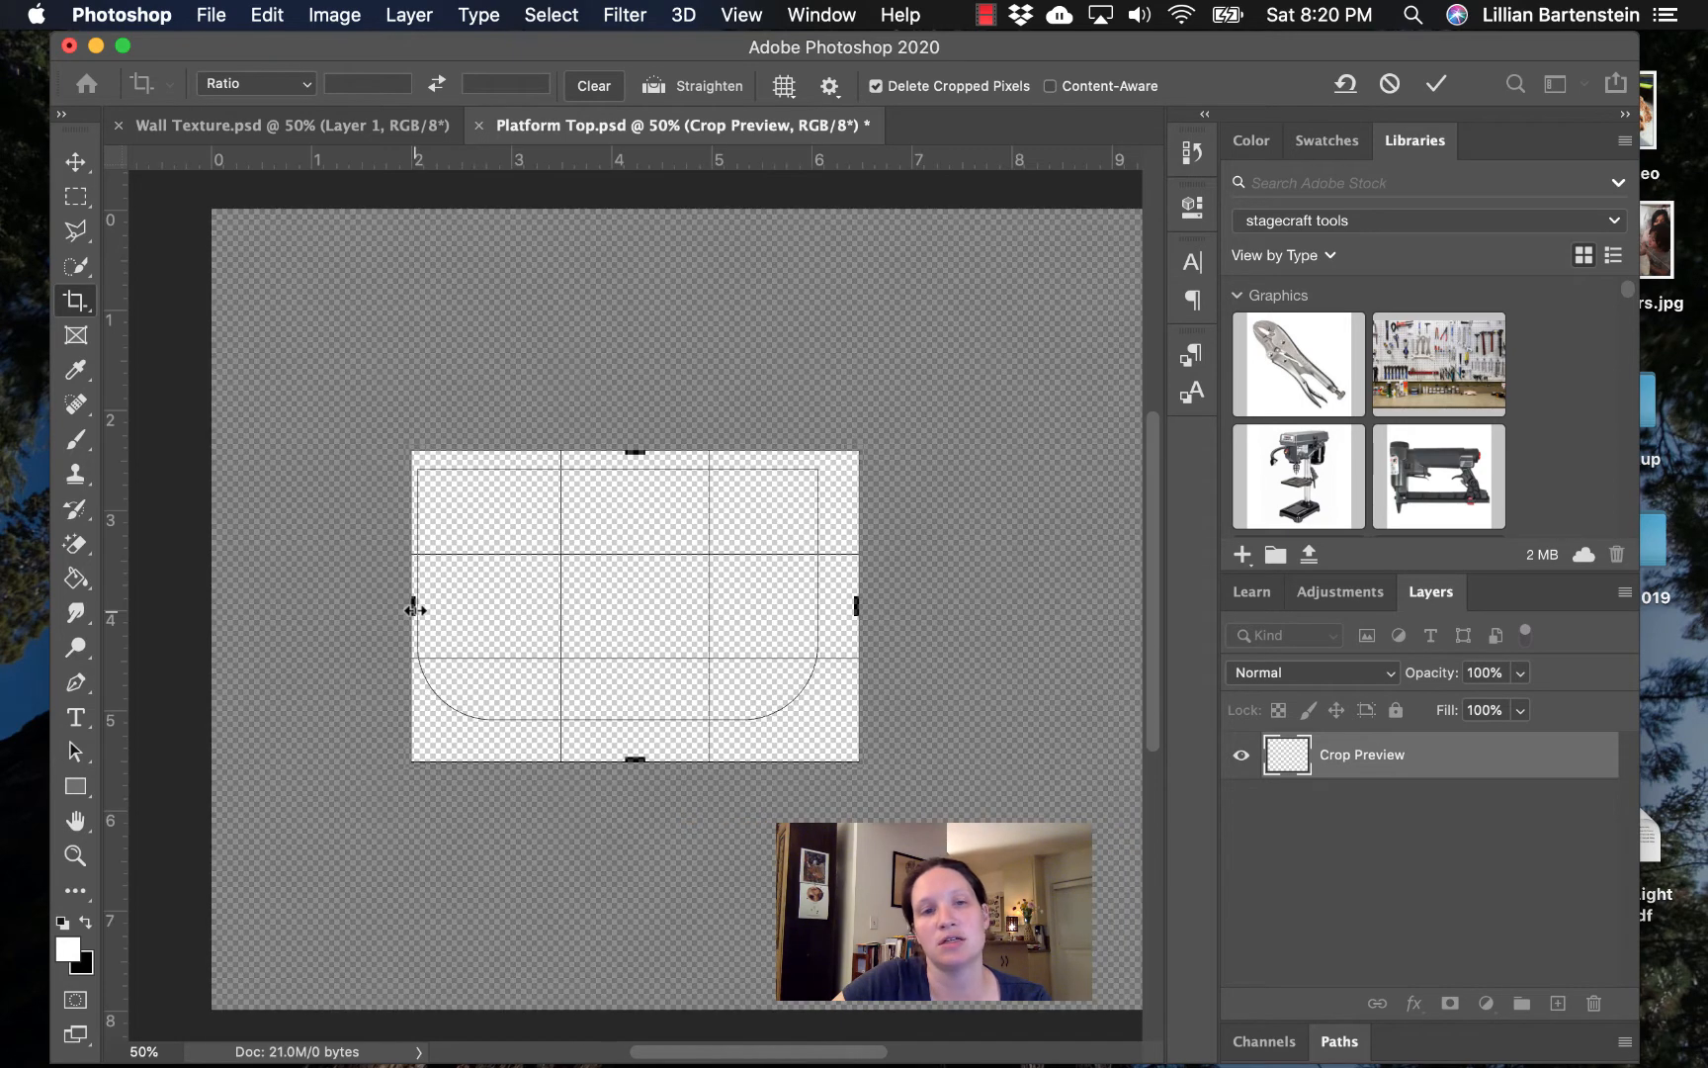
drag(412, 607, 391, 609)
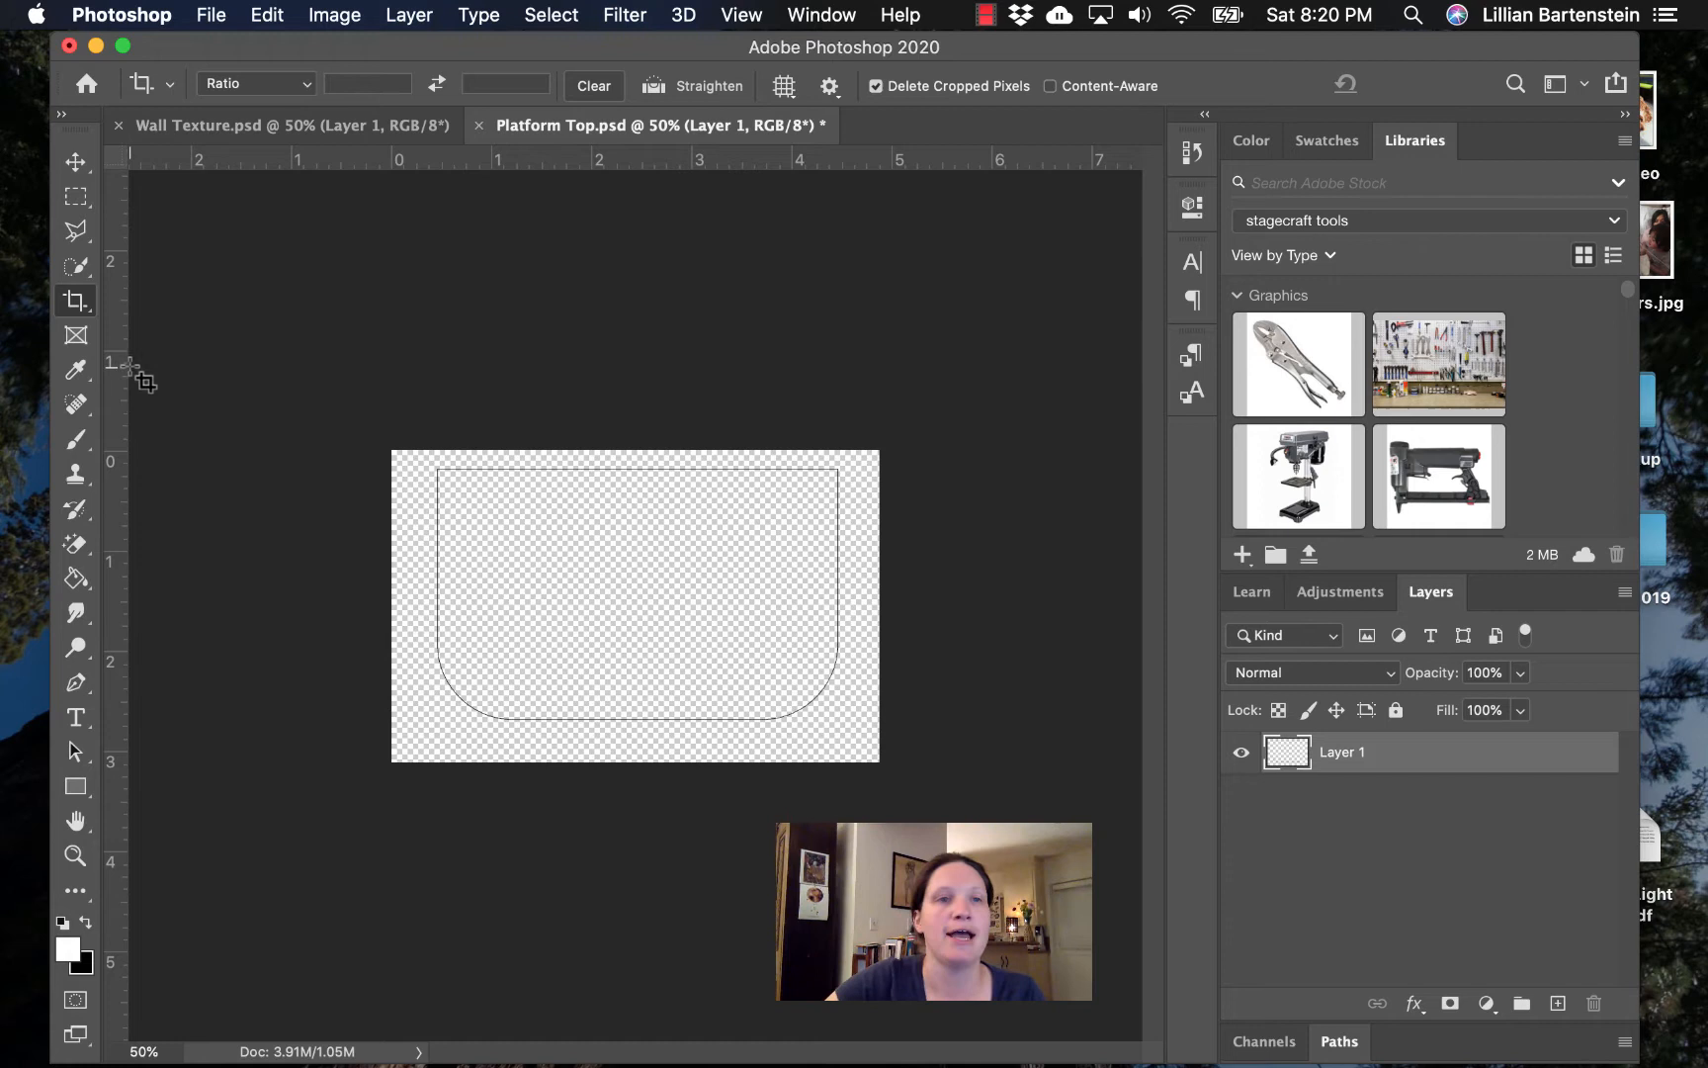
- Magic-wand select the platform interior, add a new Layer 2 and mask it to that selection
click(75, 267)
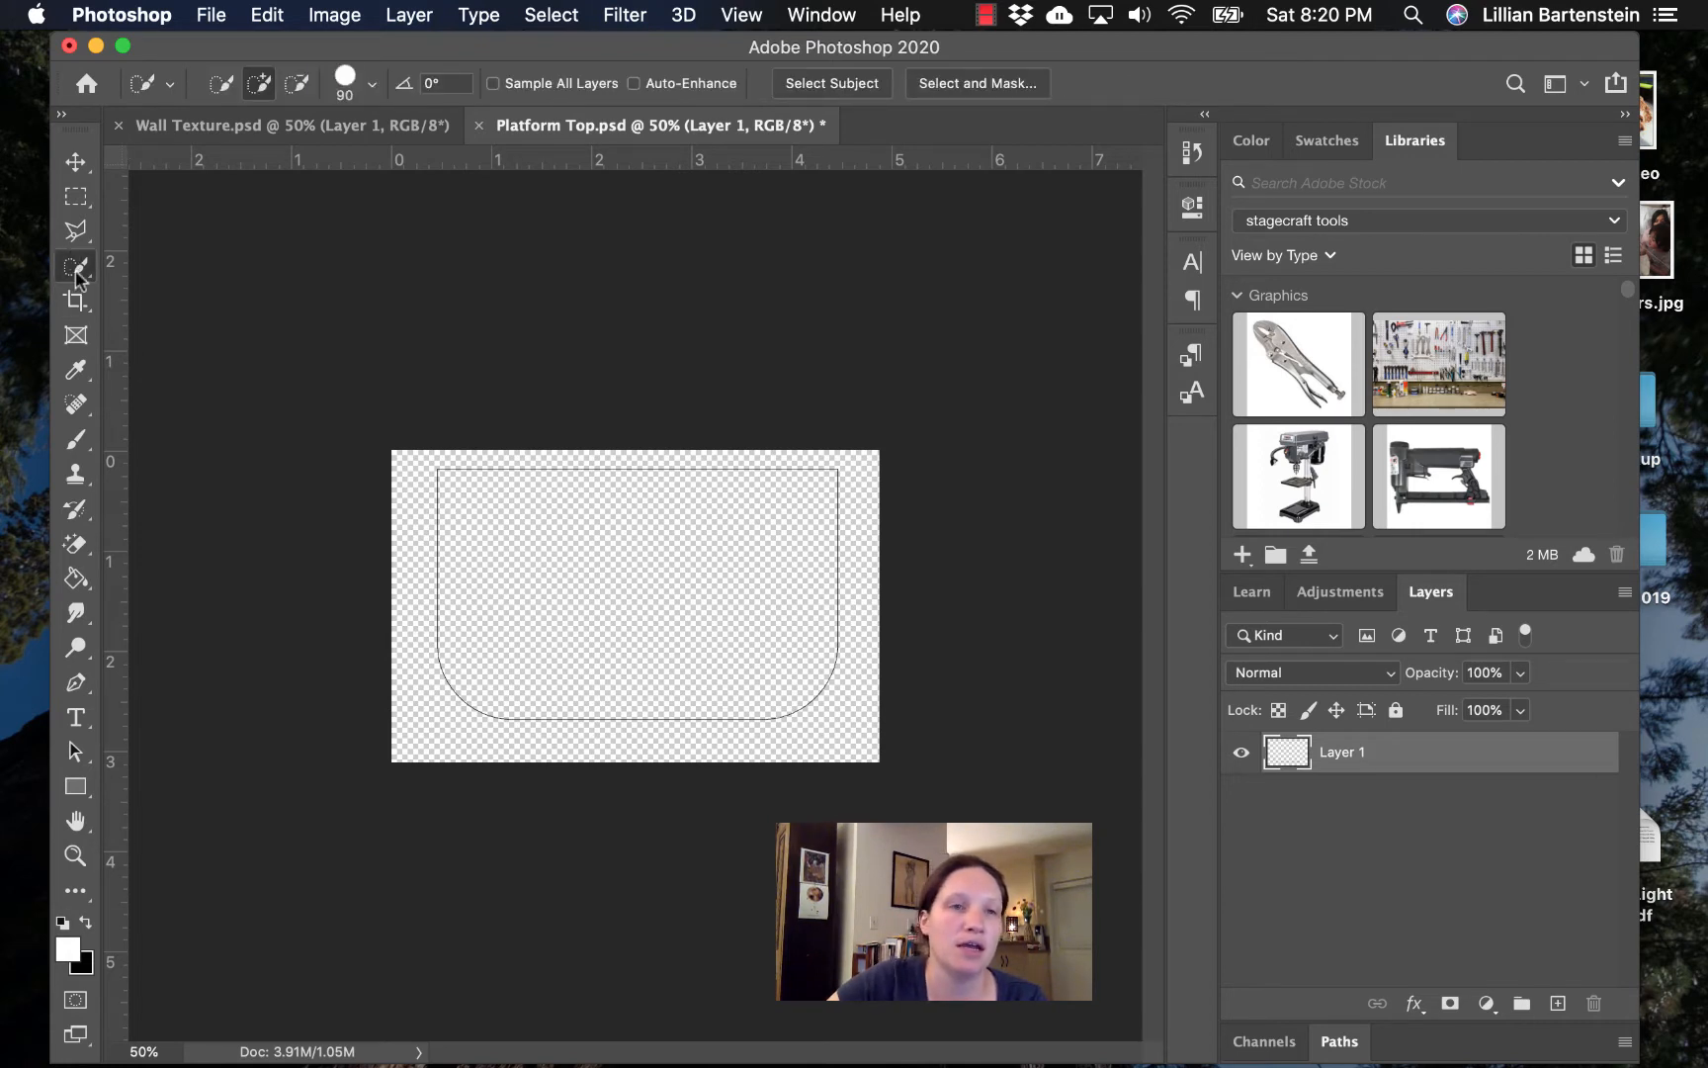
mouse_move(75, 266)
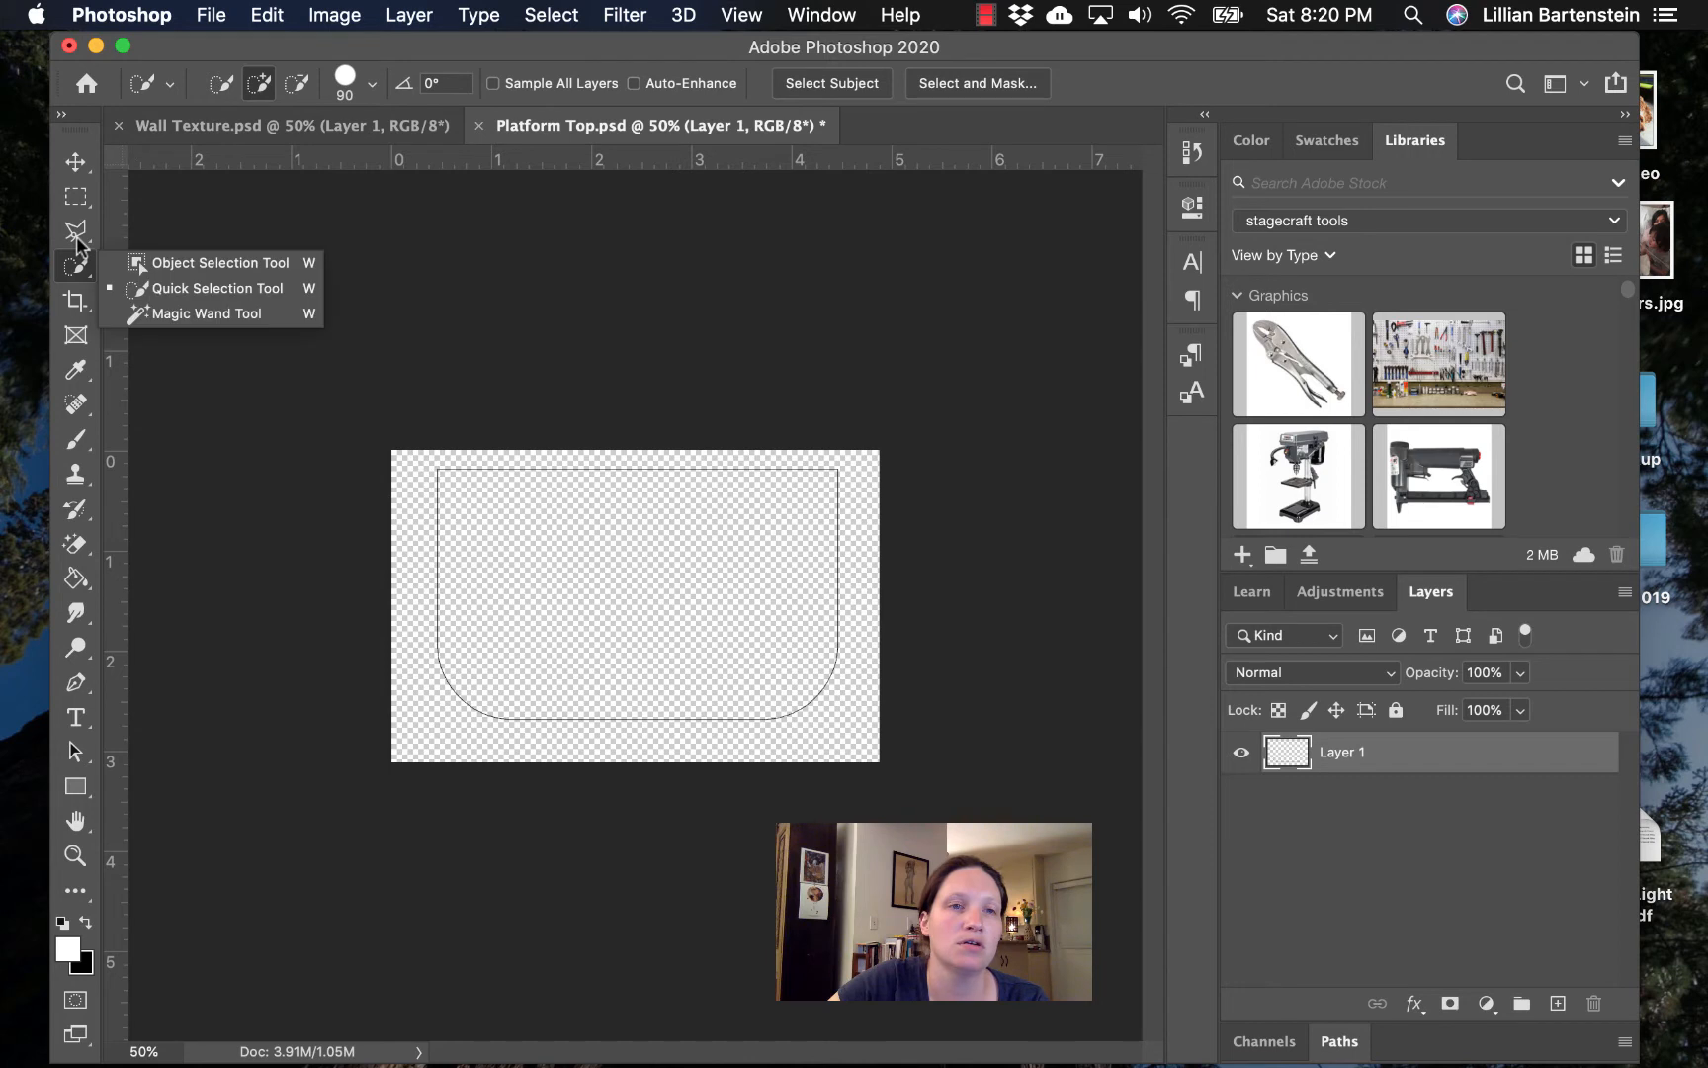
click(207, 313)
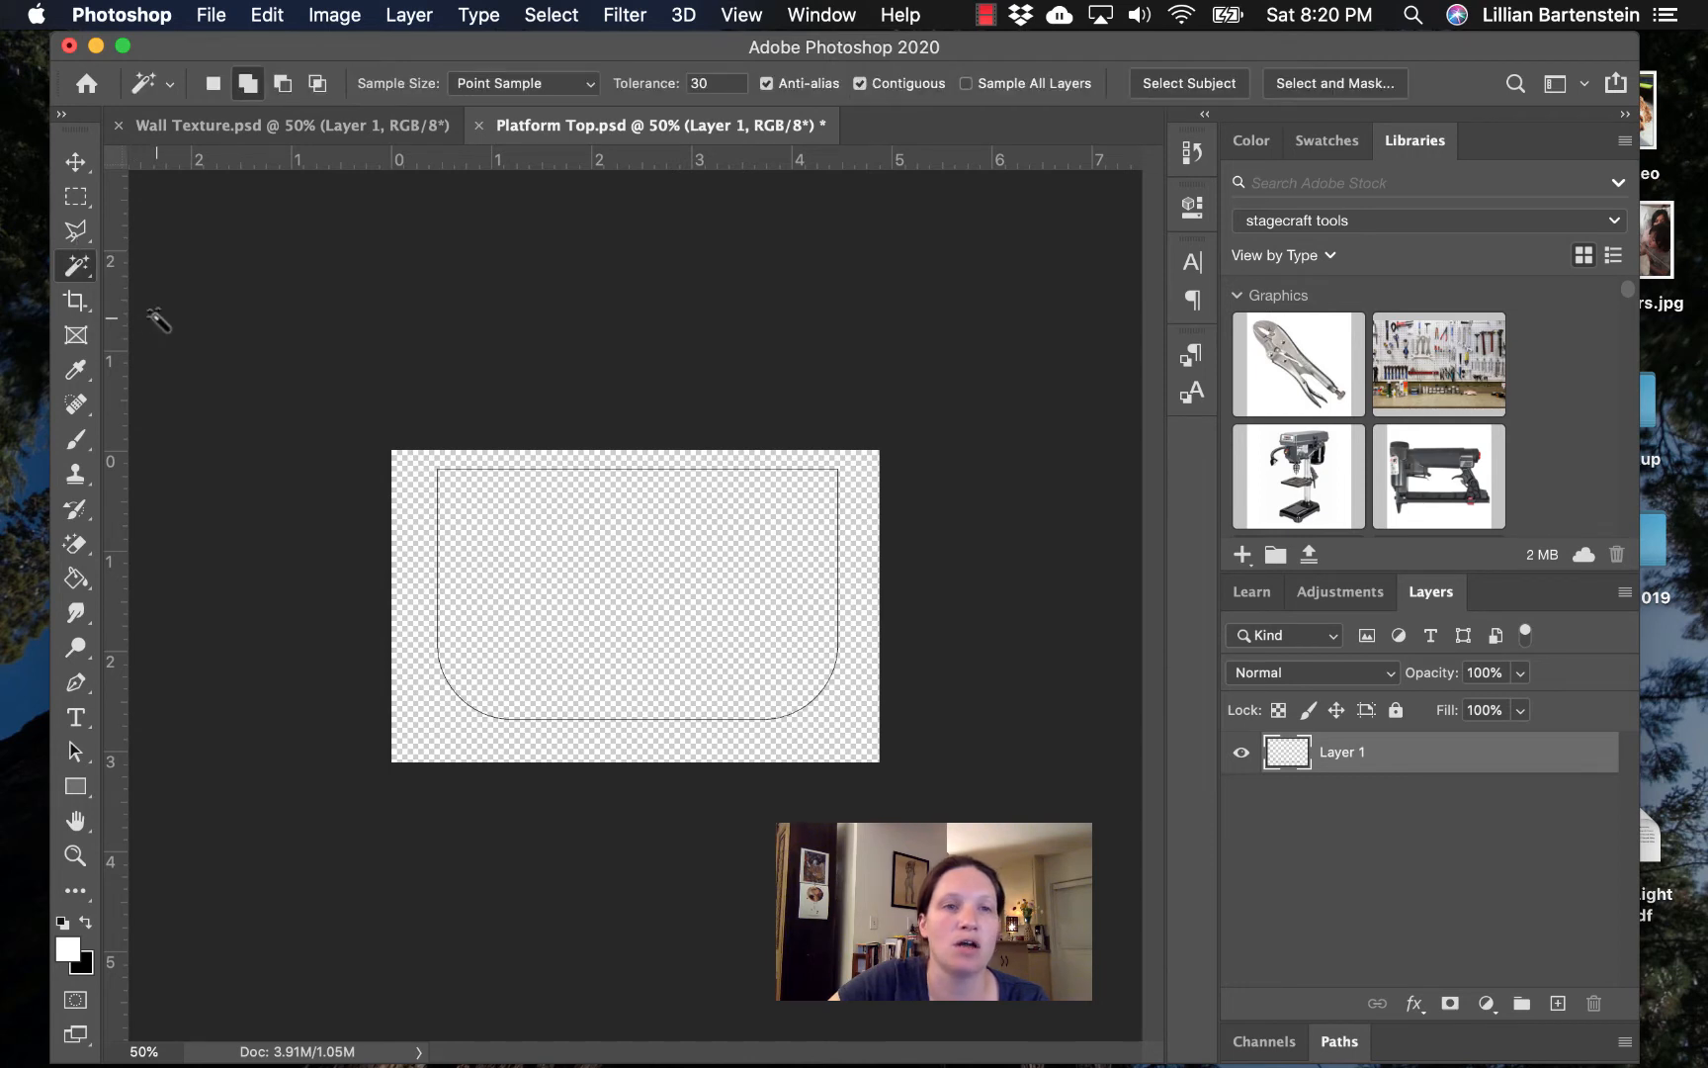
click(751, 703)
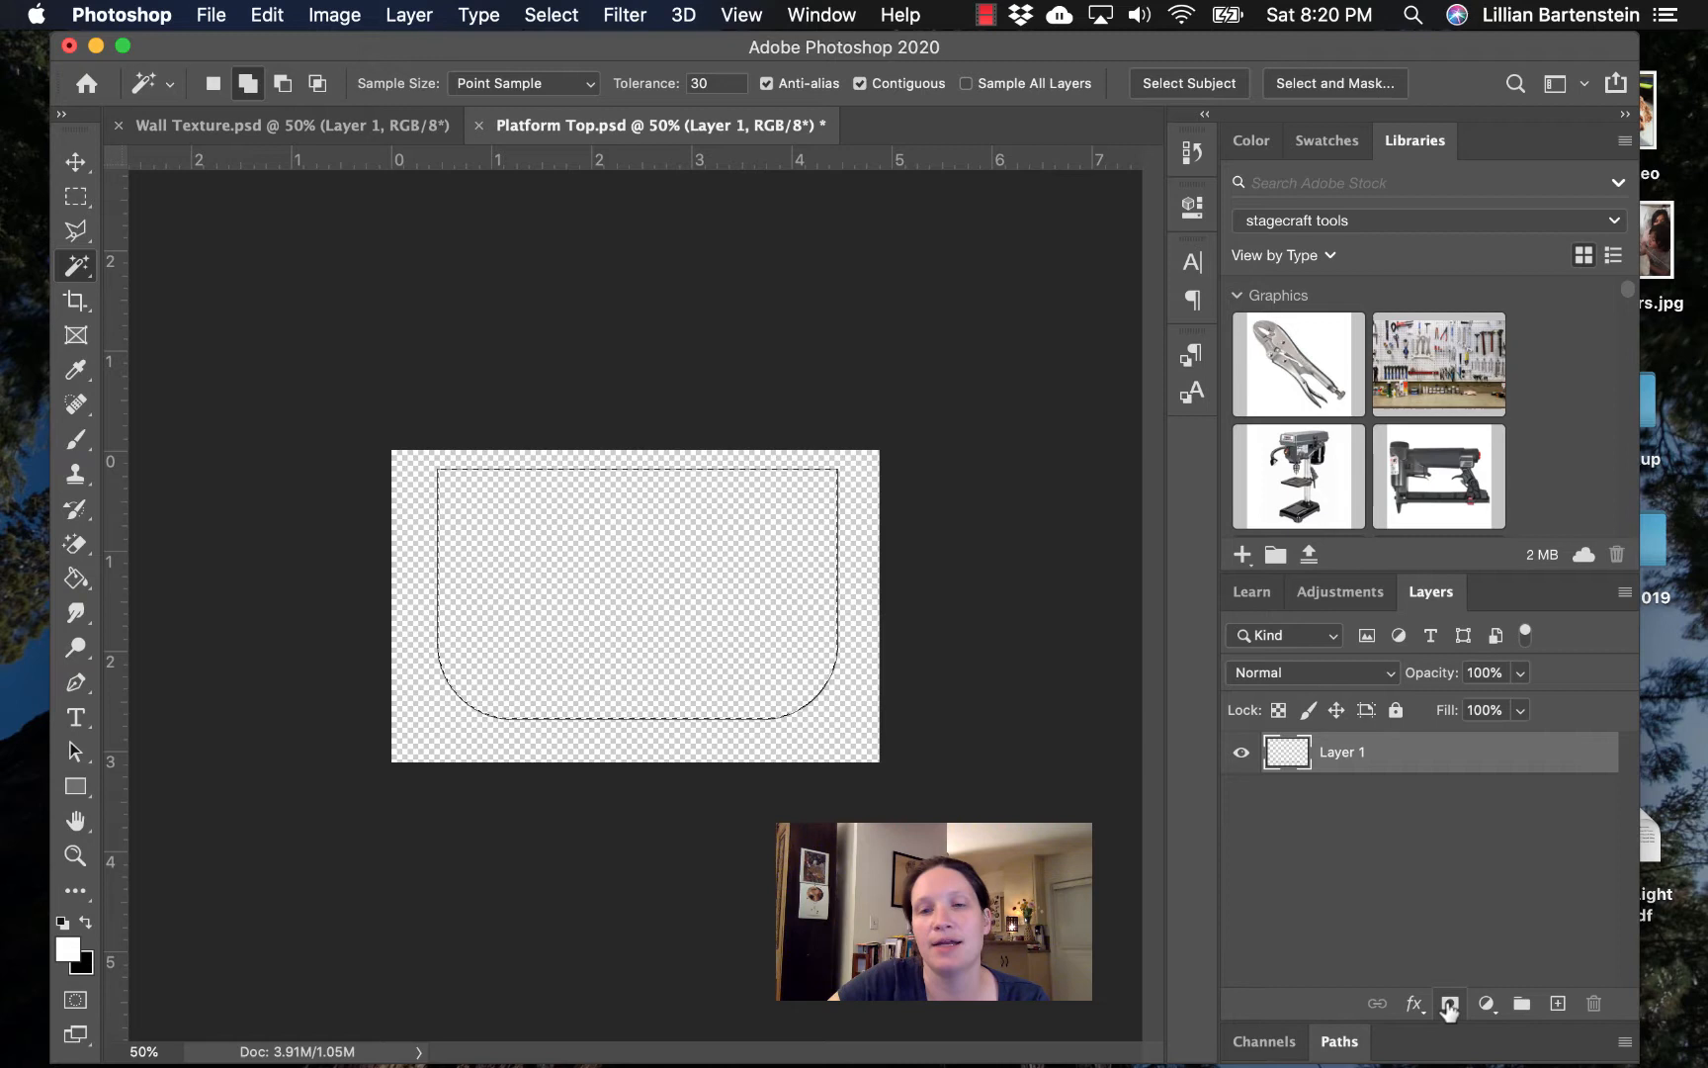
mouse_move(1521, 1004)
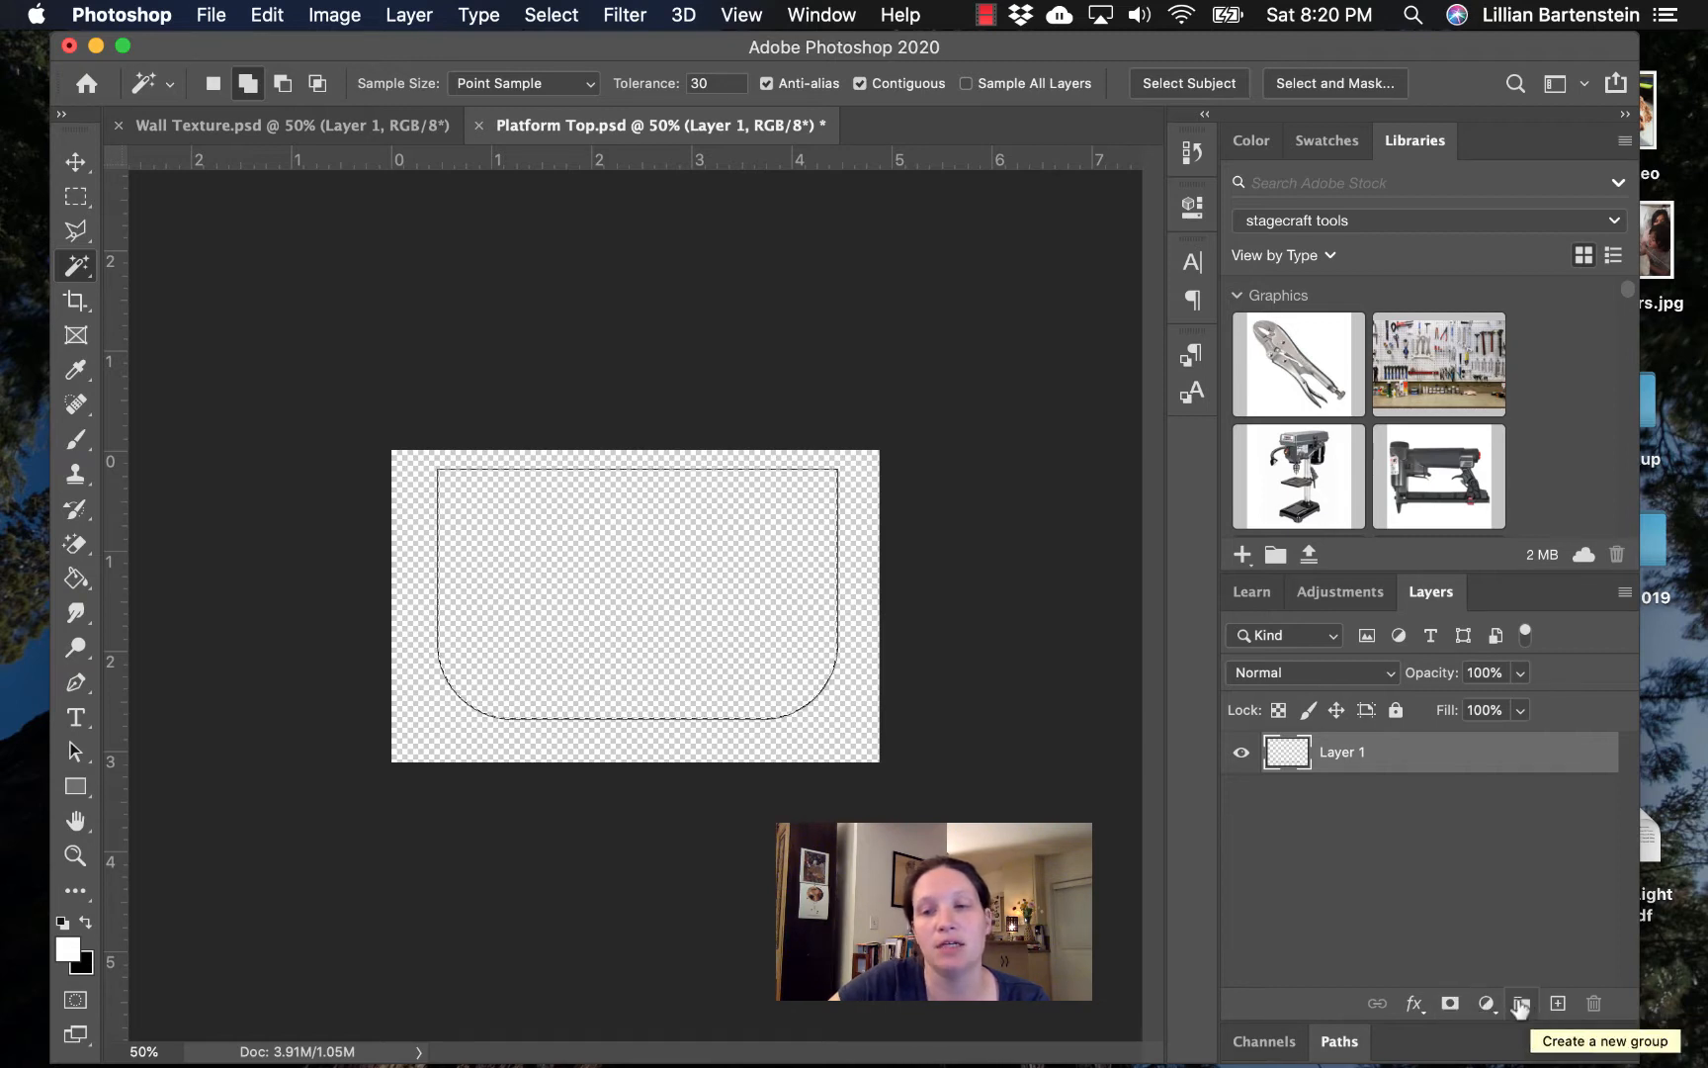
click(1555, 1003)
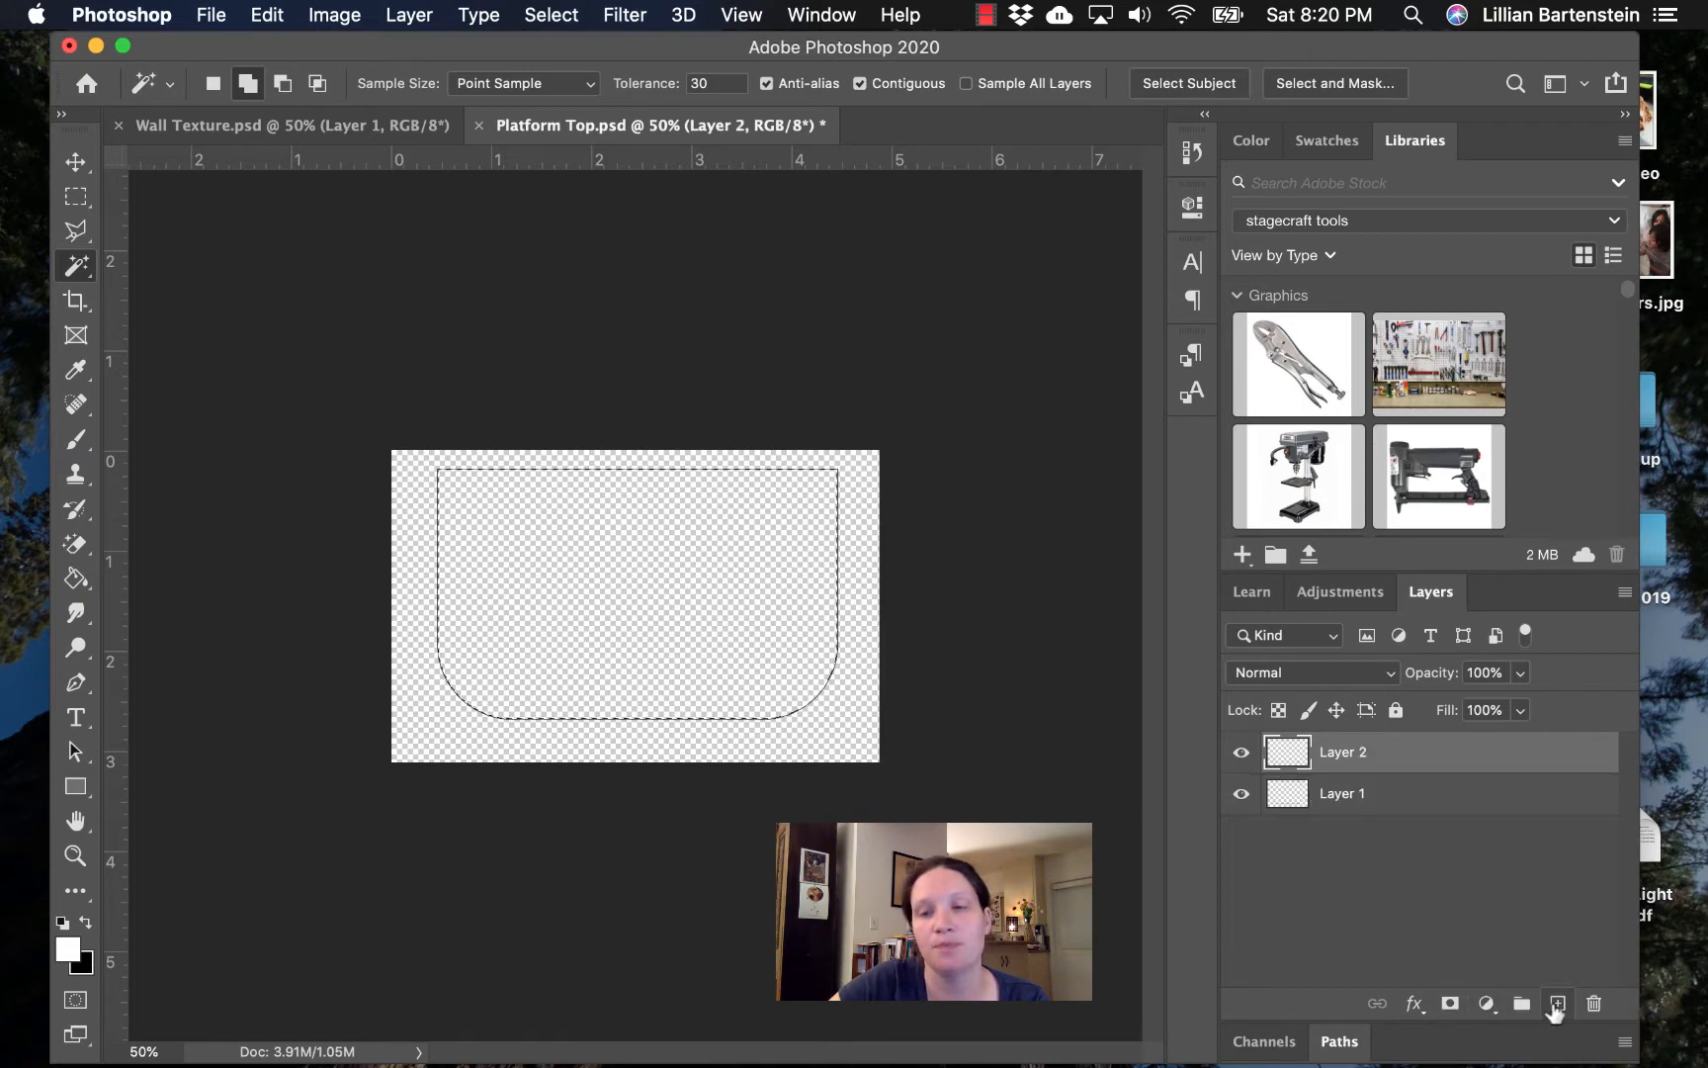
click(1450, 1002)
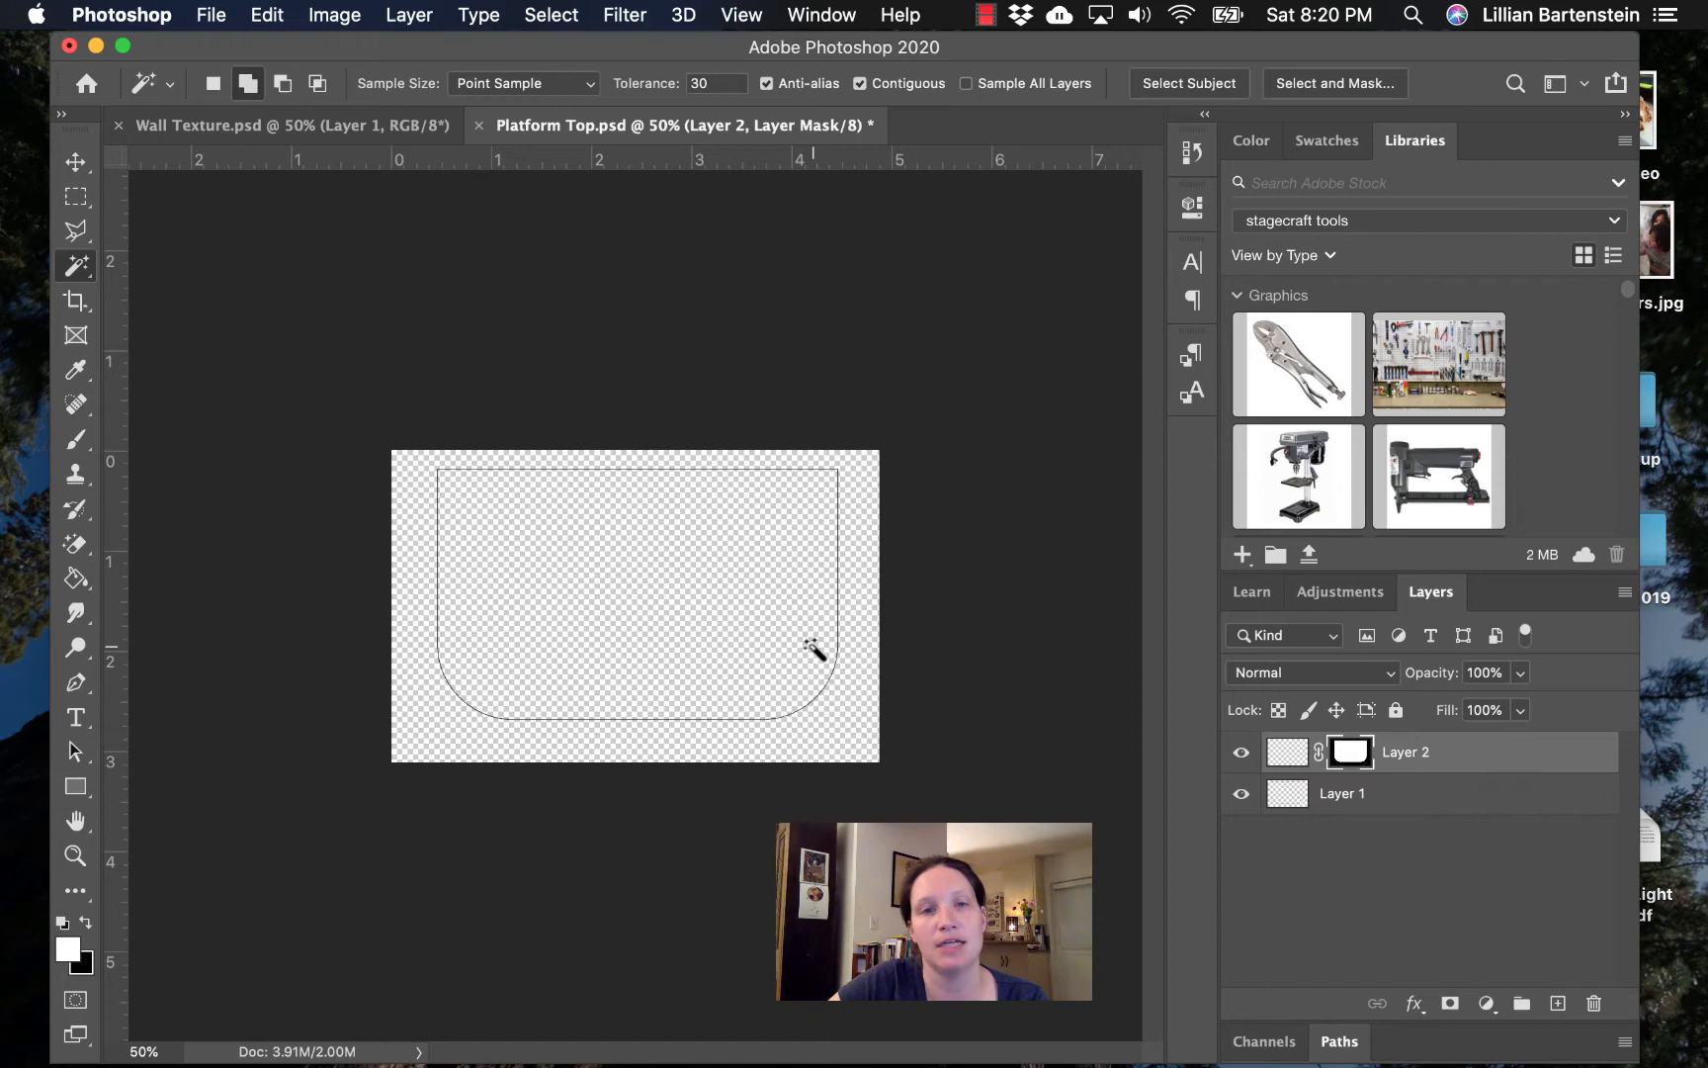
mouse_move(403, 651)
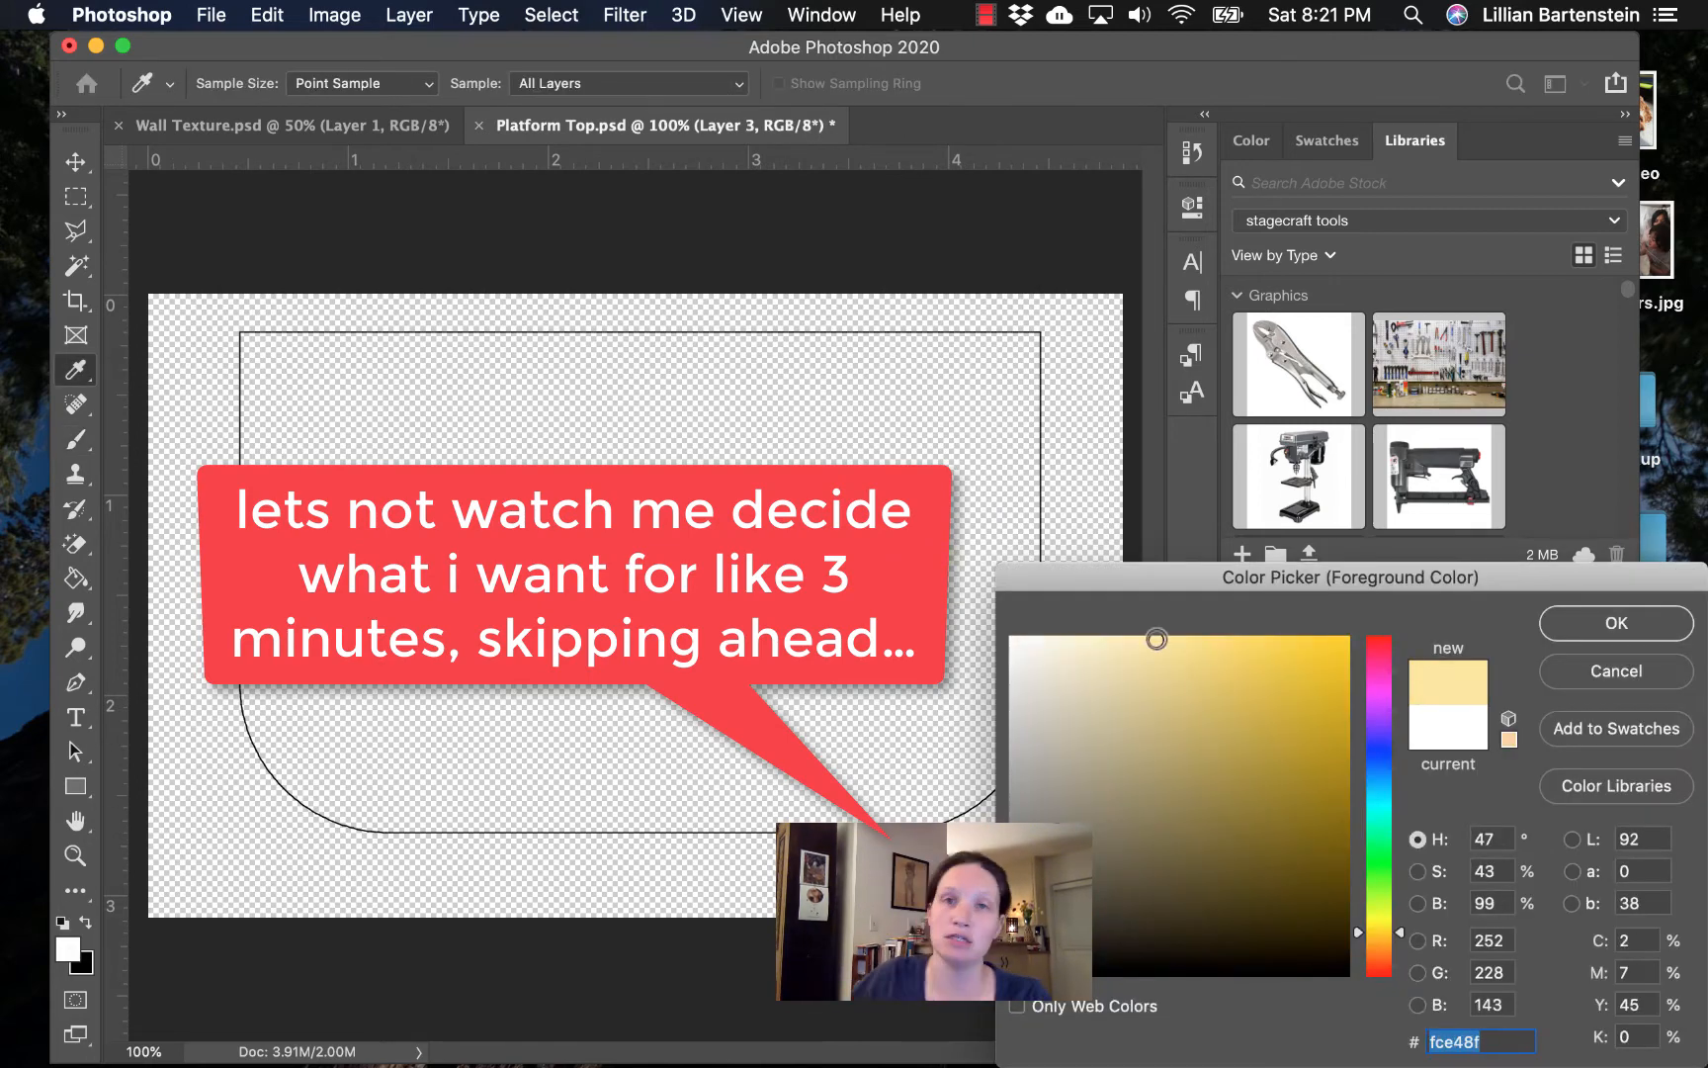
- Confirm a pale yellow fill colour, paste the parchment texture accepting colour conversion, and scale it up to about 250%
click(1616, 622)
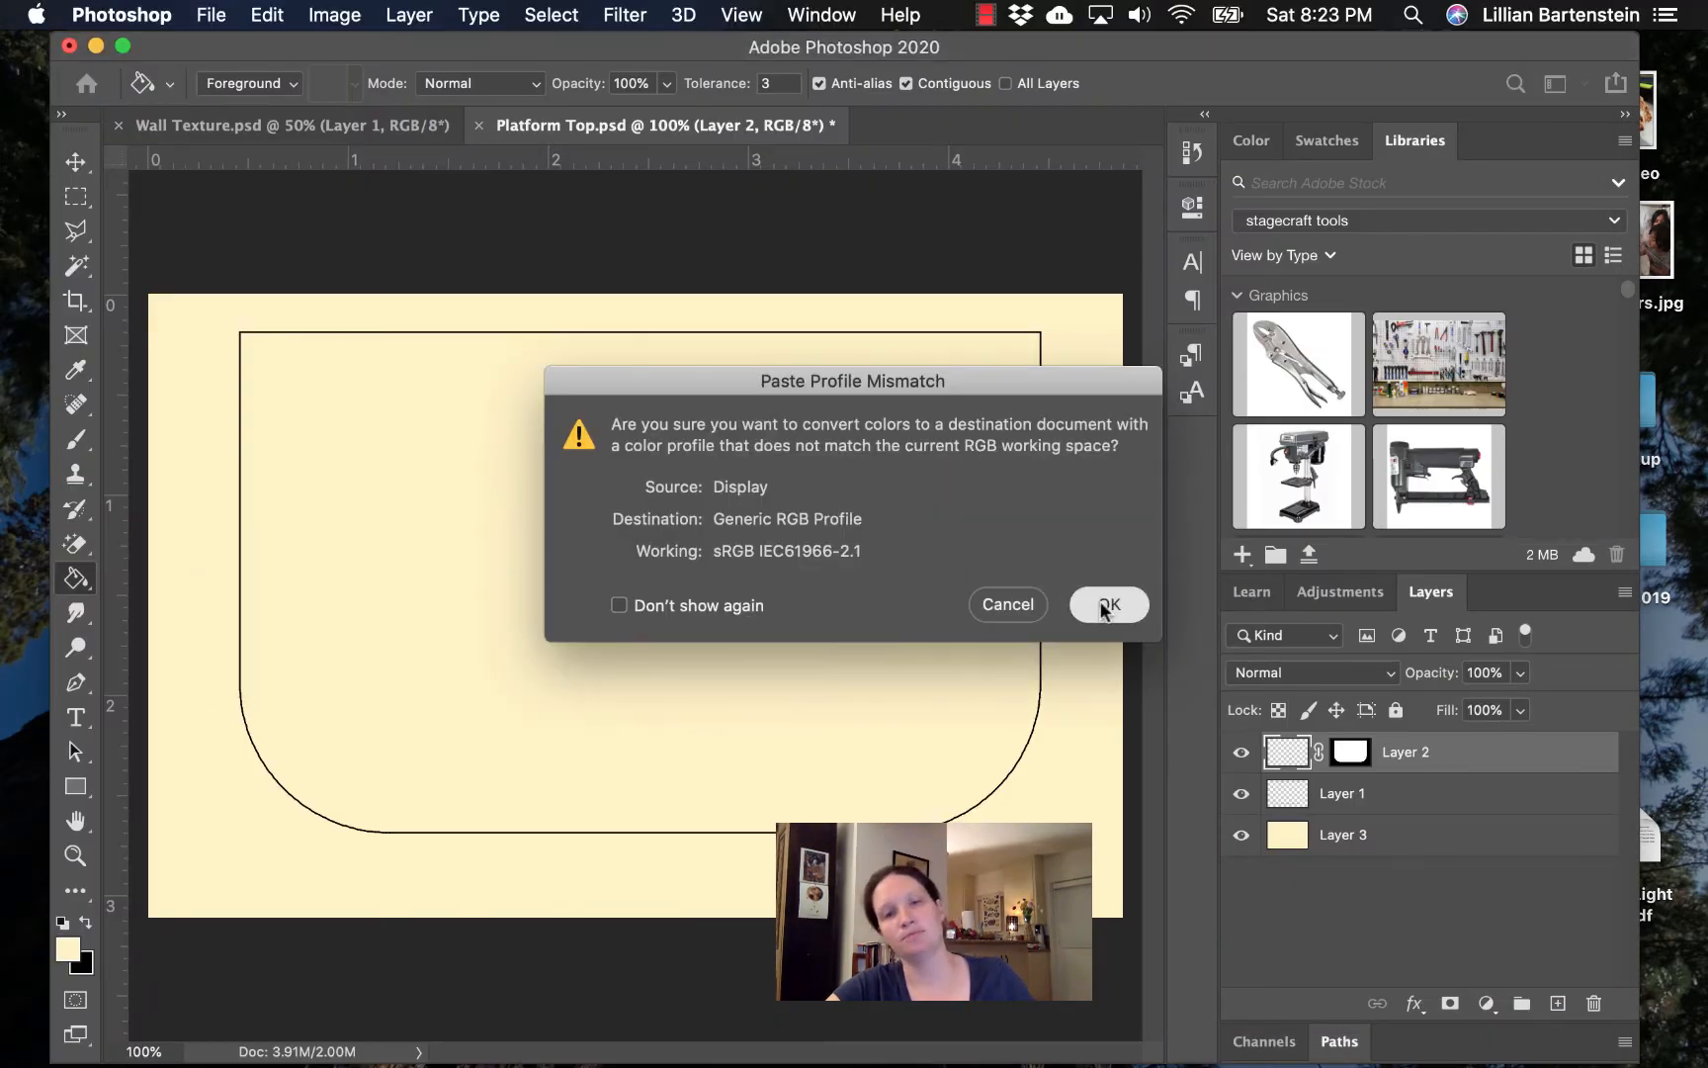
click(1107, 605)
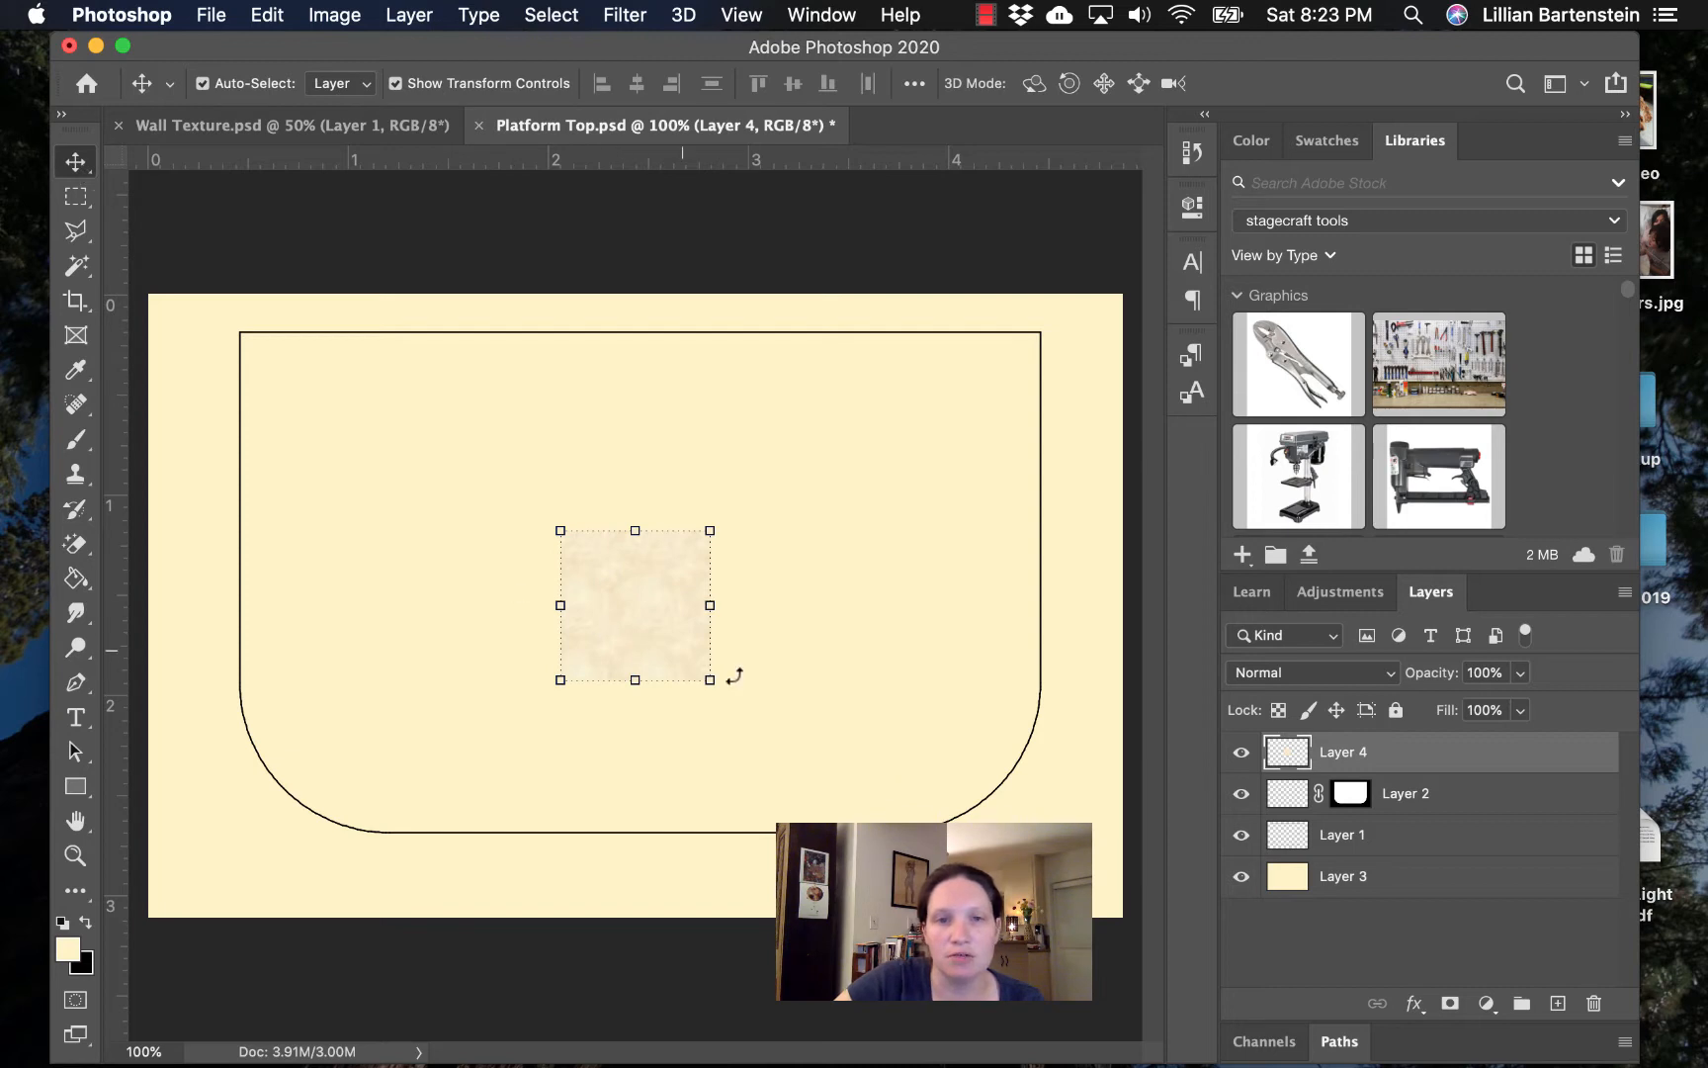
drag(709, 675, 896, 866)
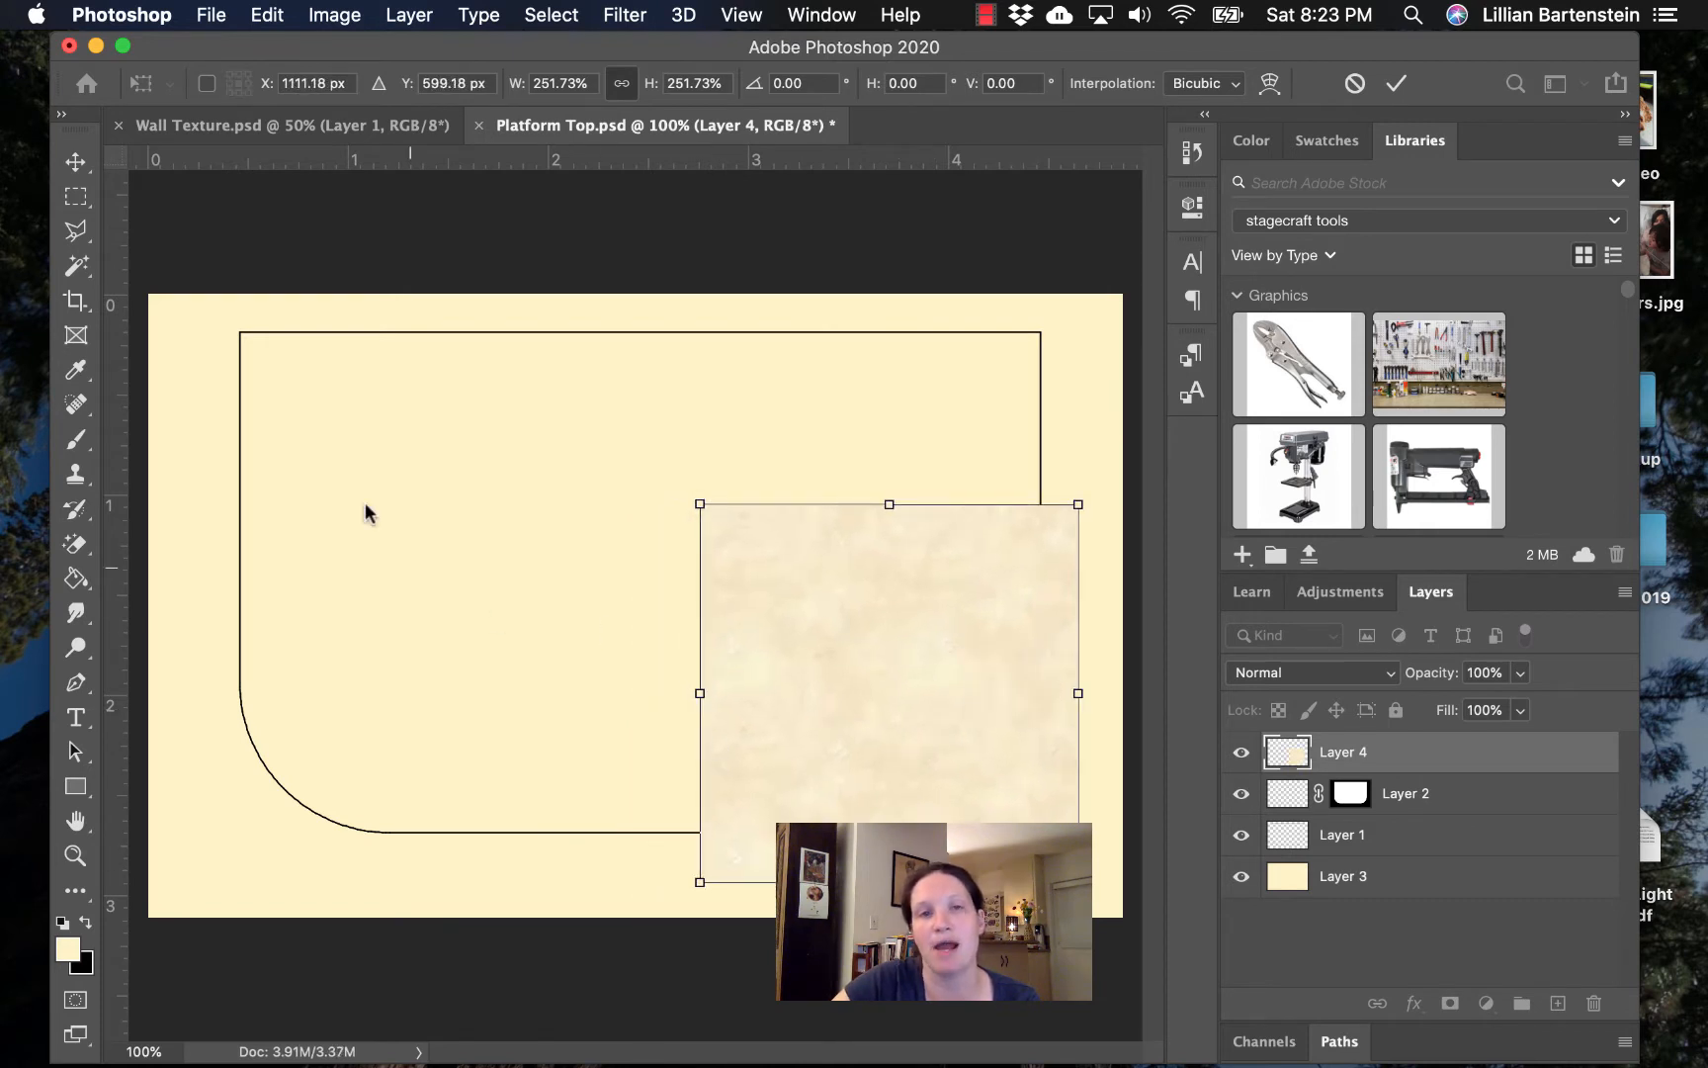
mouse_move(273, 317)
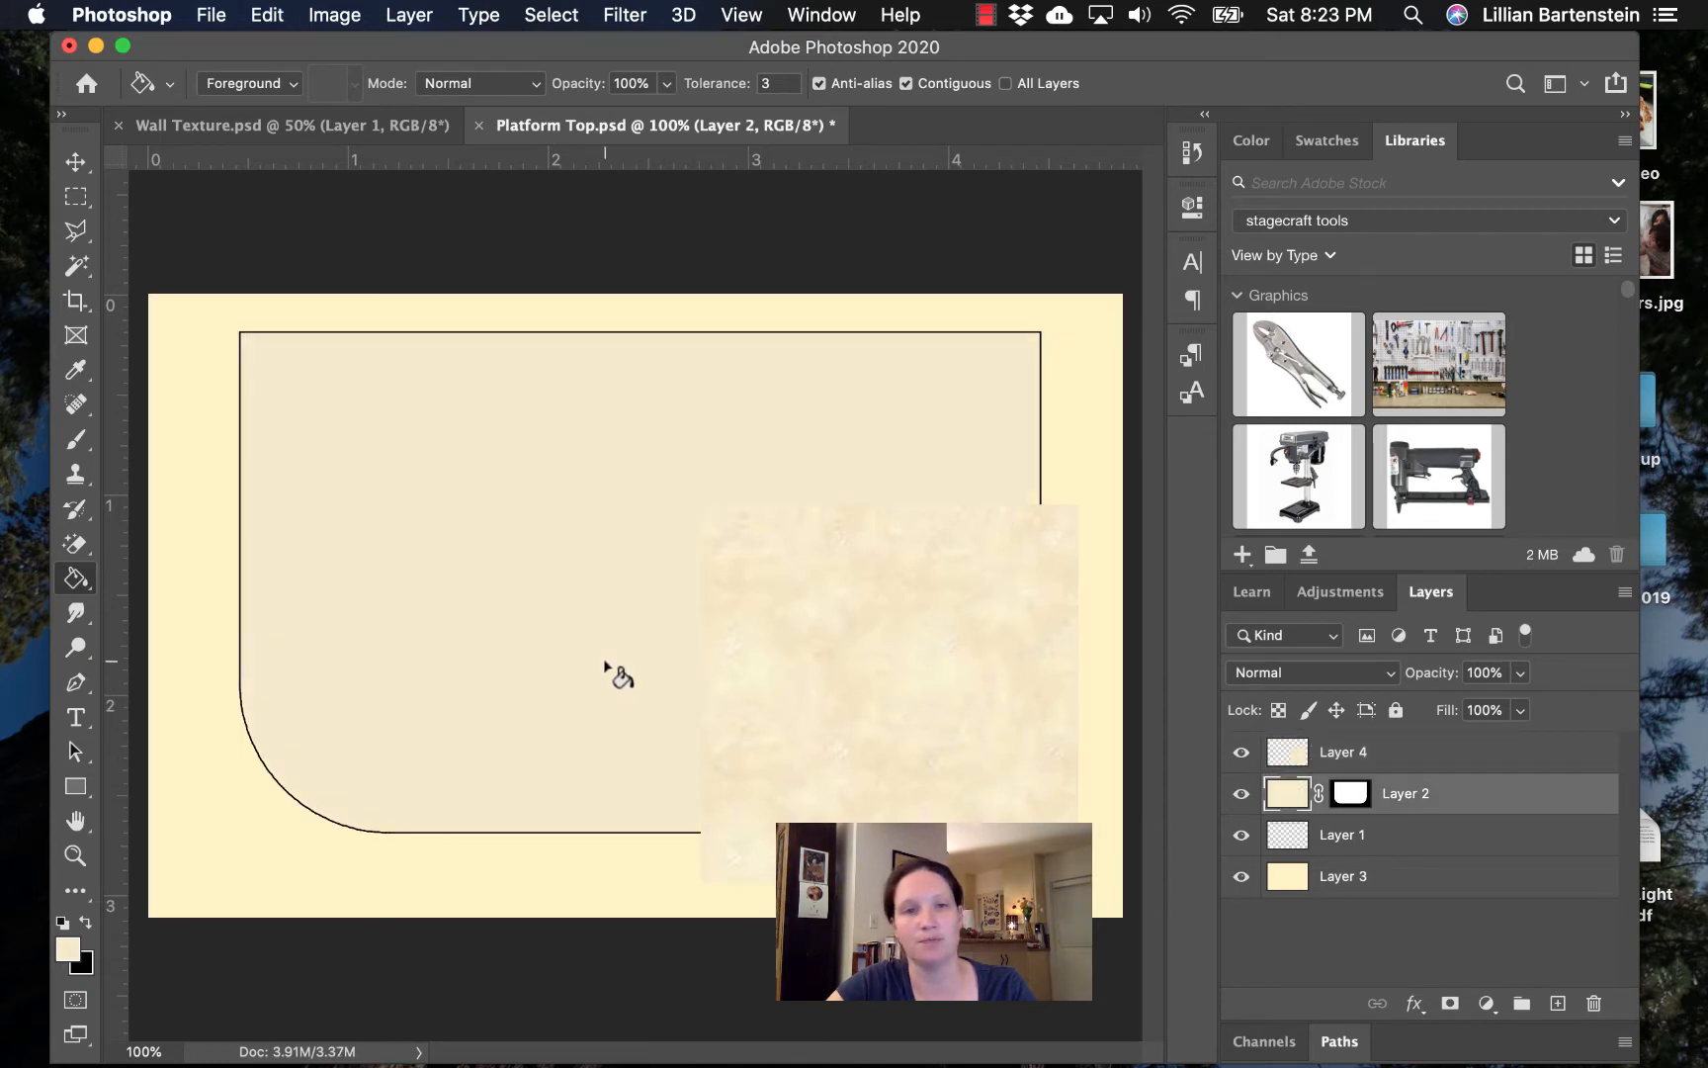
mouse_move(349, 627)
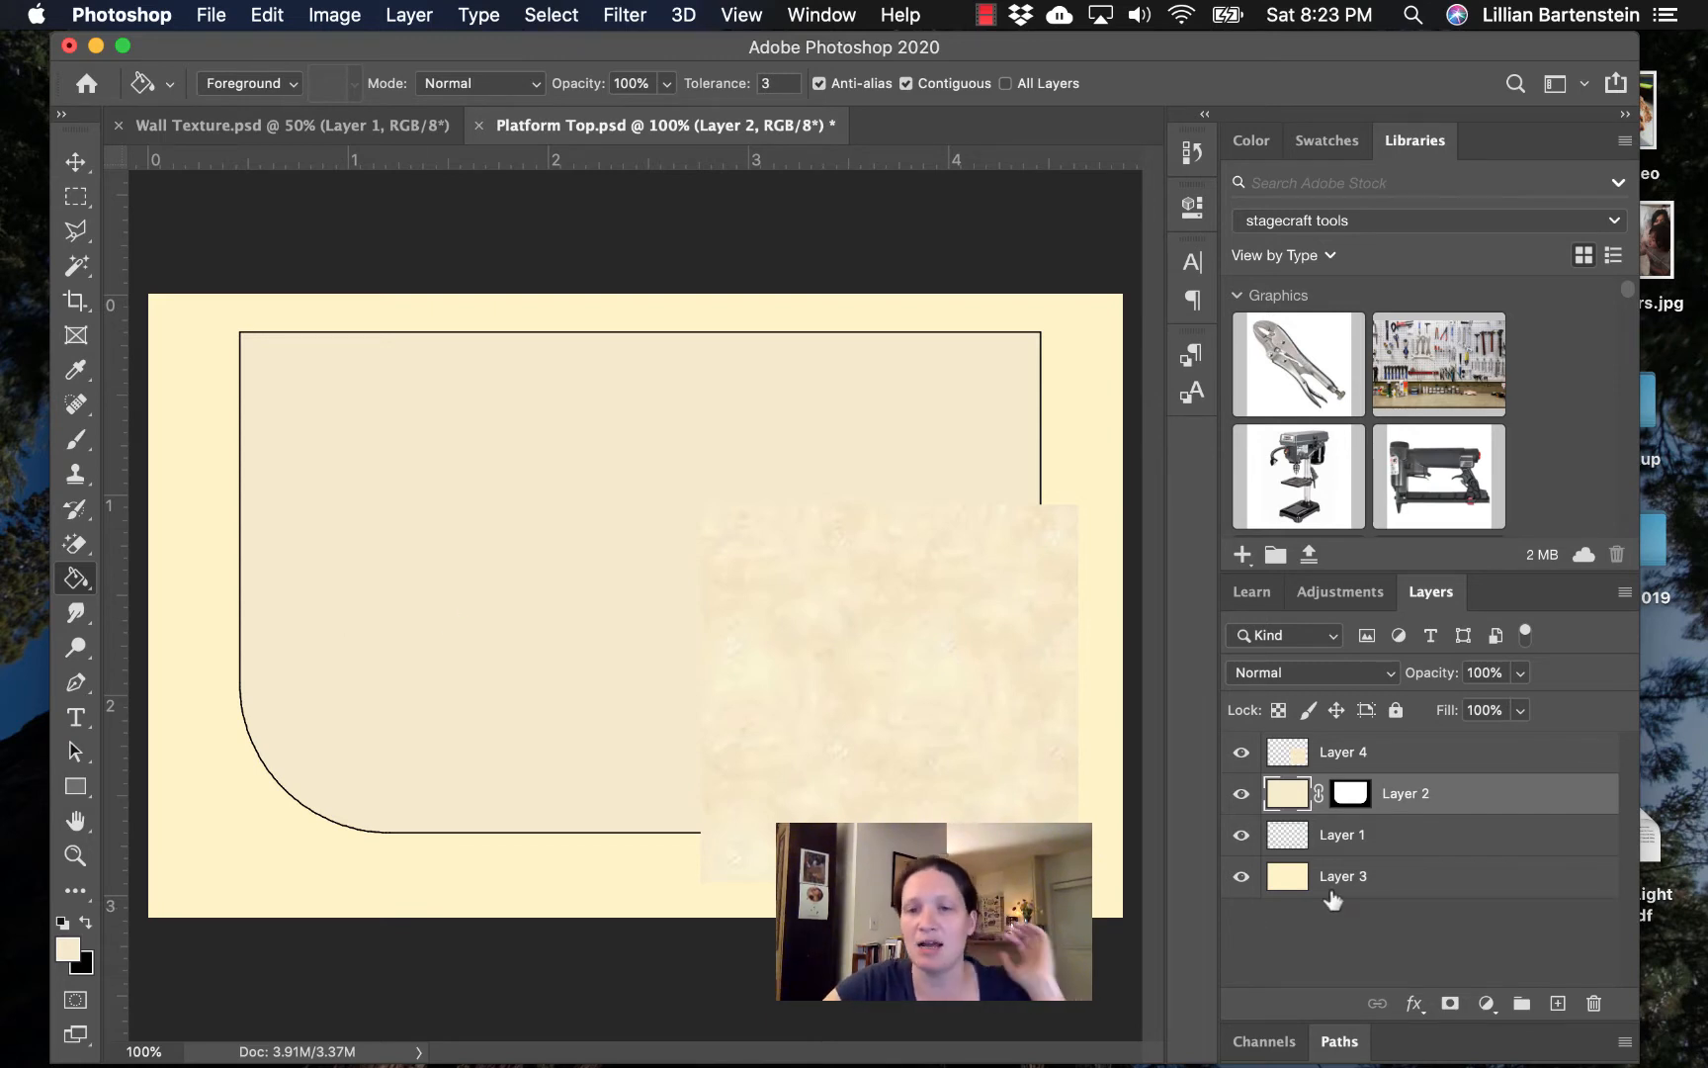
- Switch to the pale yellow Layer 3 so it can be refilled white behind the beige platform
click(1342, 876)
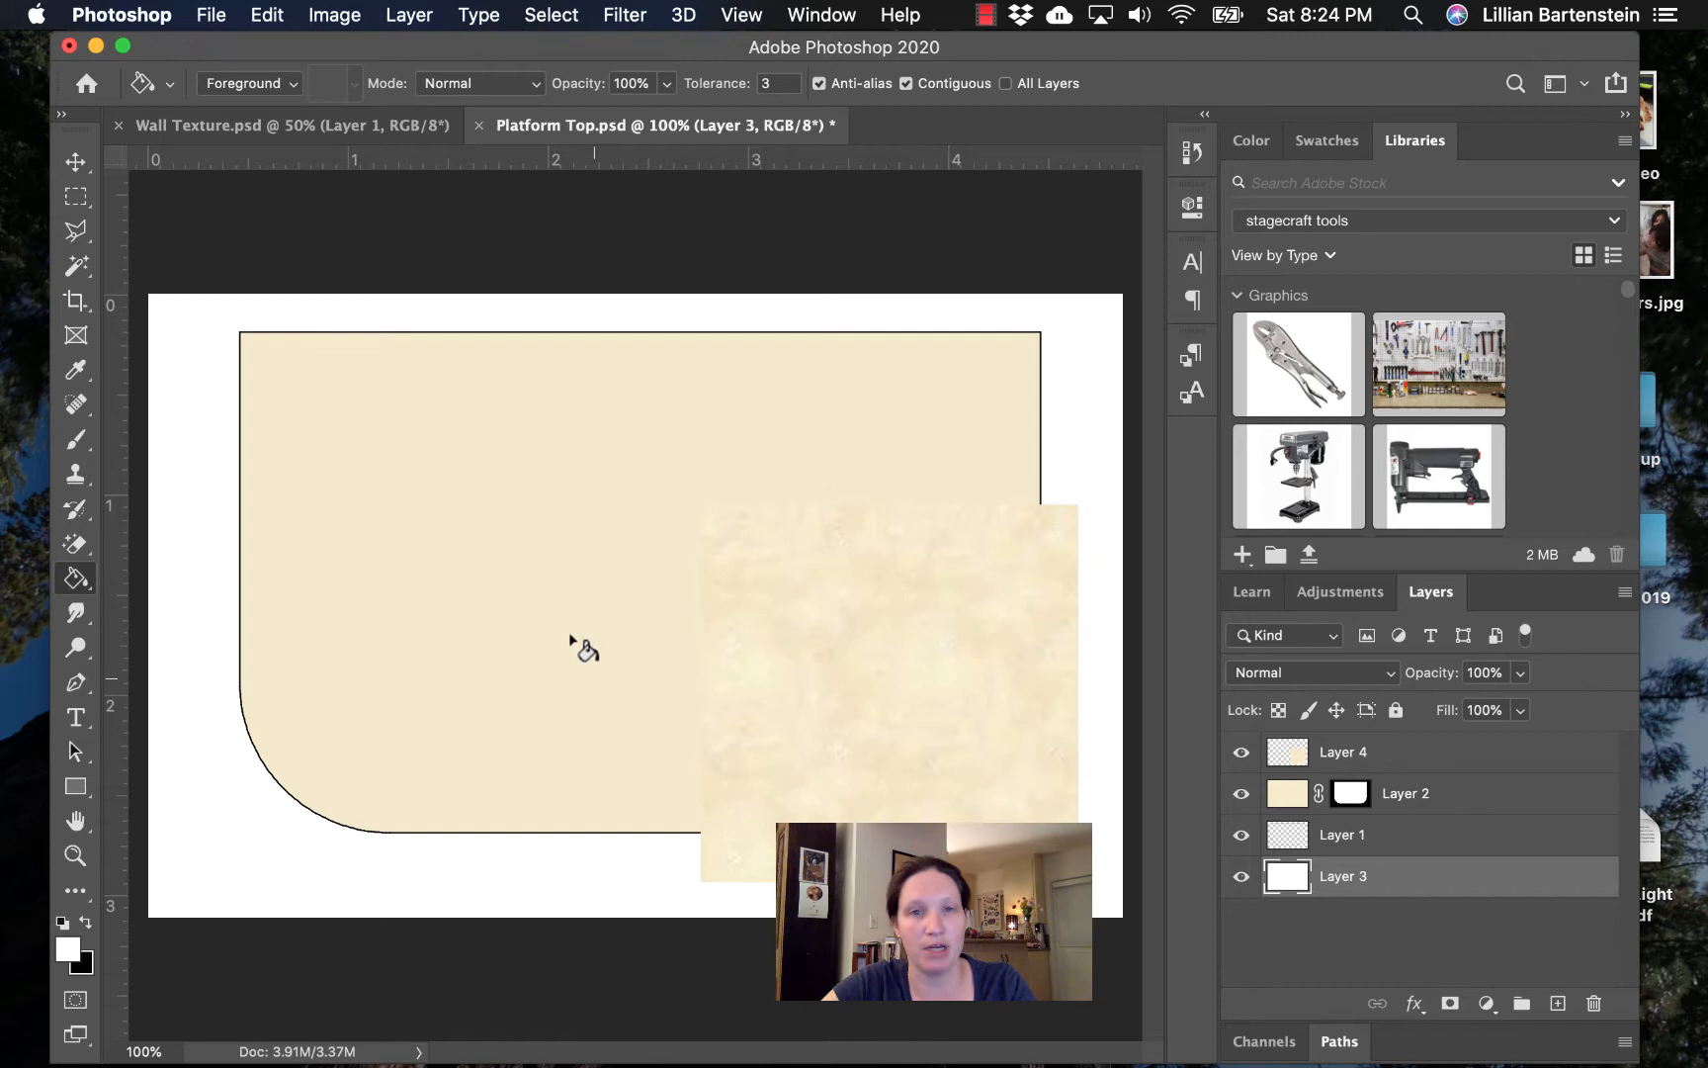
mouse_move(497, 561)
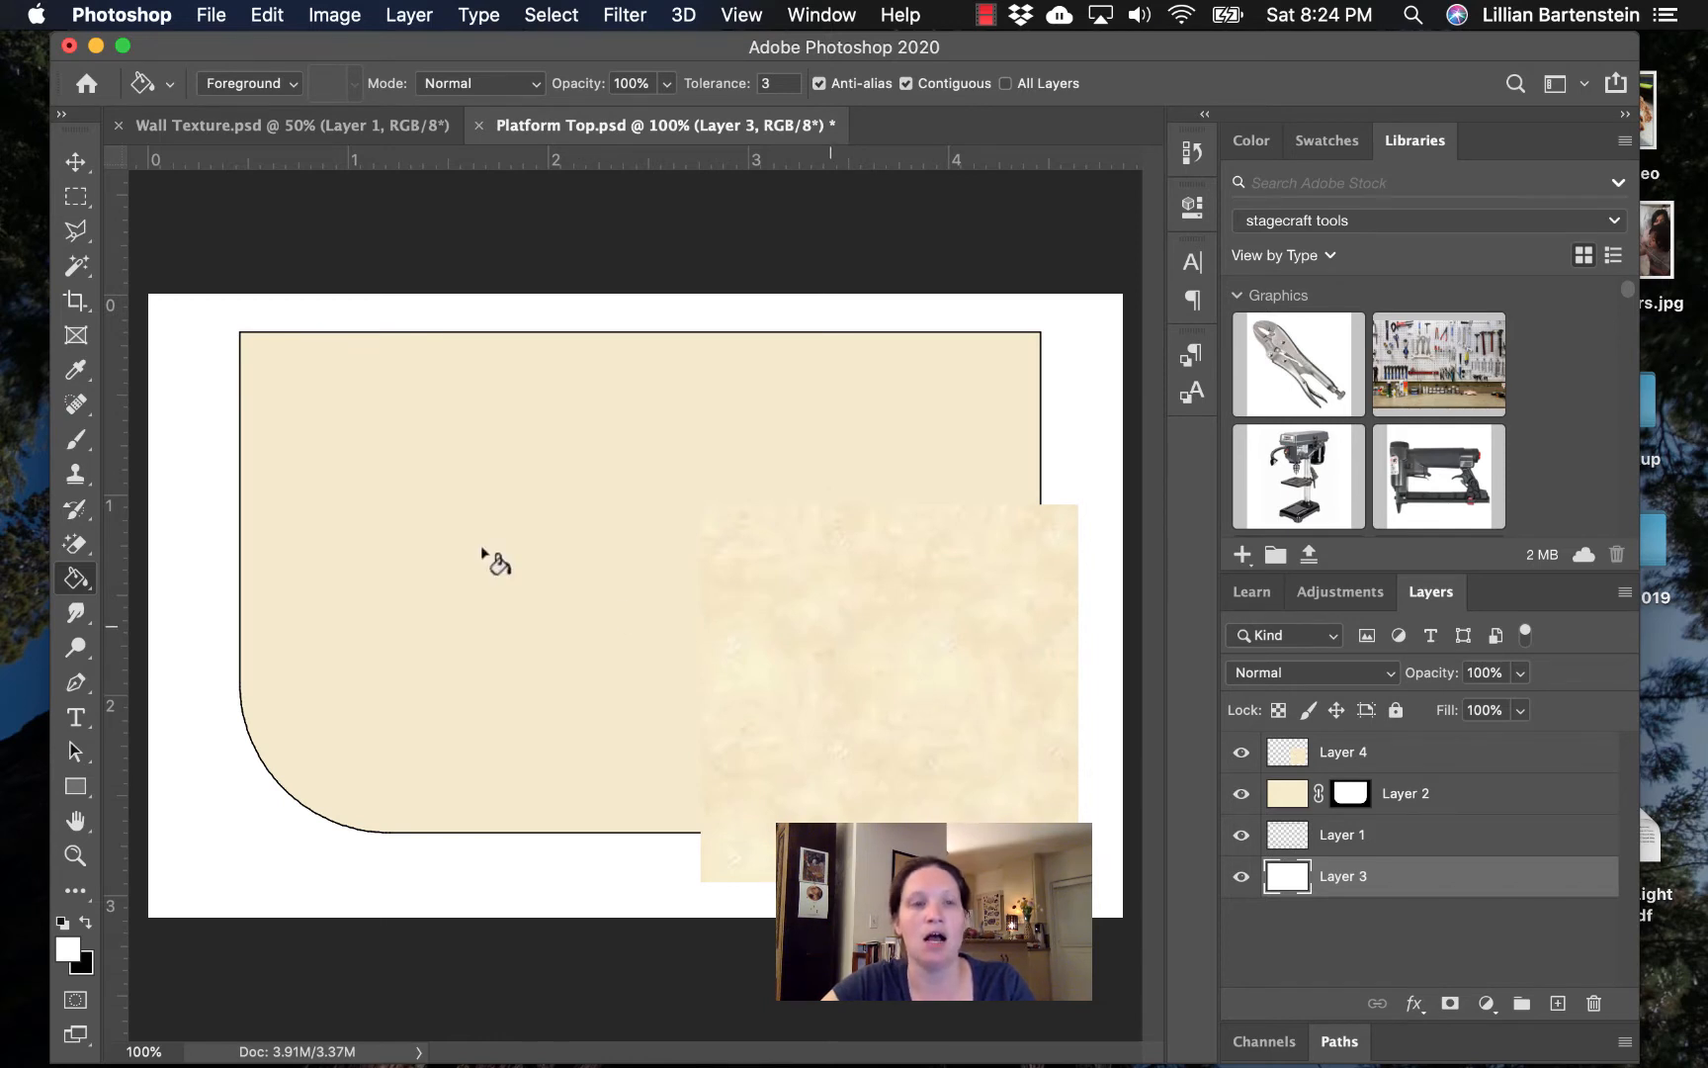
- Browse the brush preset picker through wet media and special effects brushes and show its gear menu
click(75, 440)
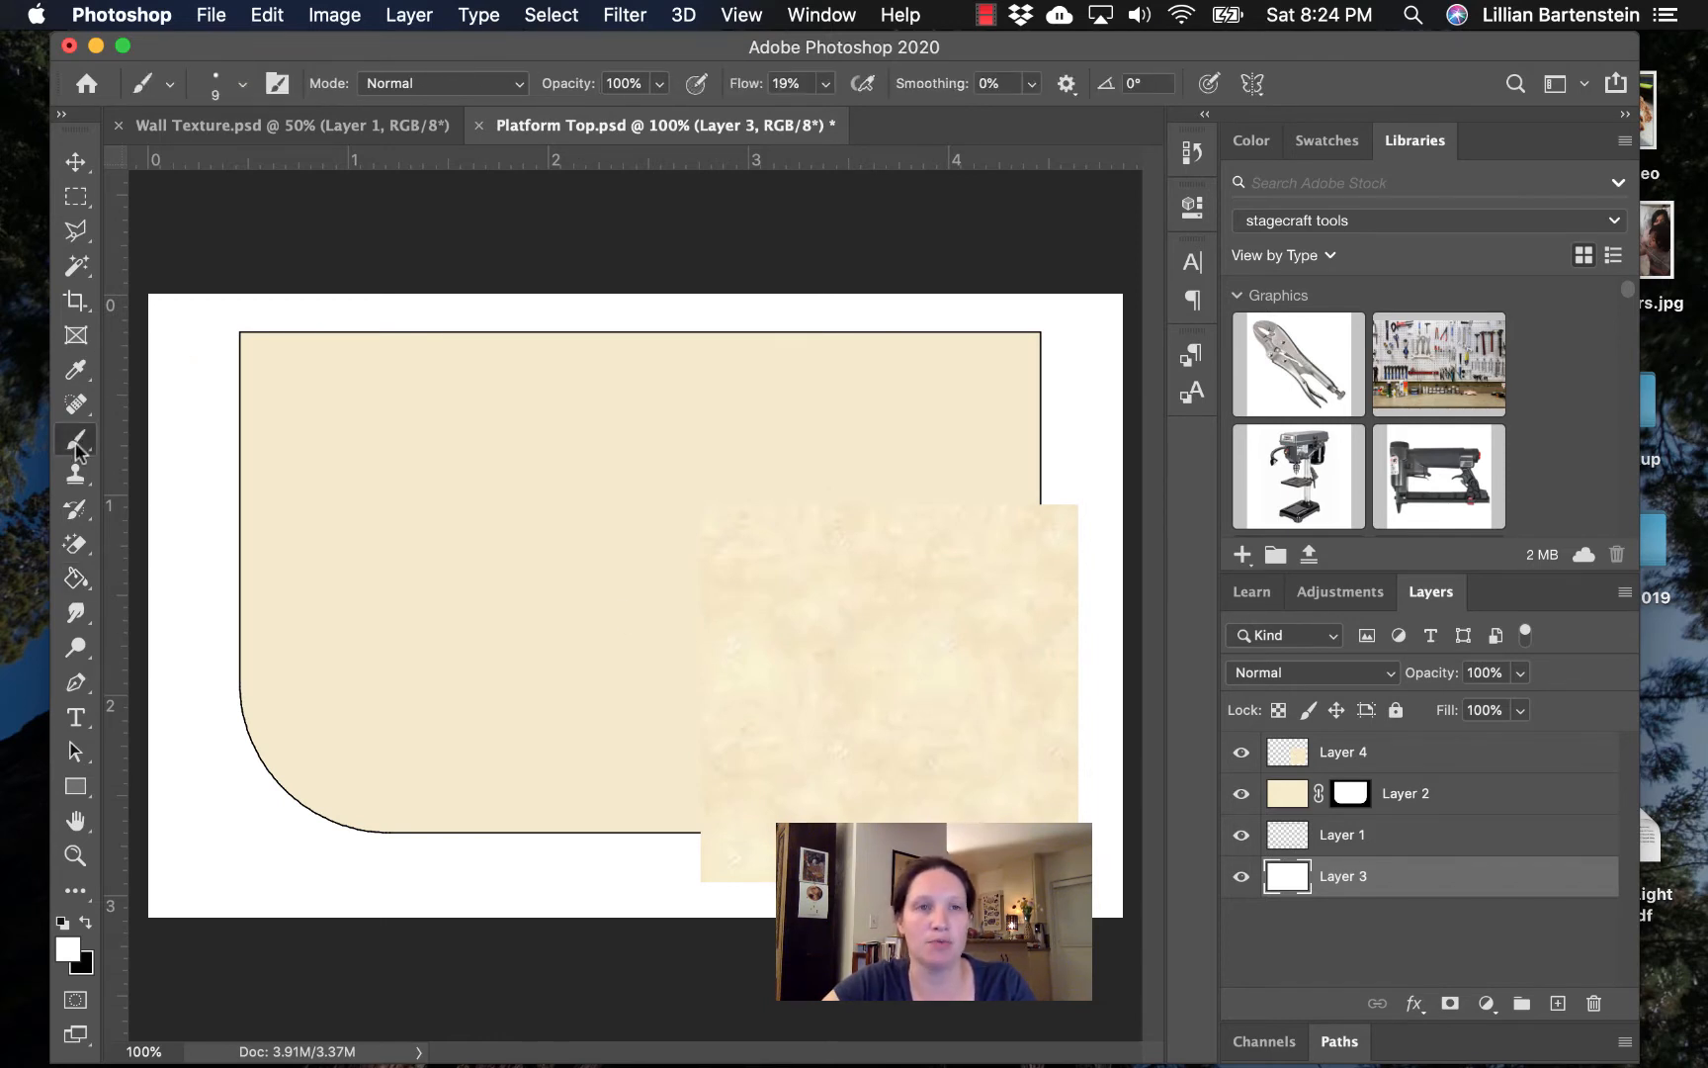
mouse_move(76, 438)
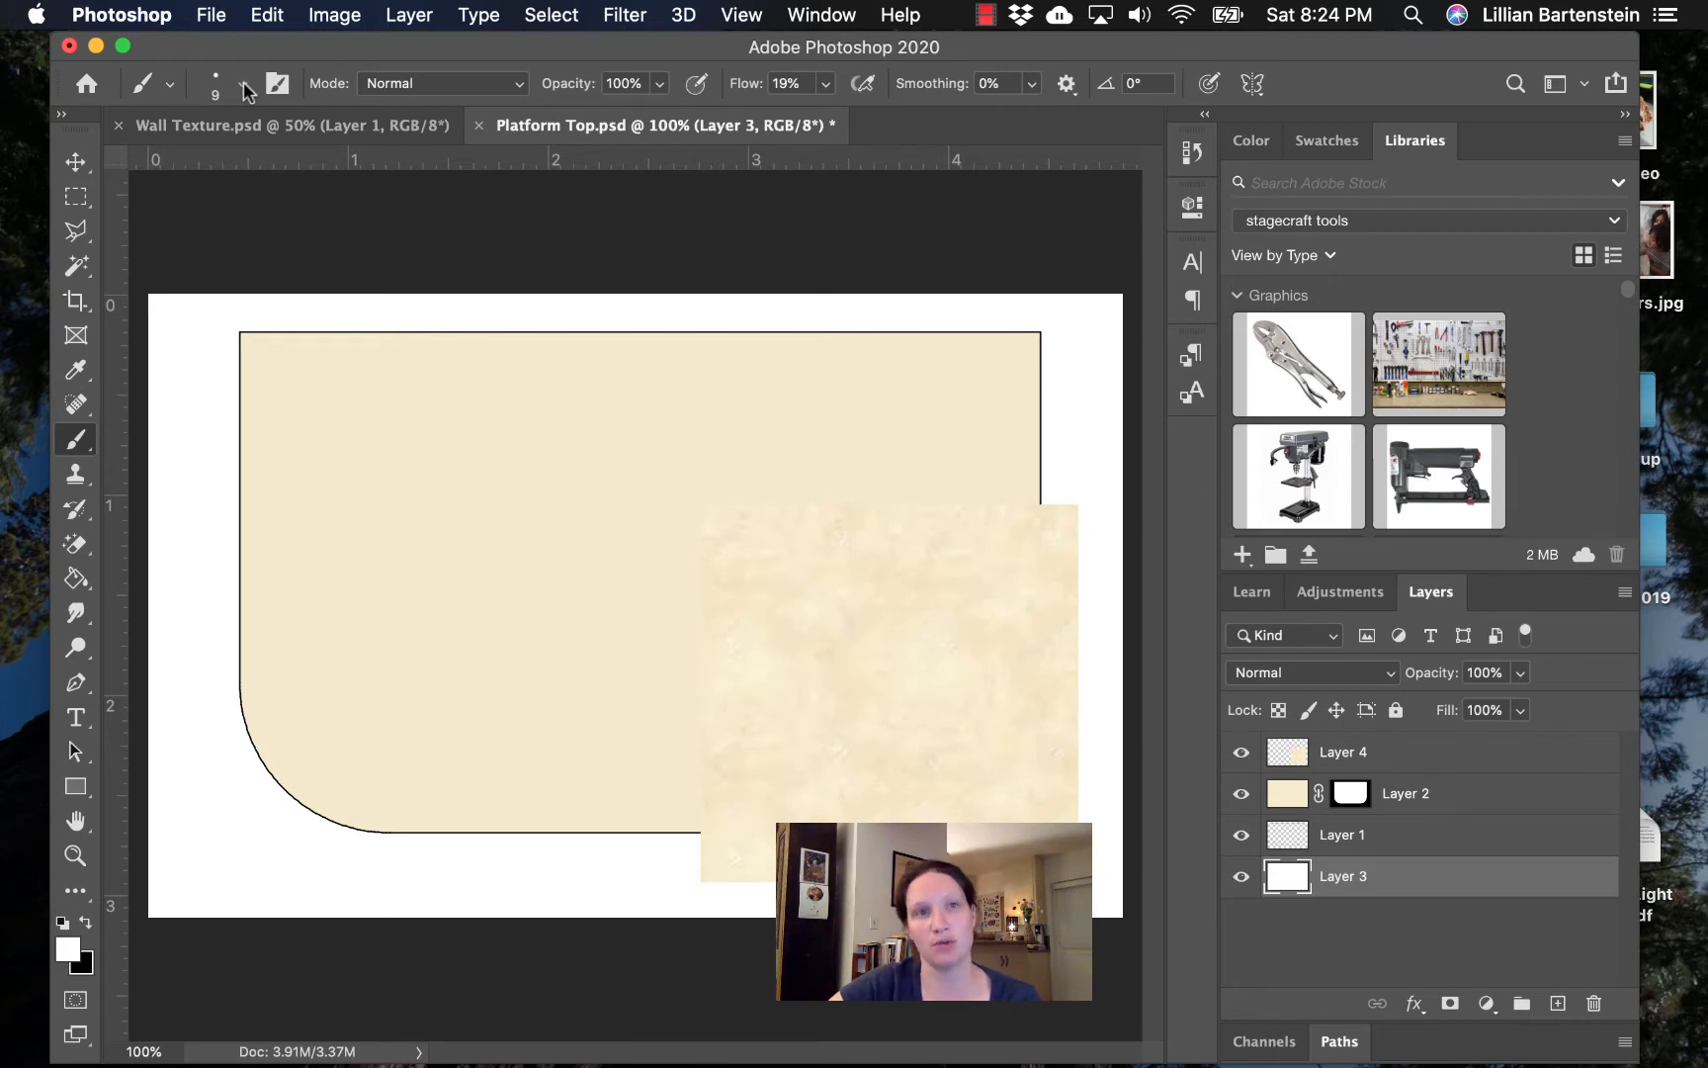
click(242, 83)
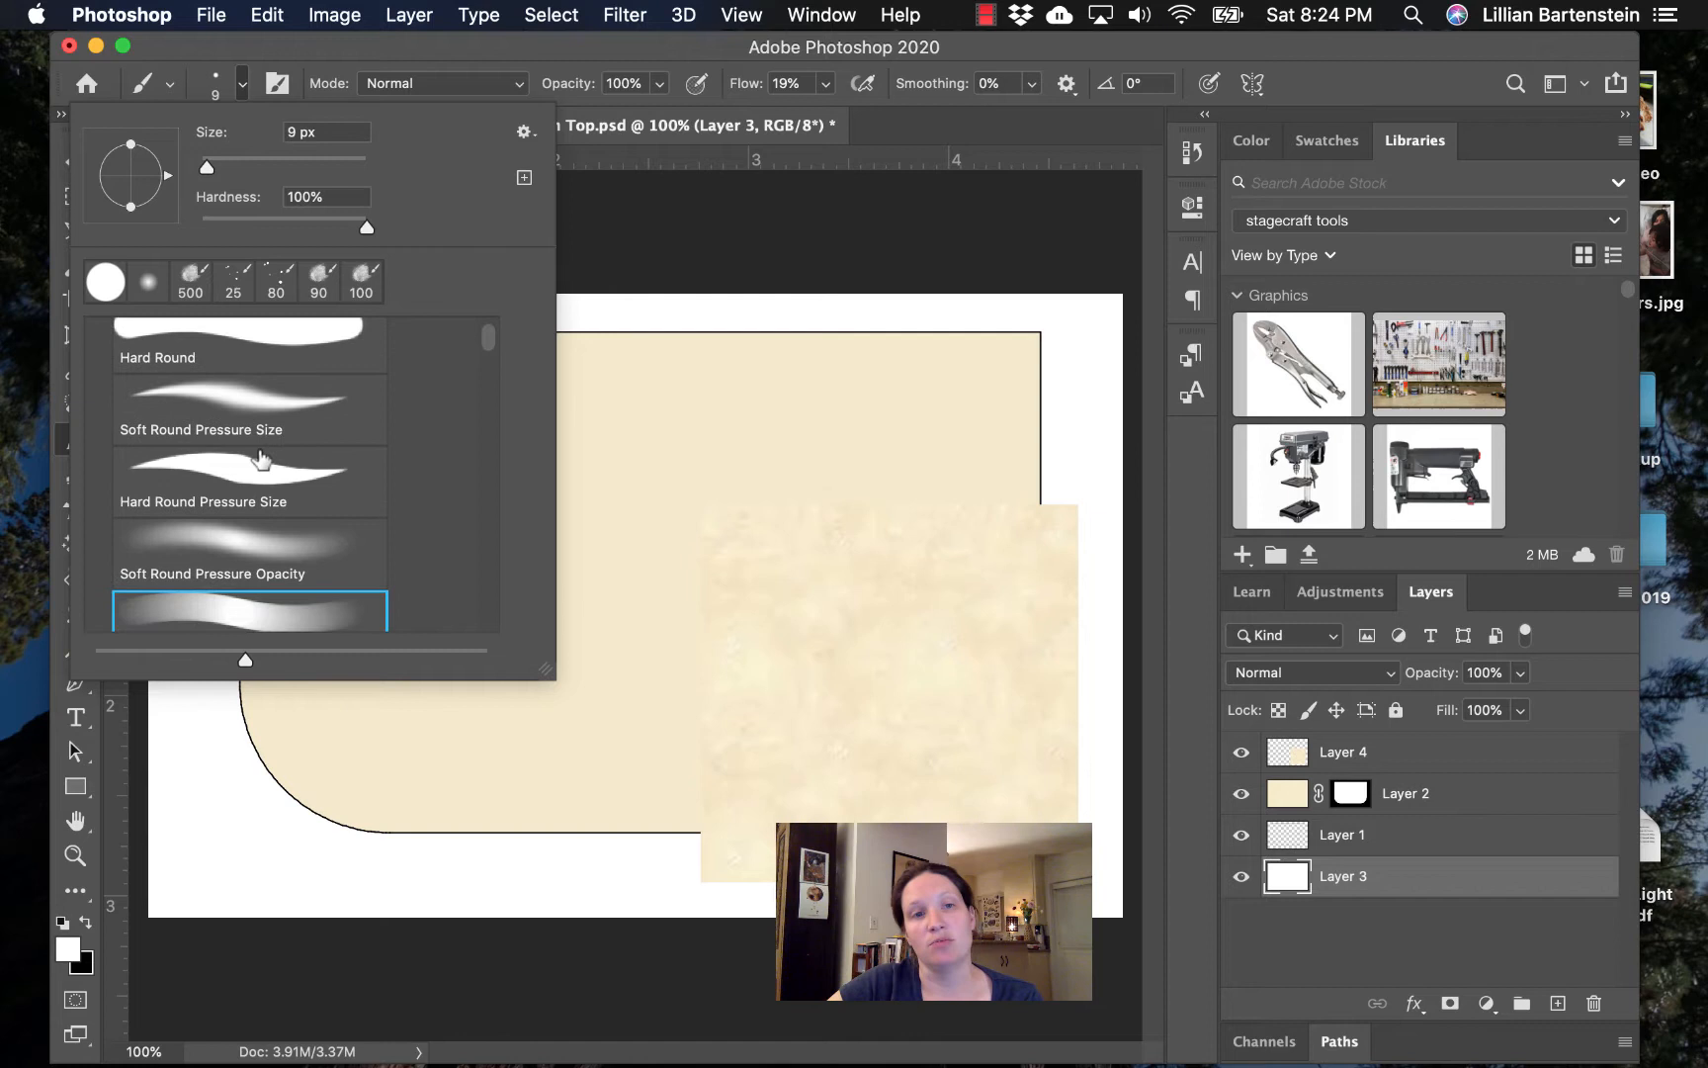
scroll(down, 3)
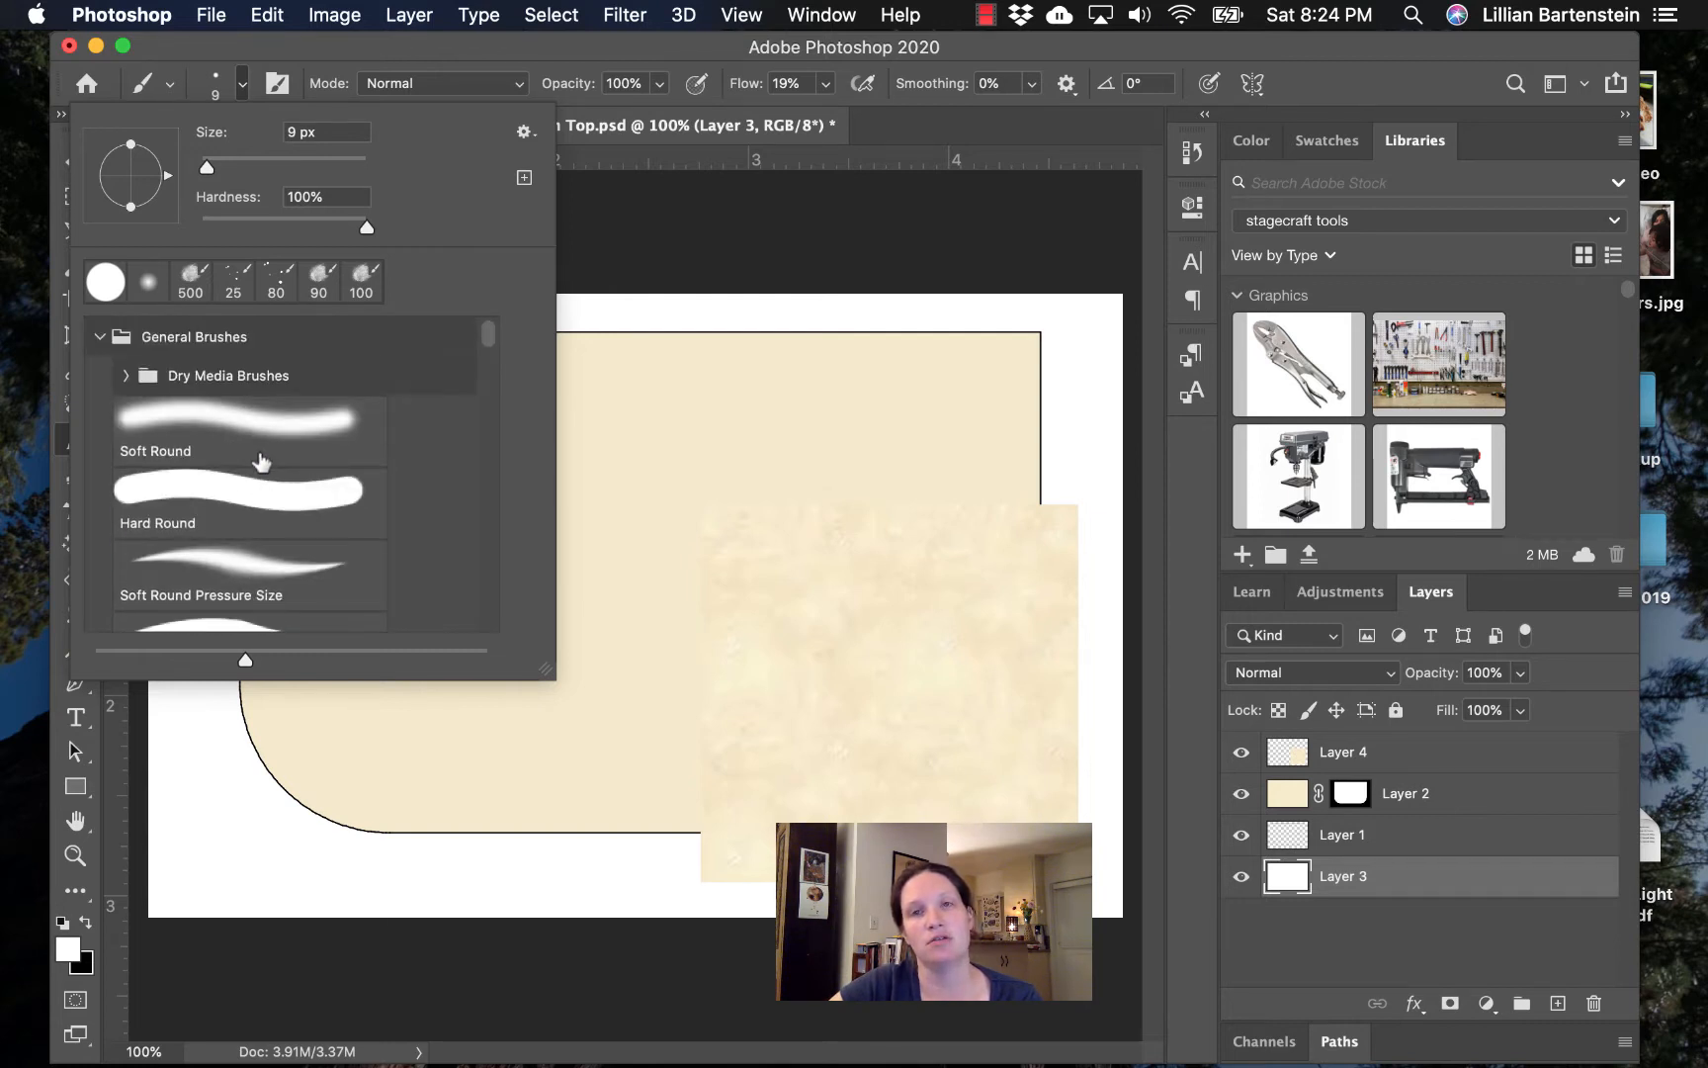
mouse_move(273, 487)
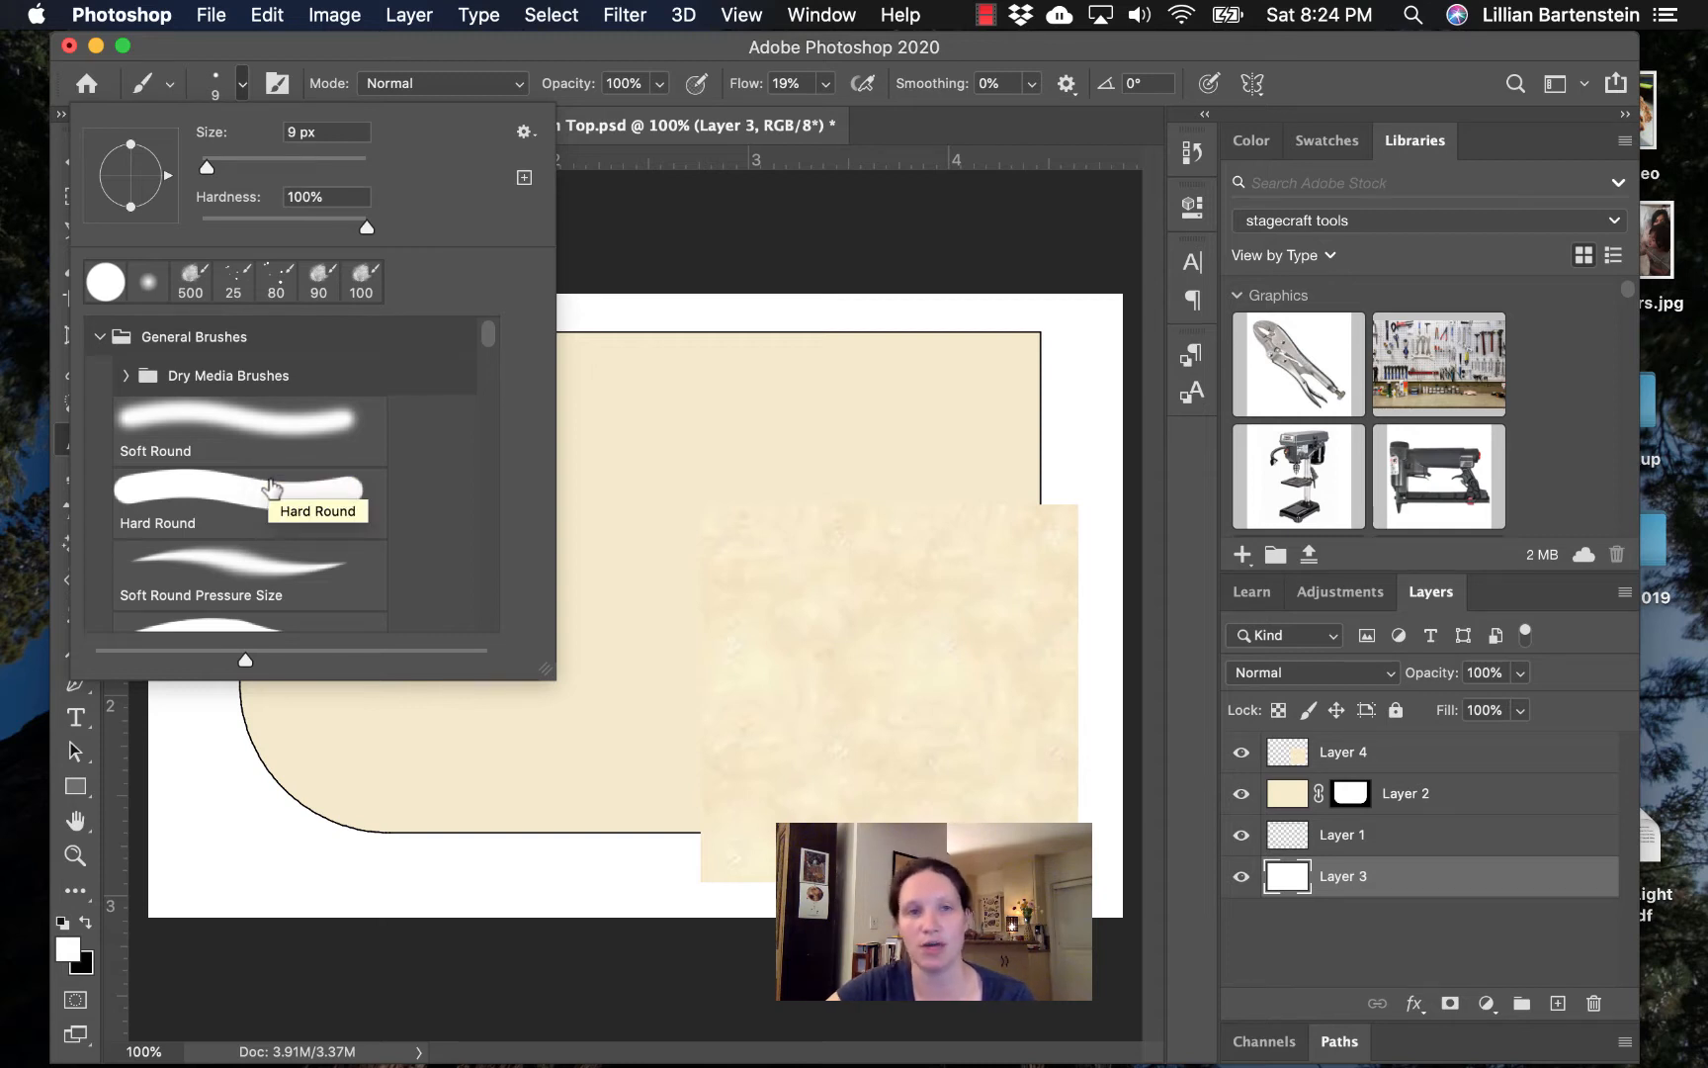
scroll(down, 3)
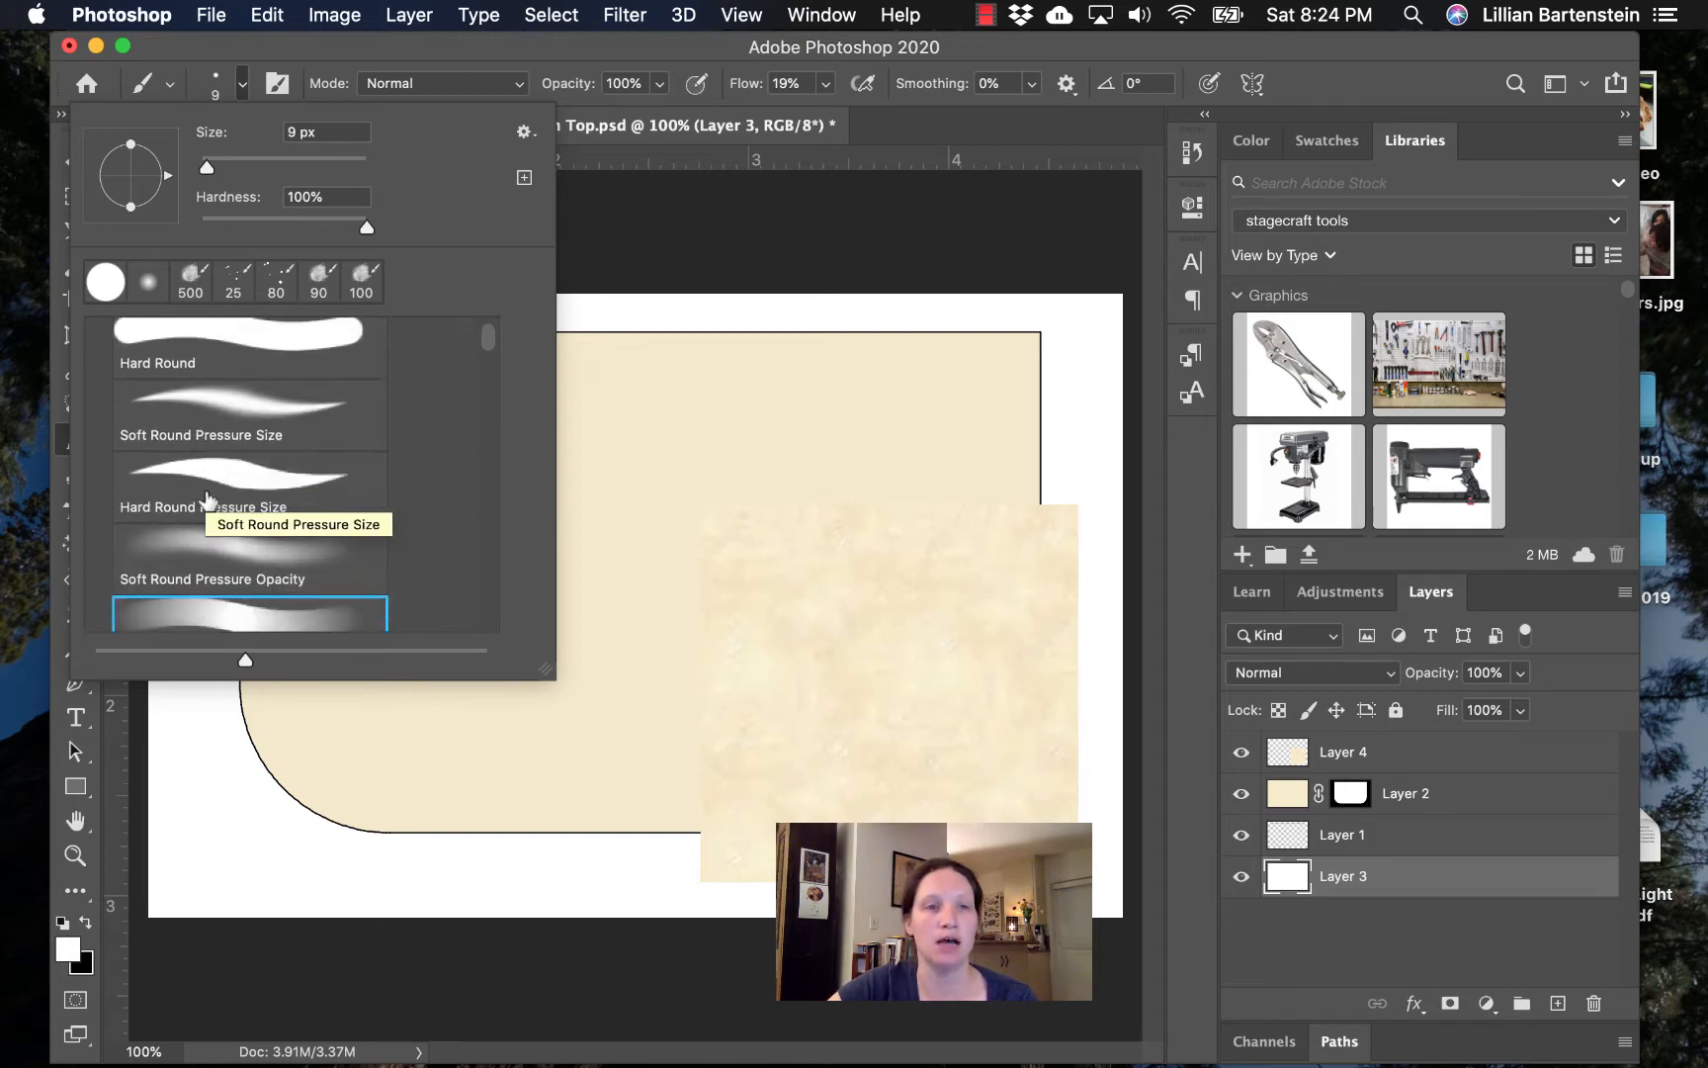
scroll(down, 3)
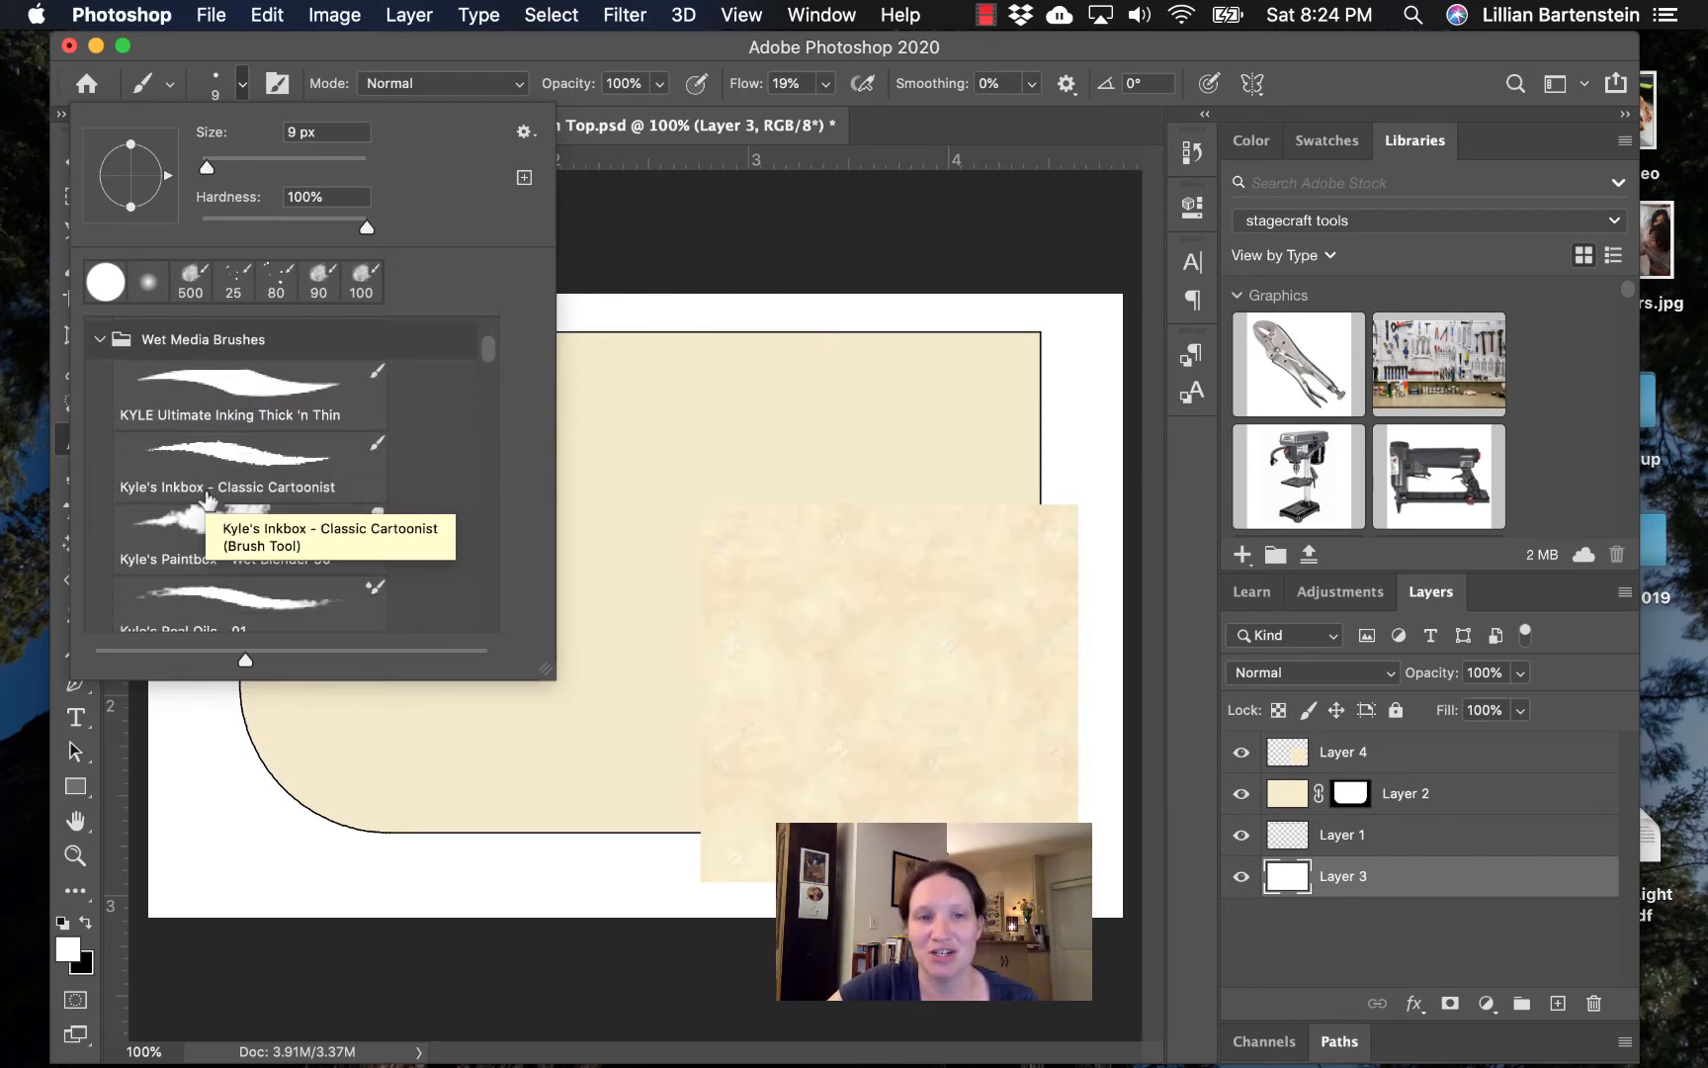
scroll(down, 3)
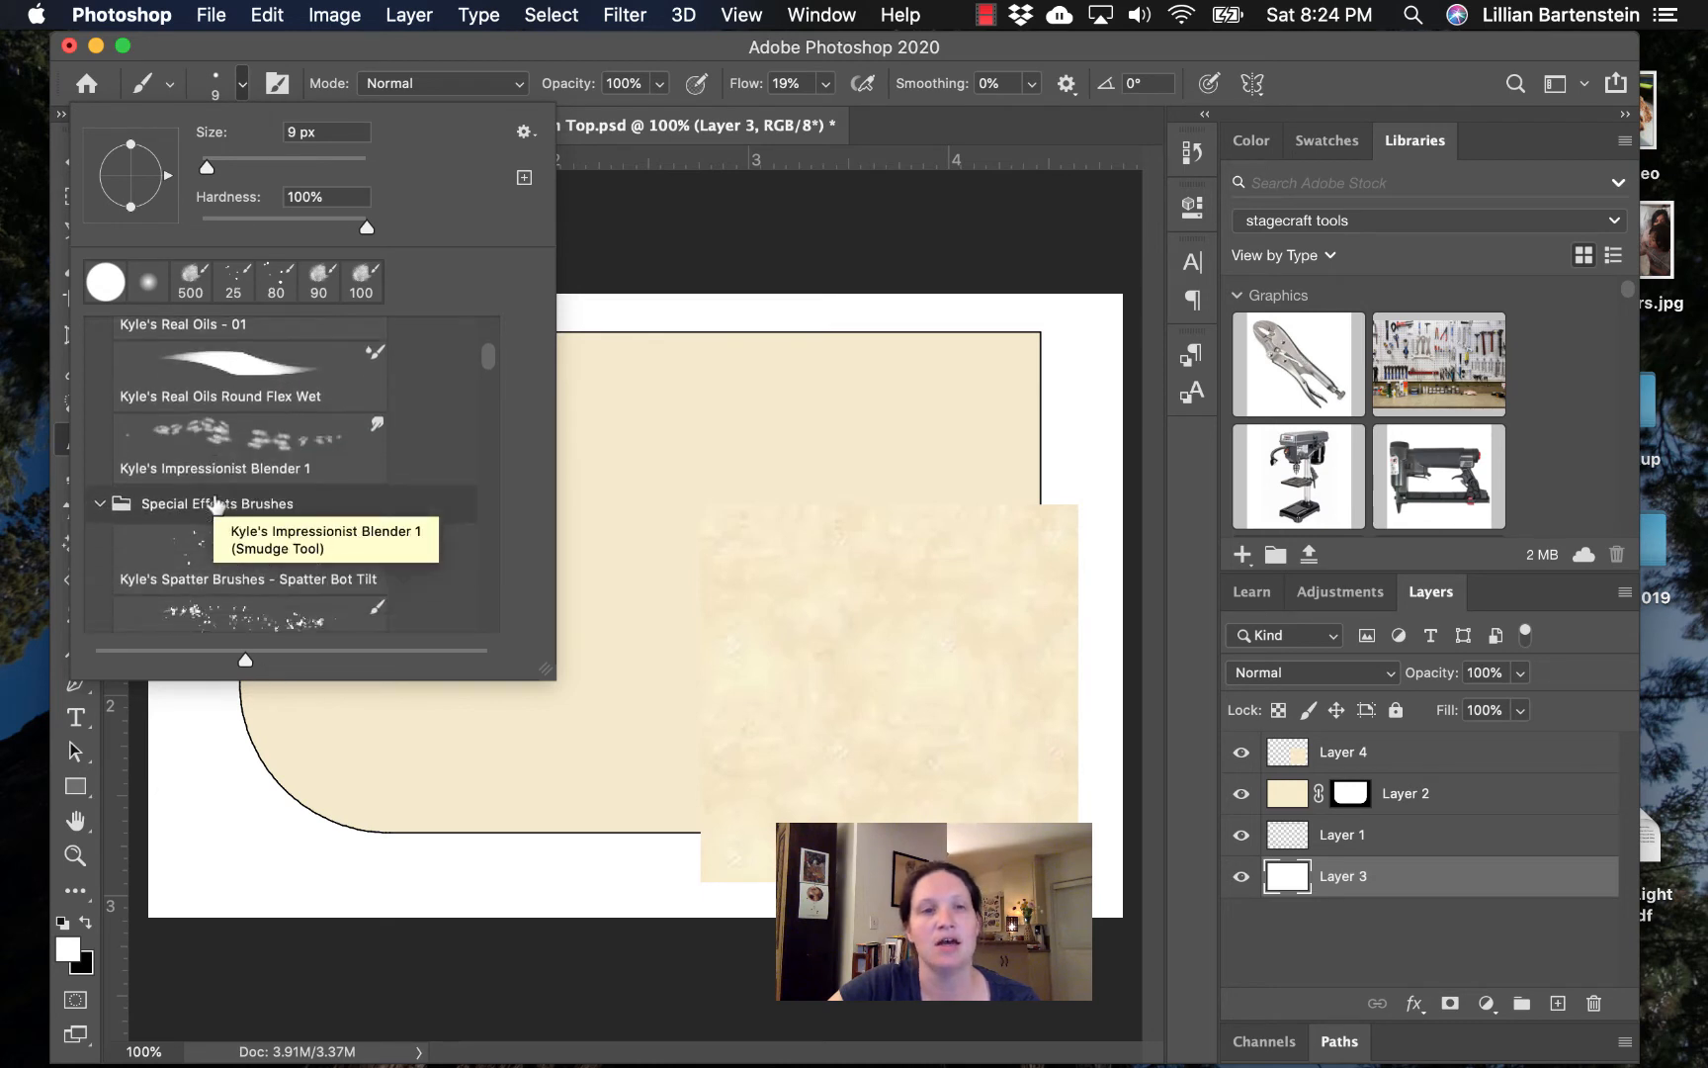
scroll(down, 3)
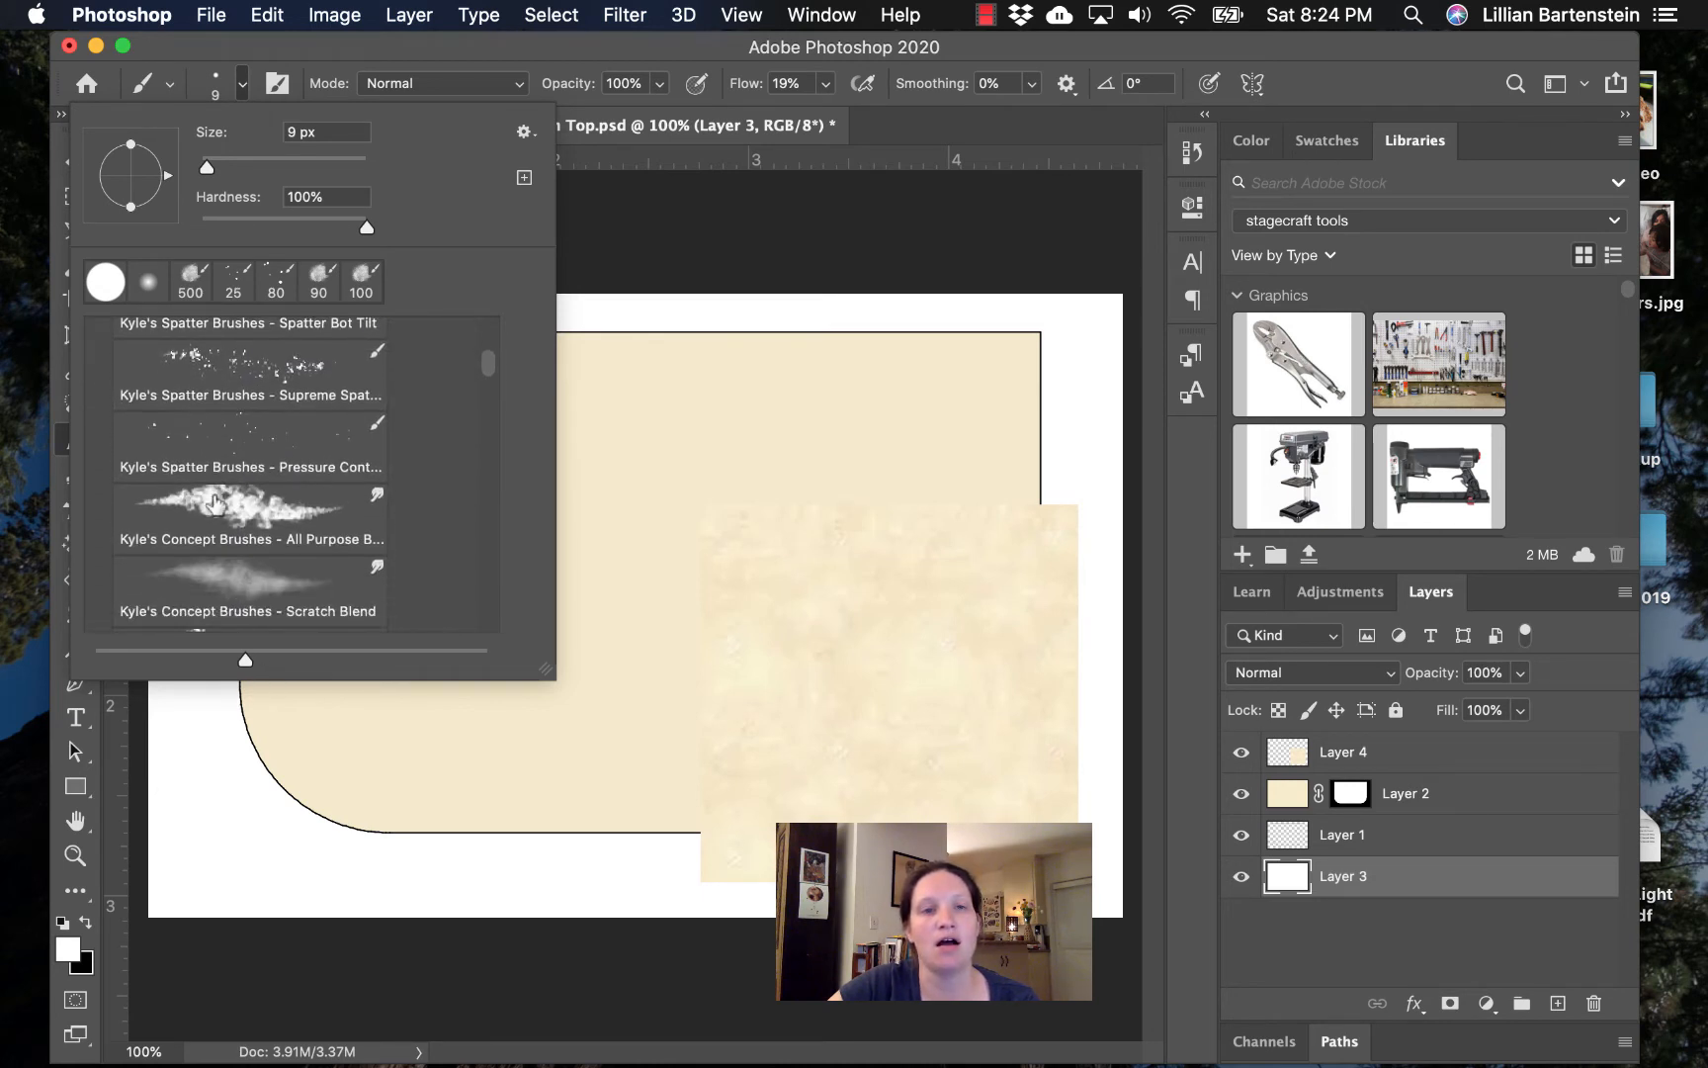
scroll(down, 3)
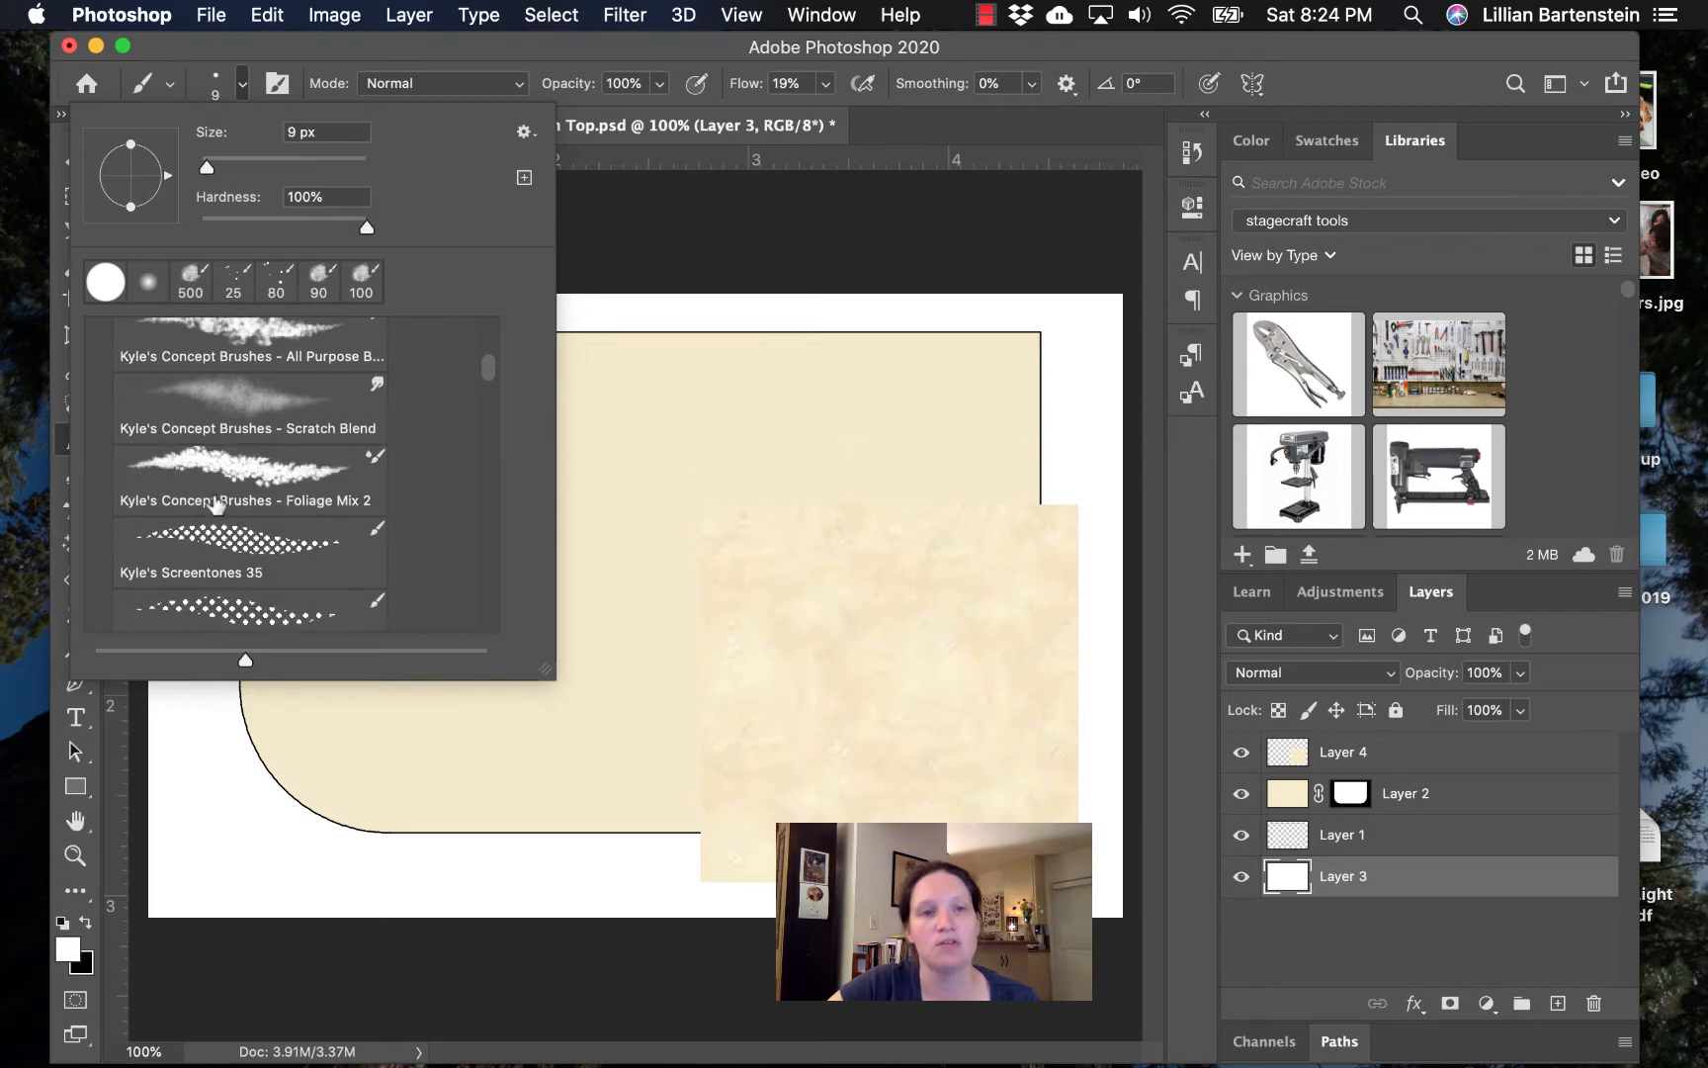
scroll(down, 3)
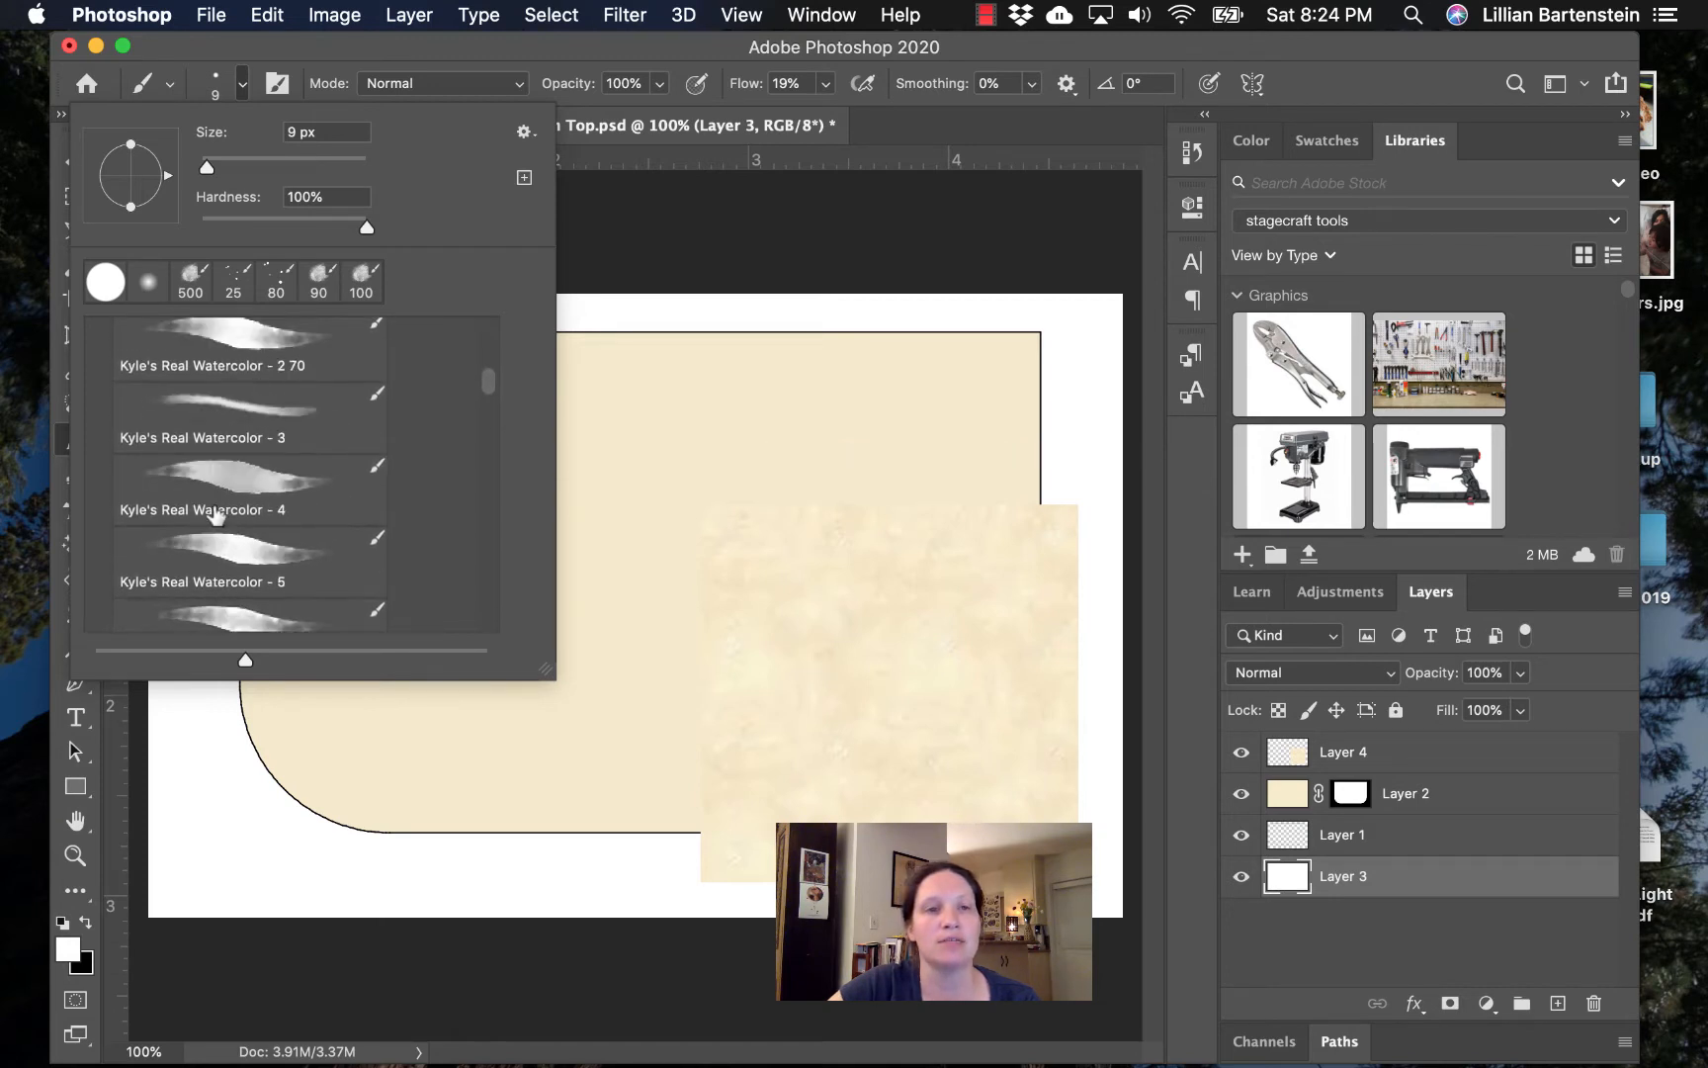
scroll(down, 3)
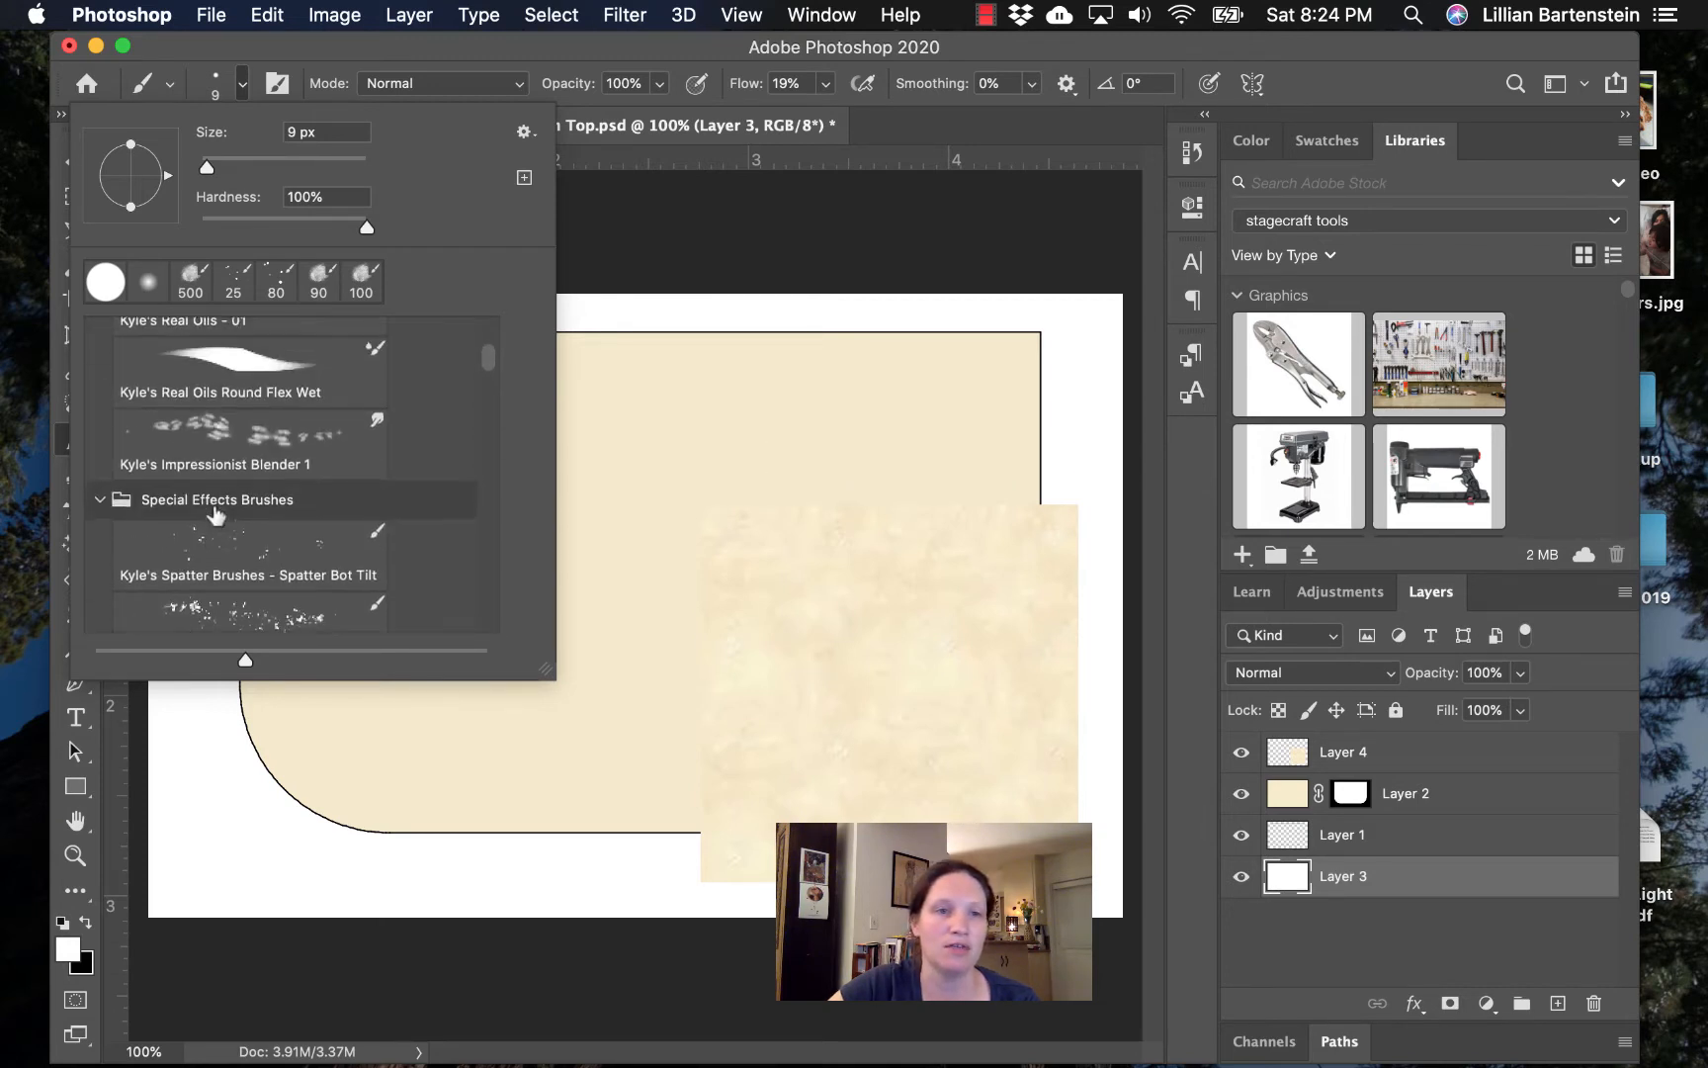
scroll(down, 3)
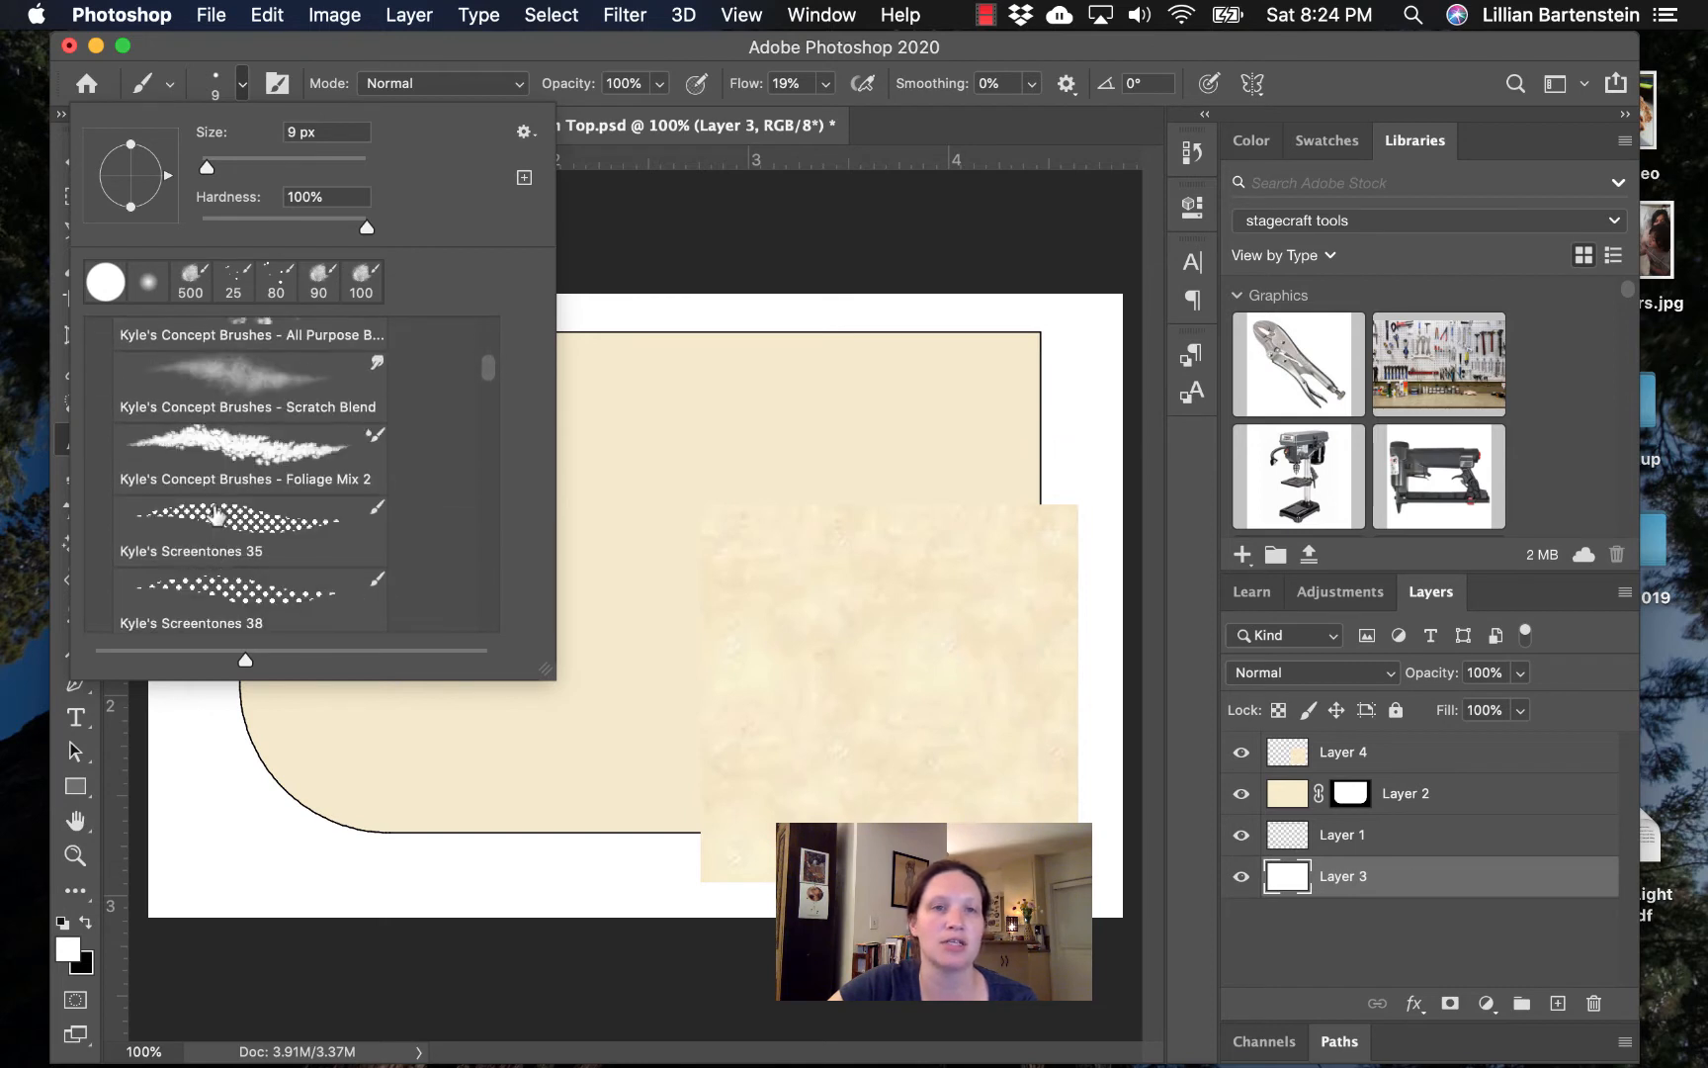
click(524, 131)
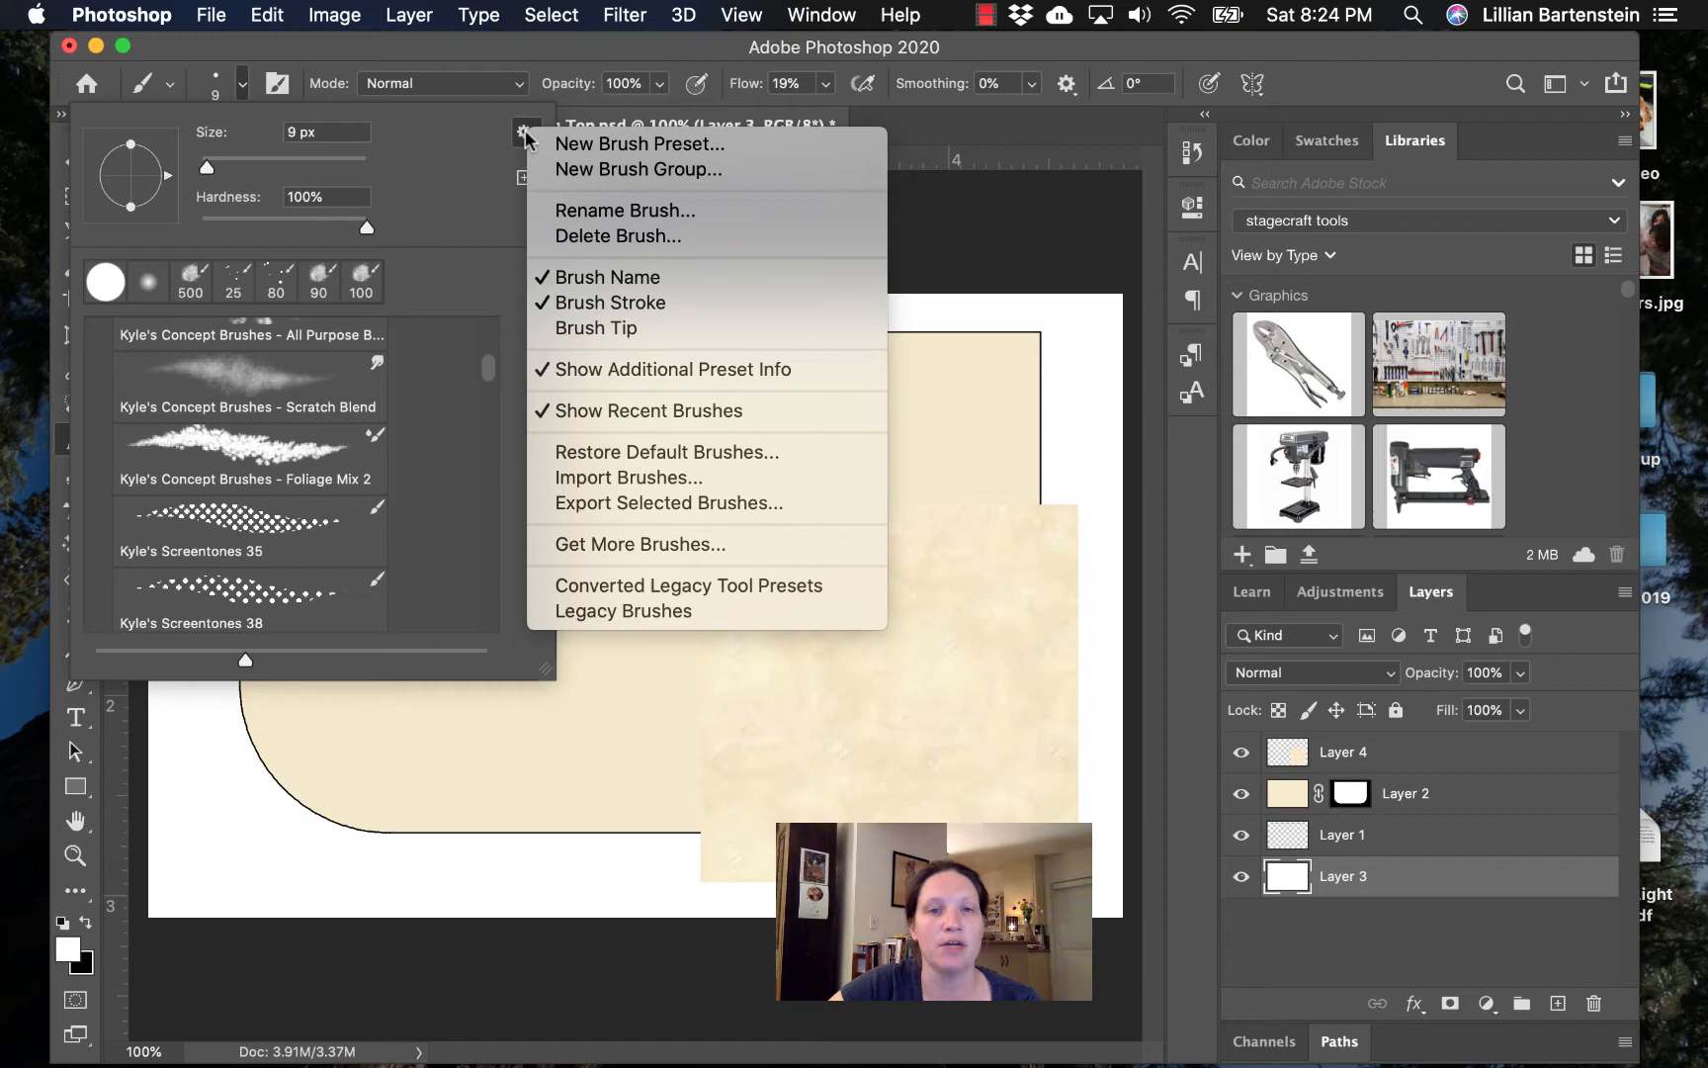
mouse_move(641, 544)
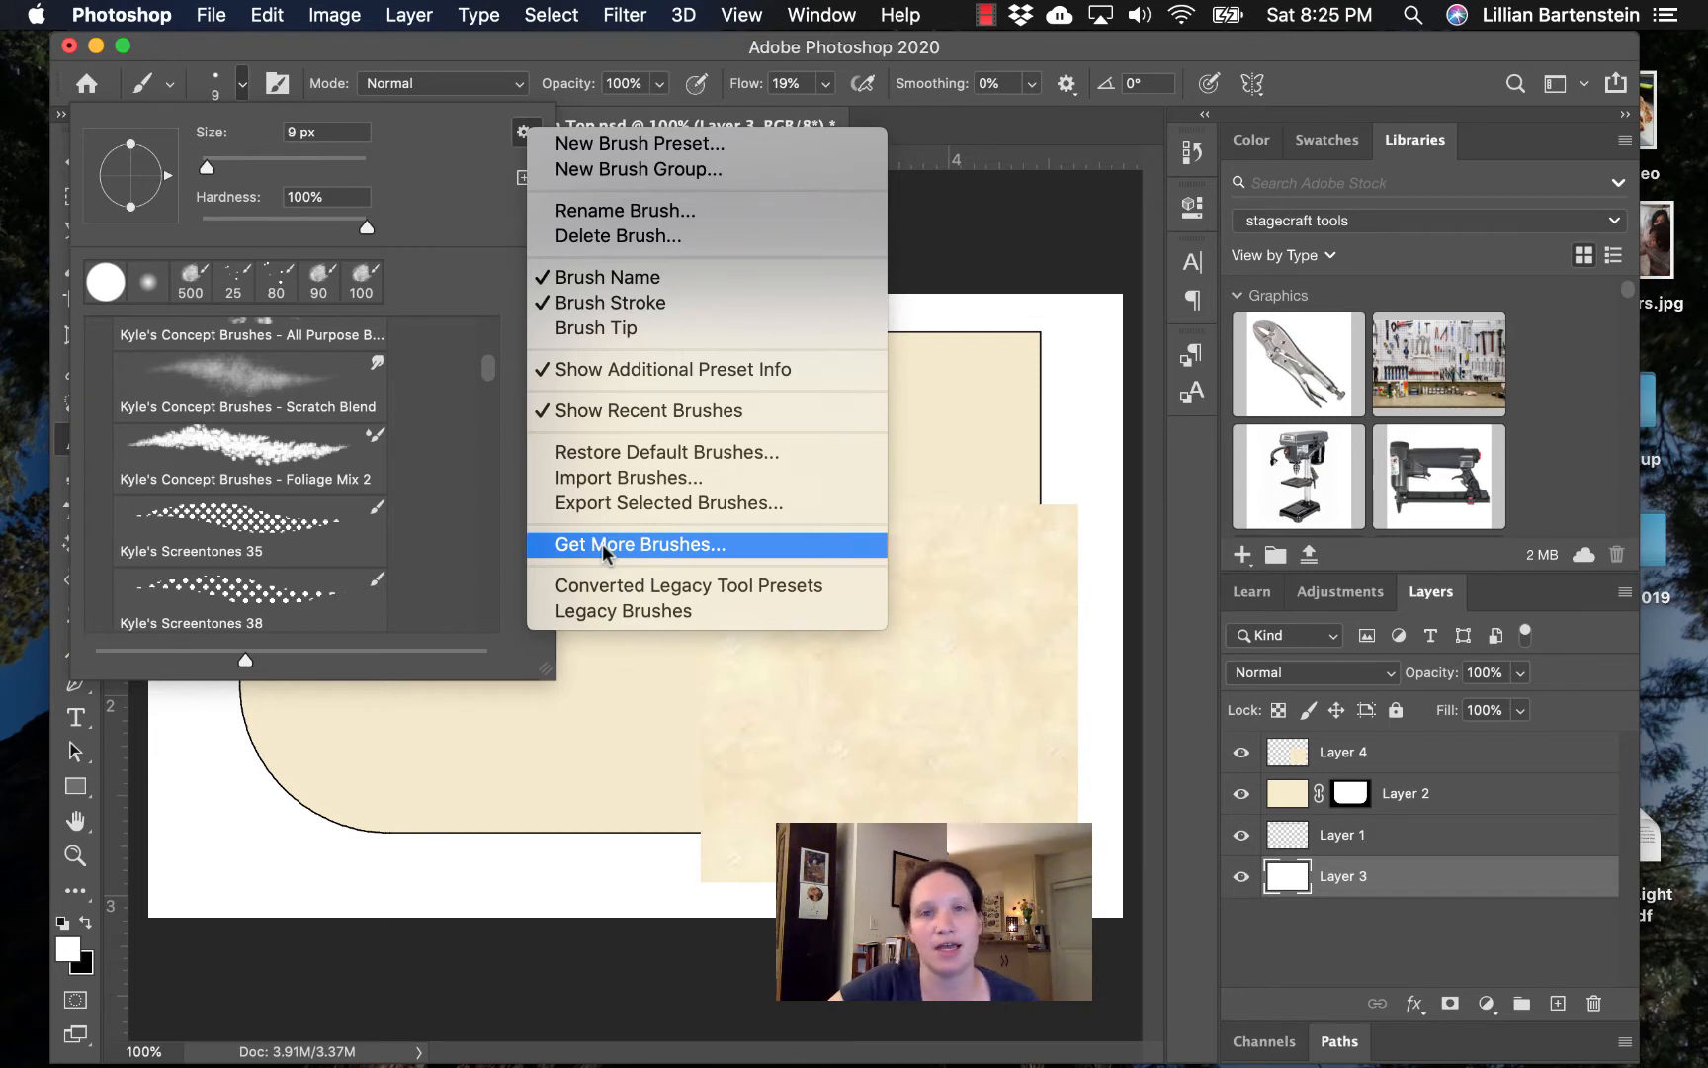
mouse_move(434, 247)
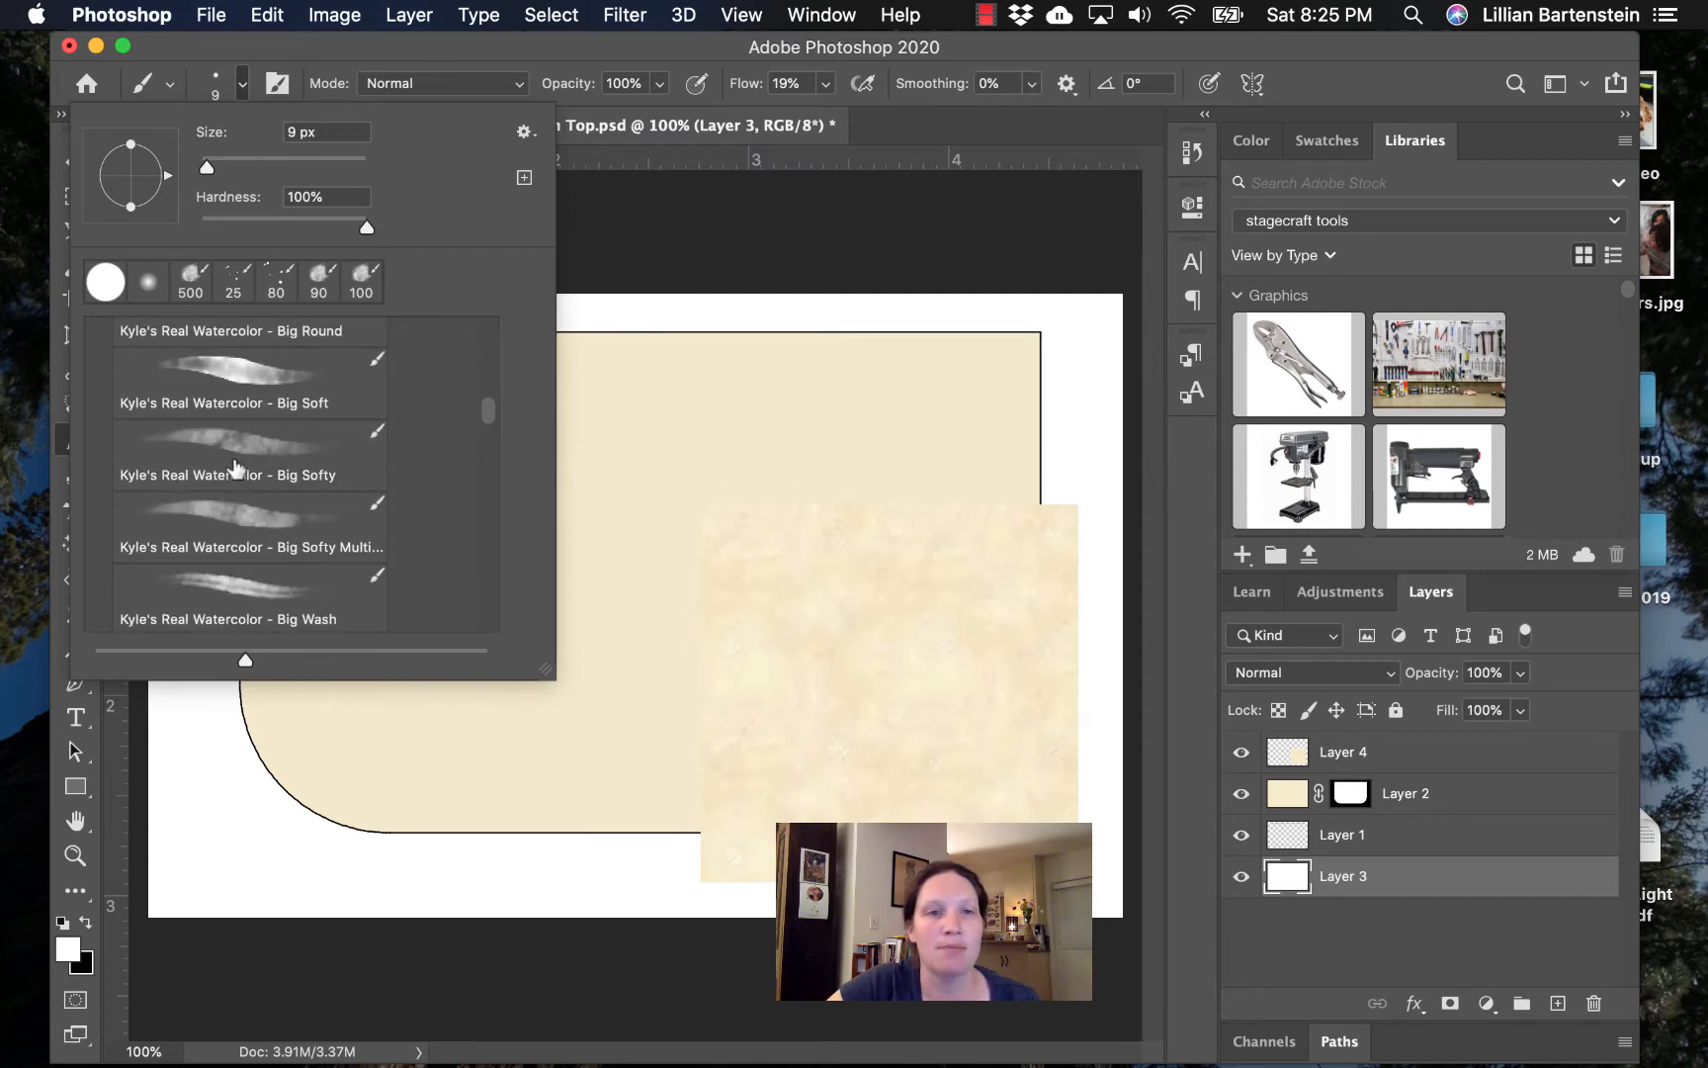
- With a big soft watercolour brush, paint cloudy blotches across the parchment on masked Layer 2
click(248, 447)
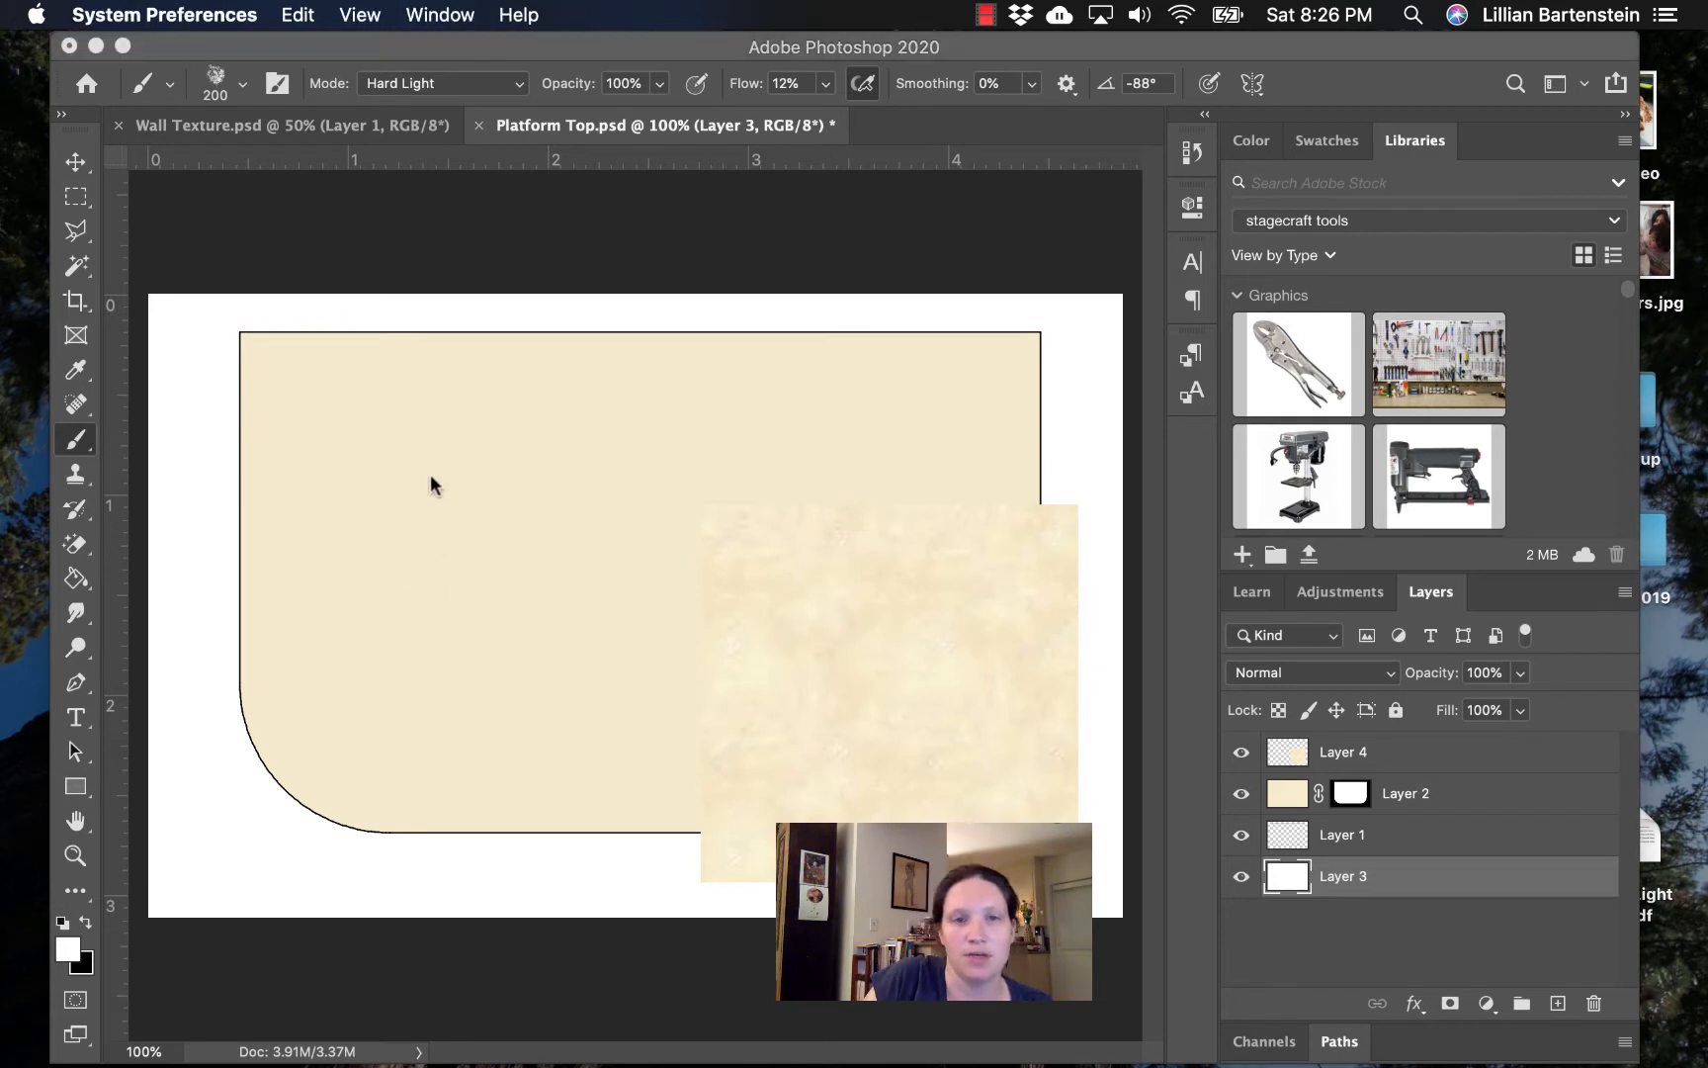
mouse_move(180, 469)
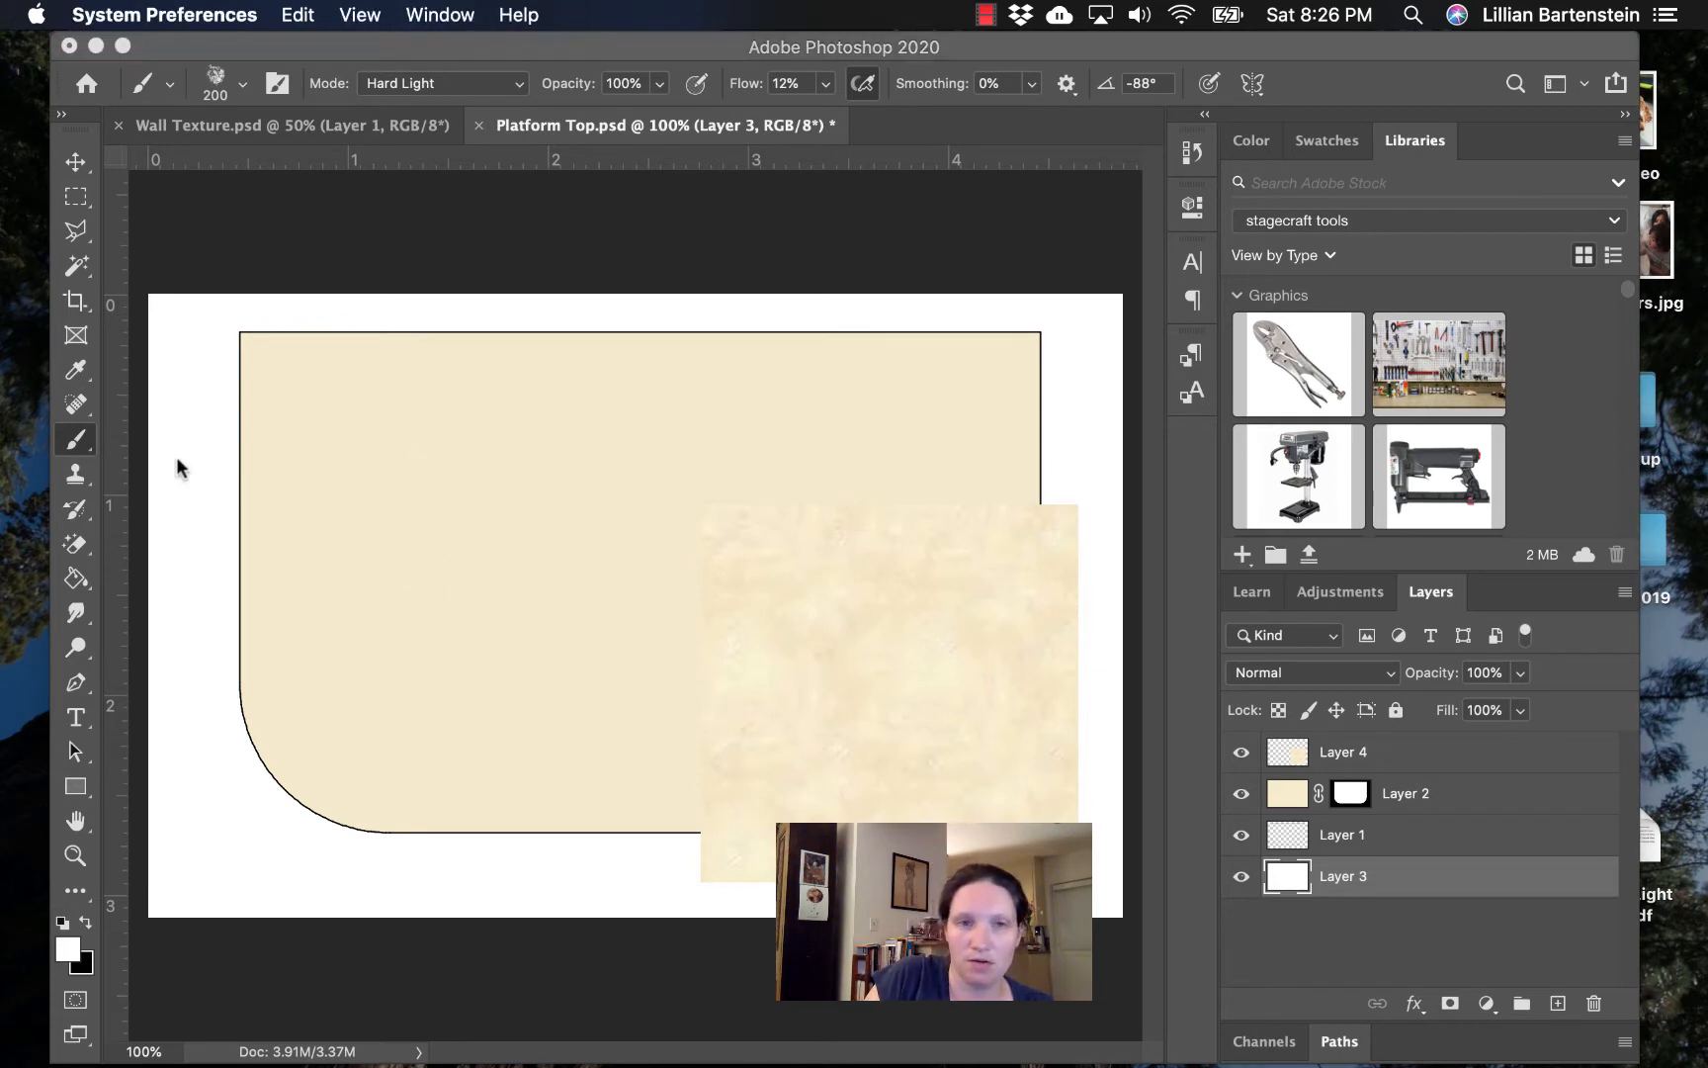
mouse_move(426, 456)
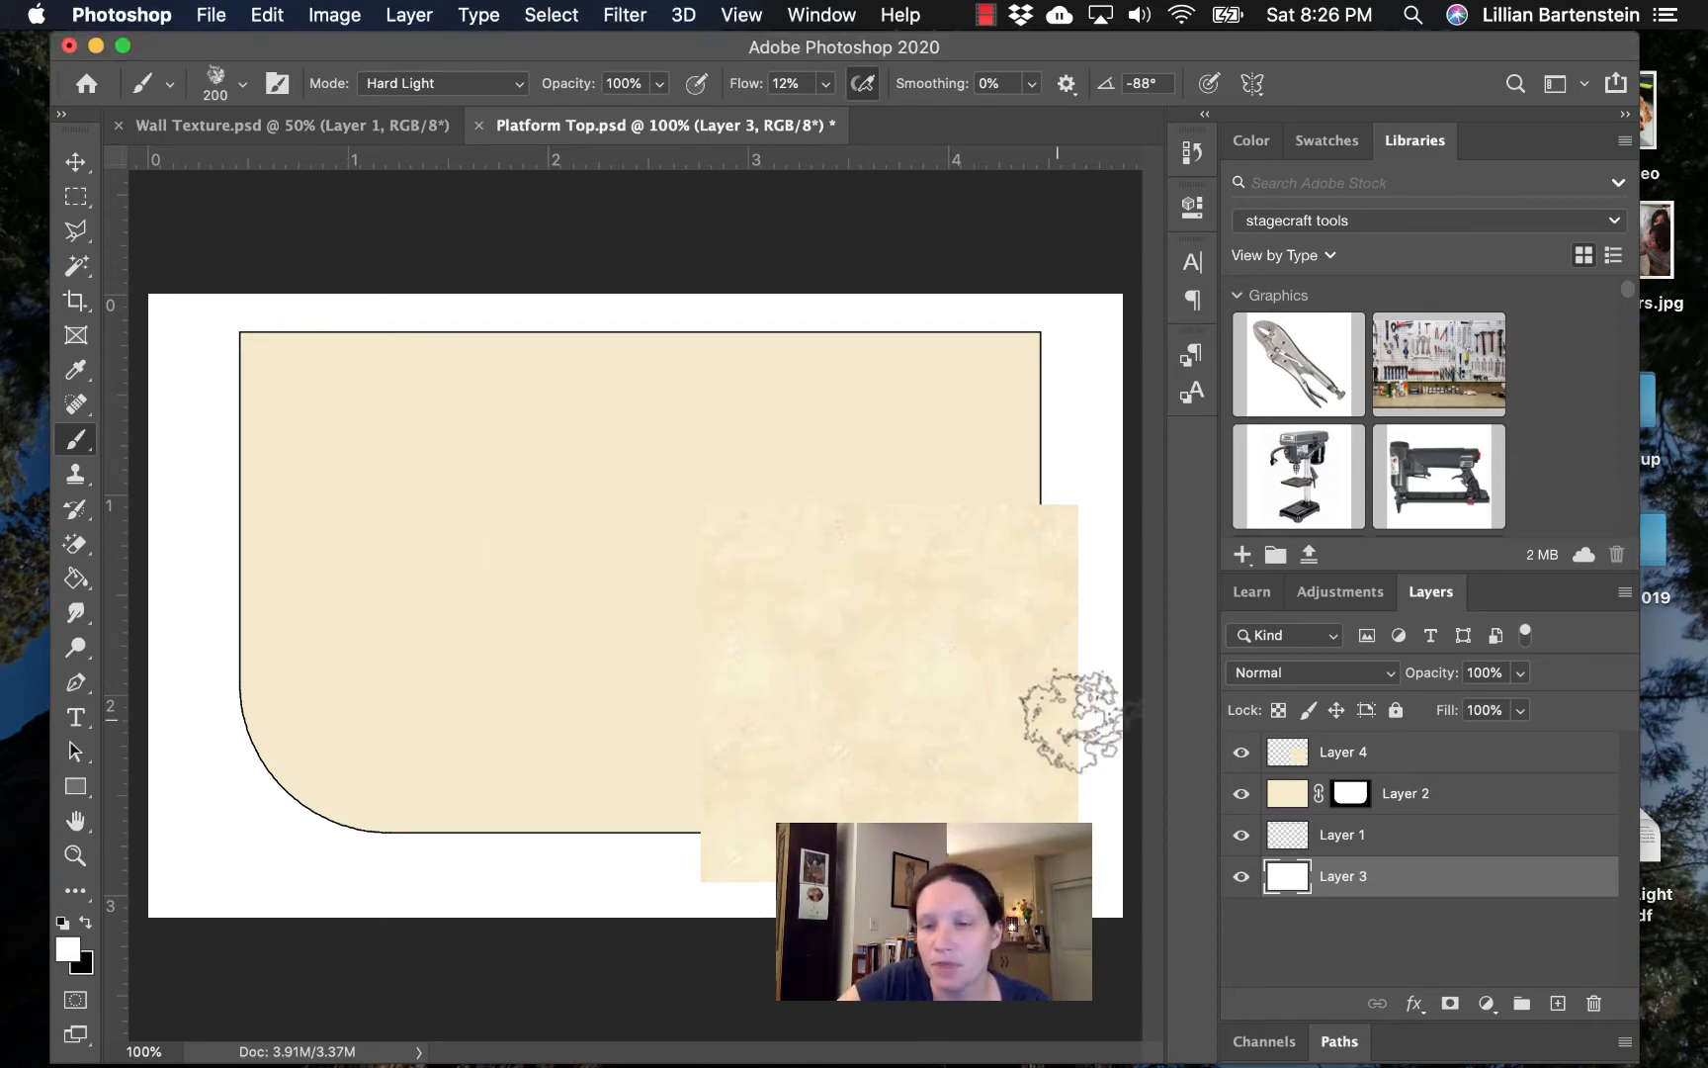
click(1406, 793)
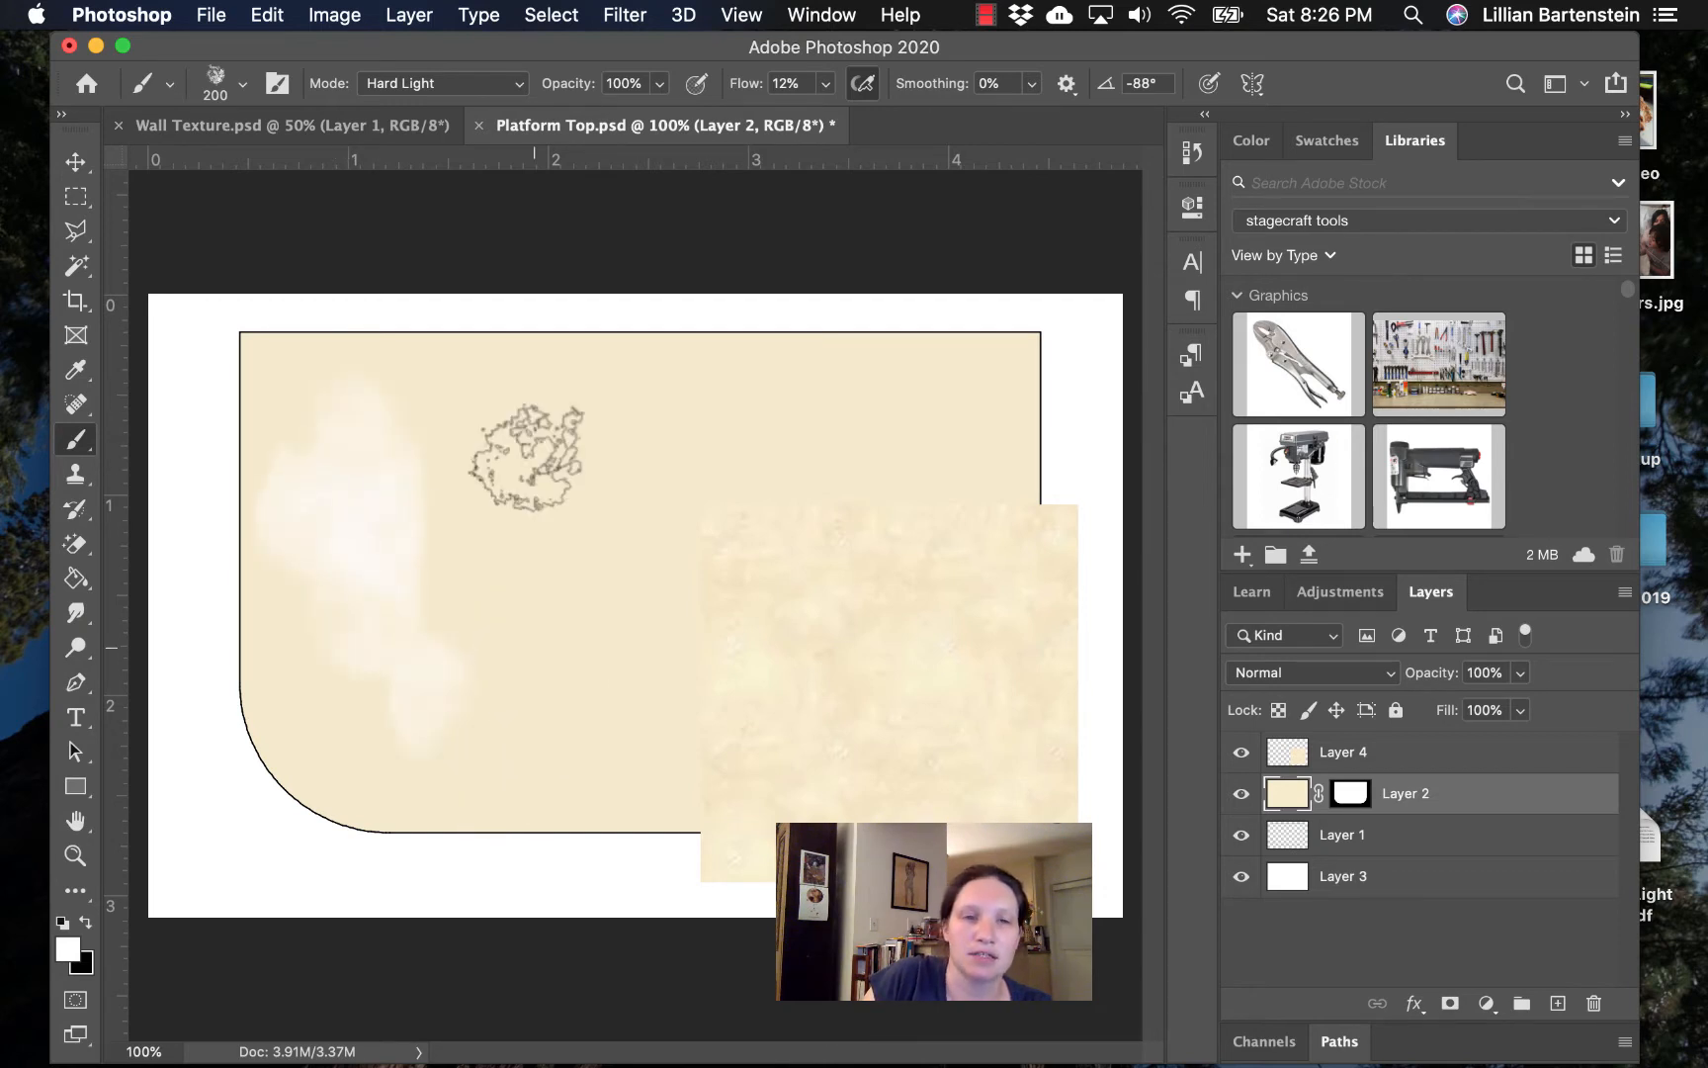
drag(523, 458, 981, 381)
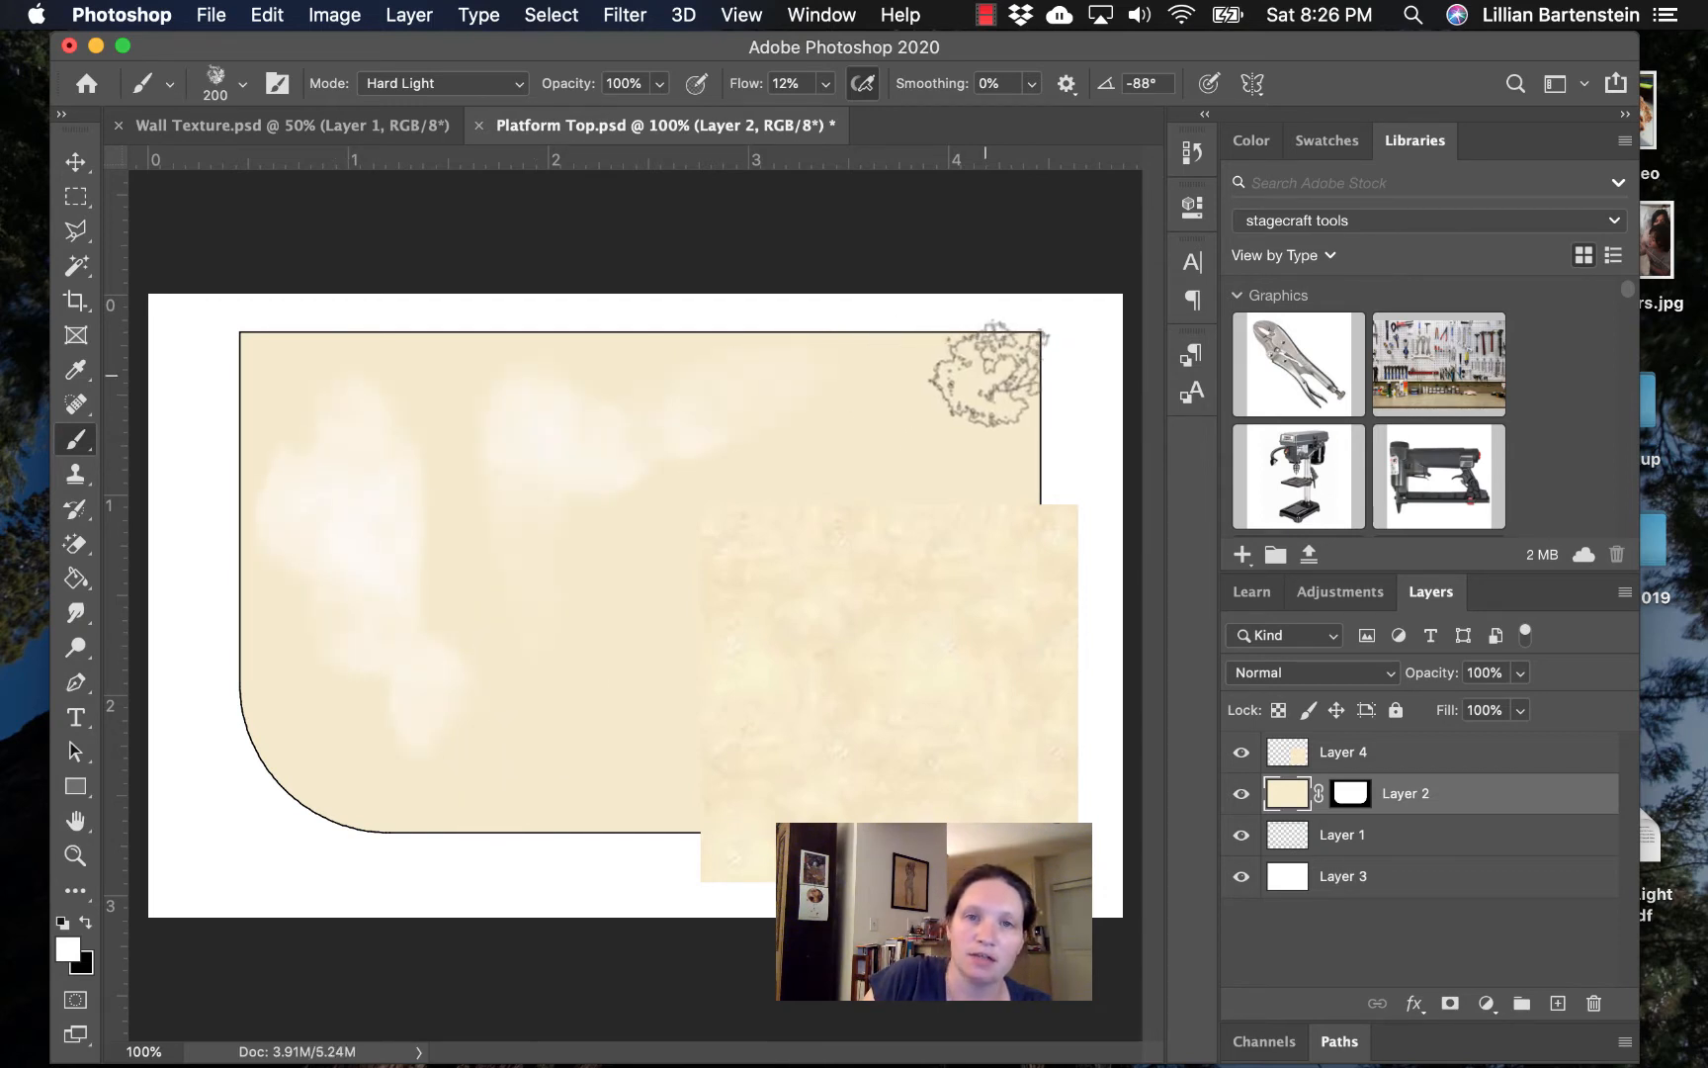
drag(981, 371, 371, 360)
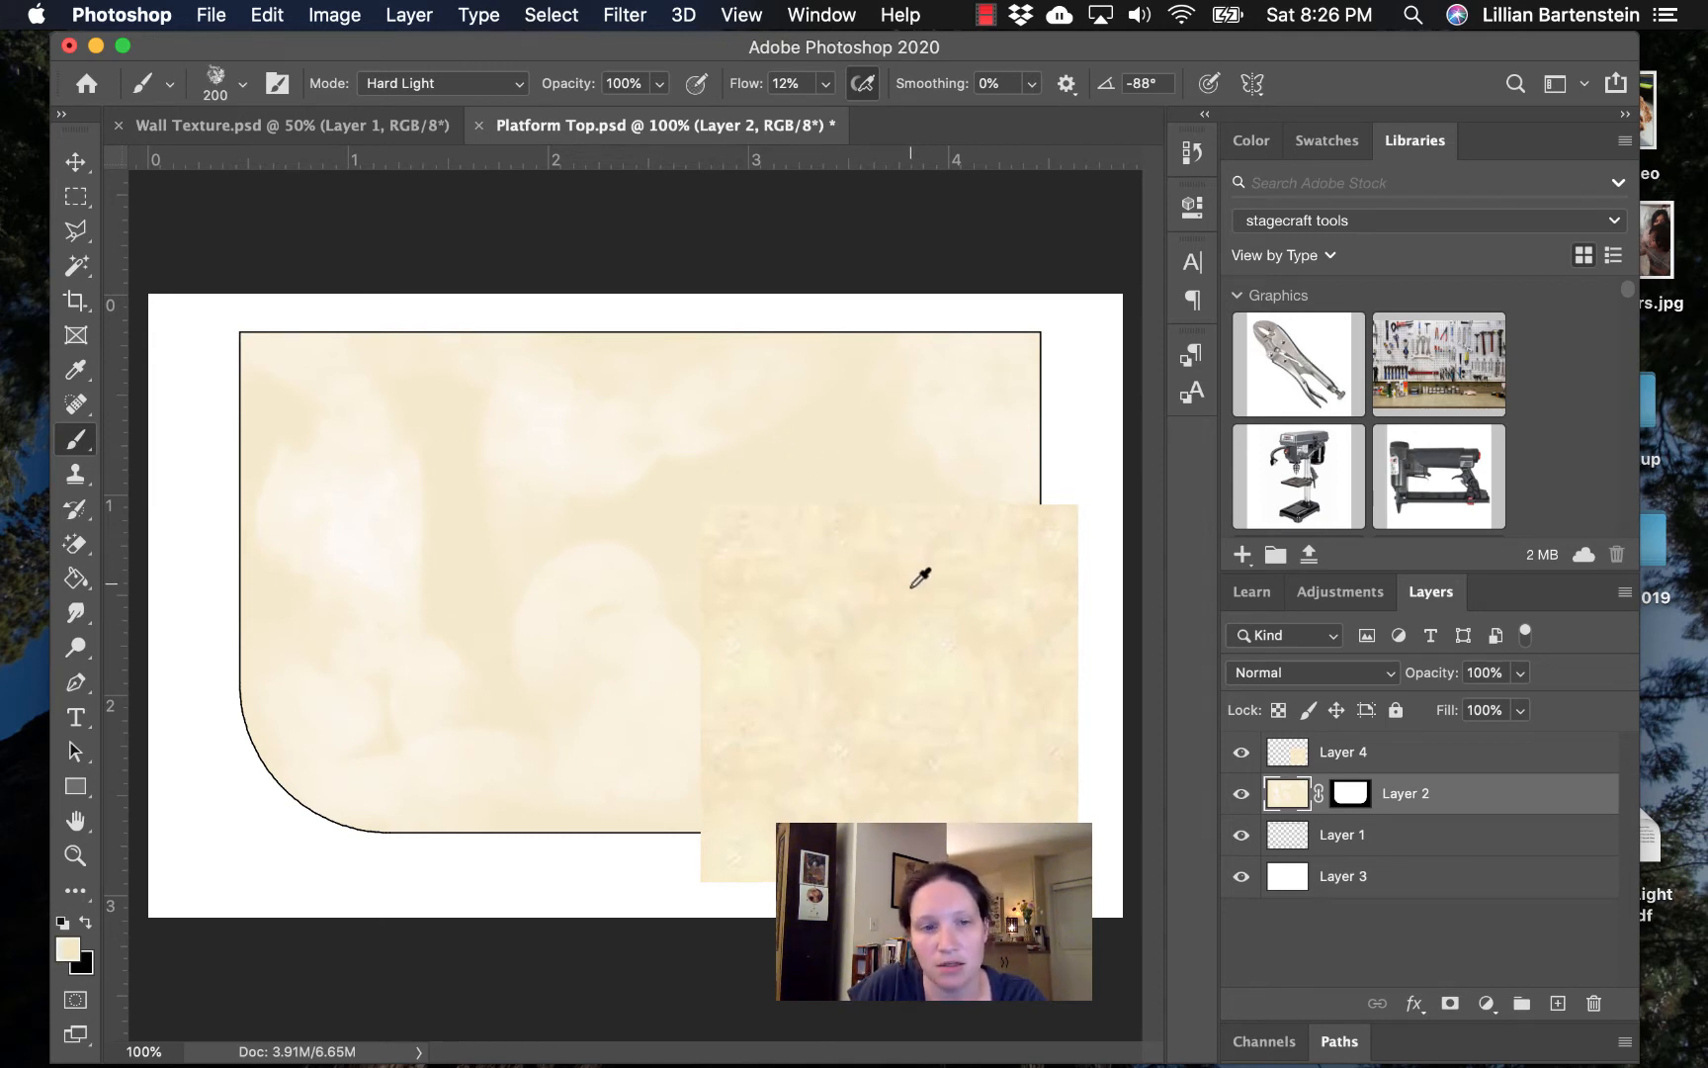
- Paint more cream cloudiness on the left side and middle of the platform shape
click(76, 440)
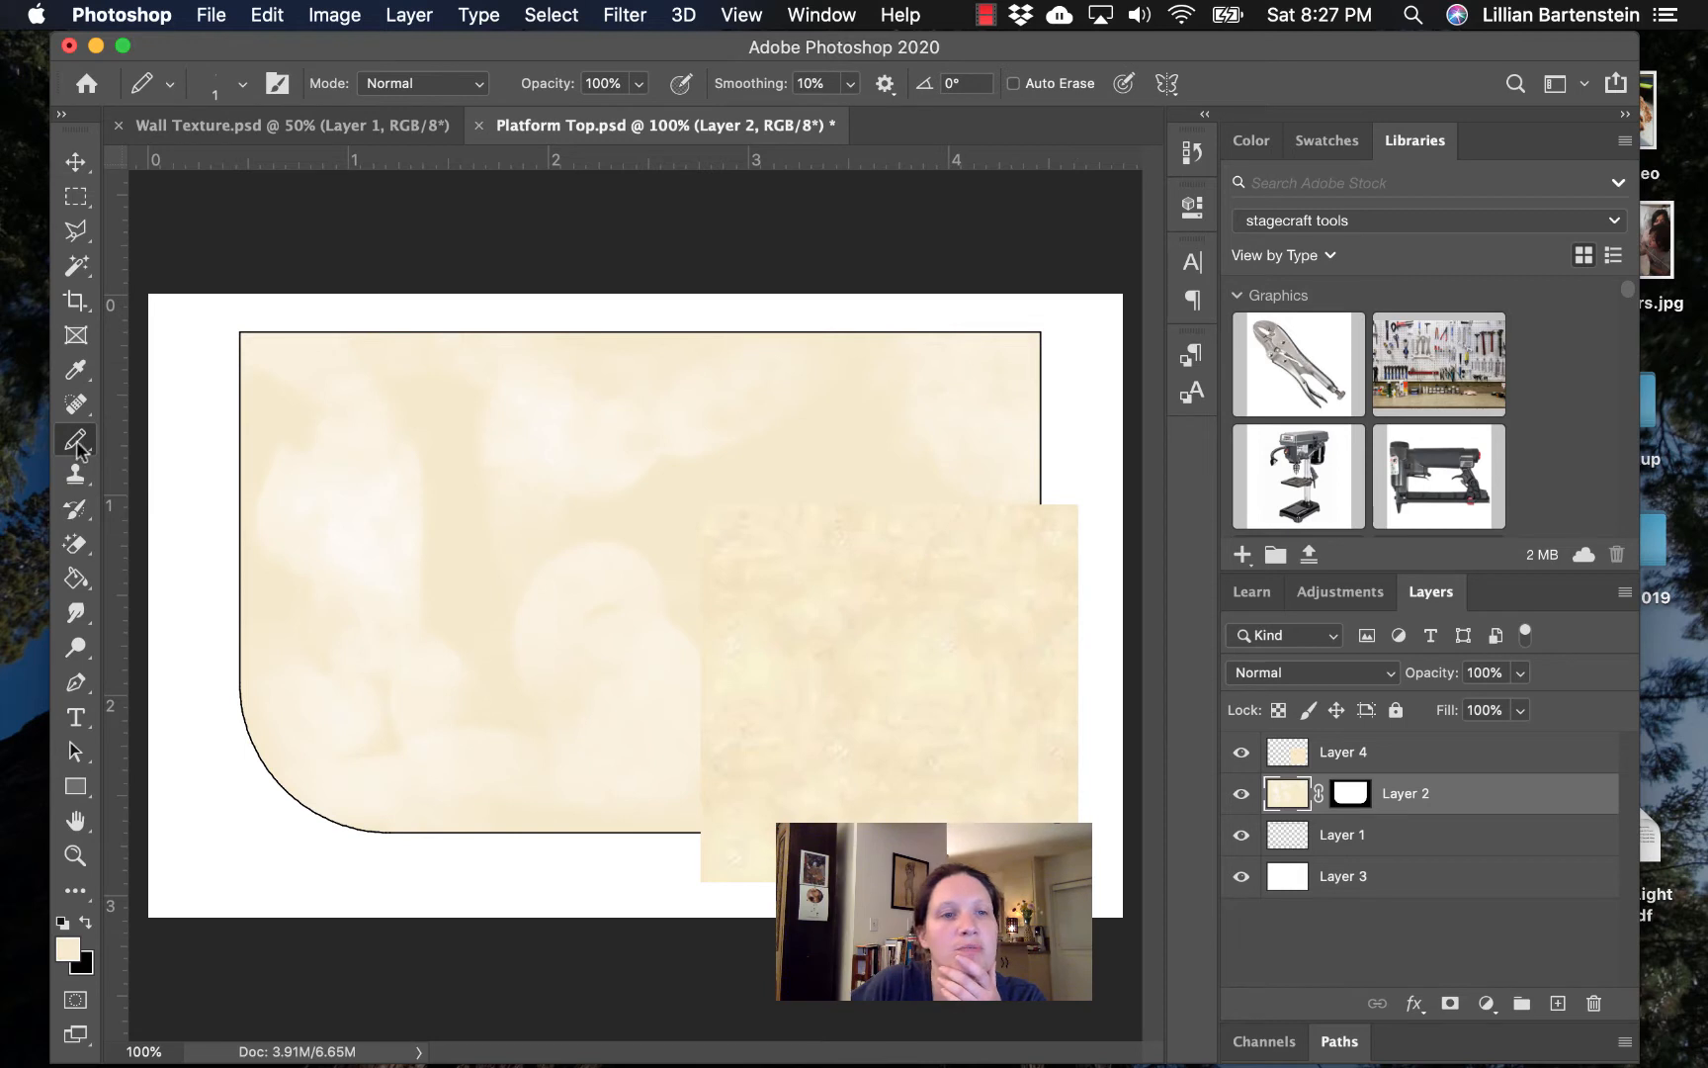
click(75, 438)
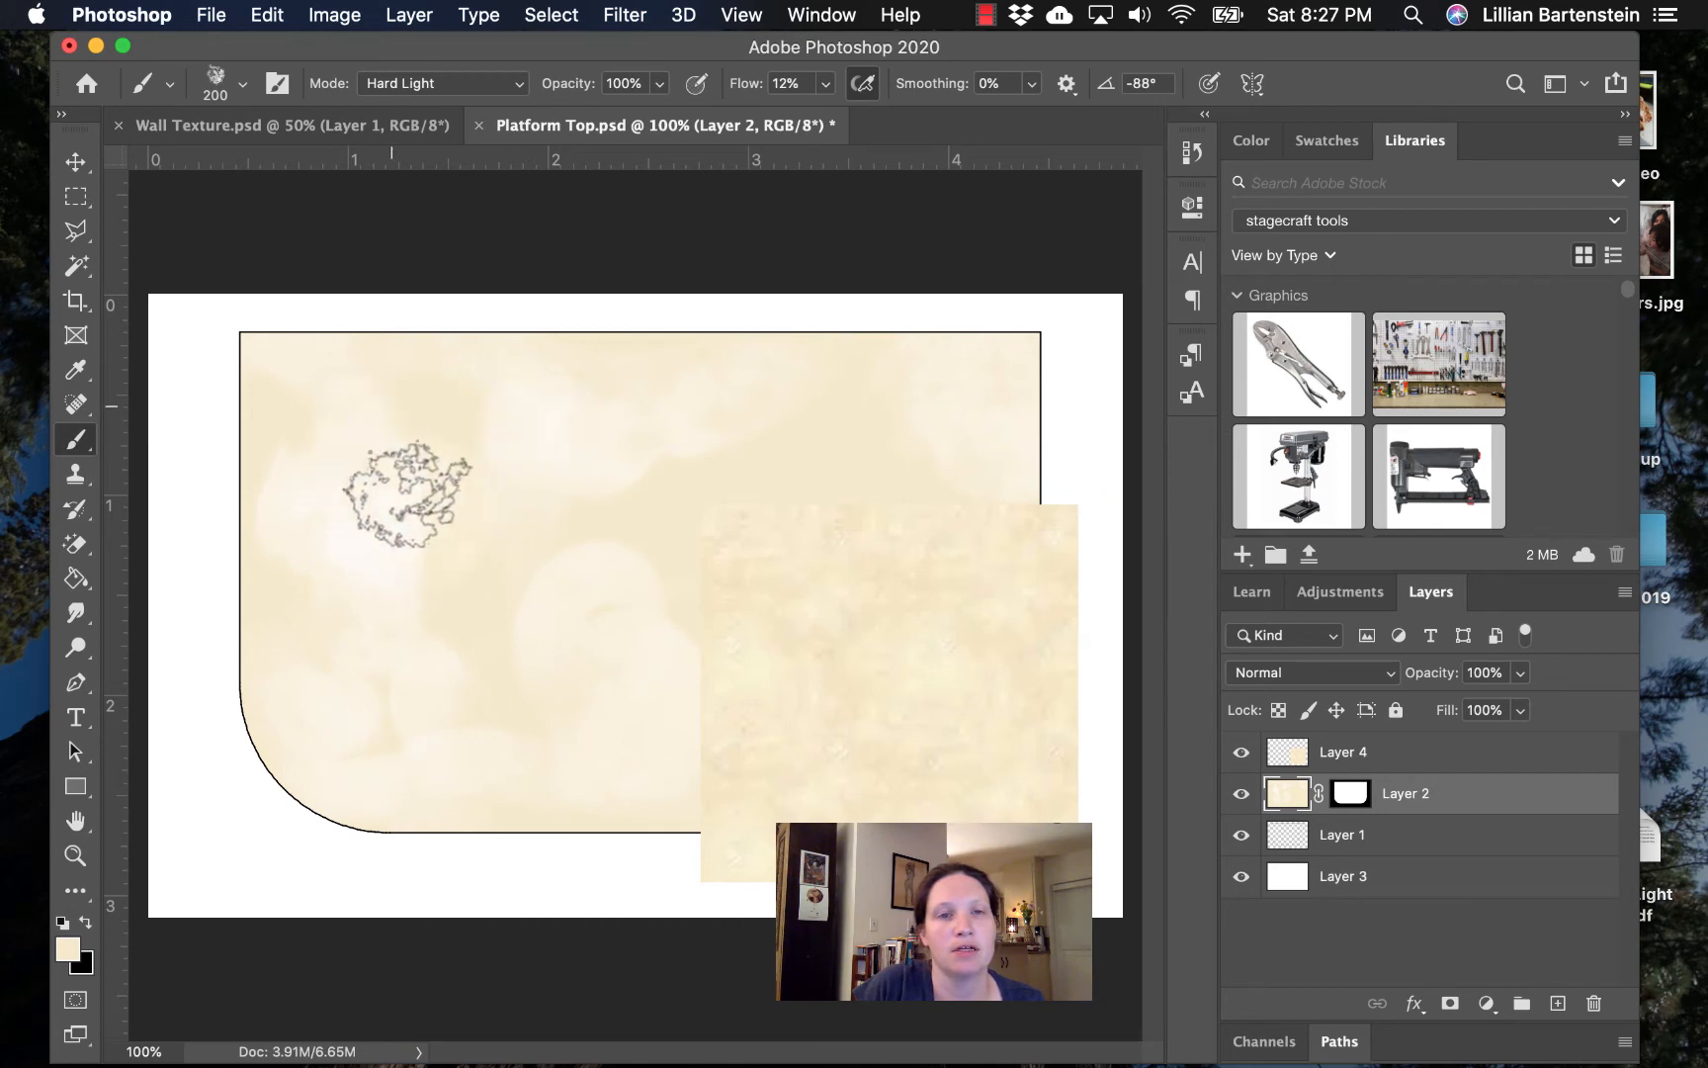
drag(404, 490, 491, 566)
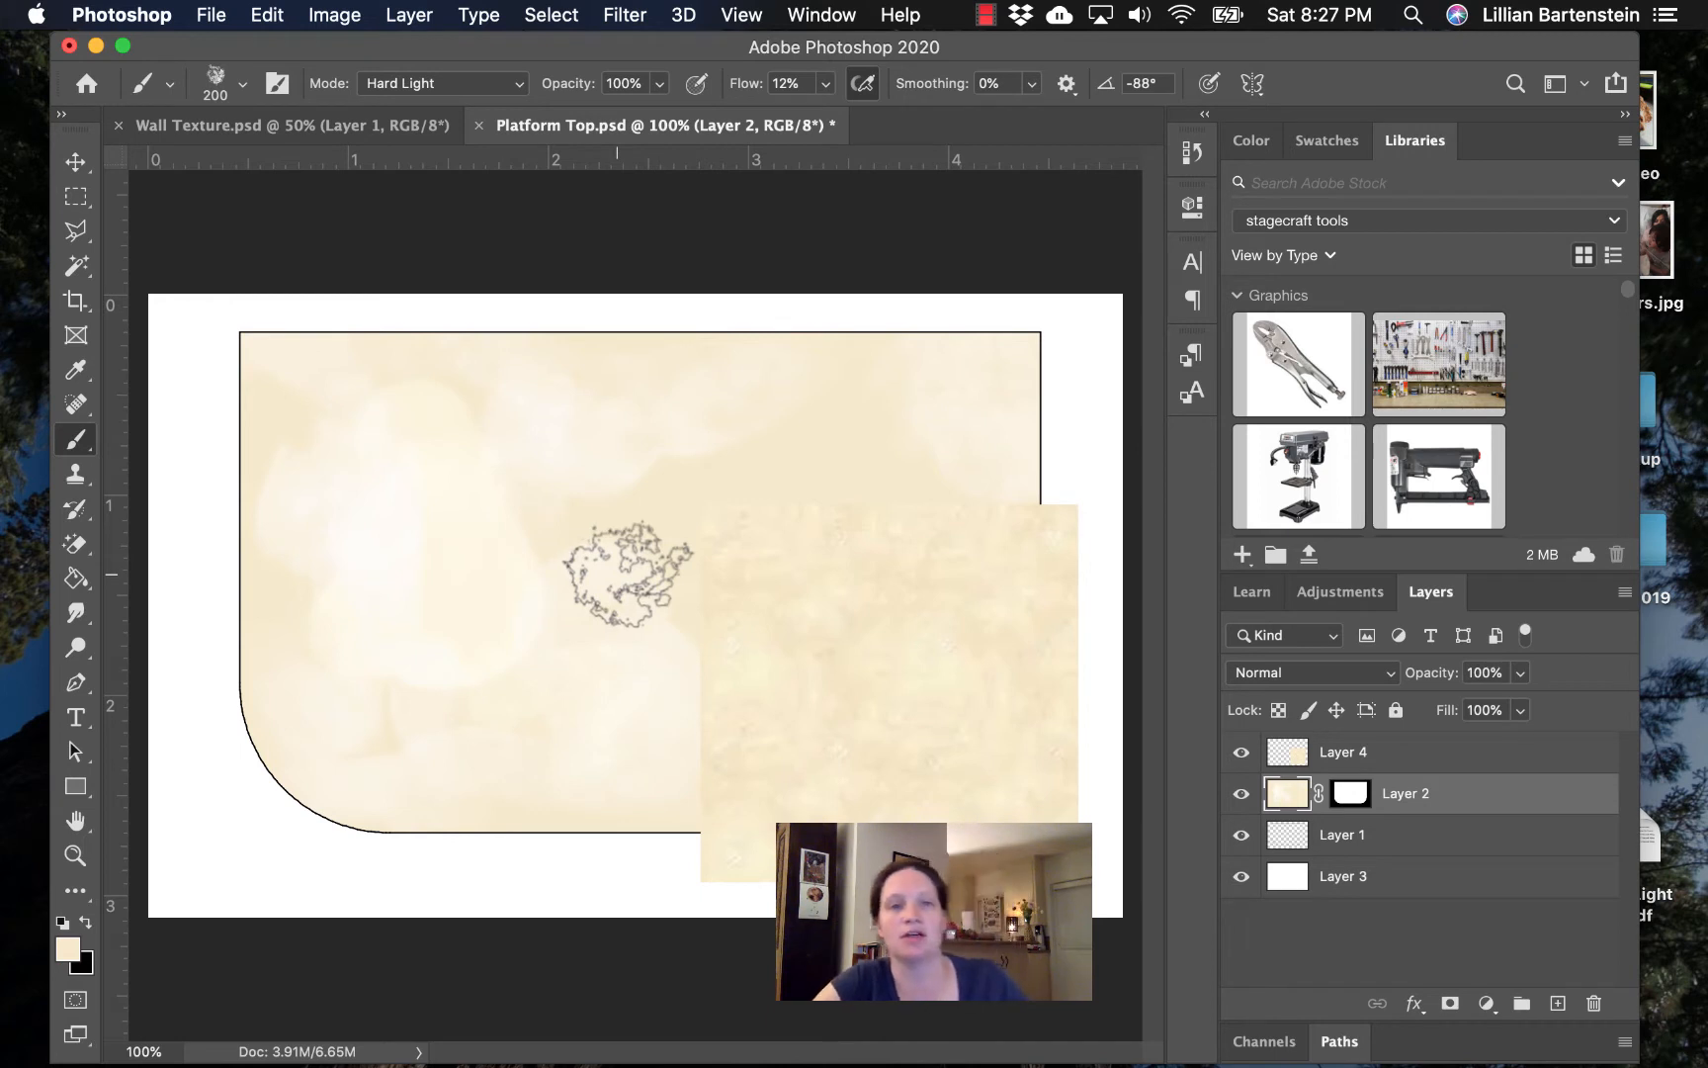
drag(627, 573, 916, 697)
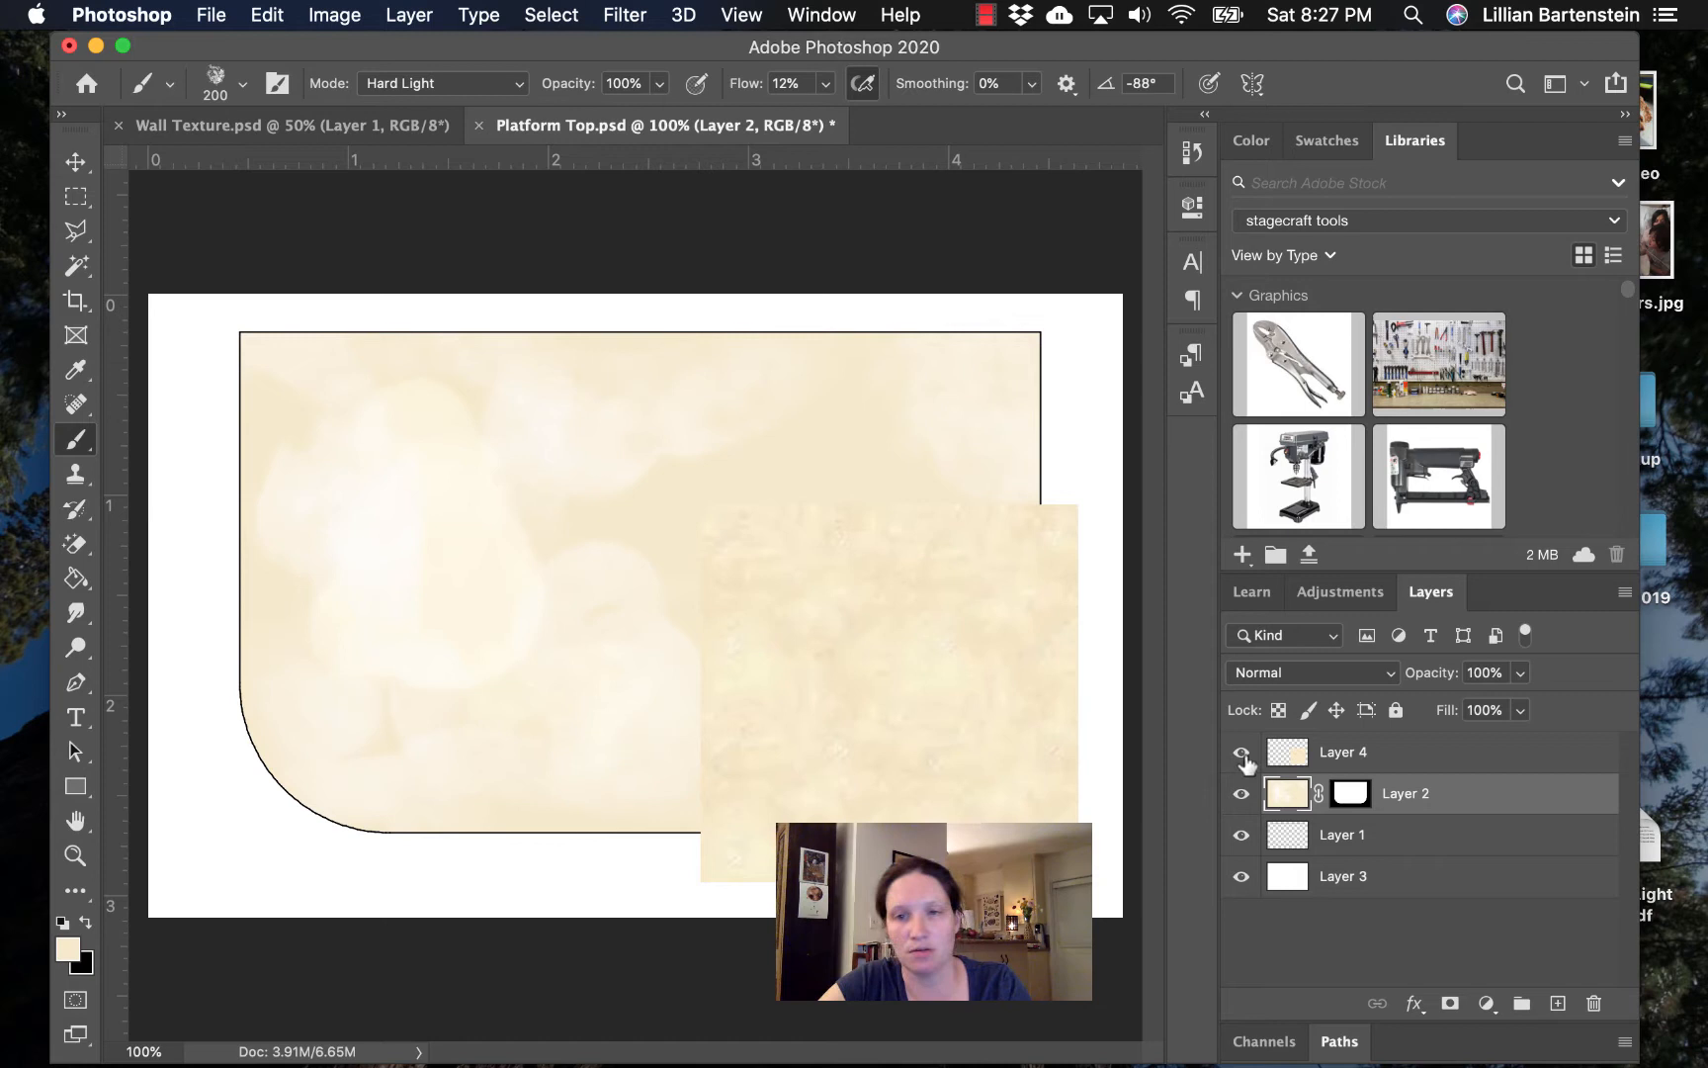
- Hide the square texture Layer 4 and paint cloudiness along the lower right curve
click(1240, 751)
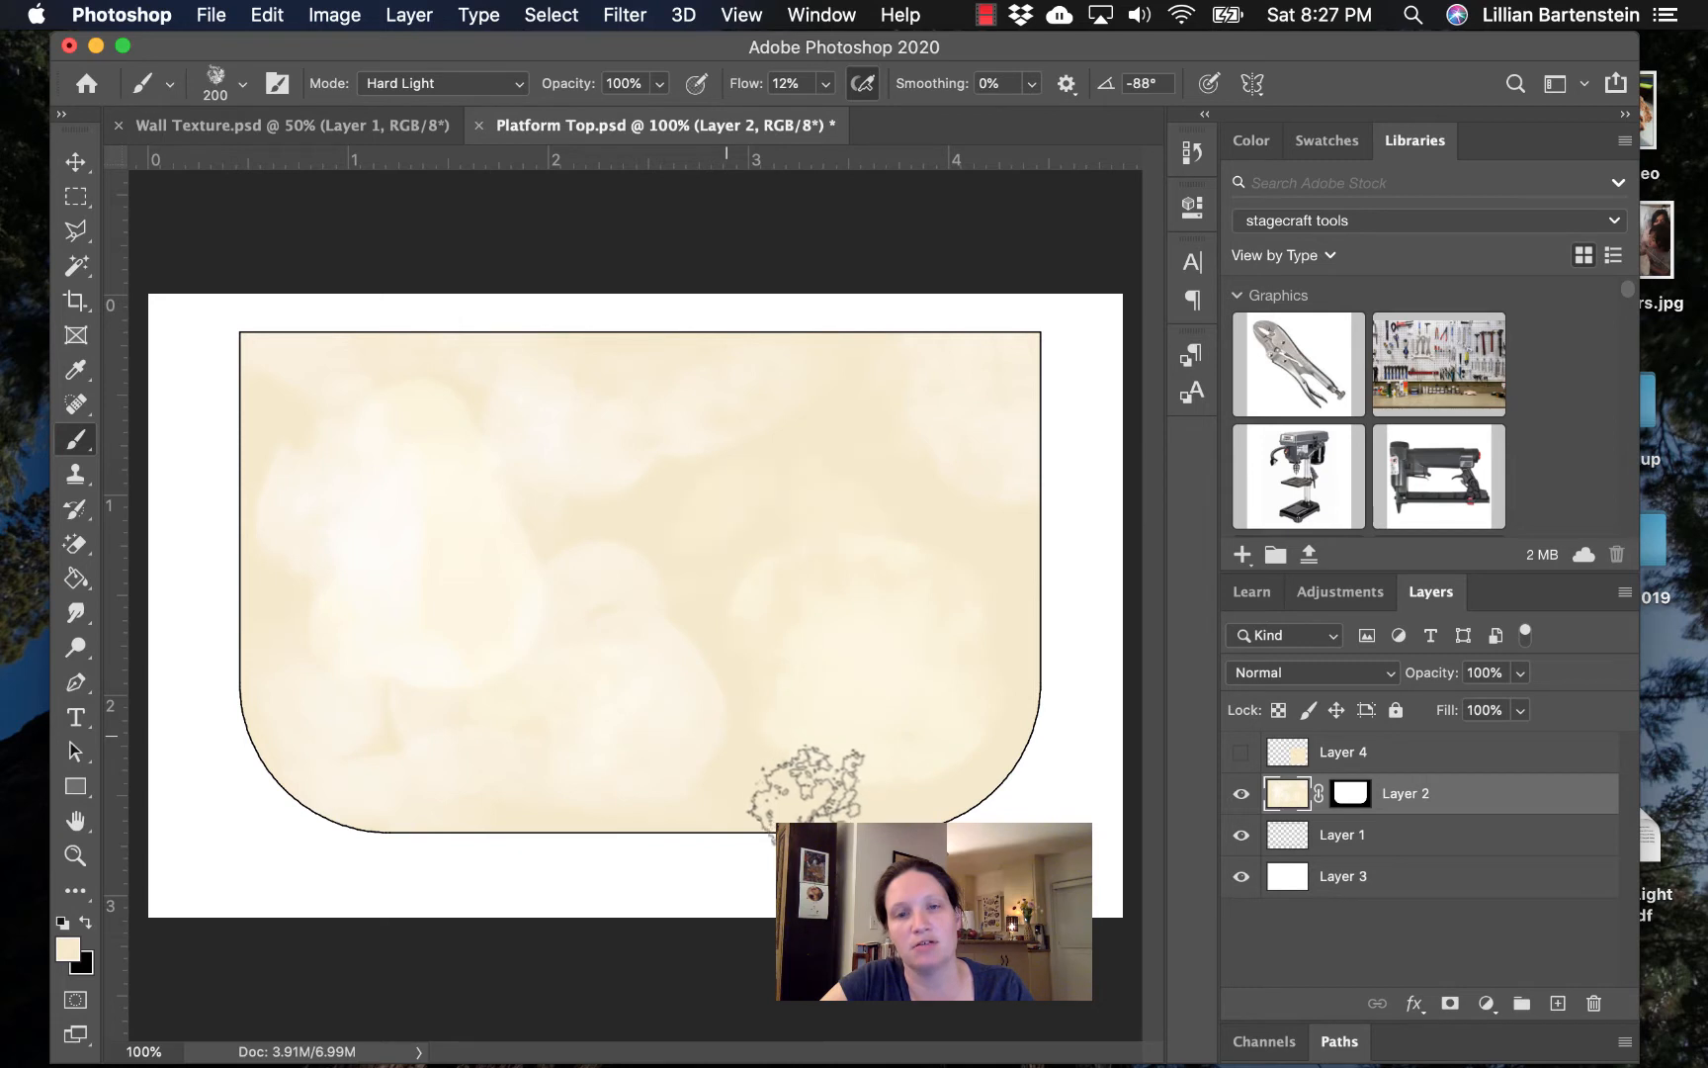
drag(795, 784, 953, 501)
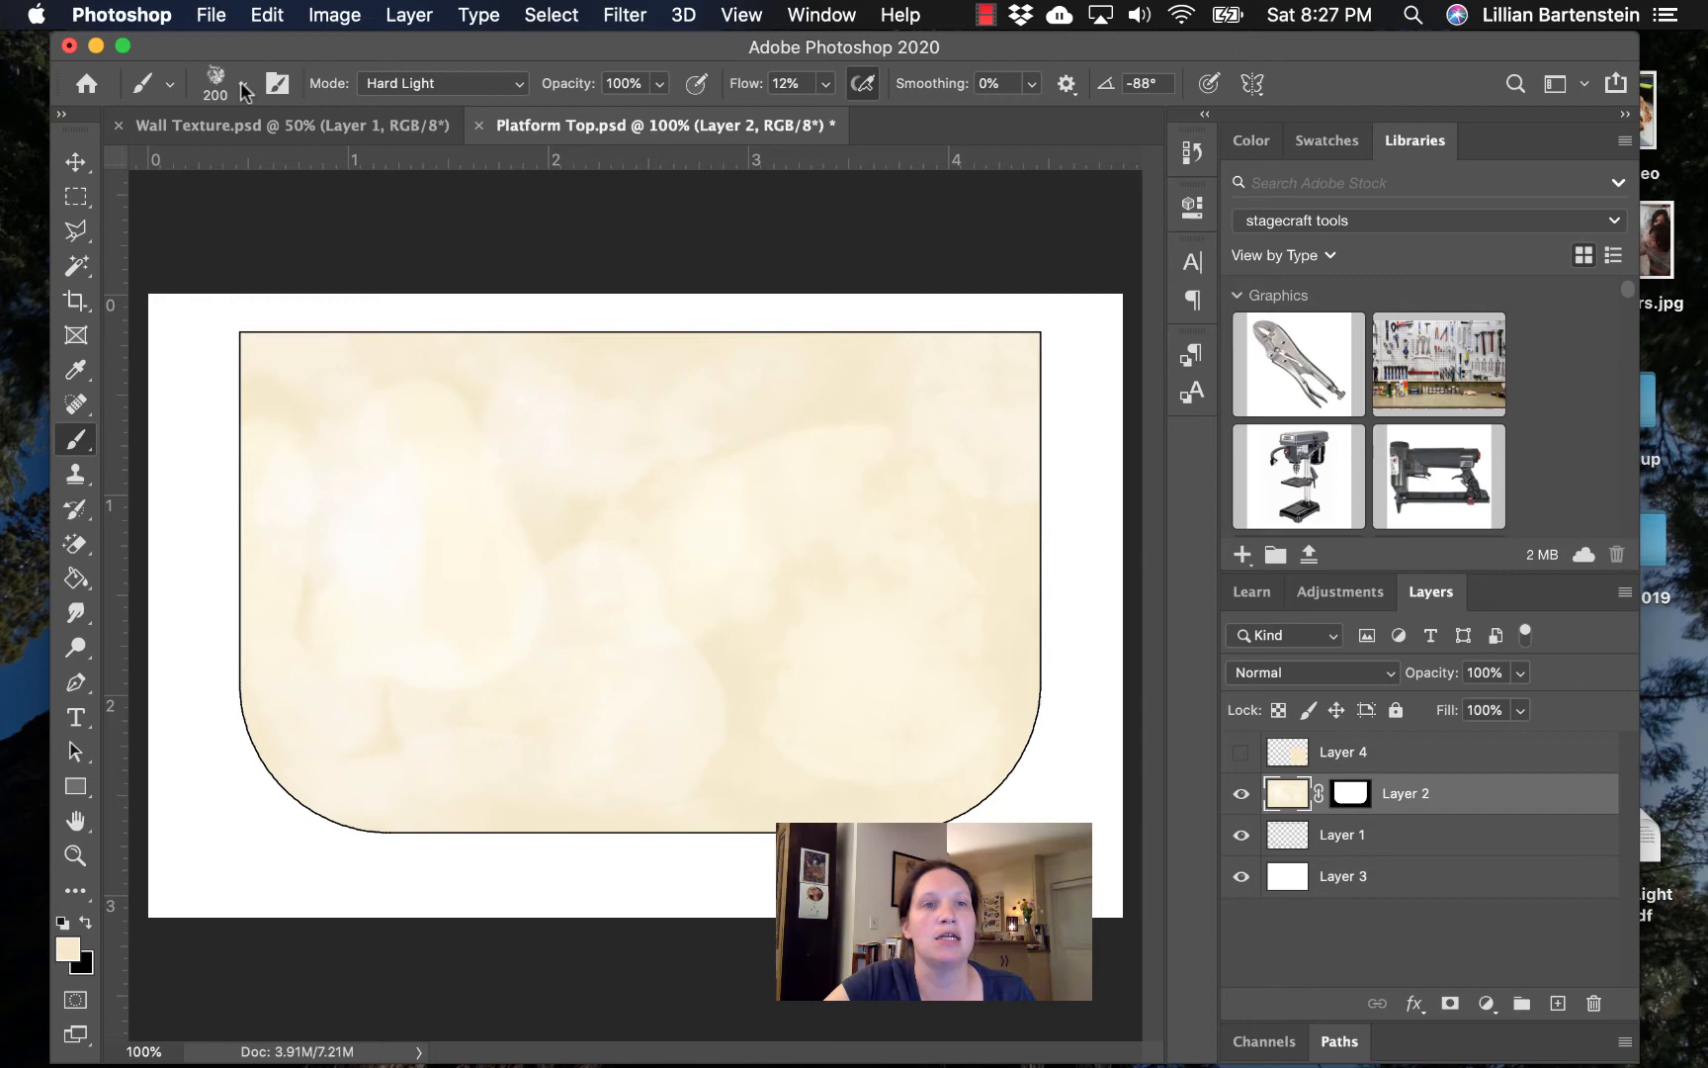
- Pick a Kyle's Spatter brush and smudge a blotch on the left of the platform shape
click(242, 85)
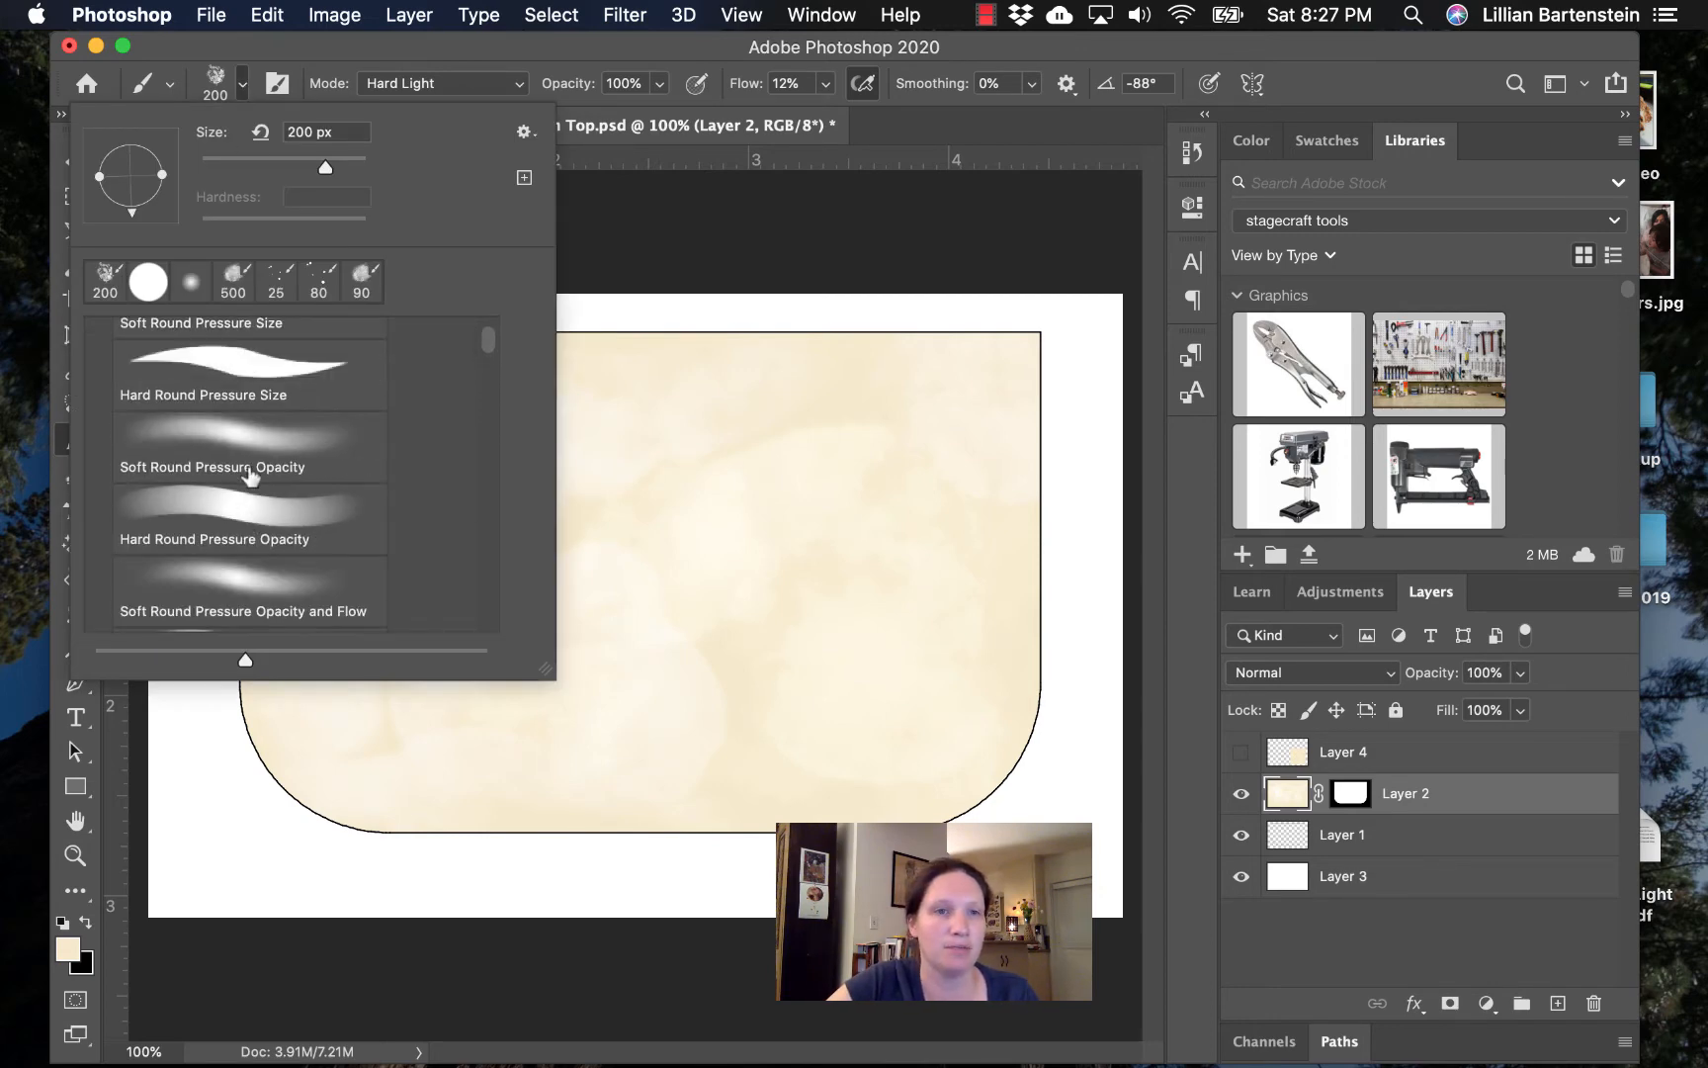
scroll(down, 3)
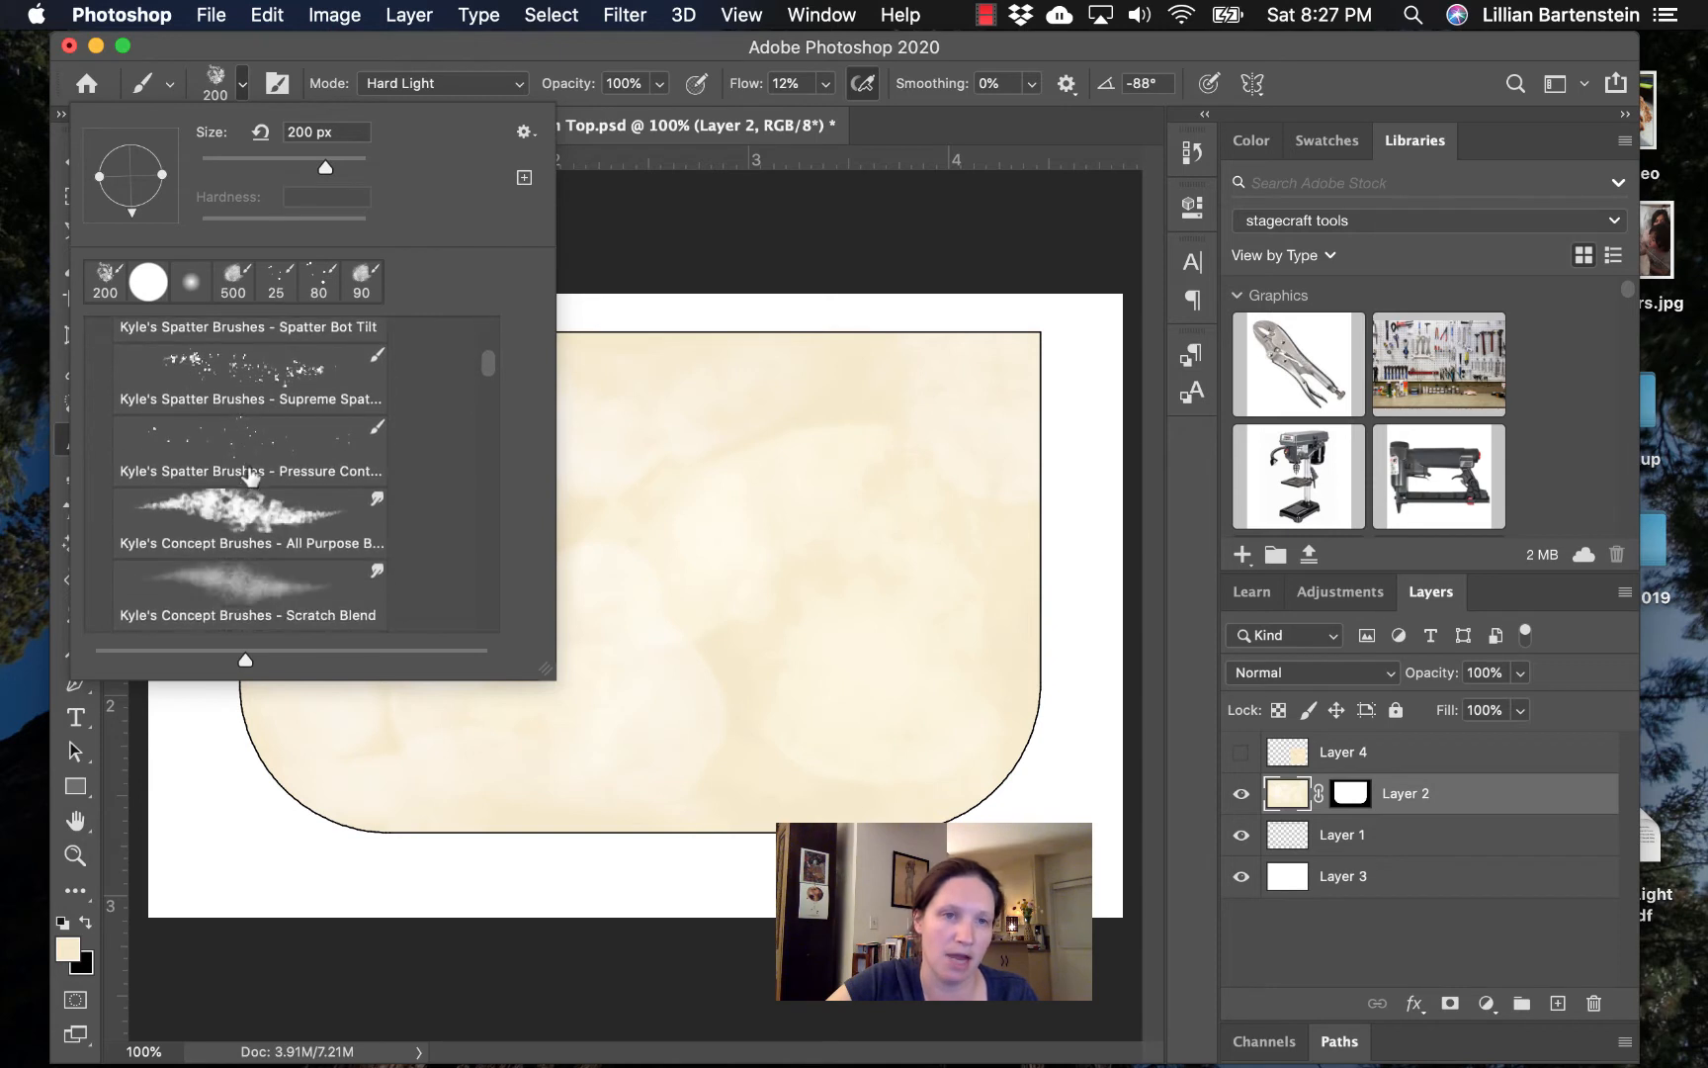
click(248, 522)
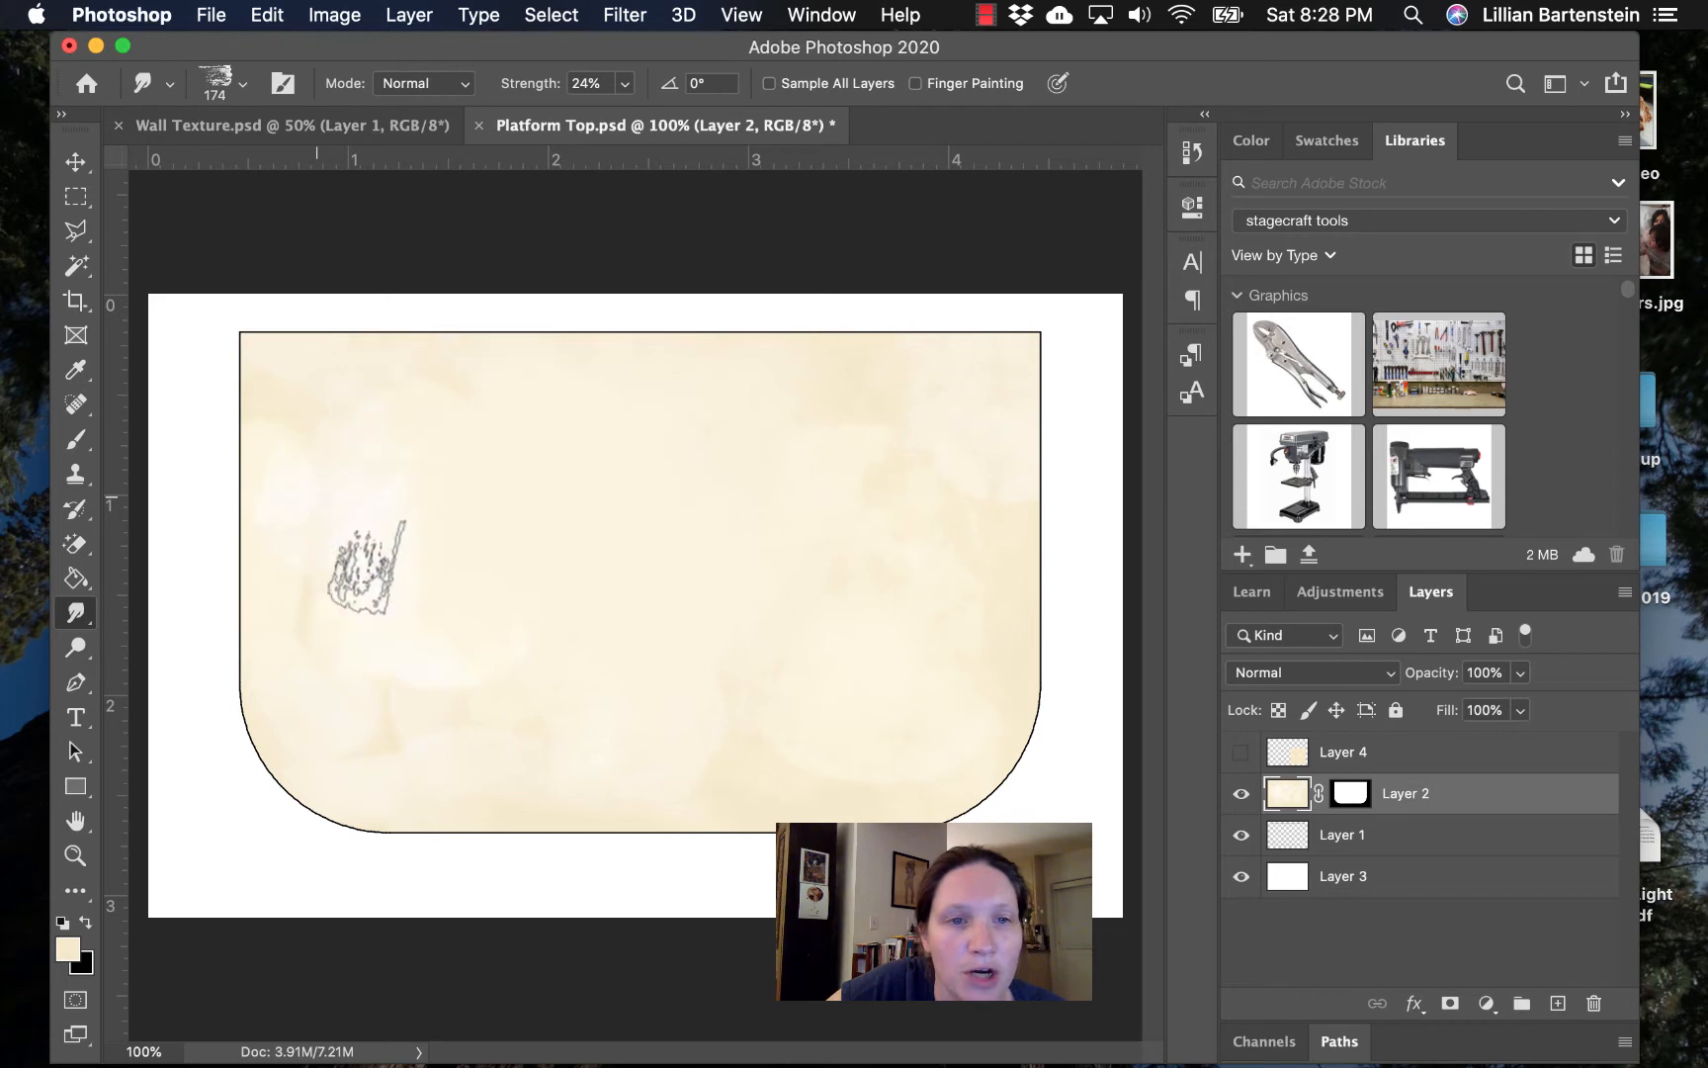
drag(371, 572, 261, 610)
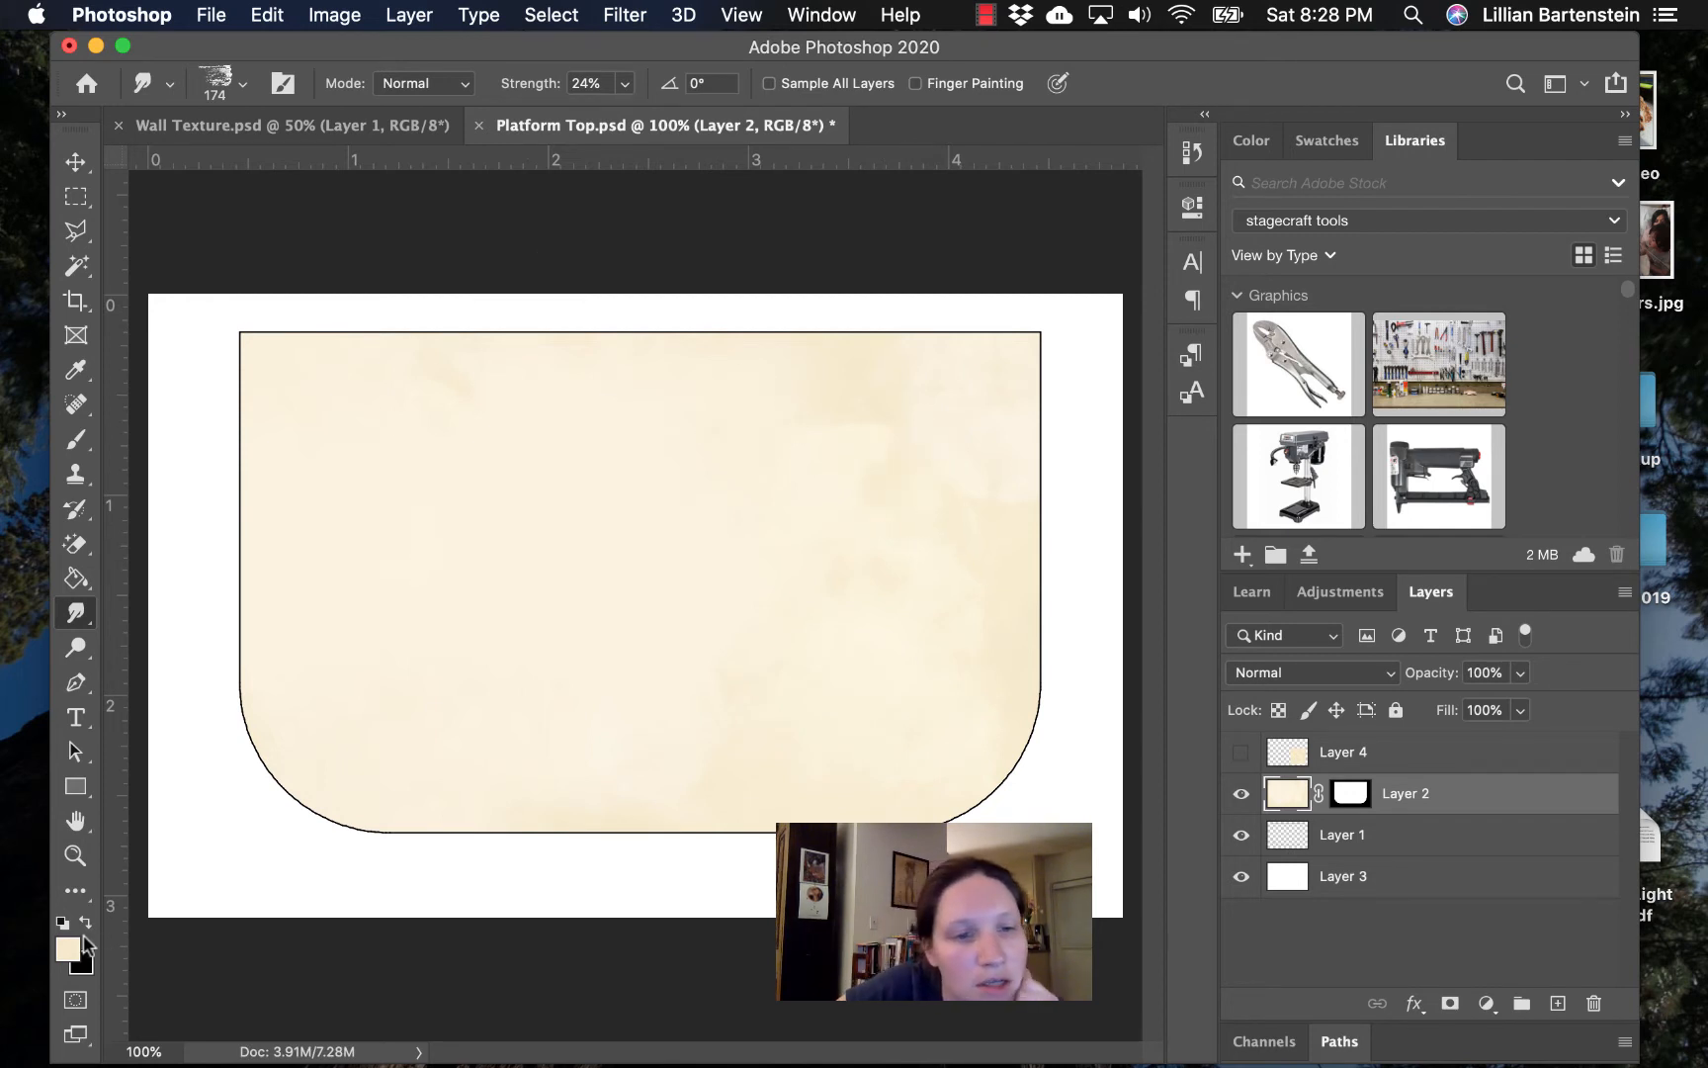
- Set the foreground colour to tan #e6d6b2 for painting the spatter
click(67, 946)
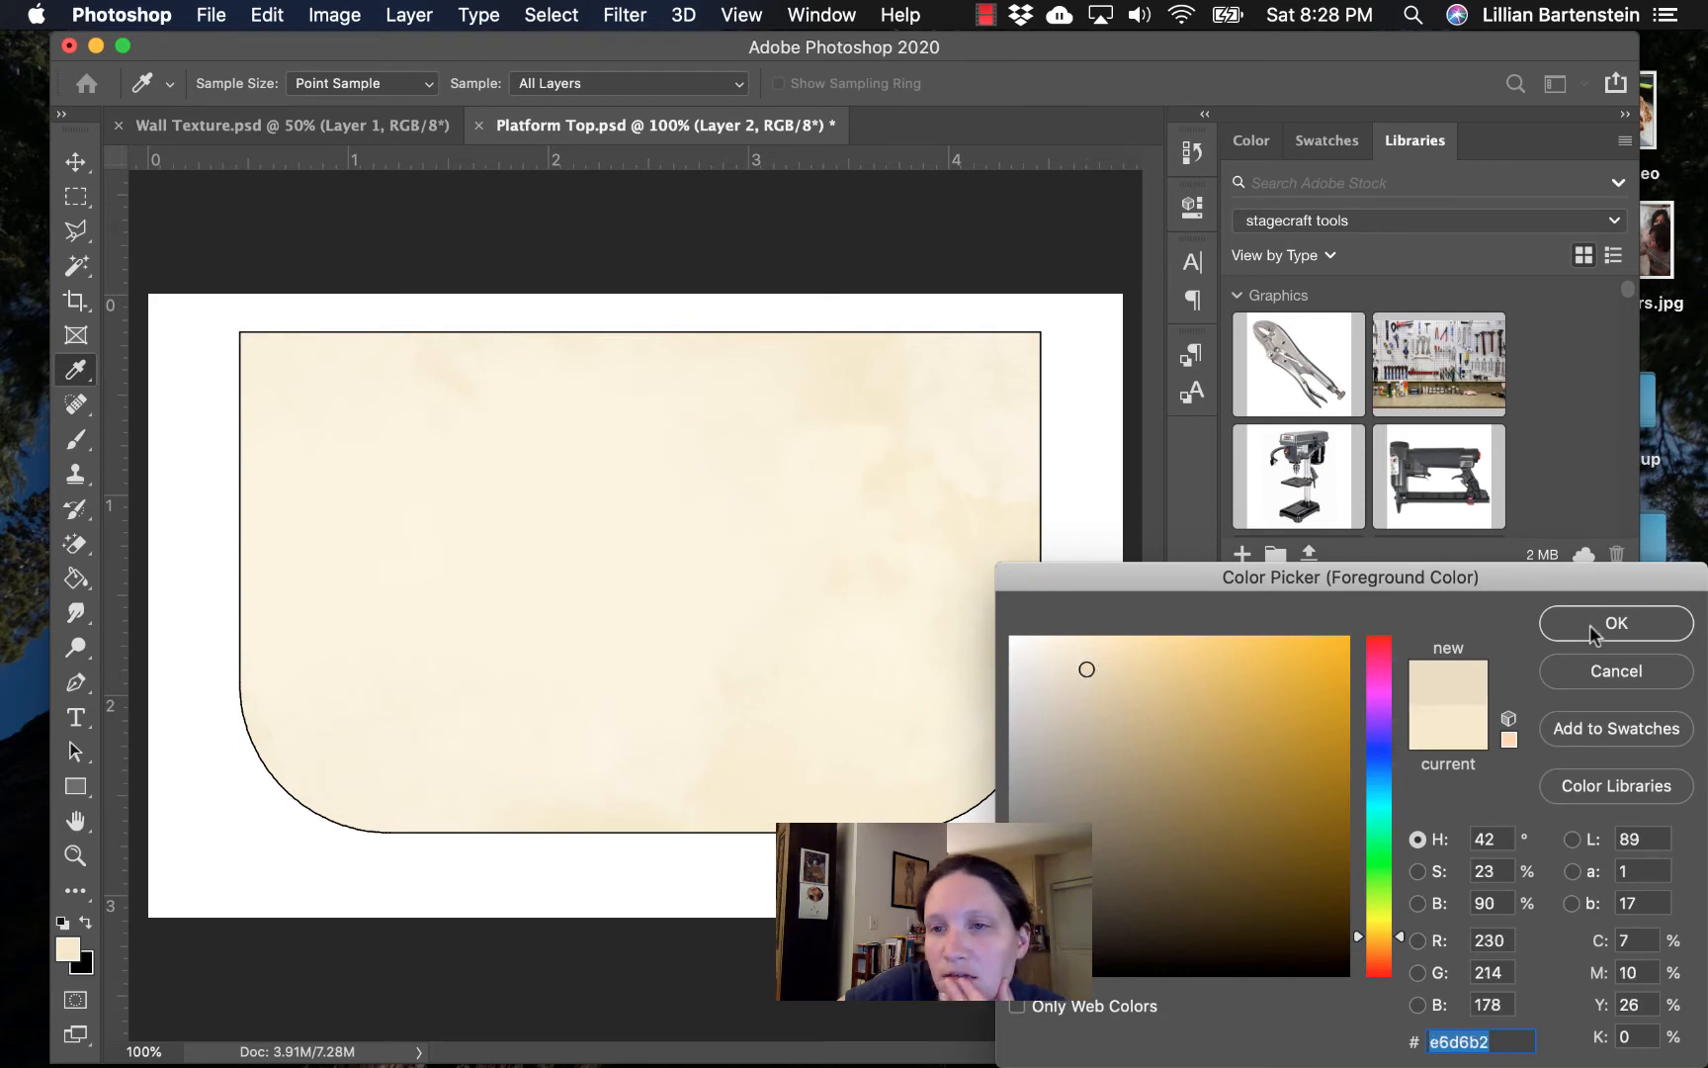
click(1613, 623)
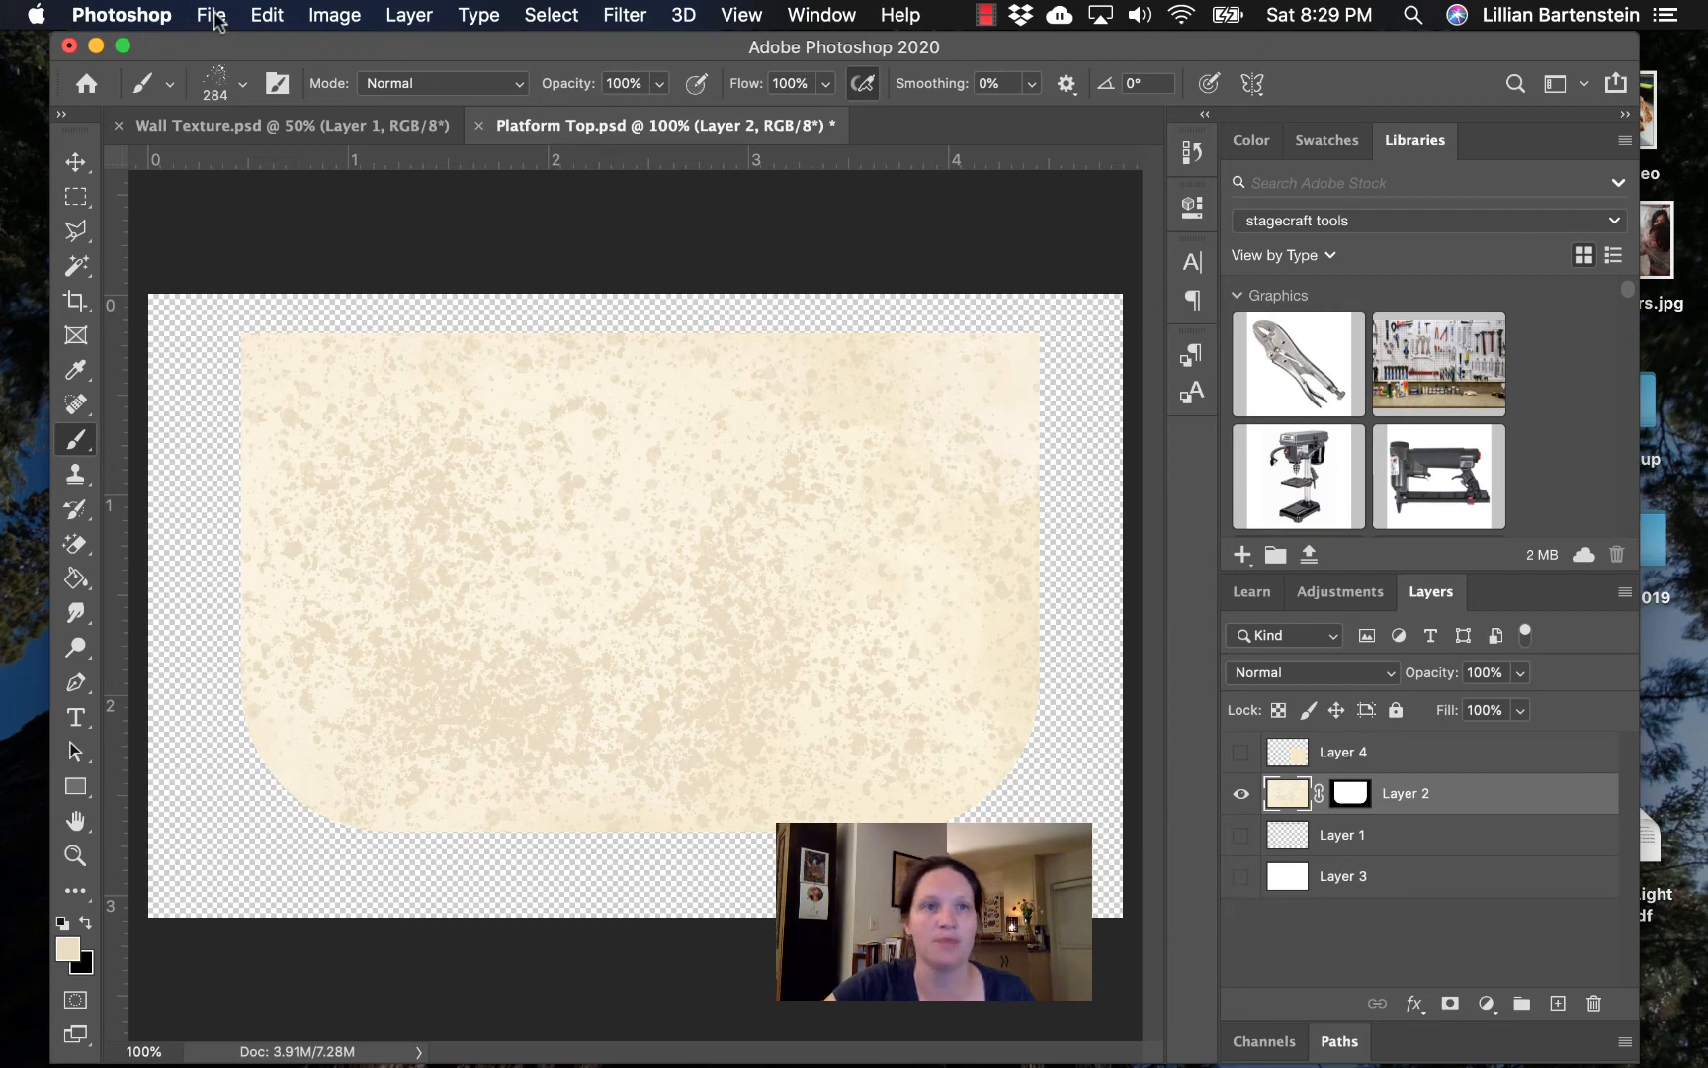
- Save the artwork as Platform Top.png on the Desktop and switch to Vectorworks
click(211, 14)
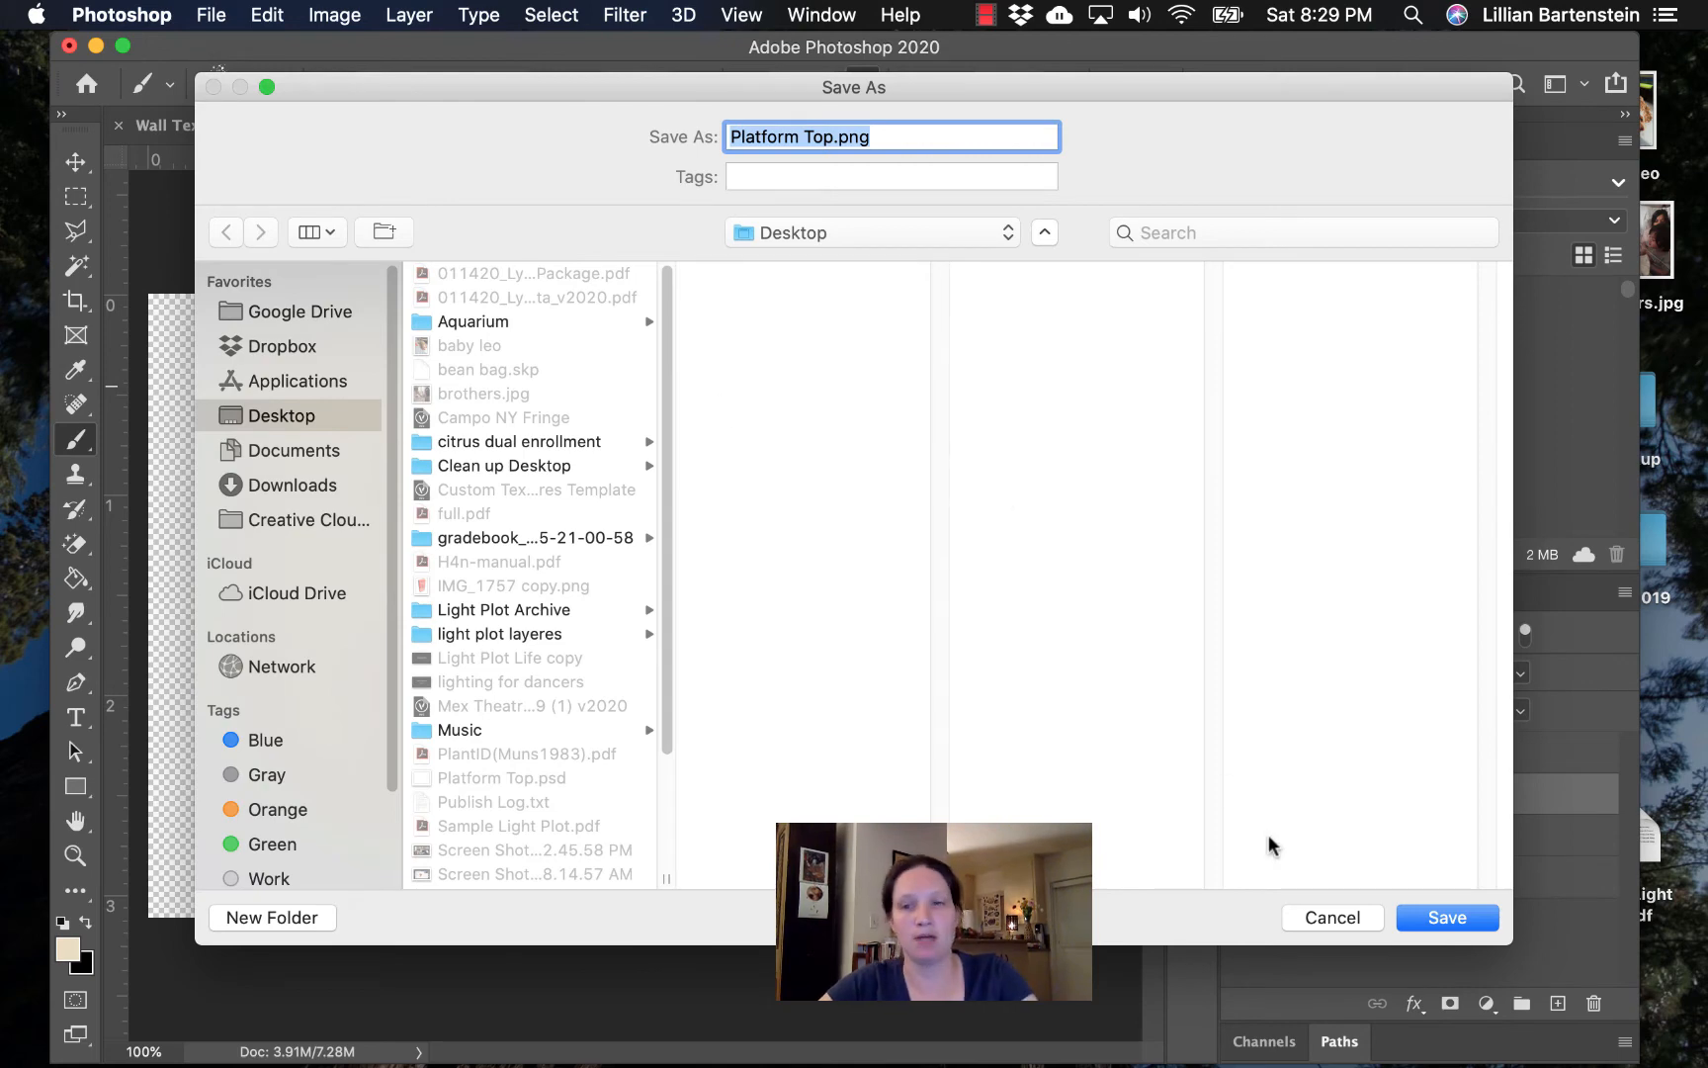
click(1447, 917)
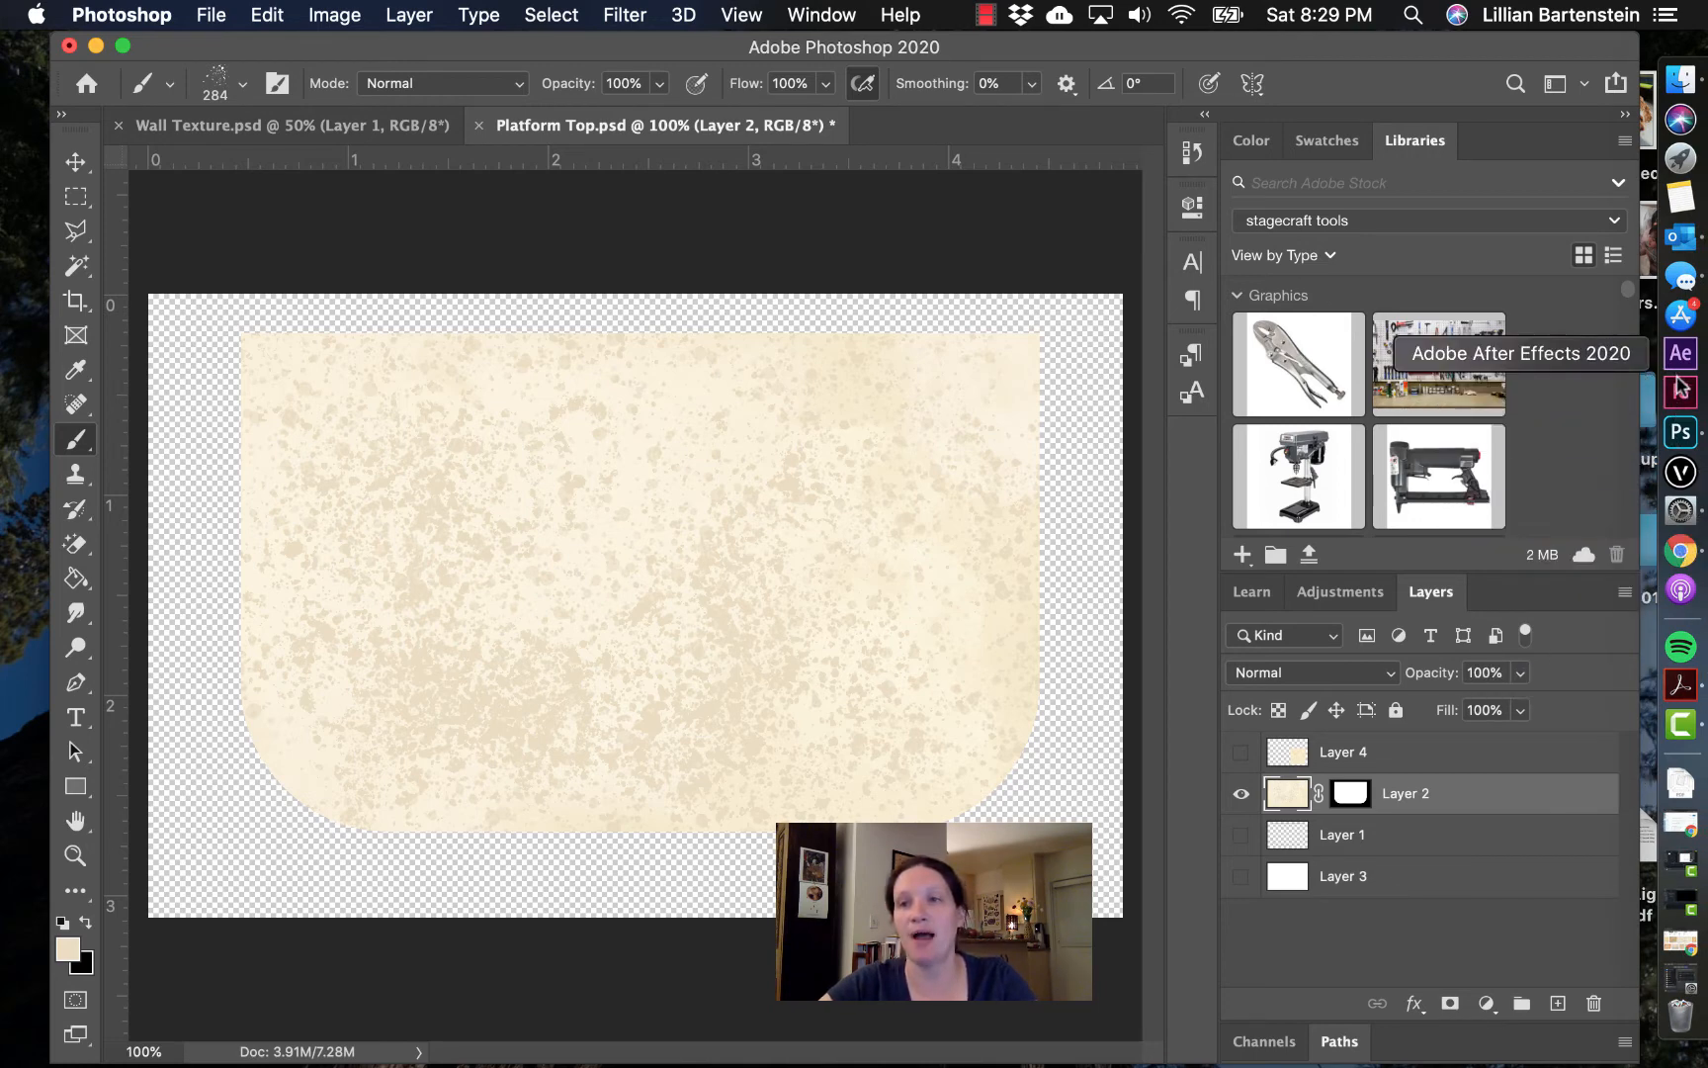
mouse_move(1681, 485)
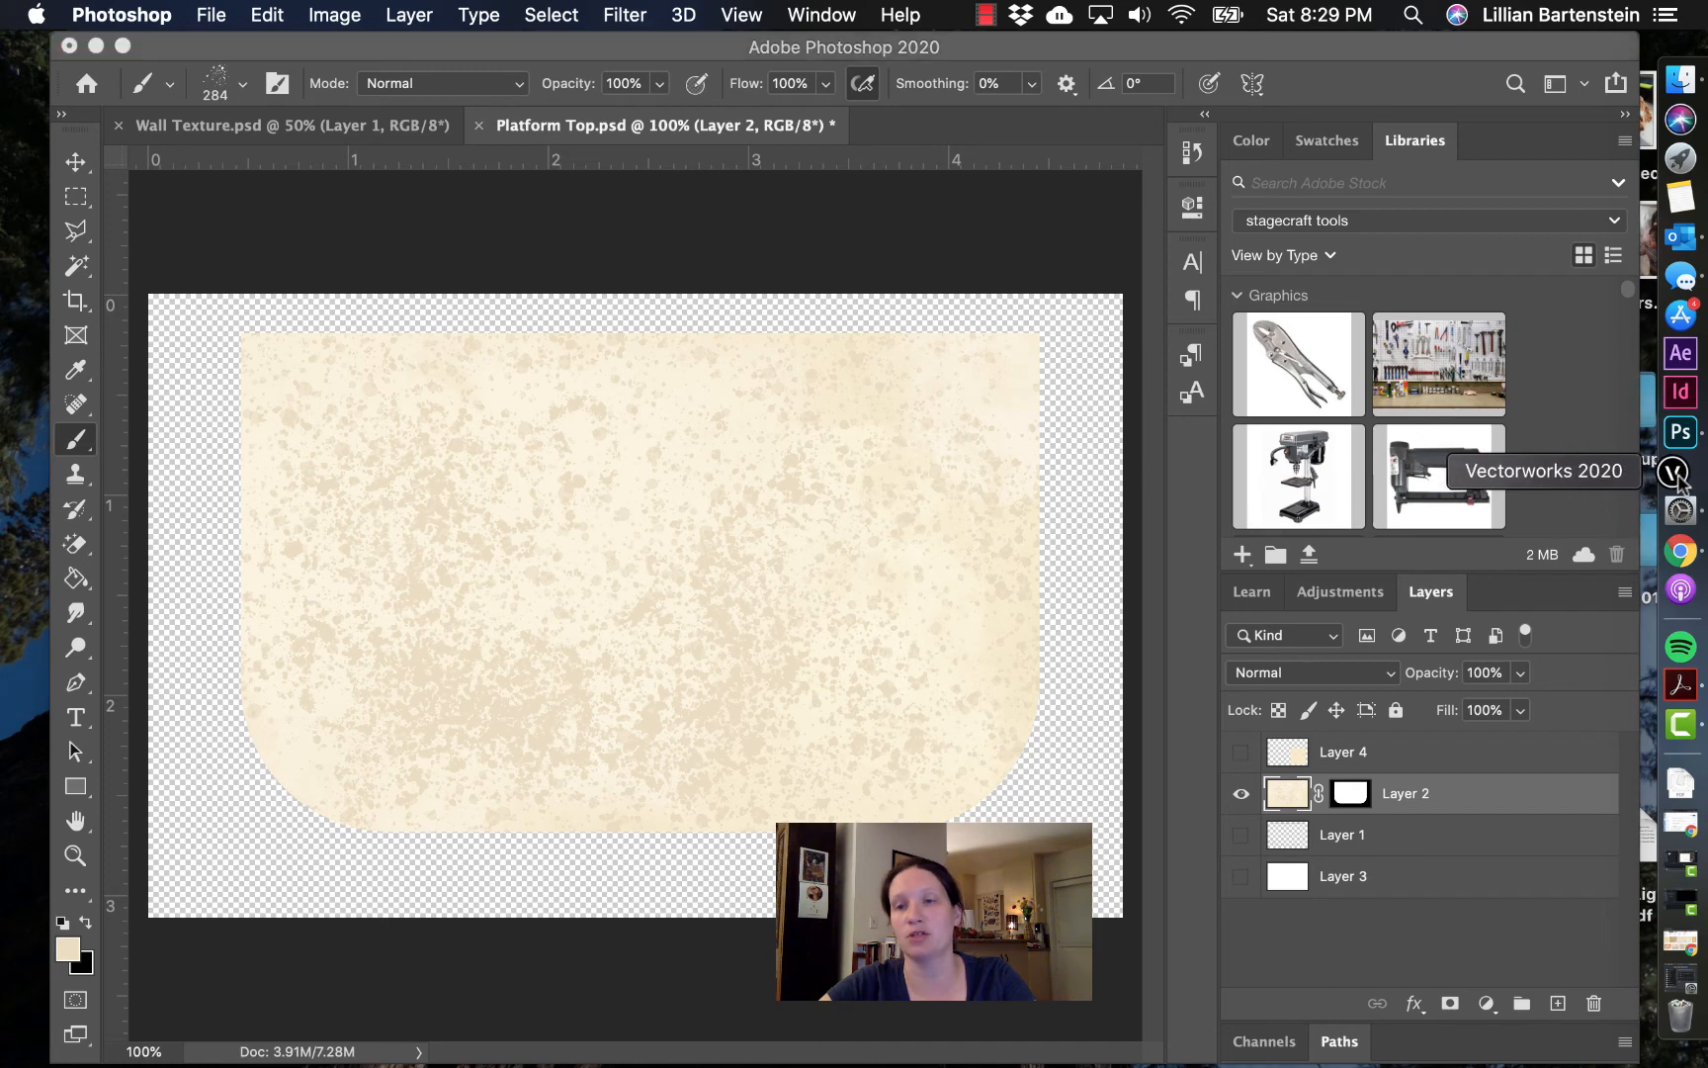
click(1681, 472)
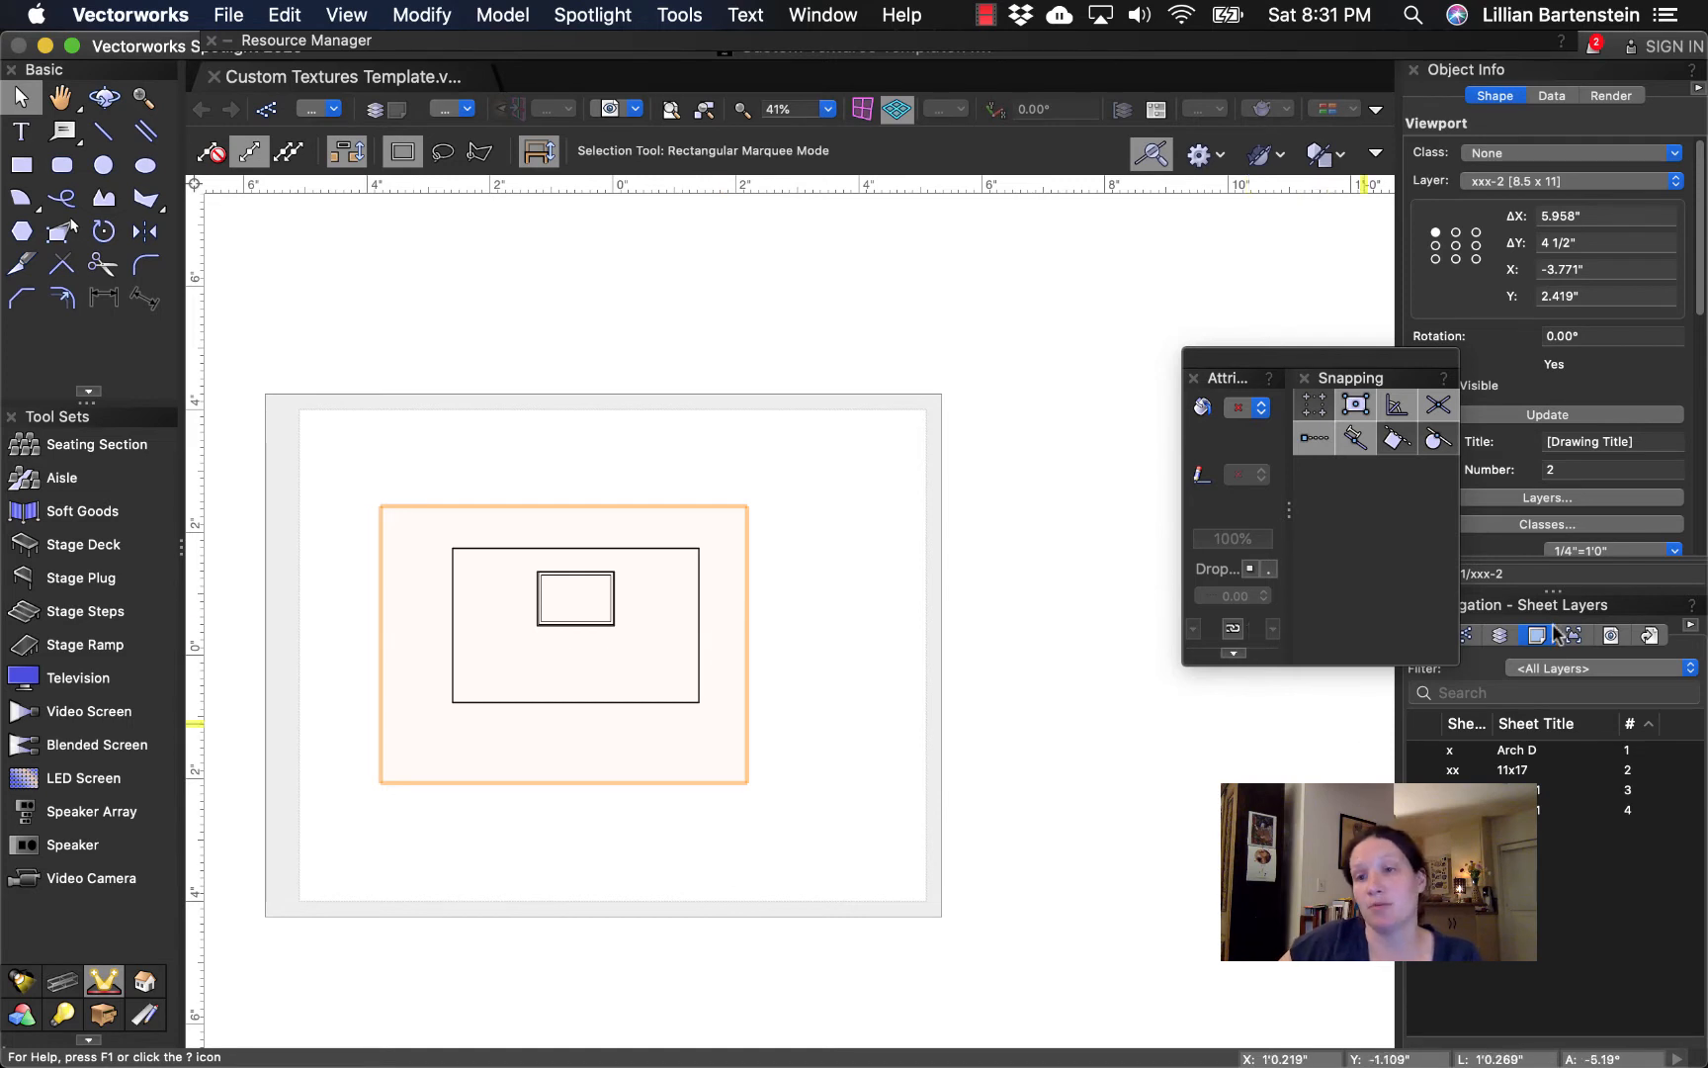
- Switch the Navigation palette from Sheet Layers to Design Layers to show the Drafting layer
click(1498, 634)
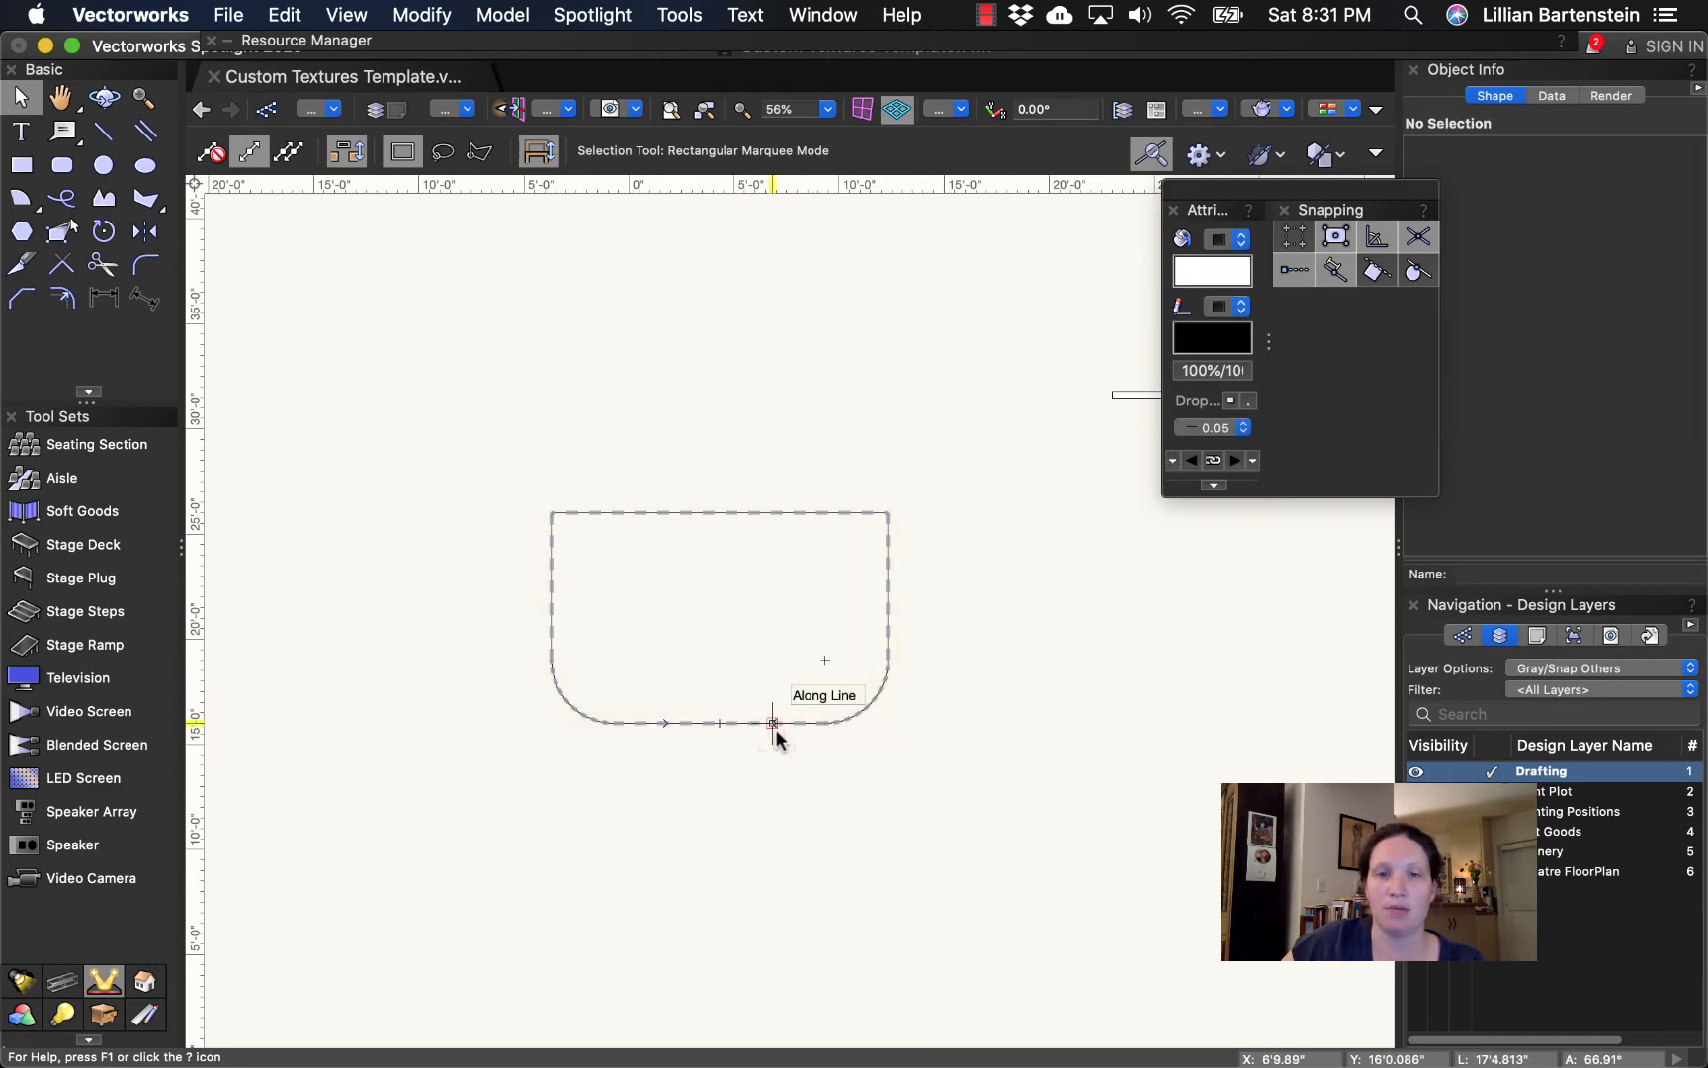
- Edit the platform symbol's 3D component and set the extrude's Render texture to a new Texture
double_click(779, 729)
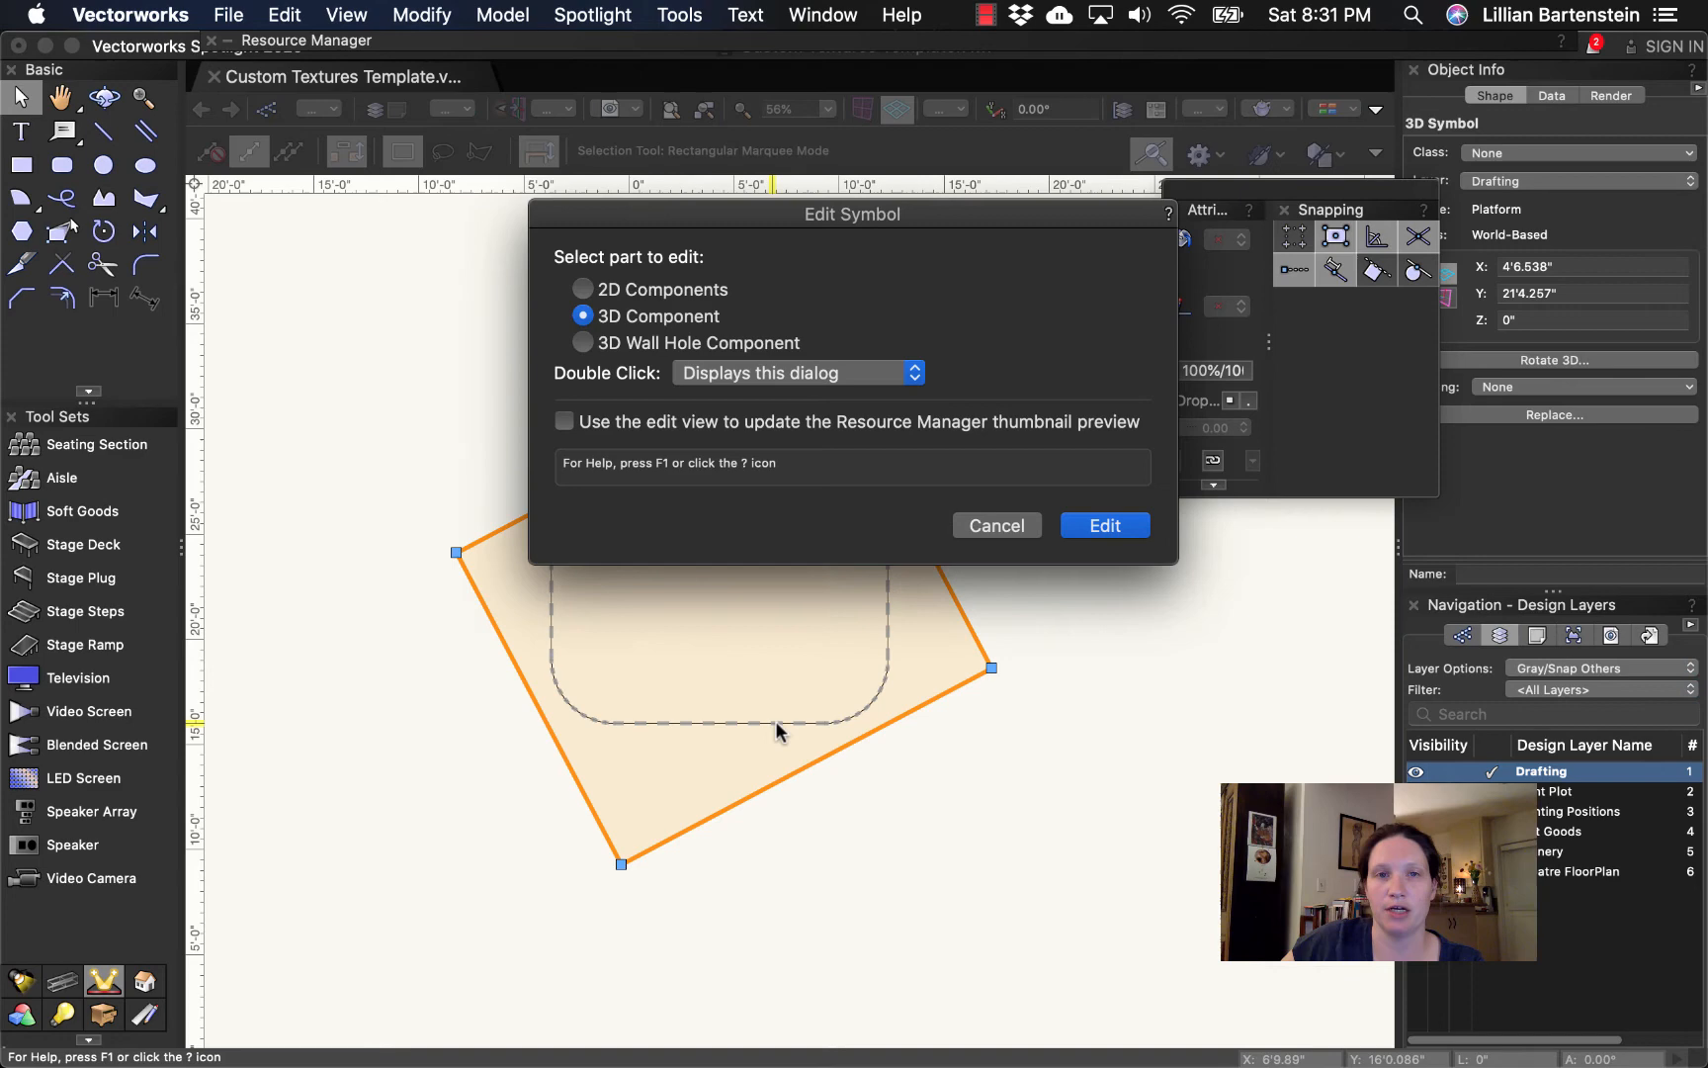
click(1104, 524)
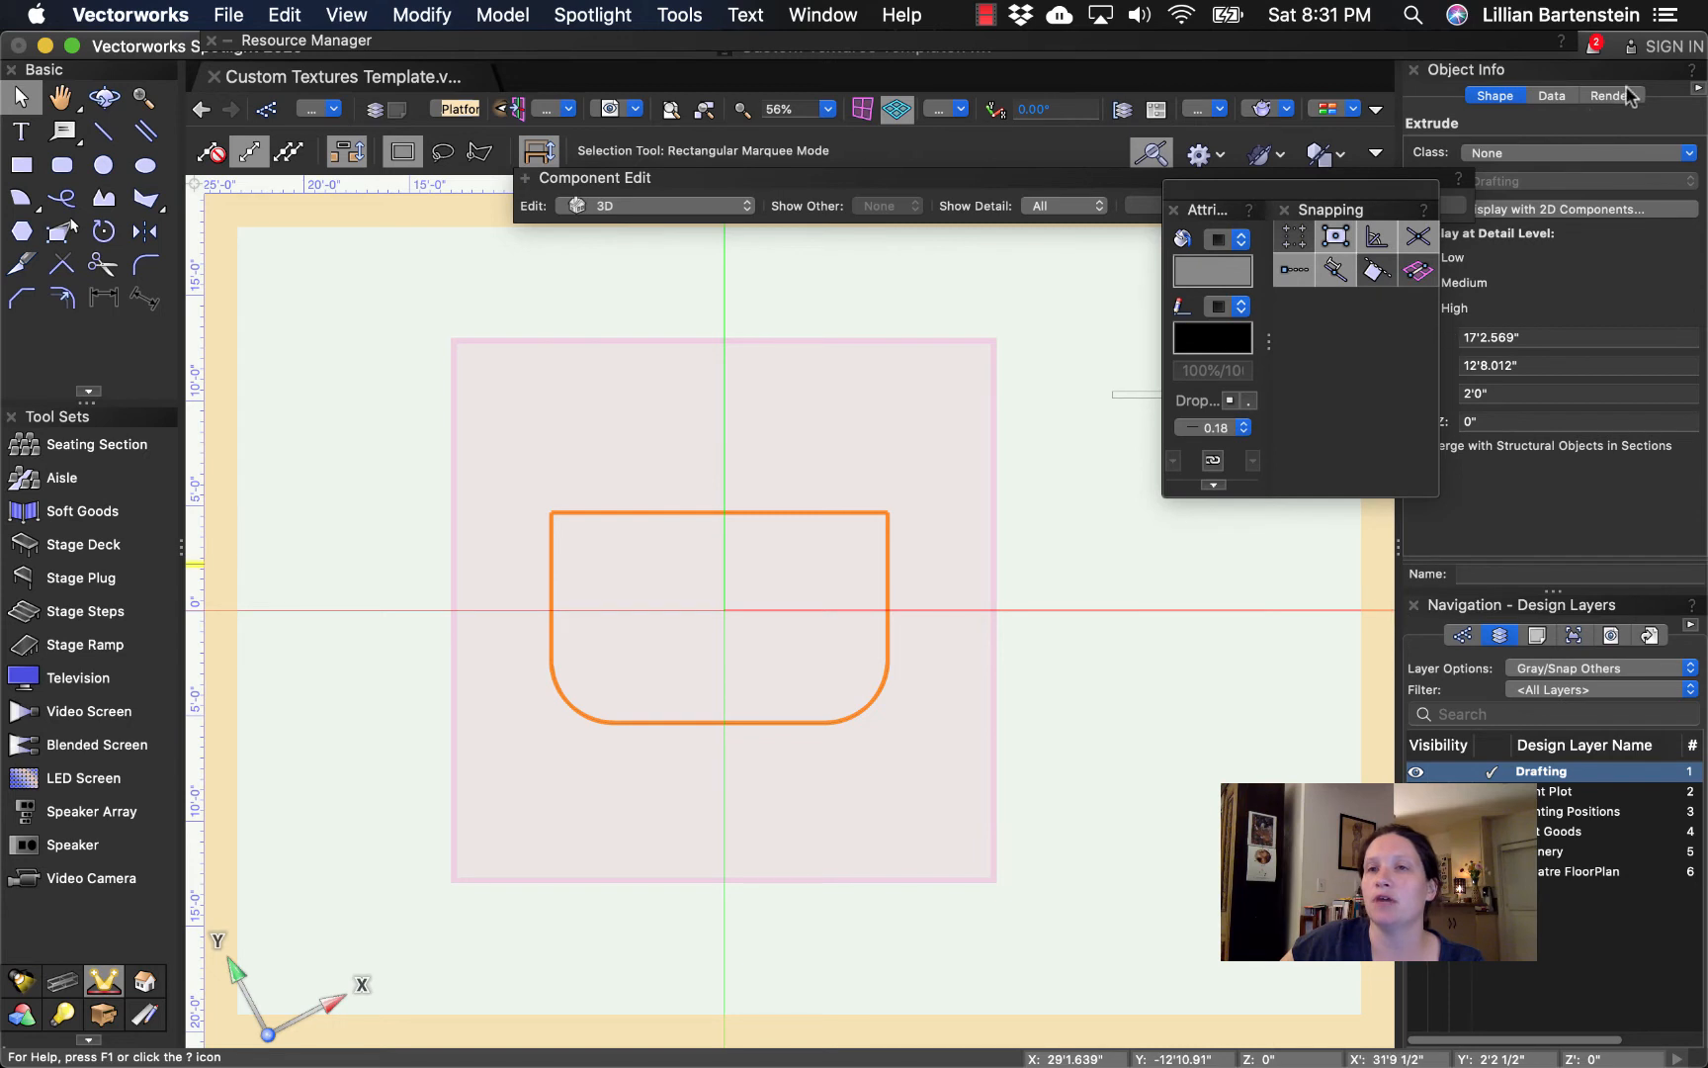
click(1614, 96)
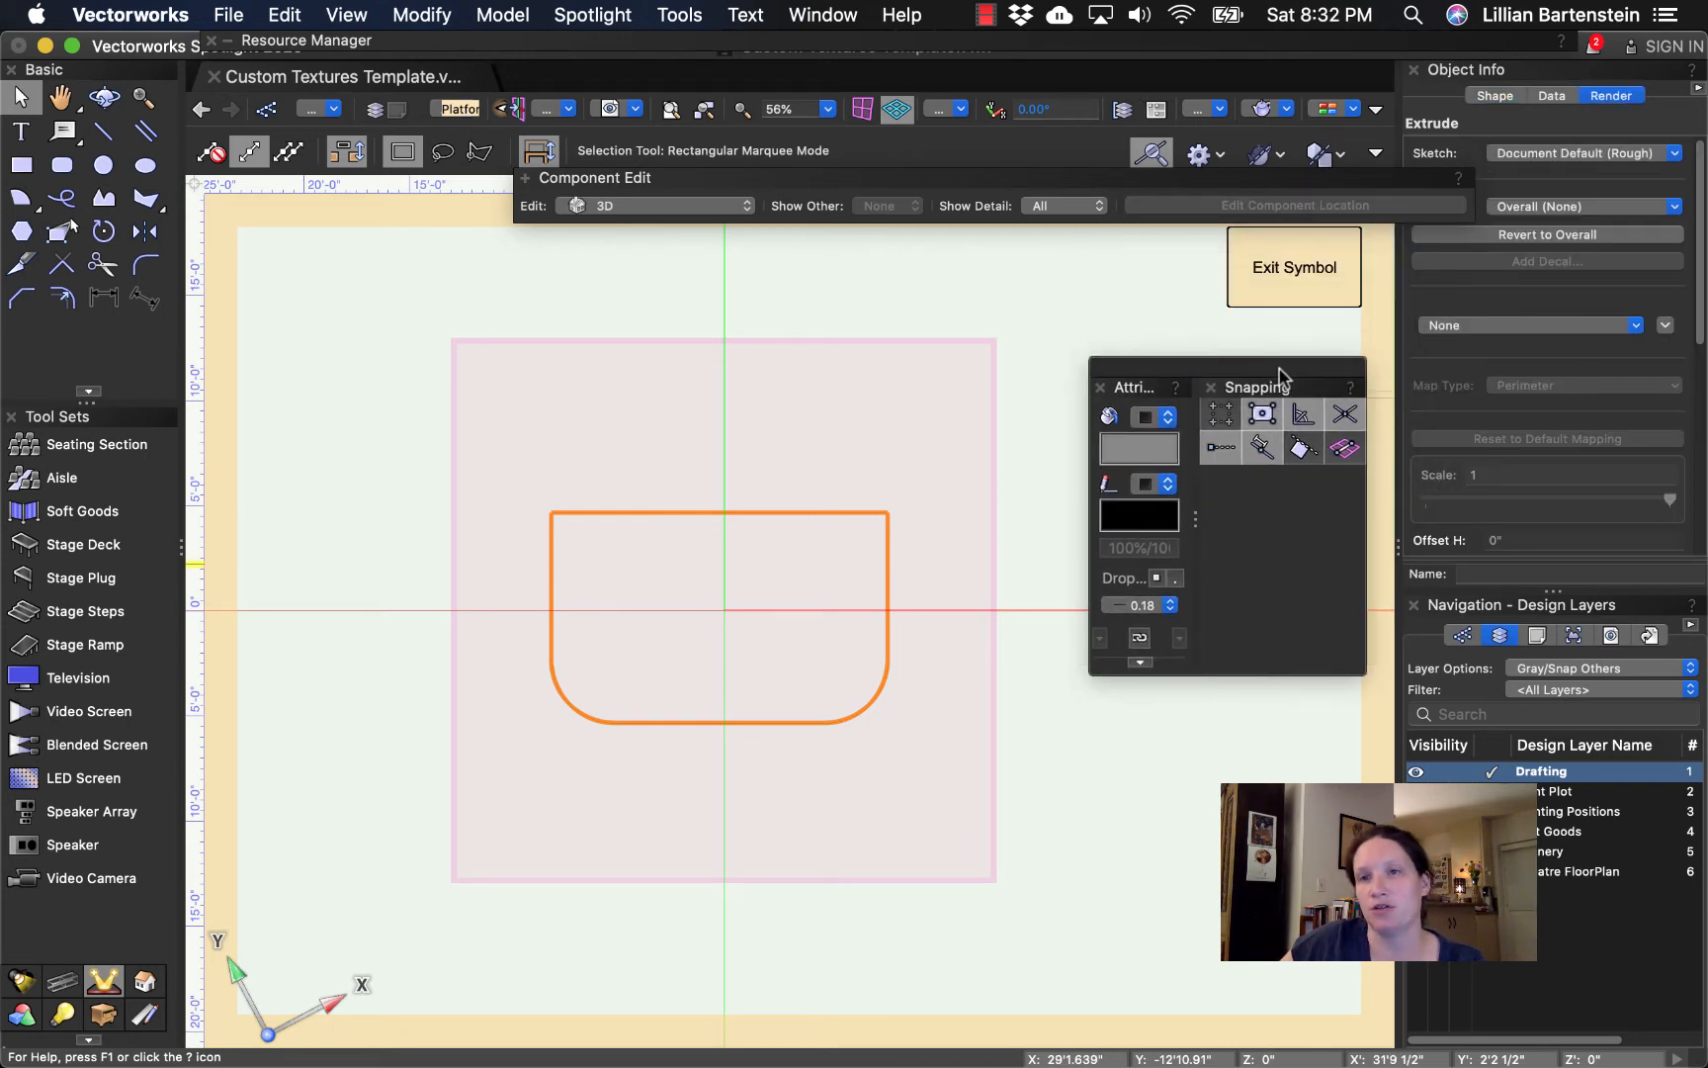
click(1529, 324)
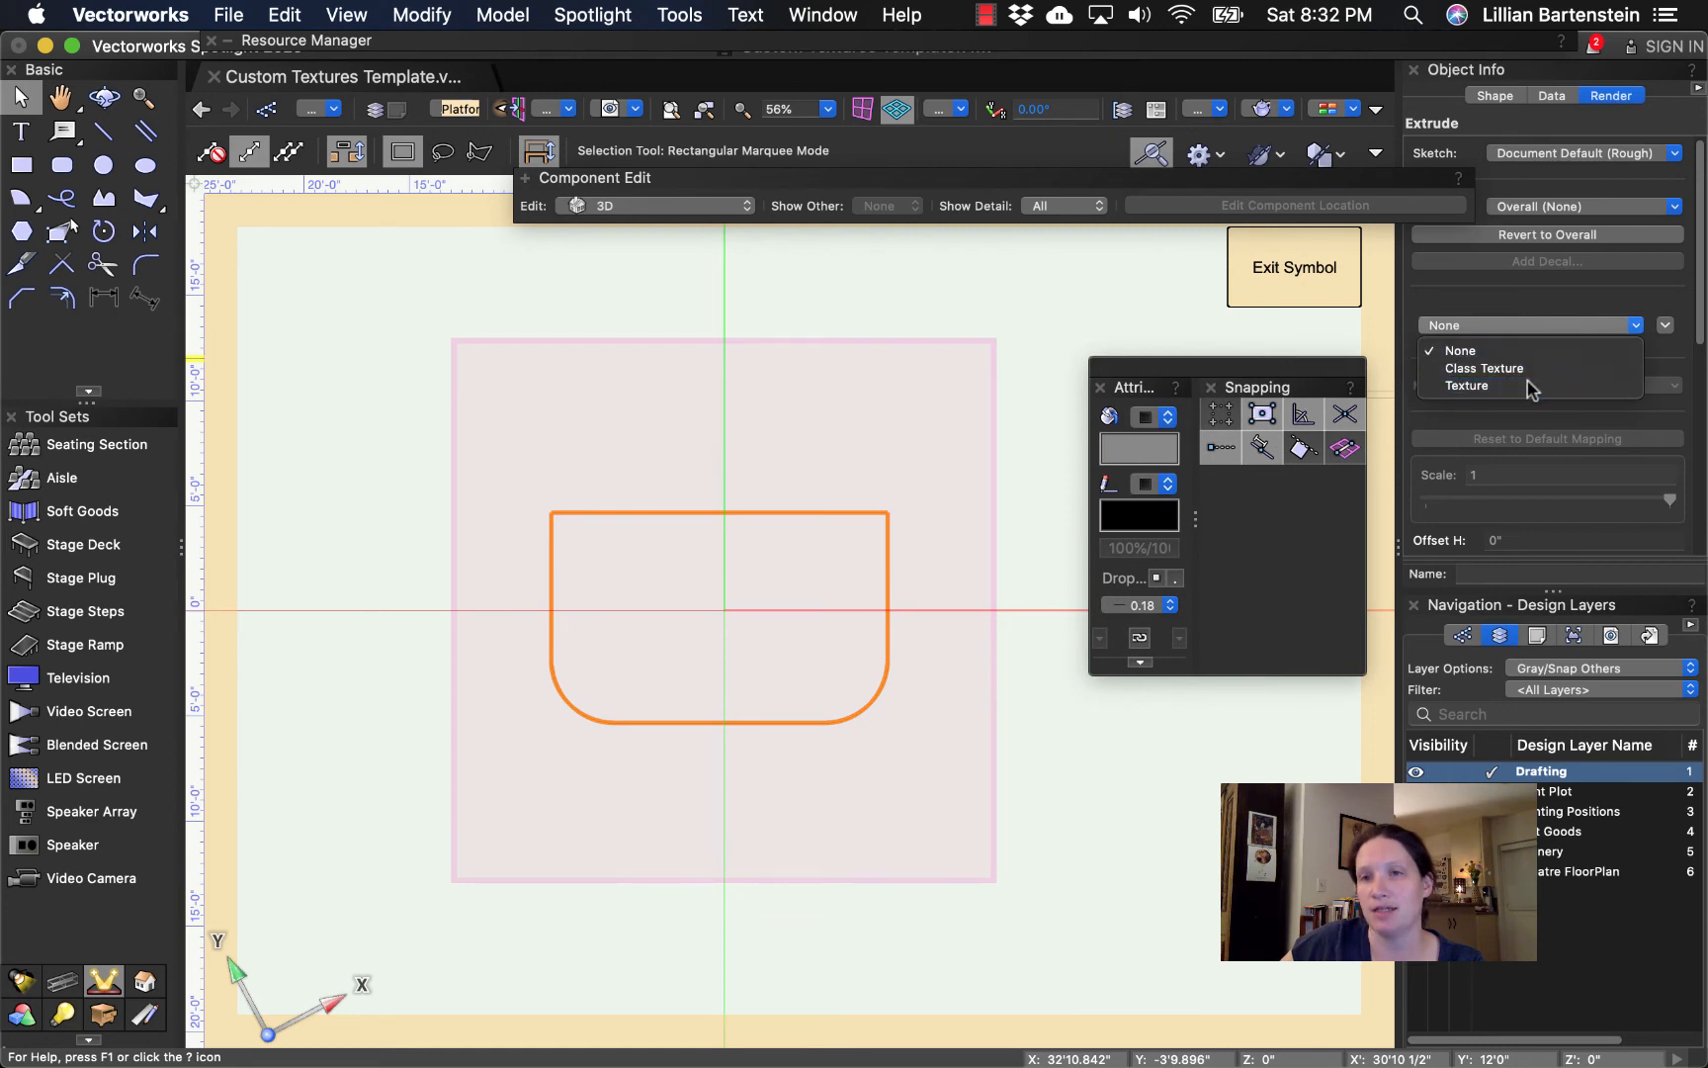
click(1467, 386)
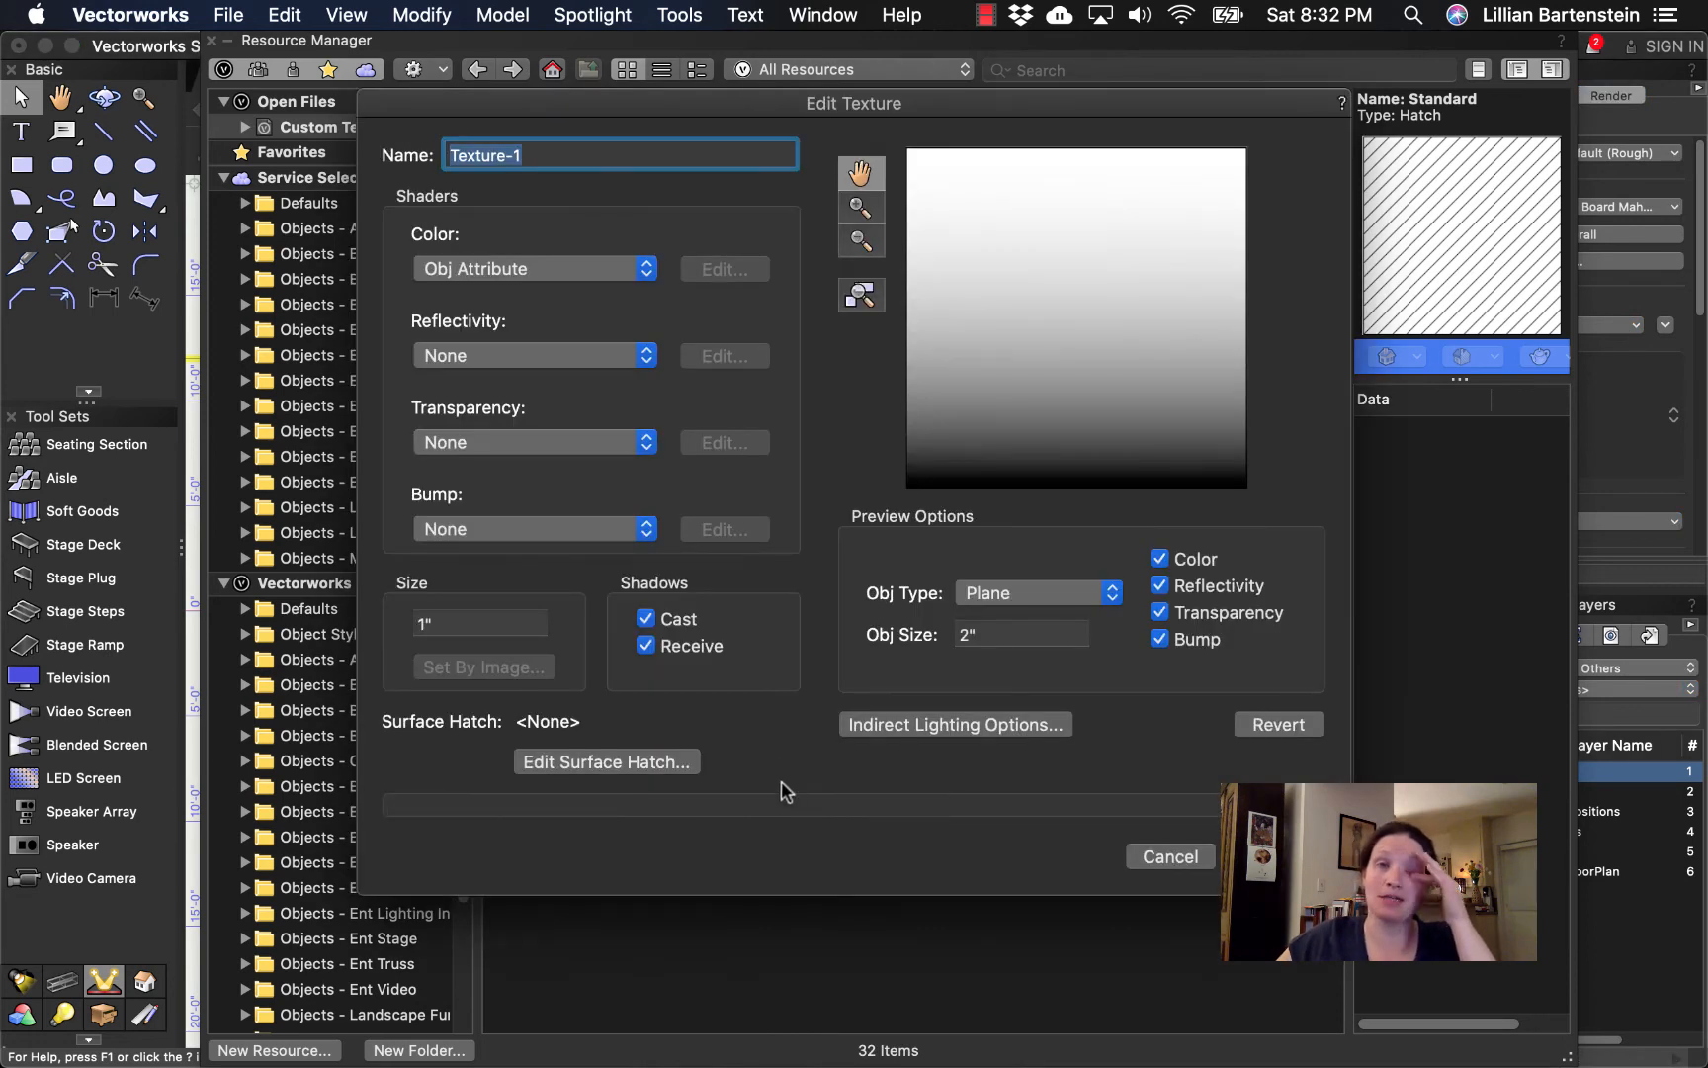
mouse_move(674, 424)
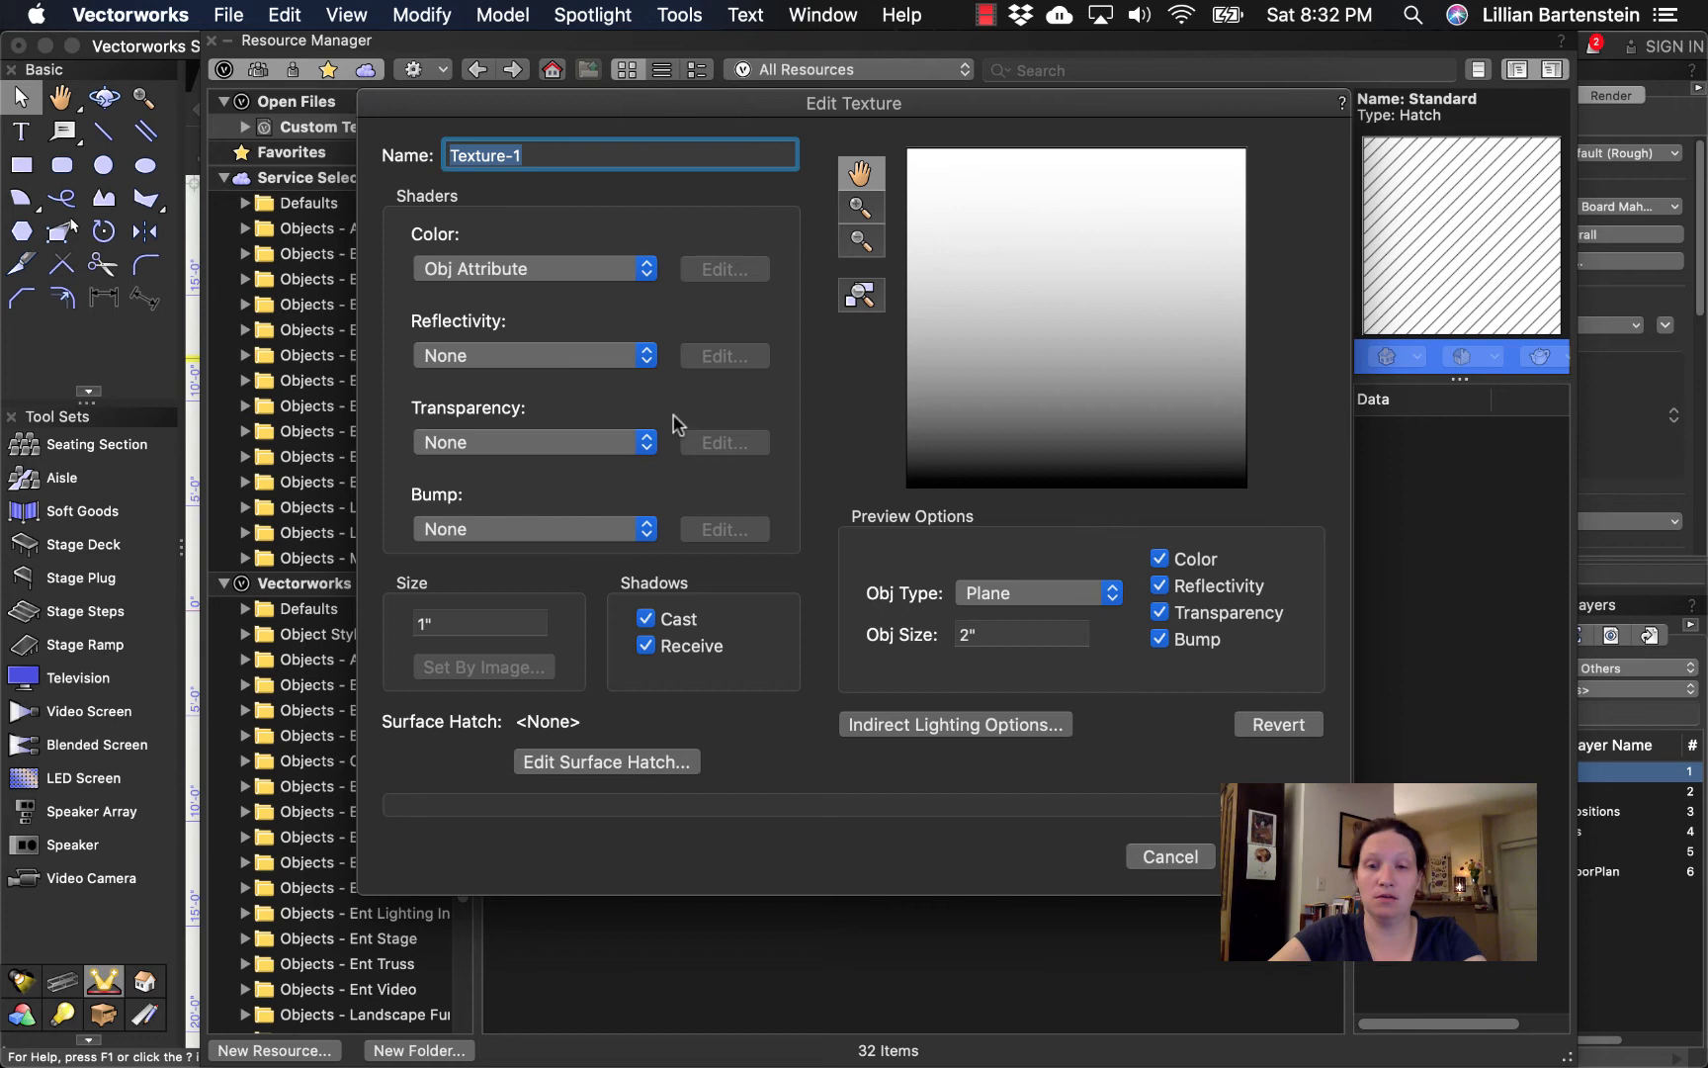
- Name the texture 'Platform top' and choose an imported image as its colour shader
text(Plat)
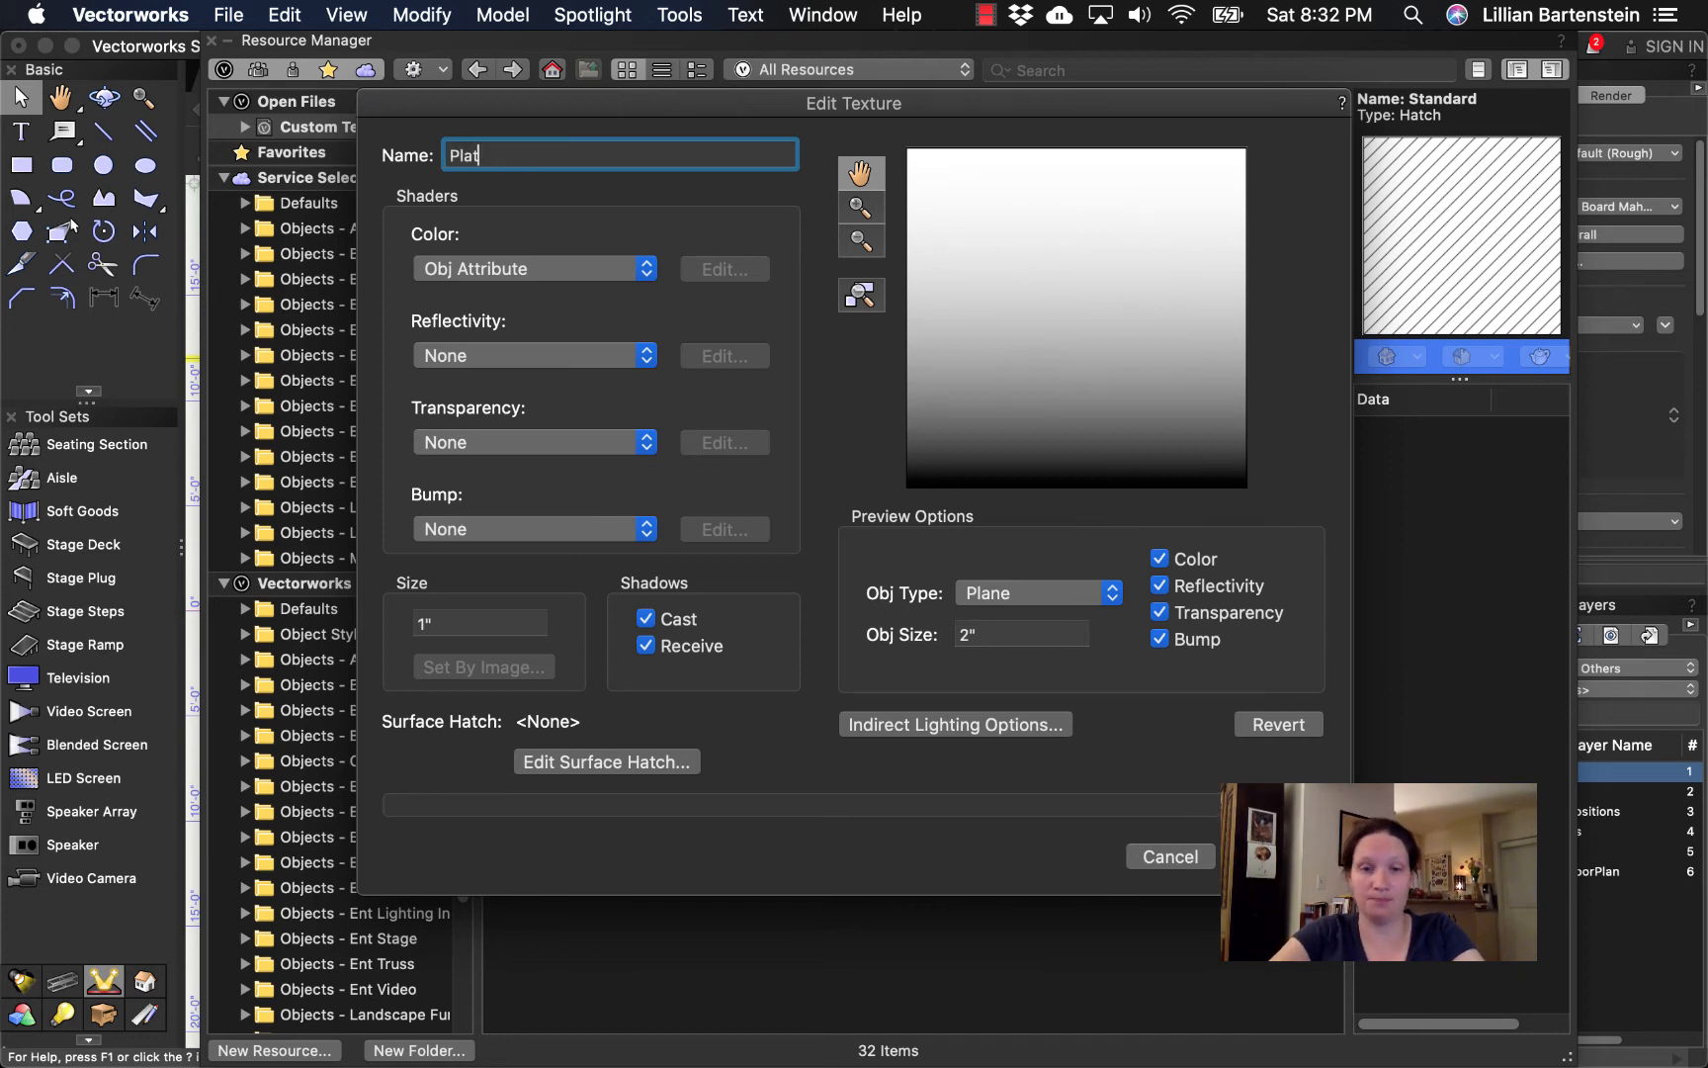
text(form)
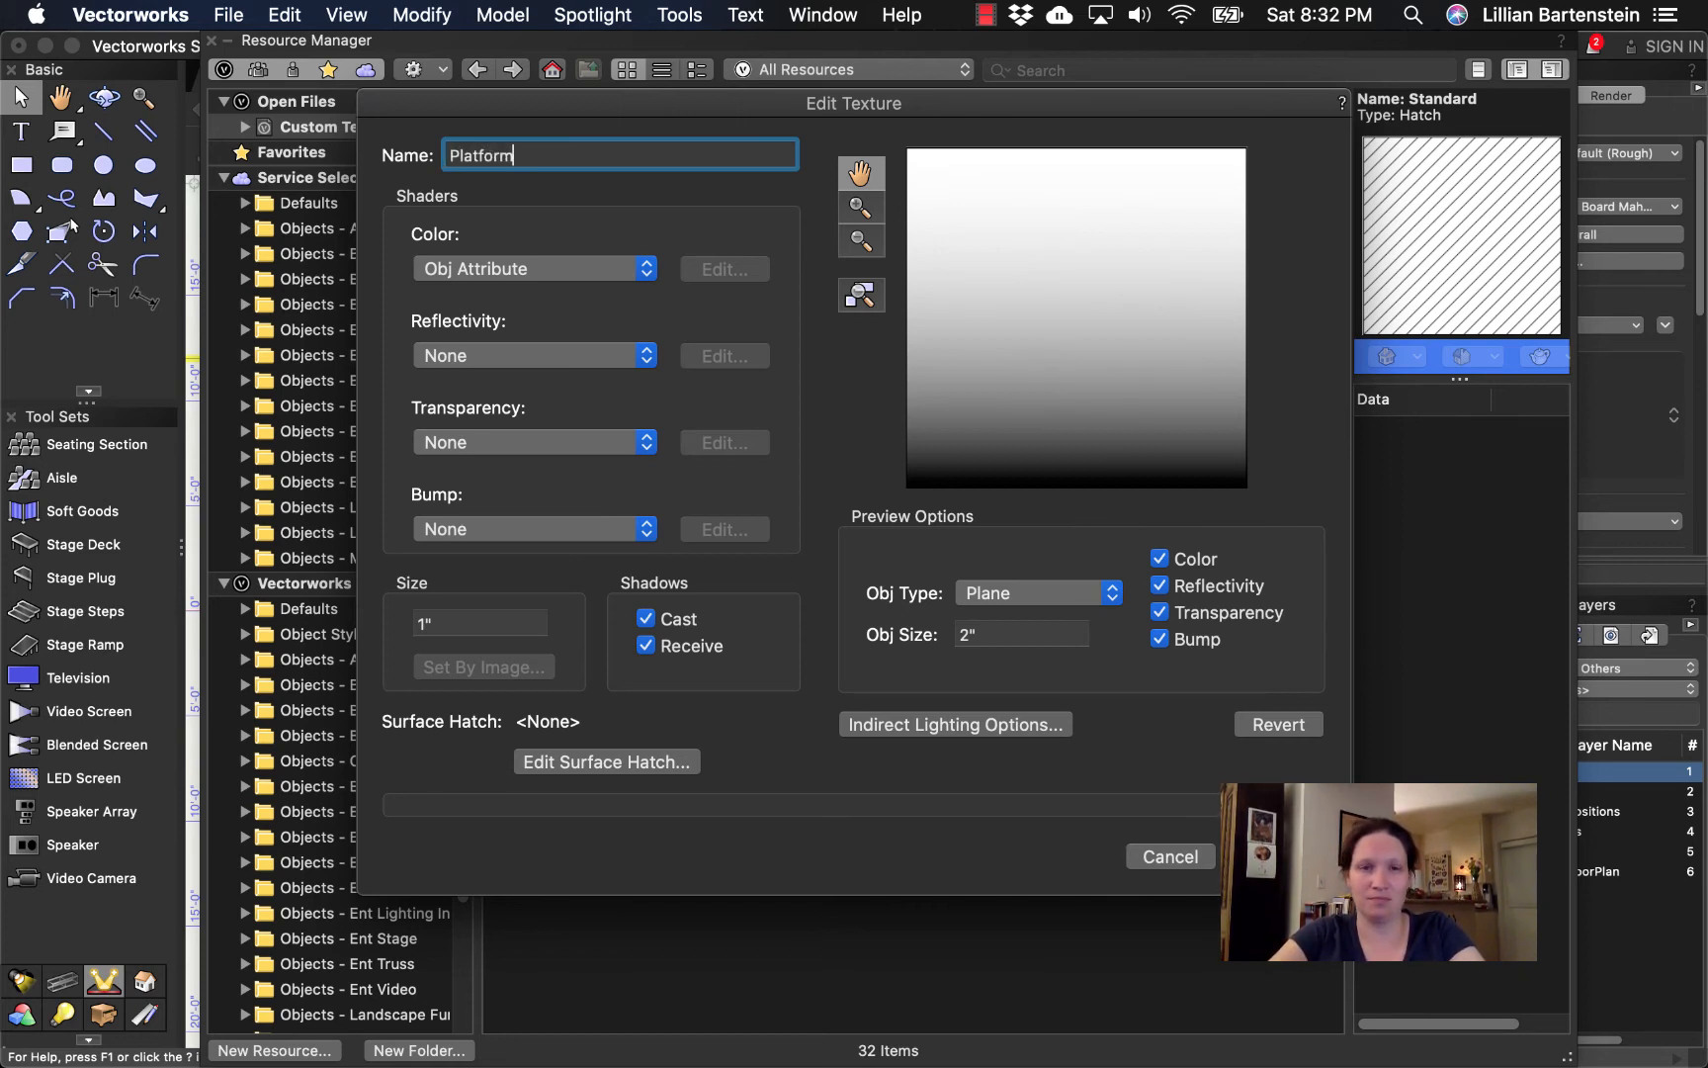
text(top)
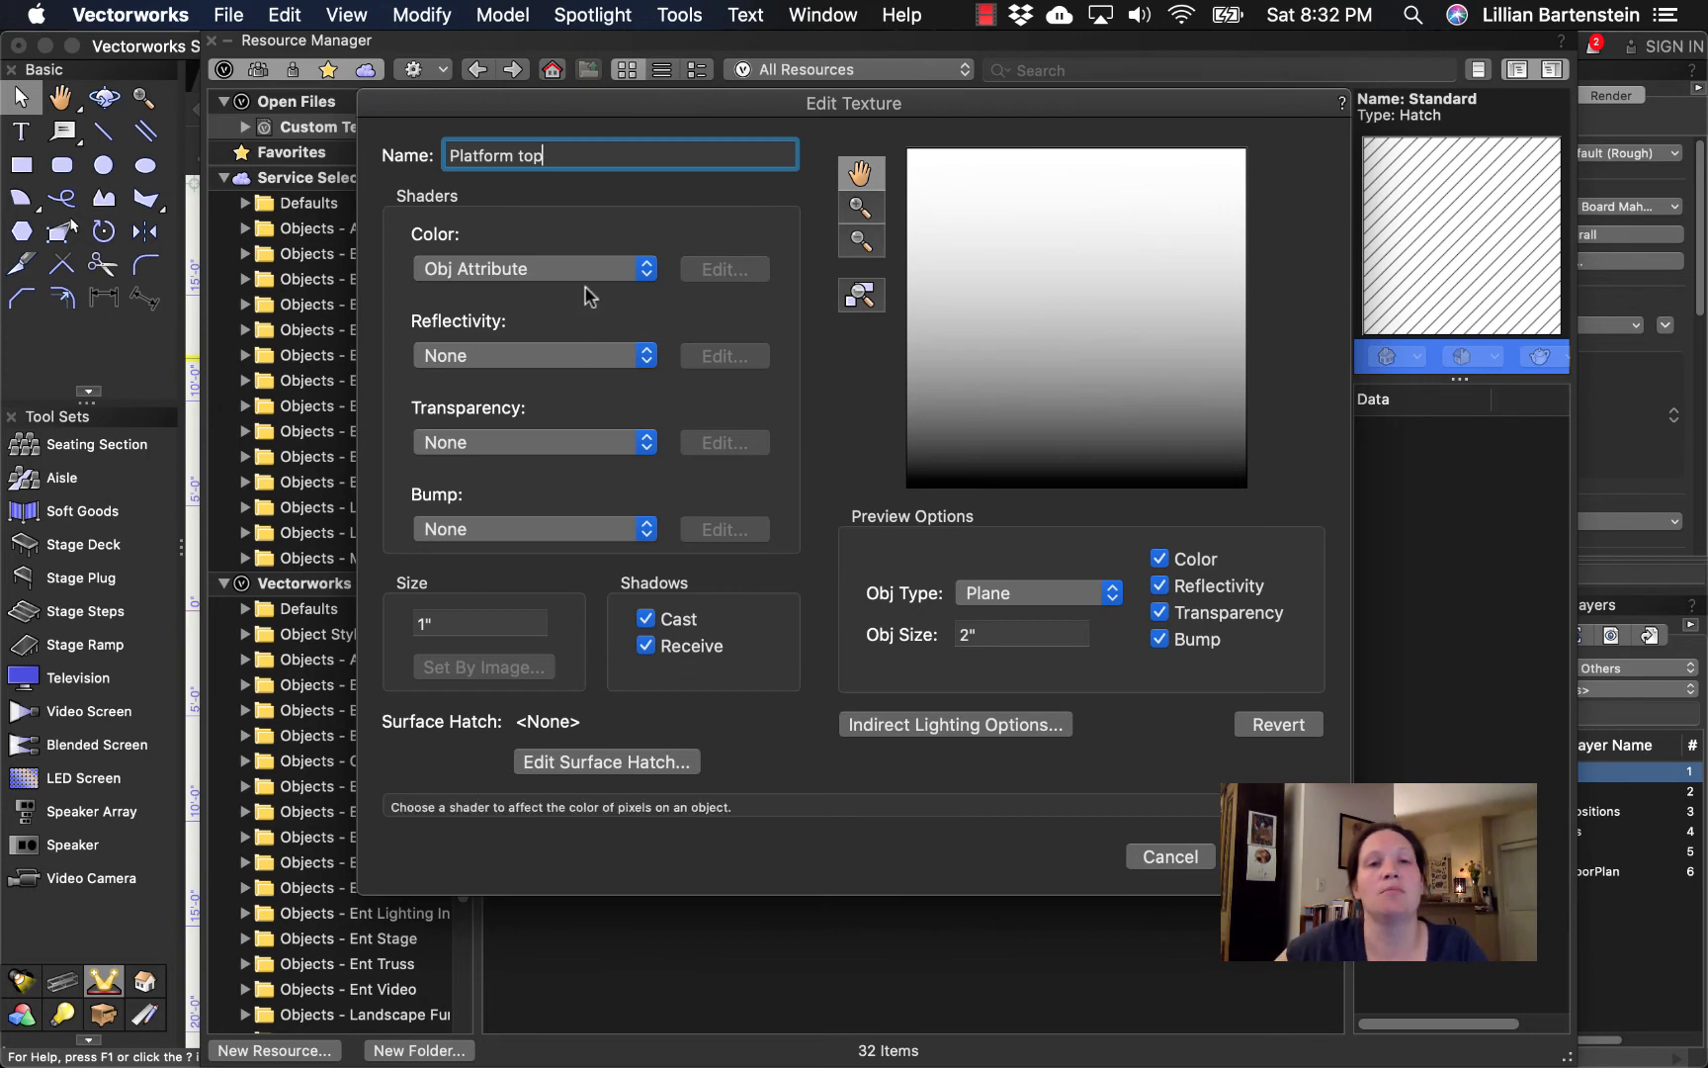
click(534, 269)
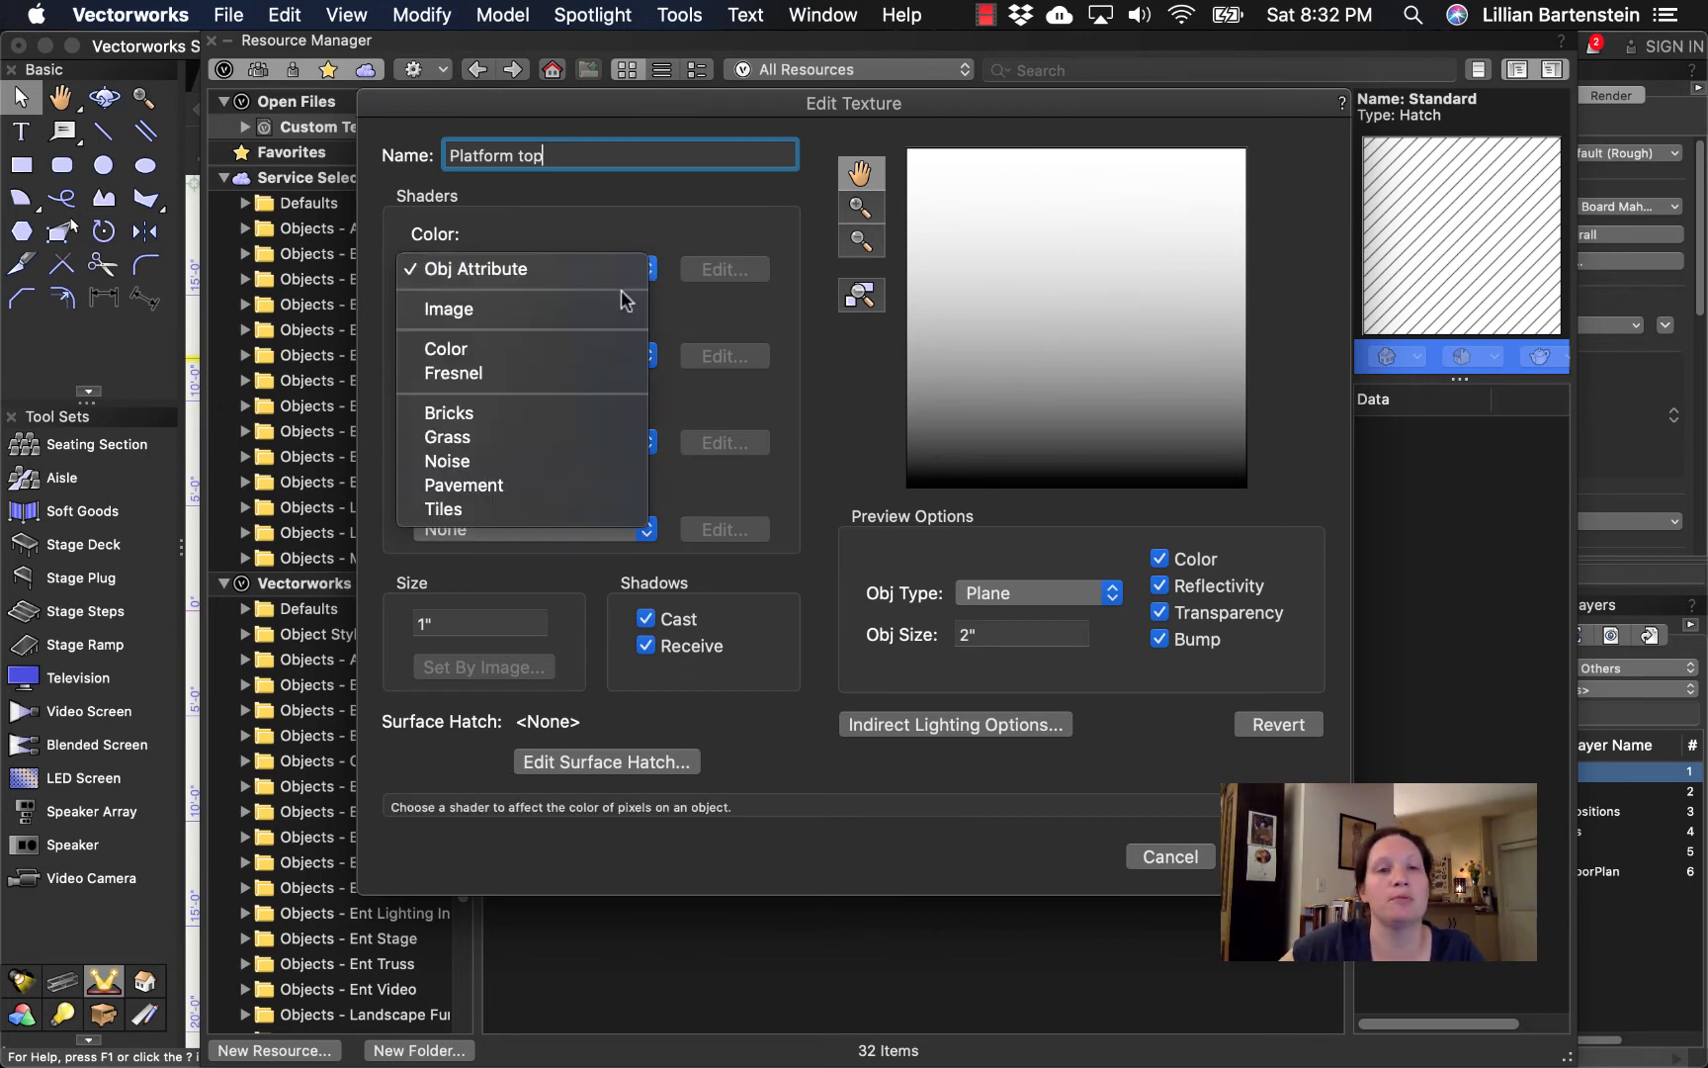
click(449, 309)
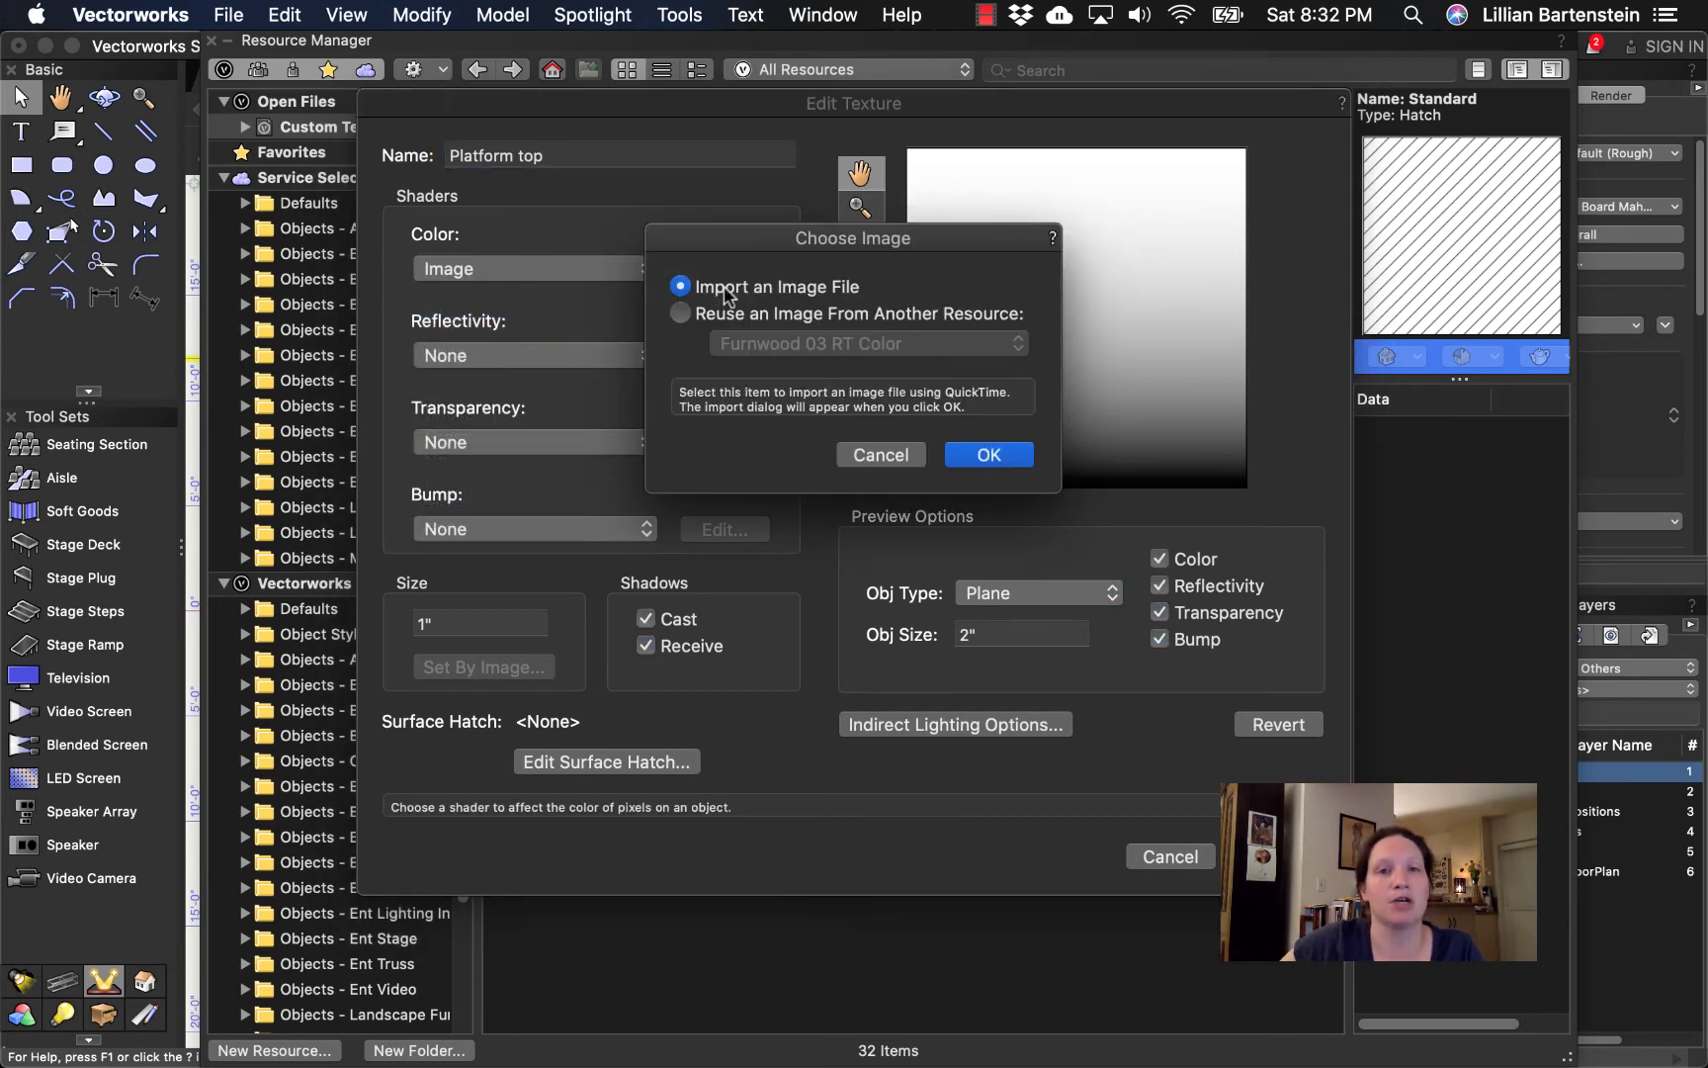
click(985, 455)
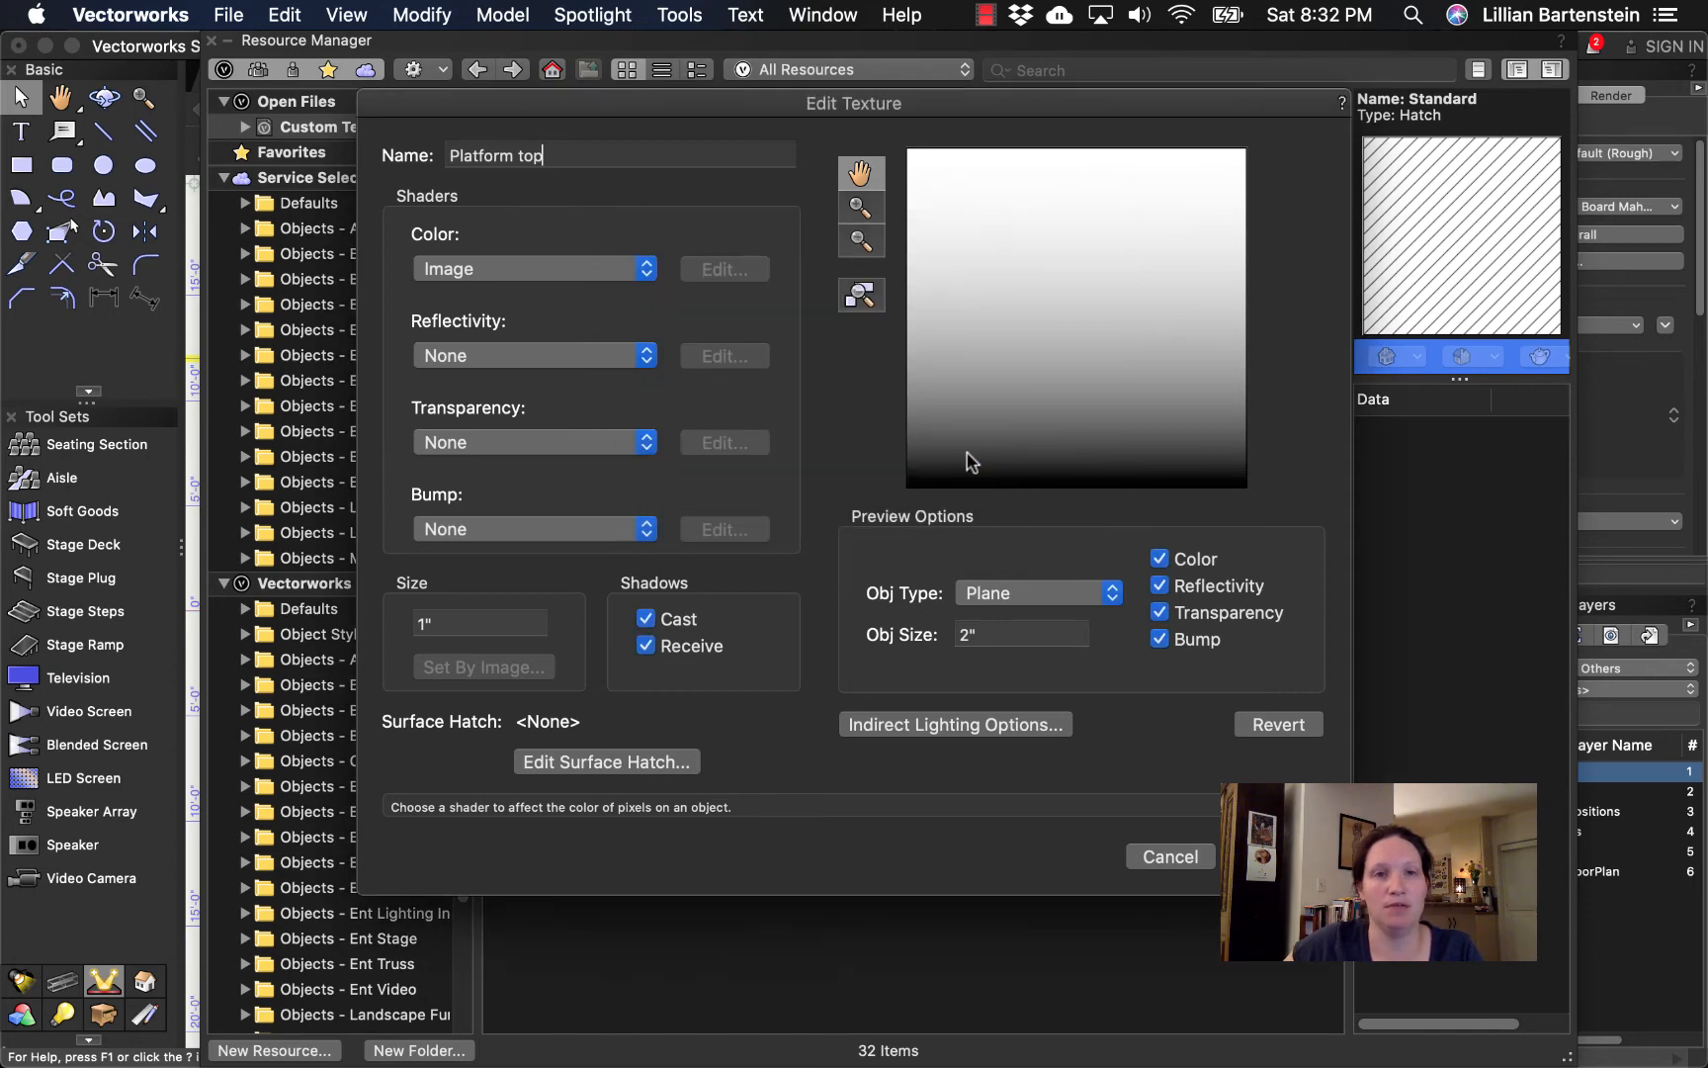
- Load Platform Top.png as the tiled image colour and begin sizing the texture by image
click(723, 268)
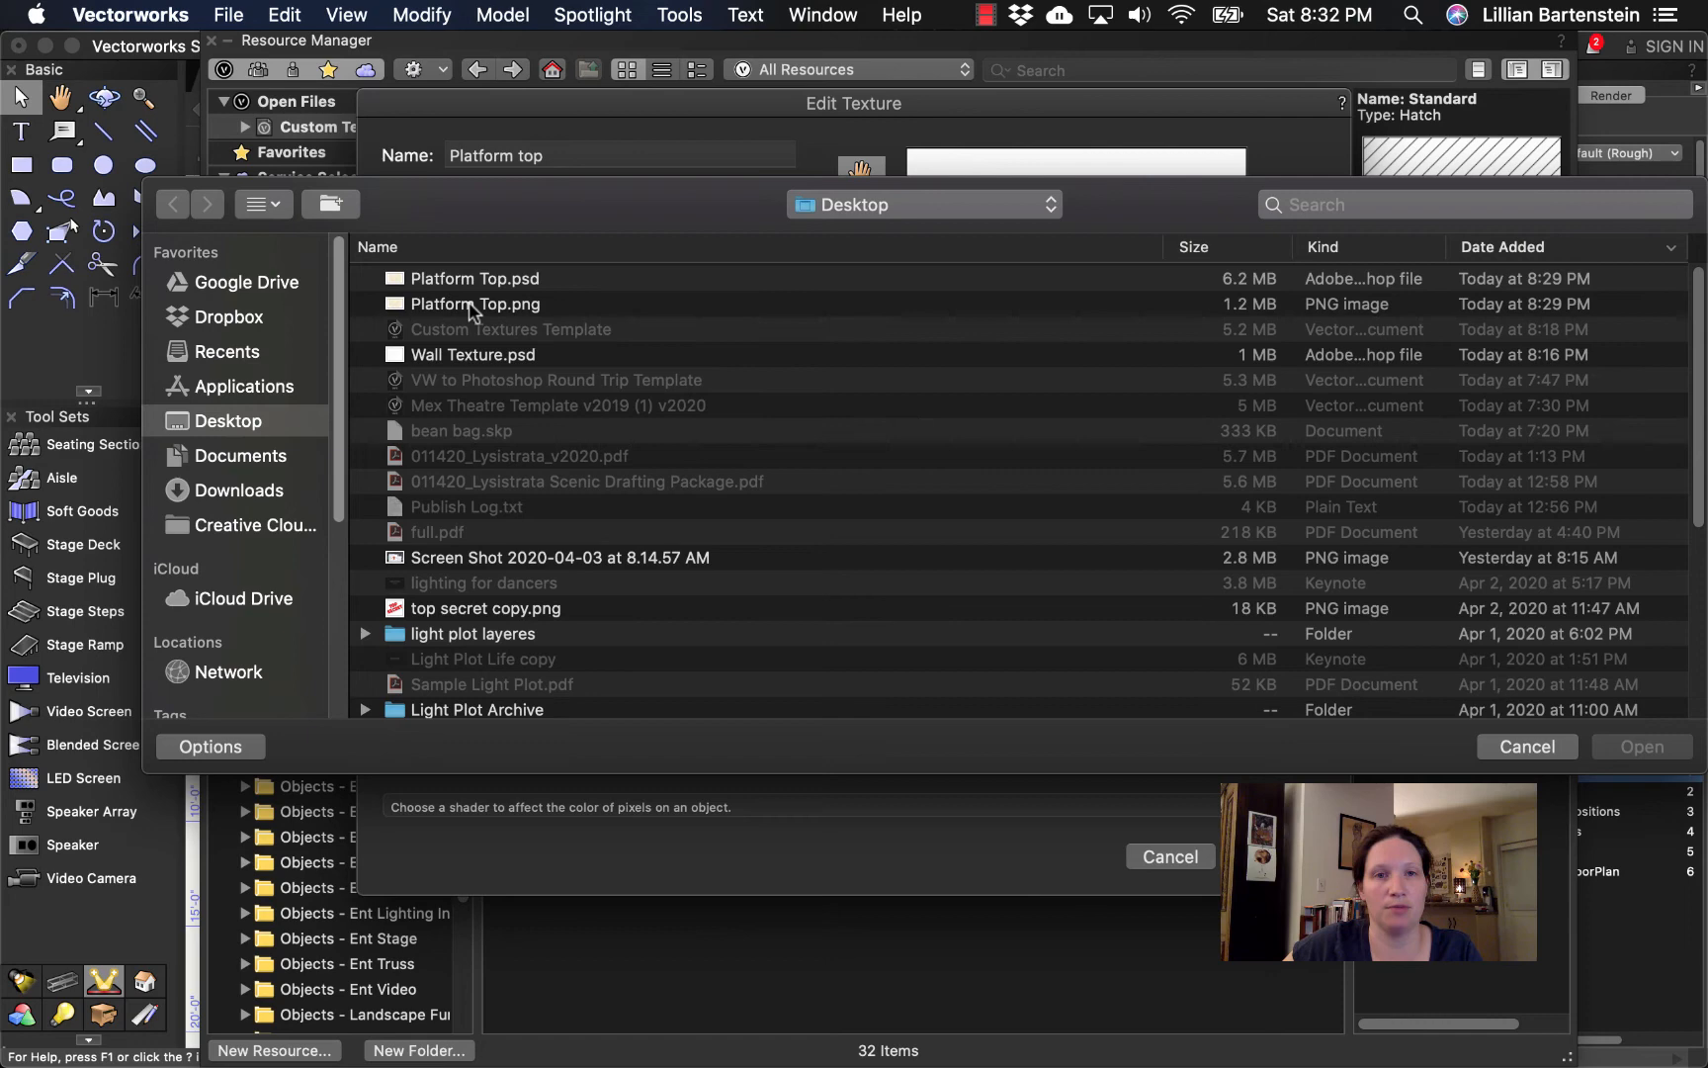
click(474, 304)
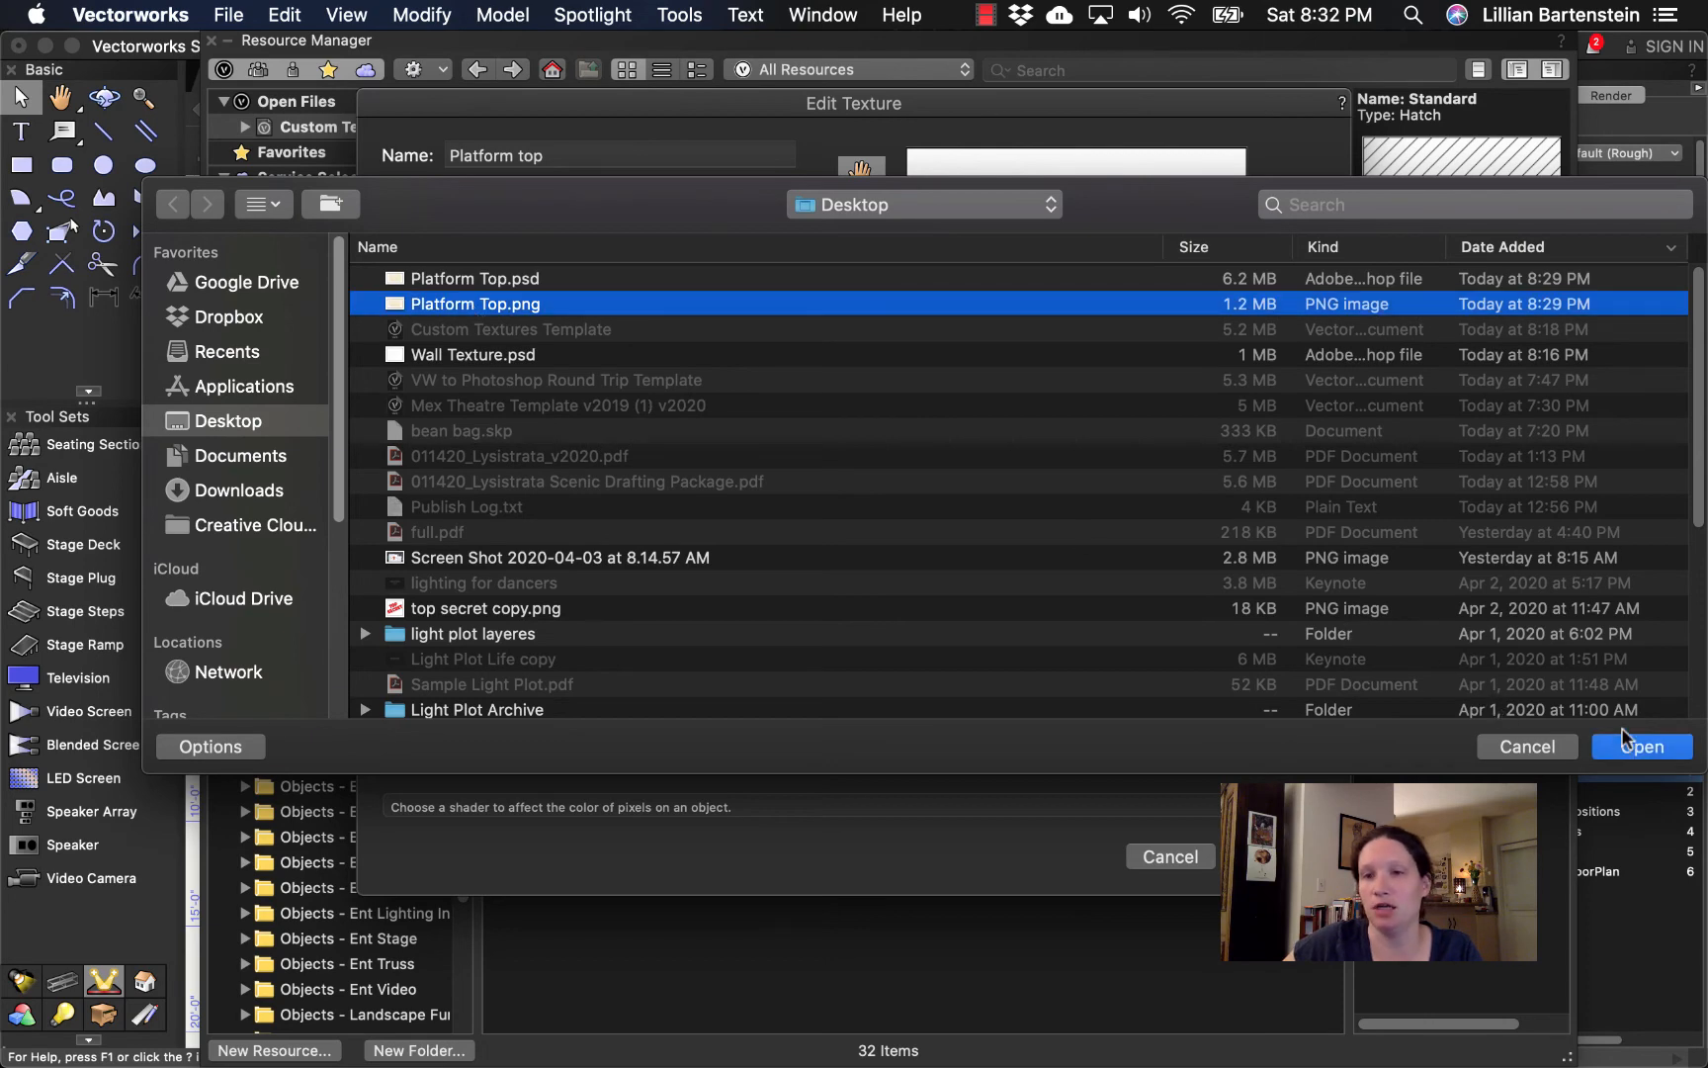
click(1644, 746)
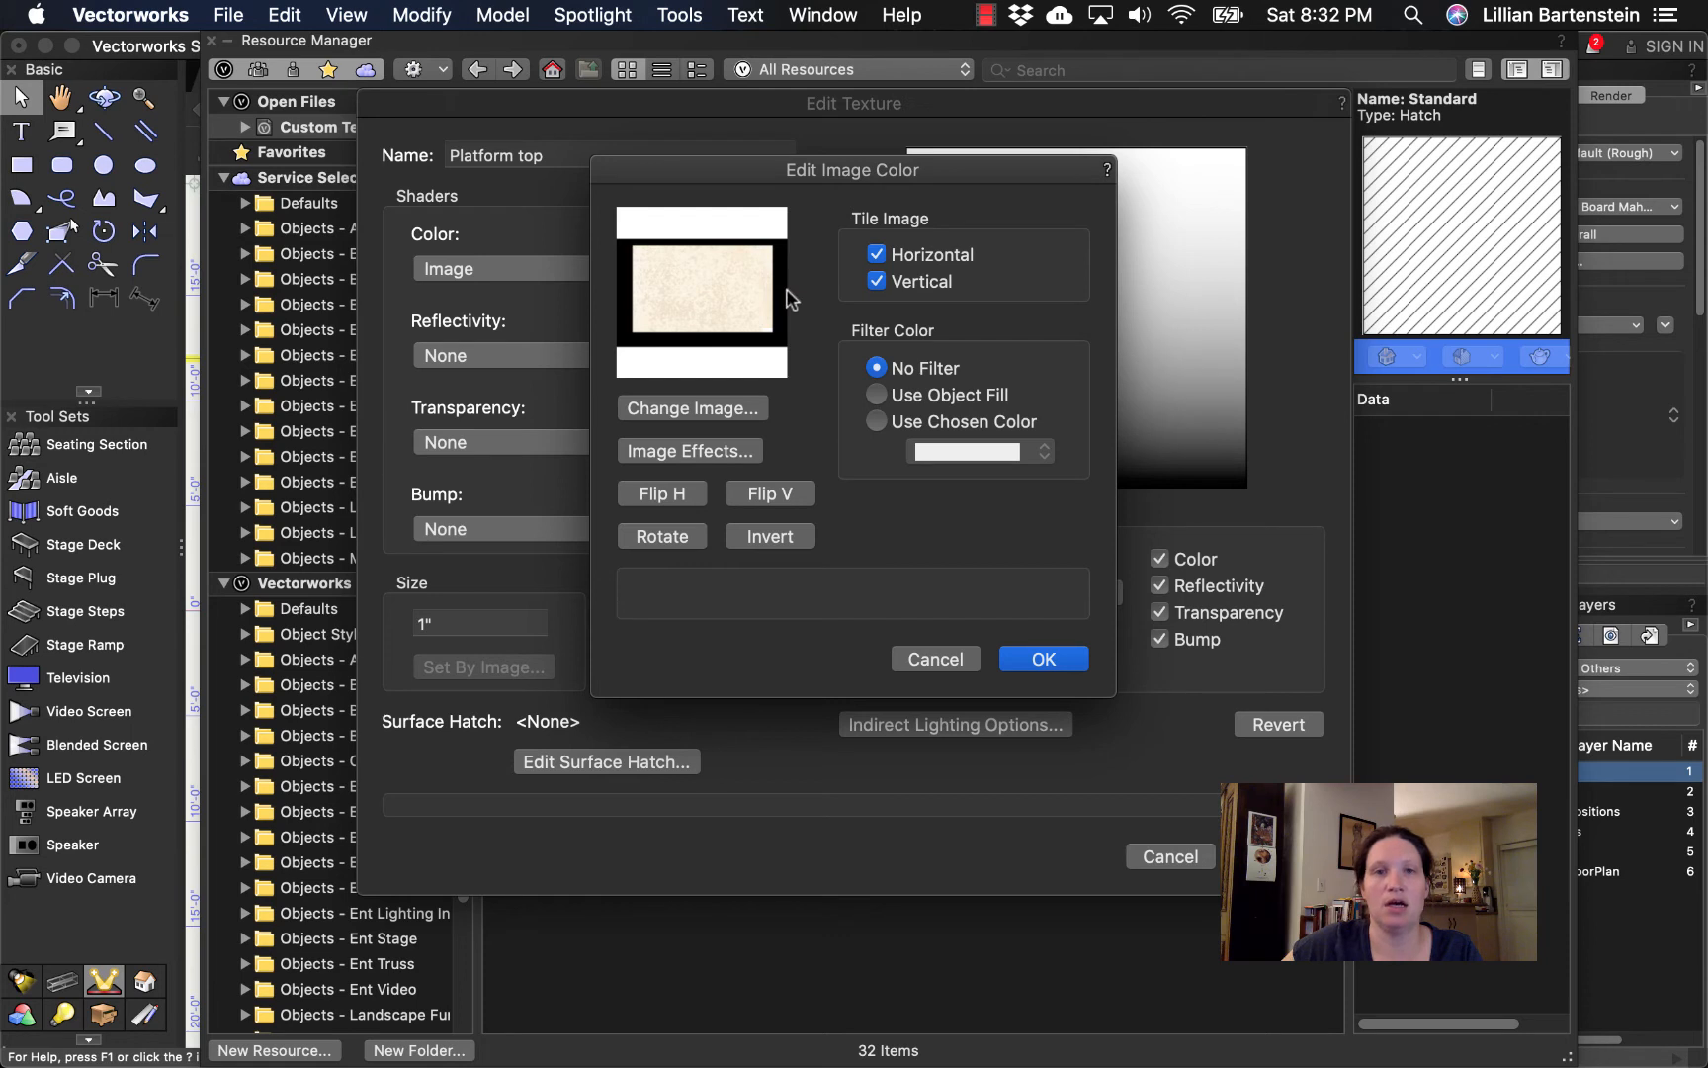
mouse_move(991, 542)
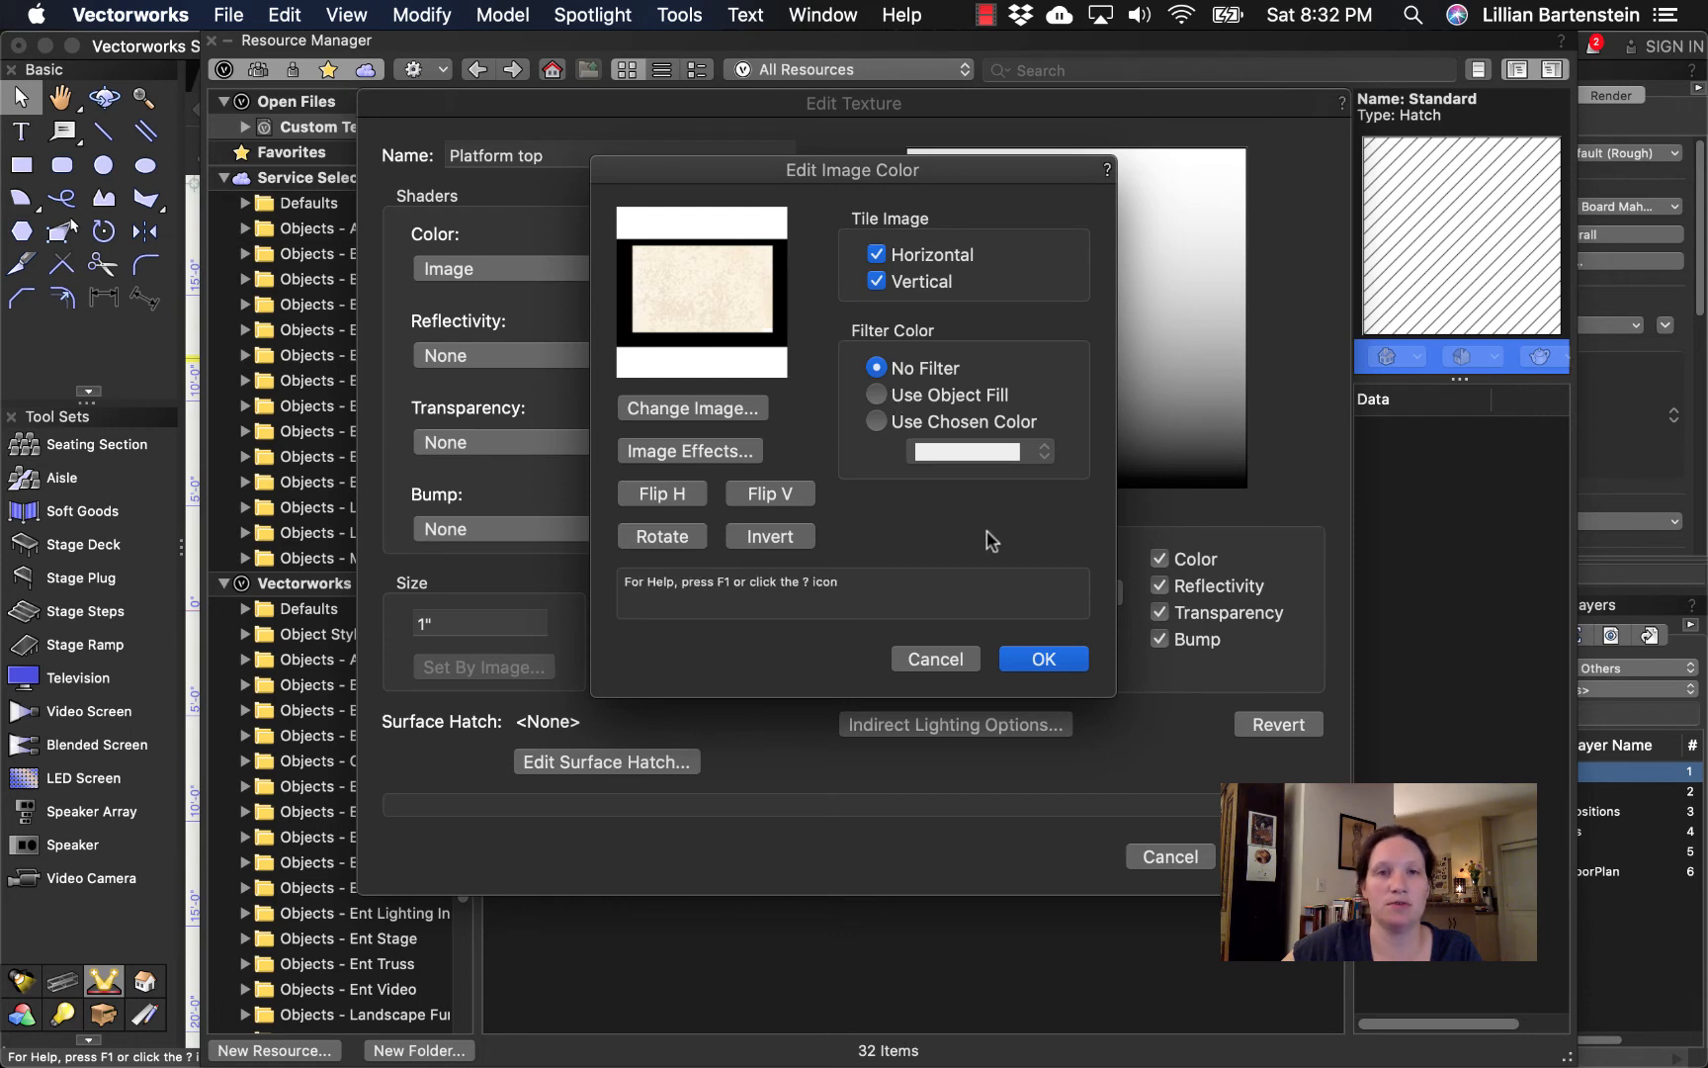
mouse_move(998, 542)
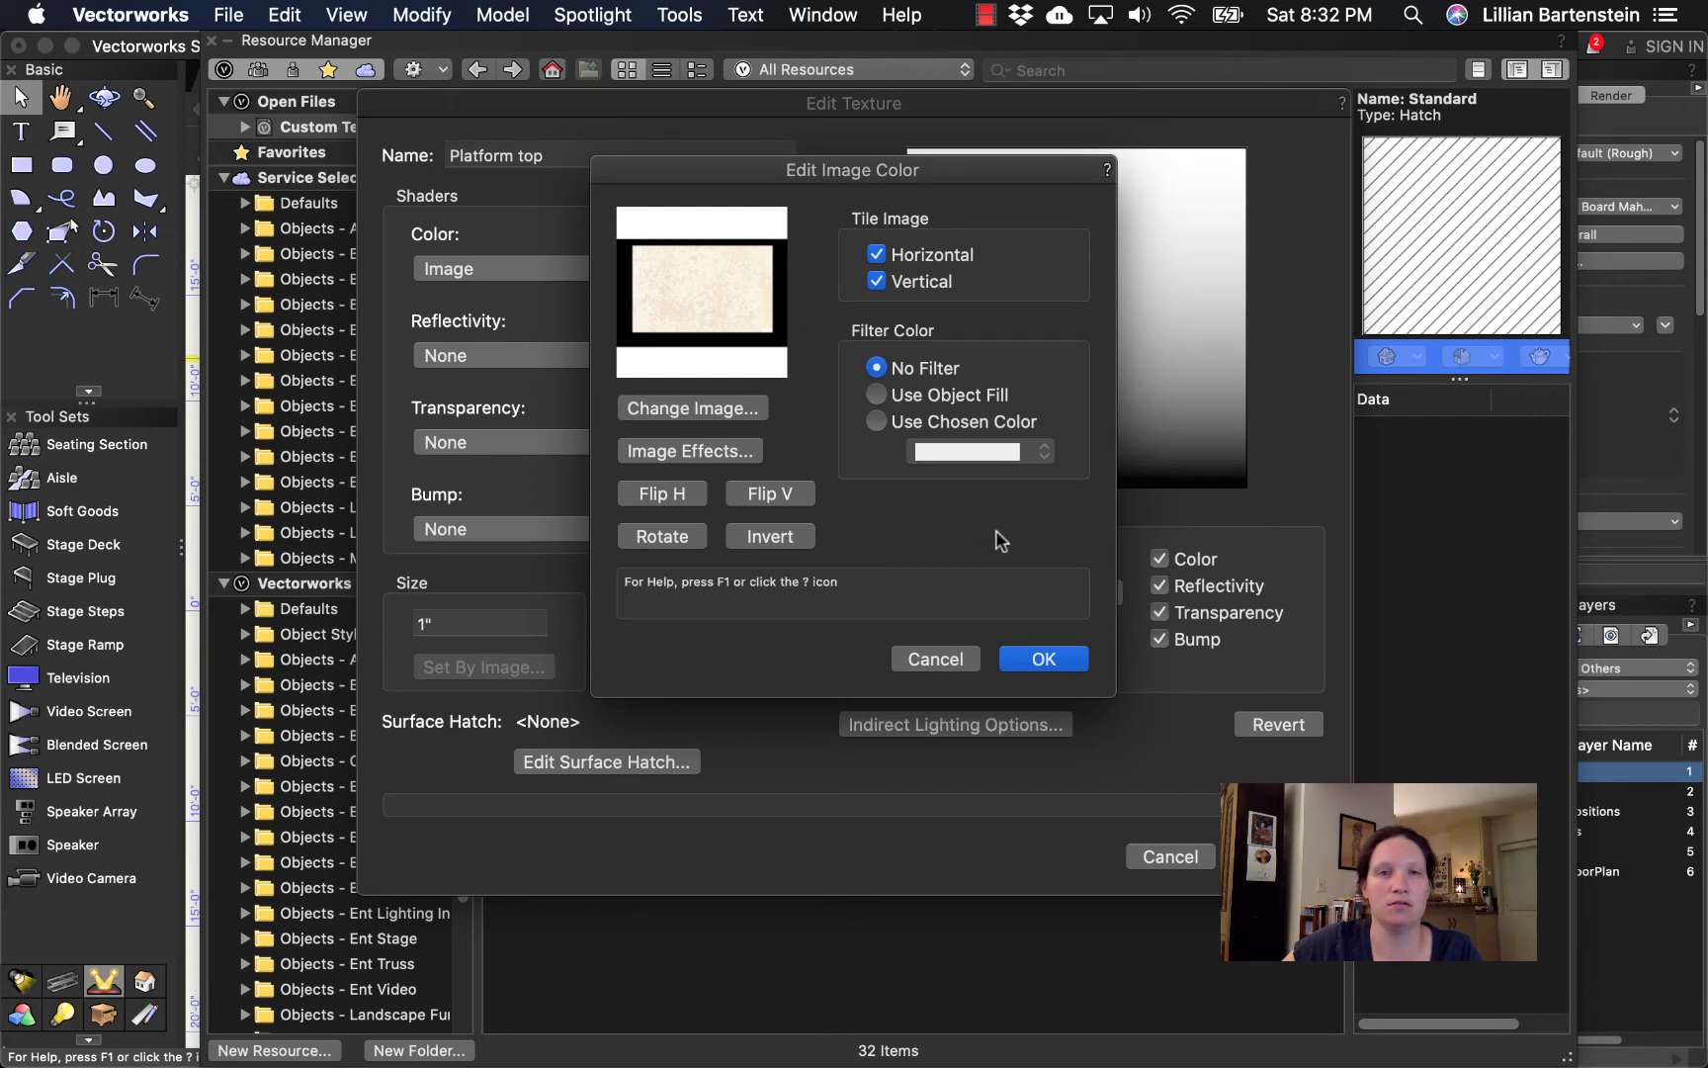
click(1040, 658)
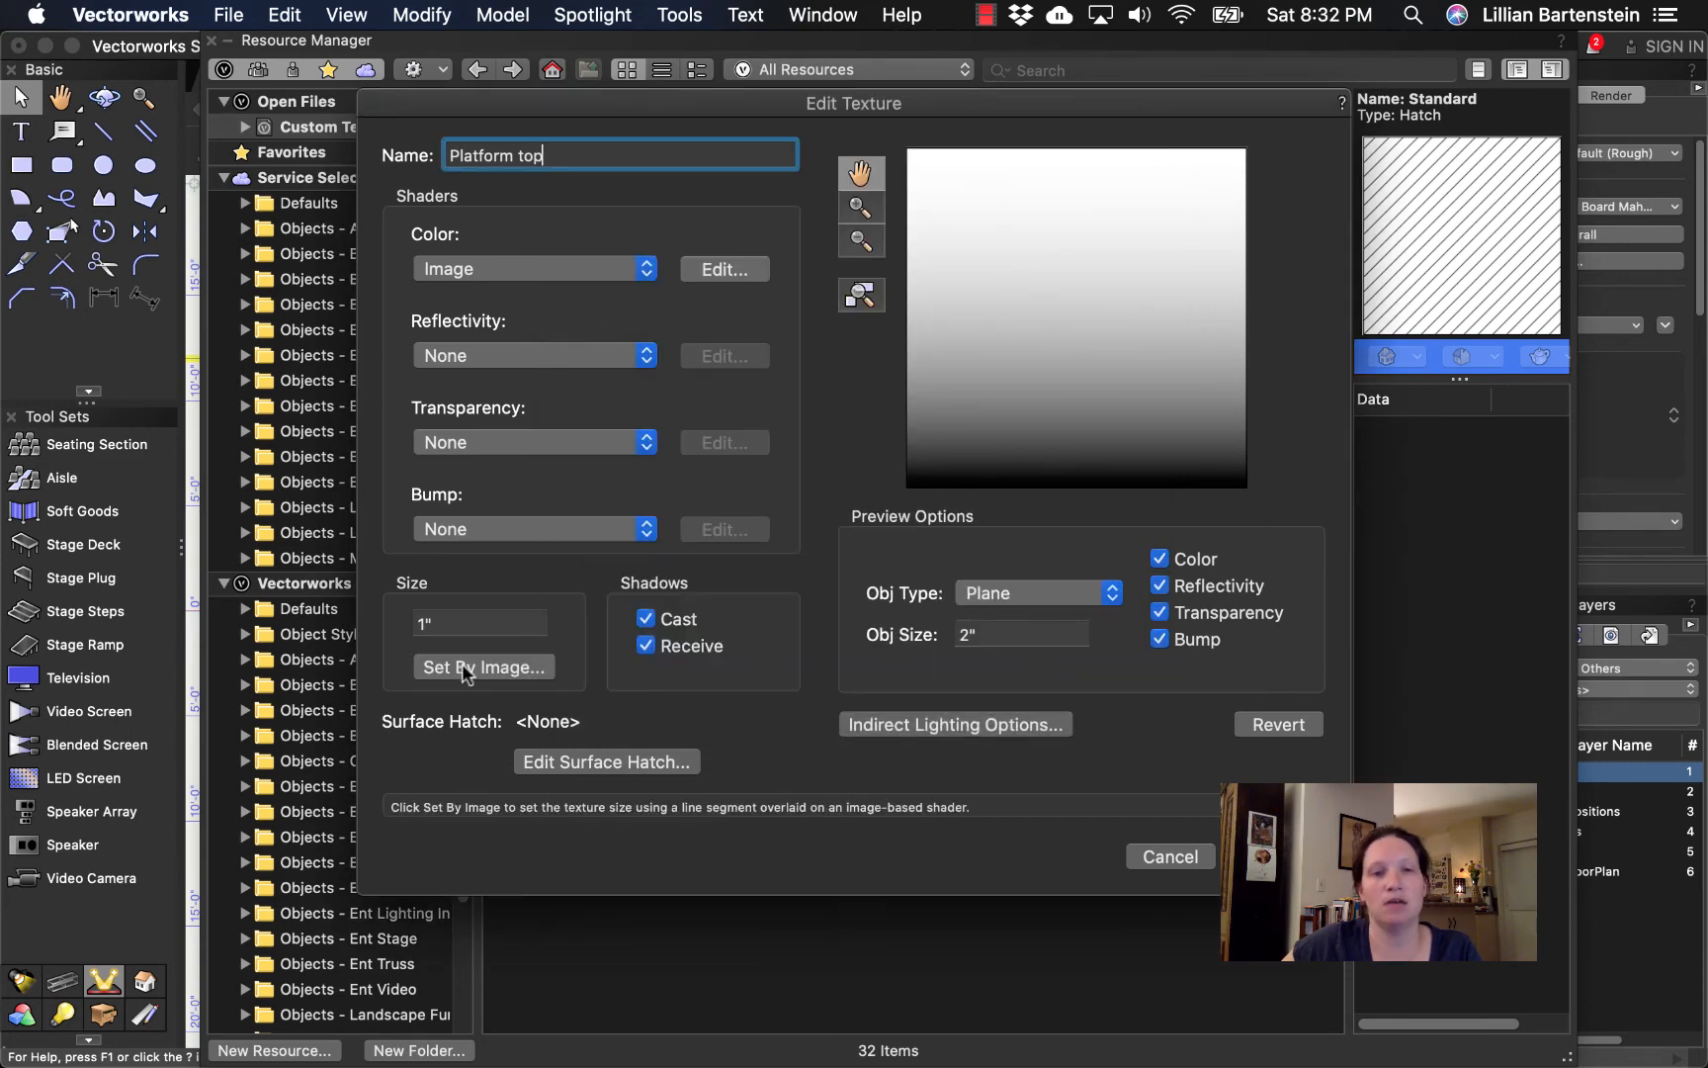
click(483, 667)
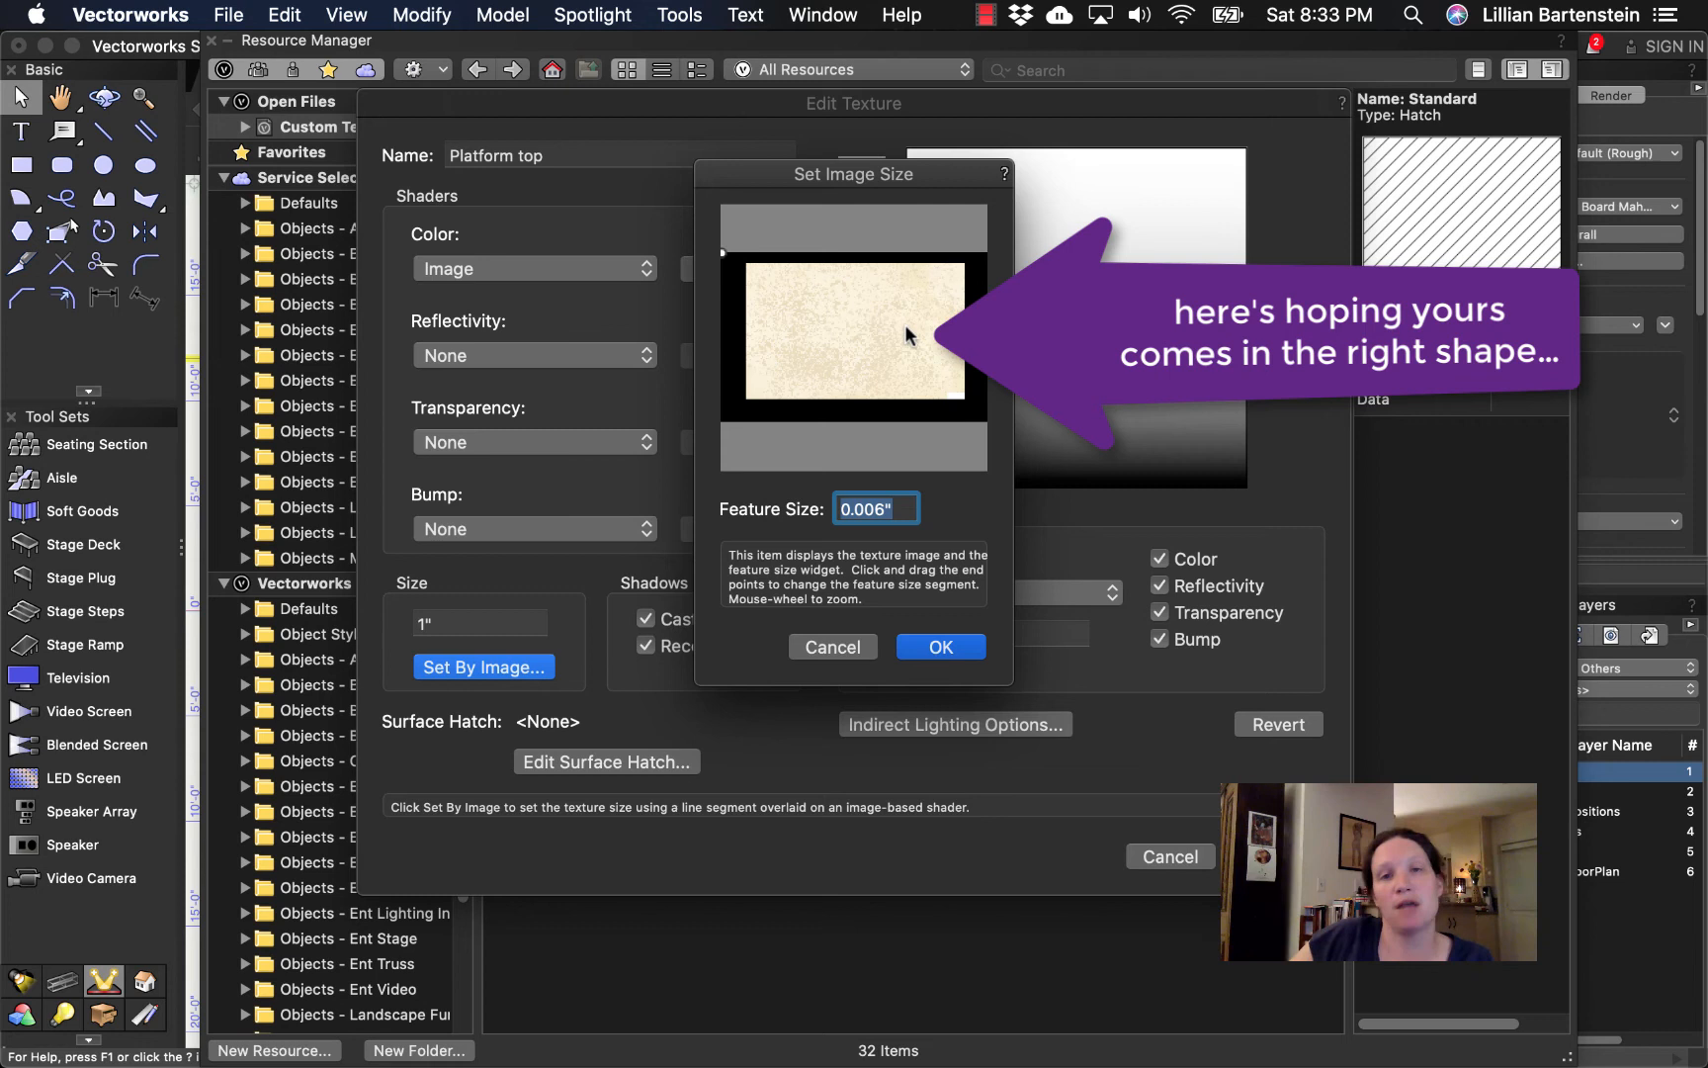
- Span the feature line across the image width, set Feature Size 16' and save the texture
drag(729, 253, 882, 308)
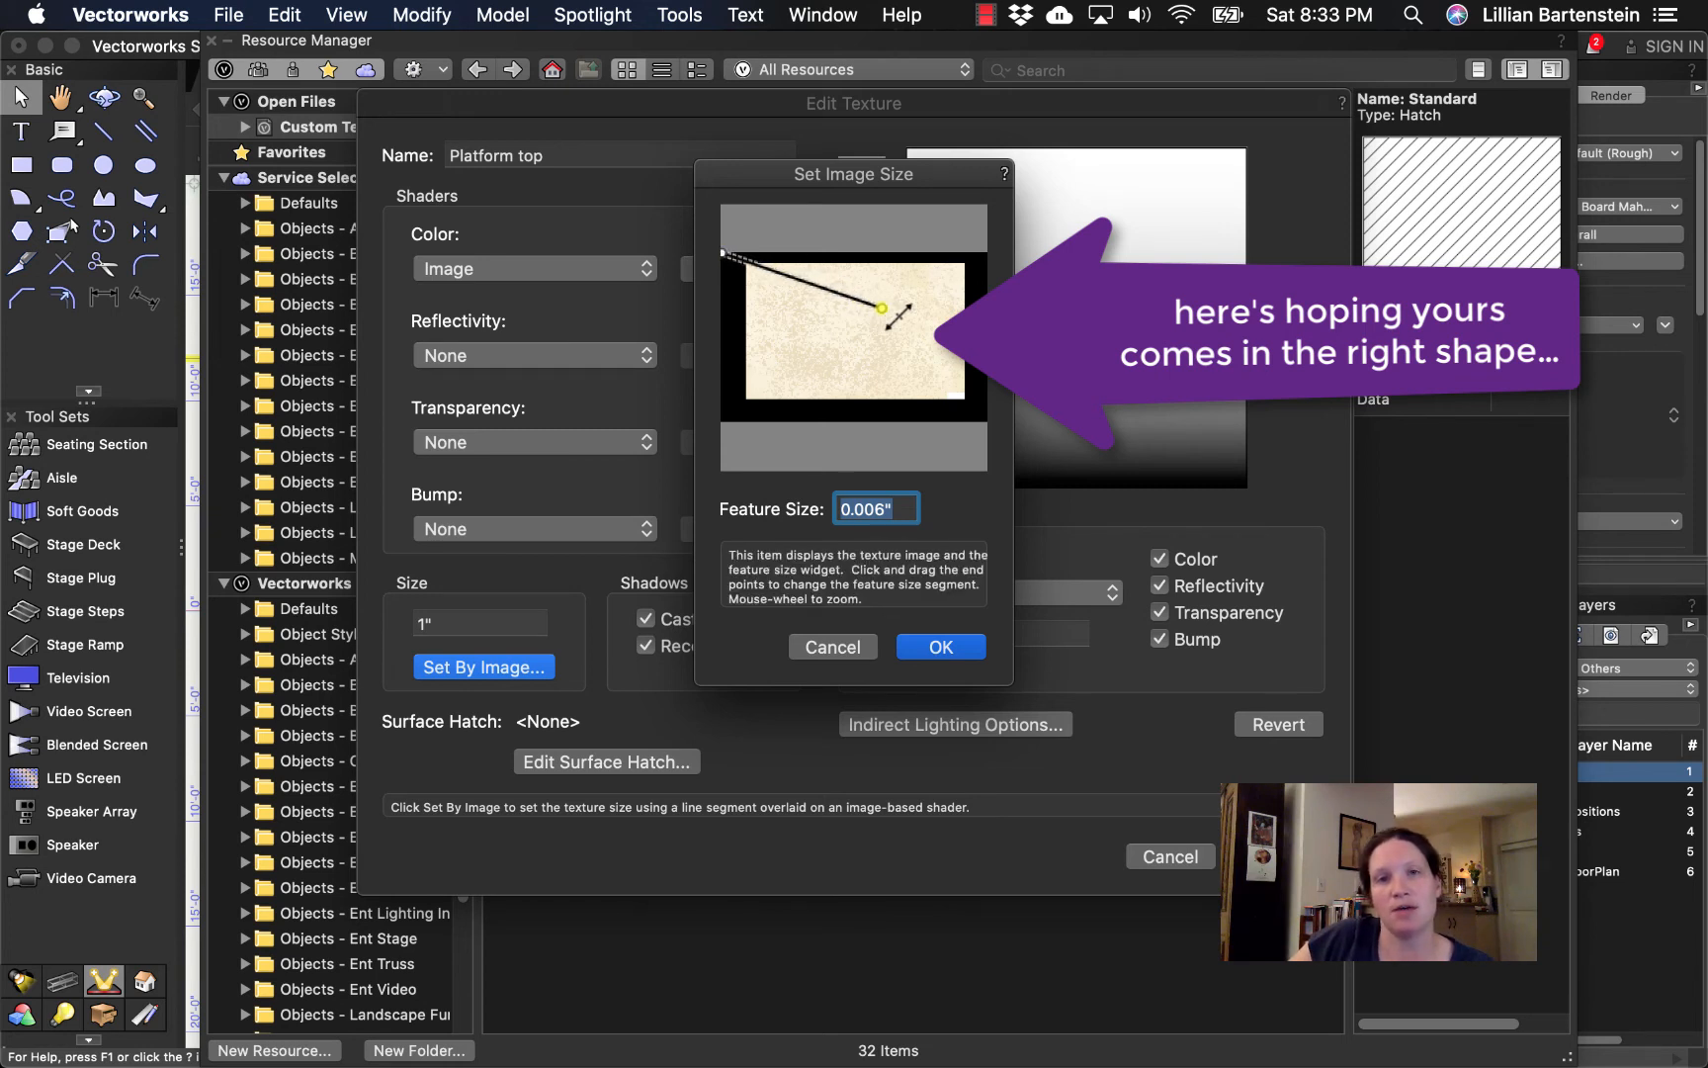
drag(883, 308, 963, 319)
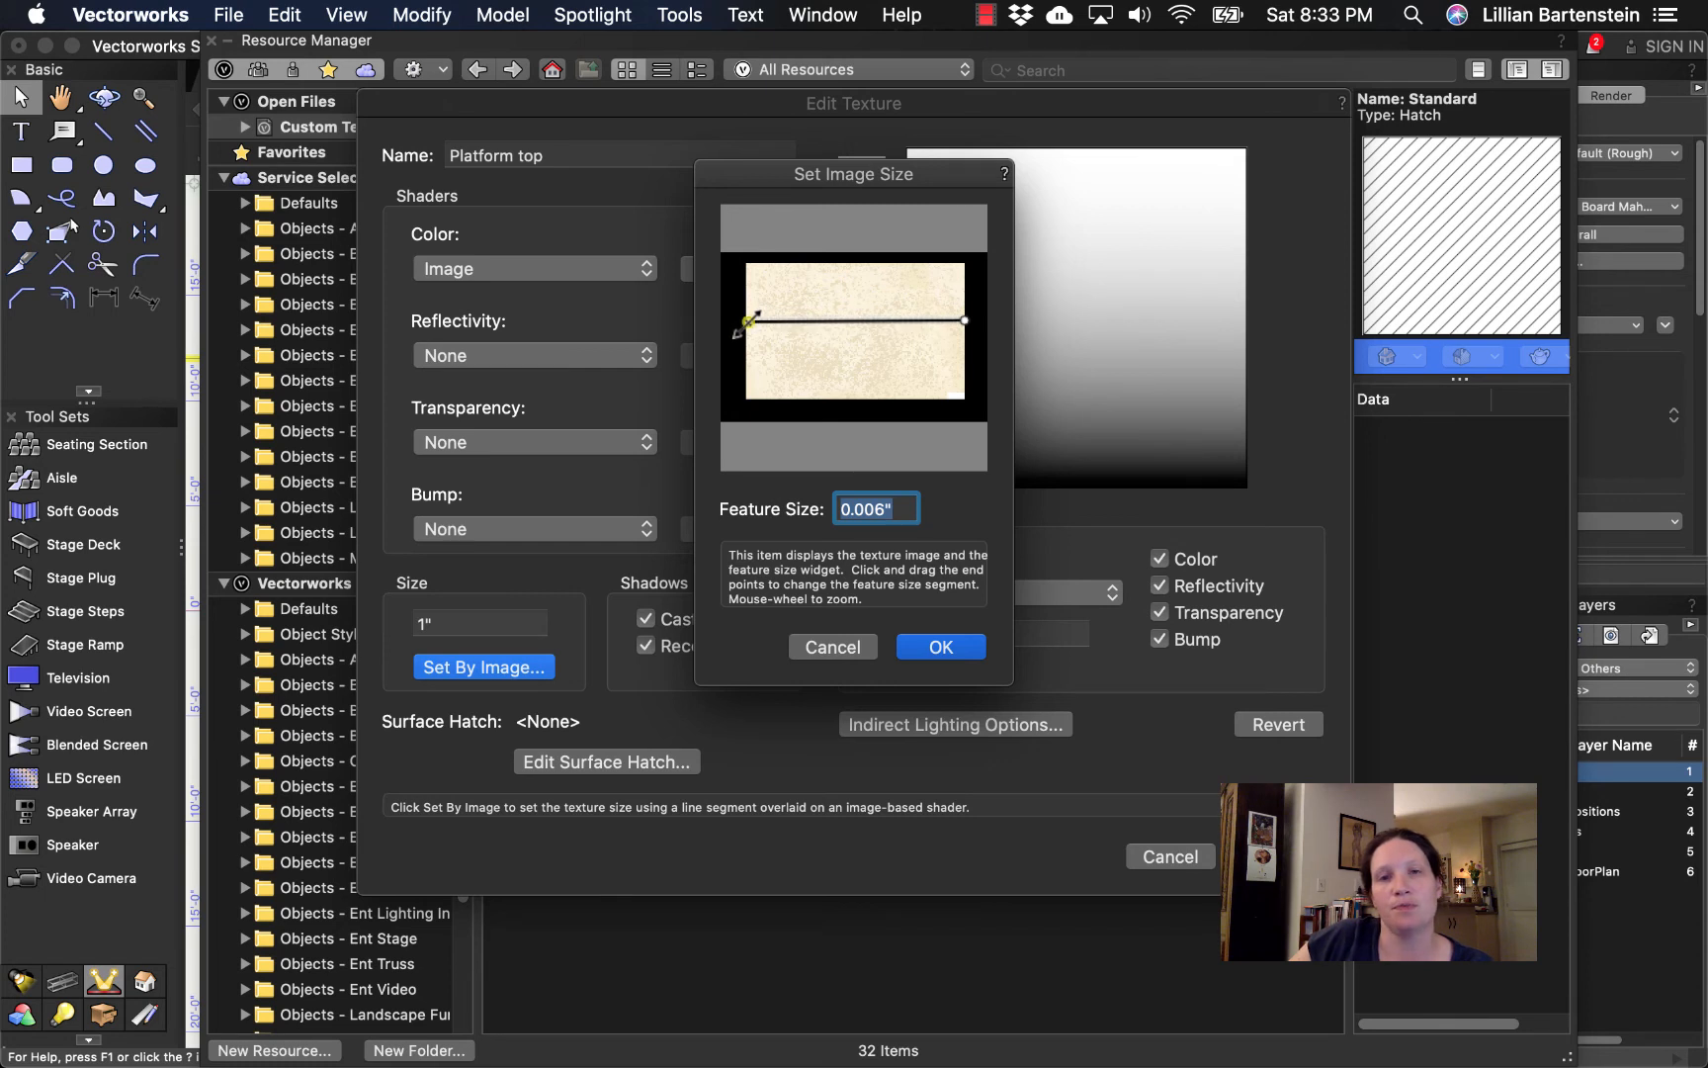
drag(750, 321, 968, 320)
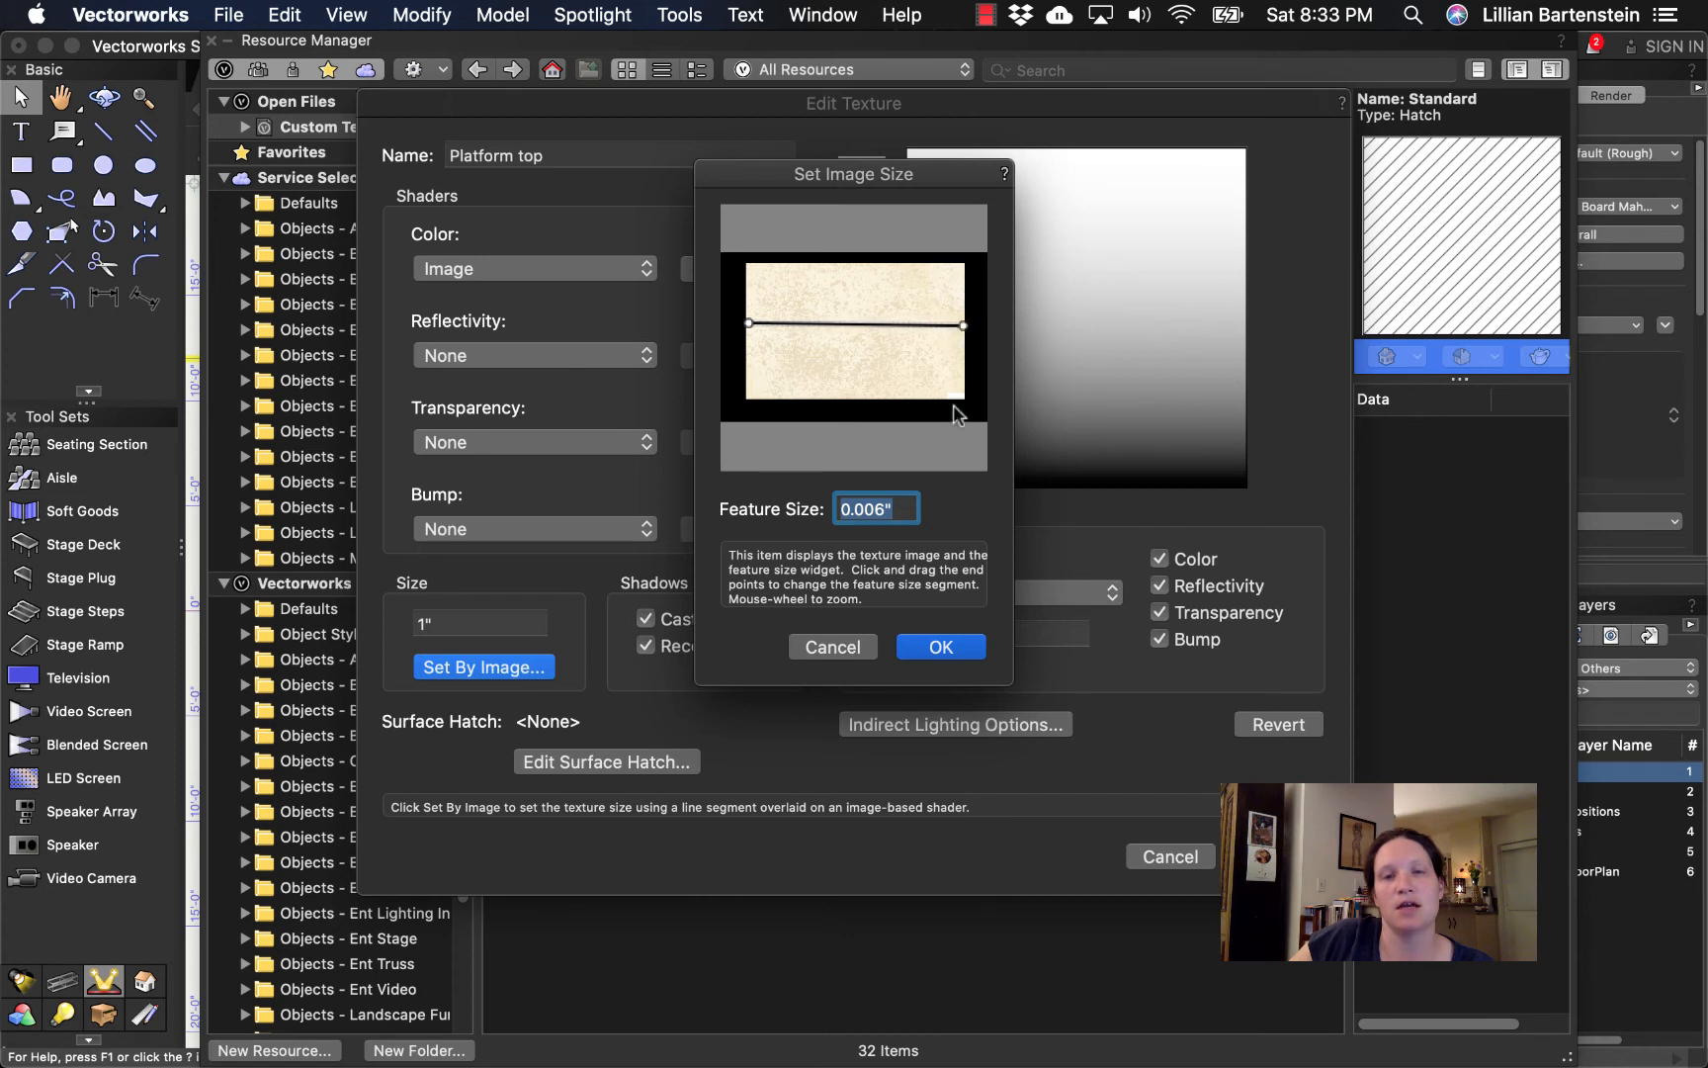
text(1)
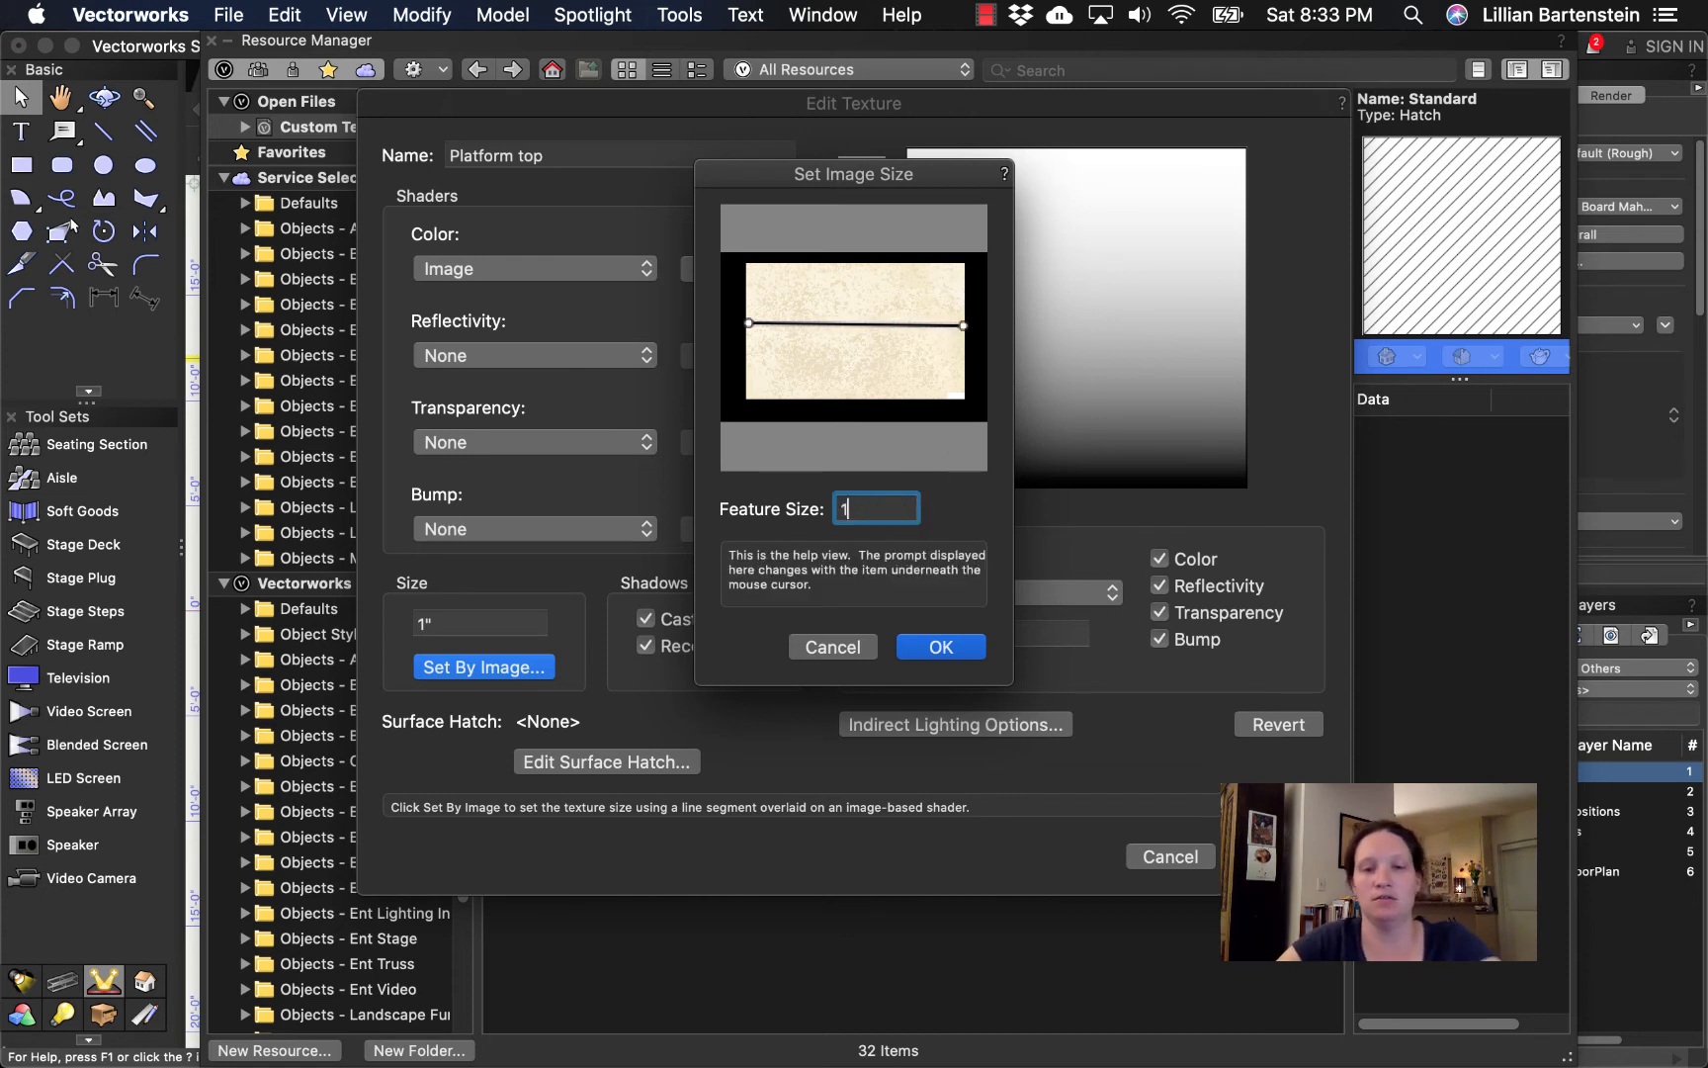
text(16')
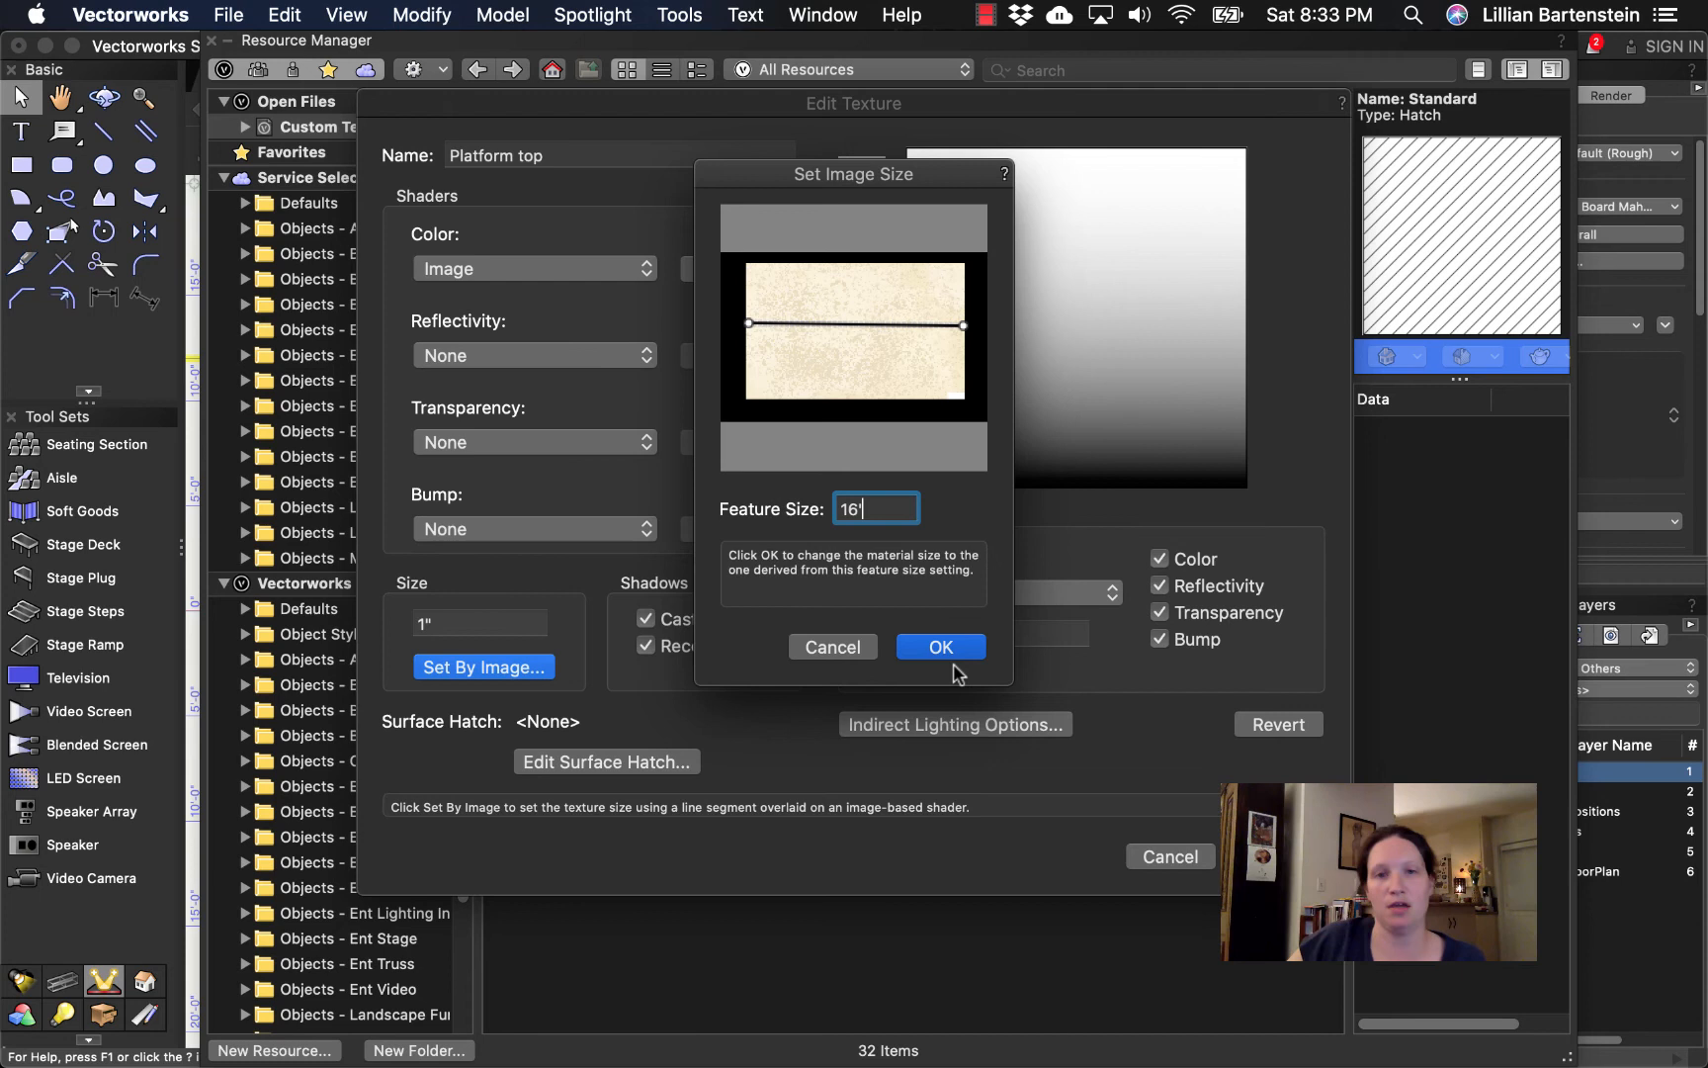
click(939, 647)
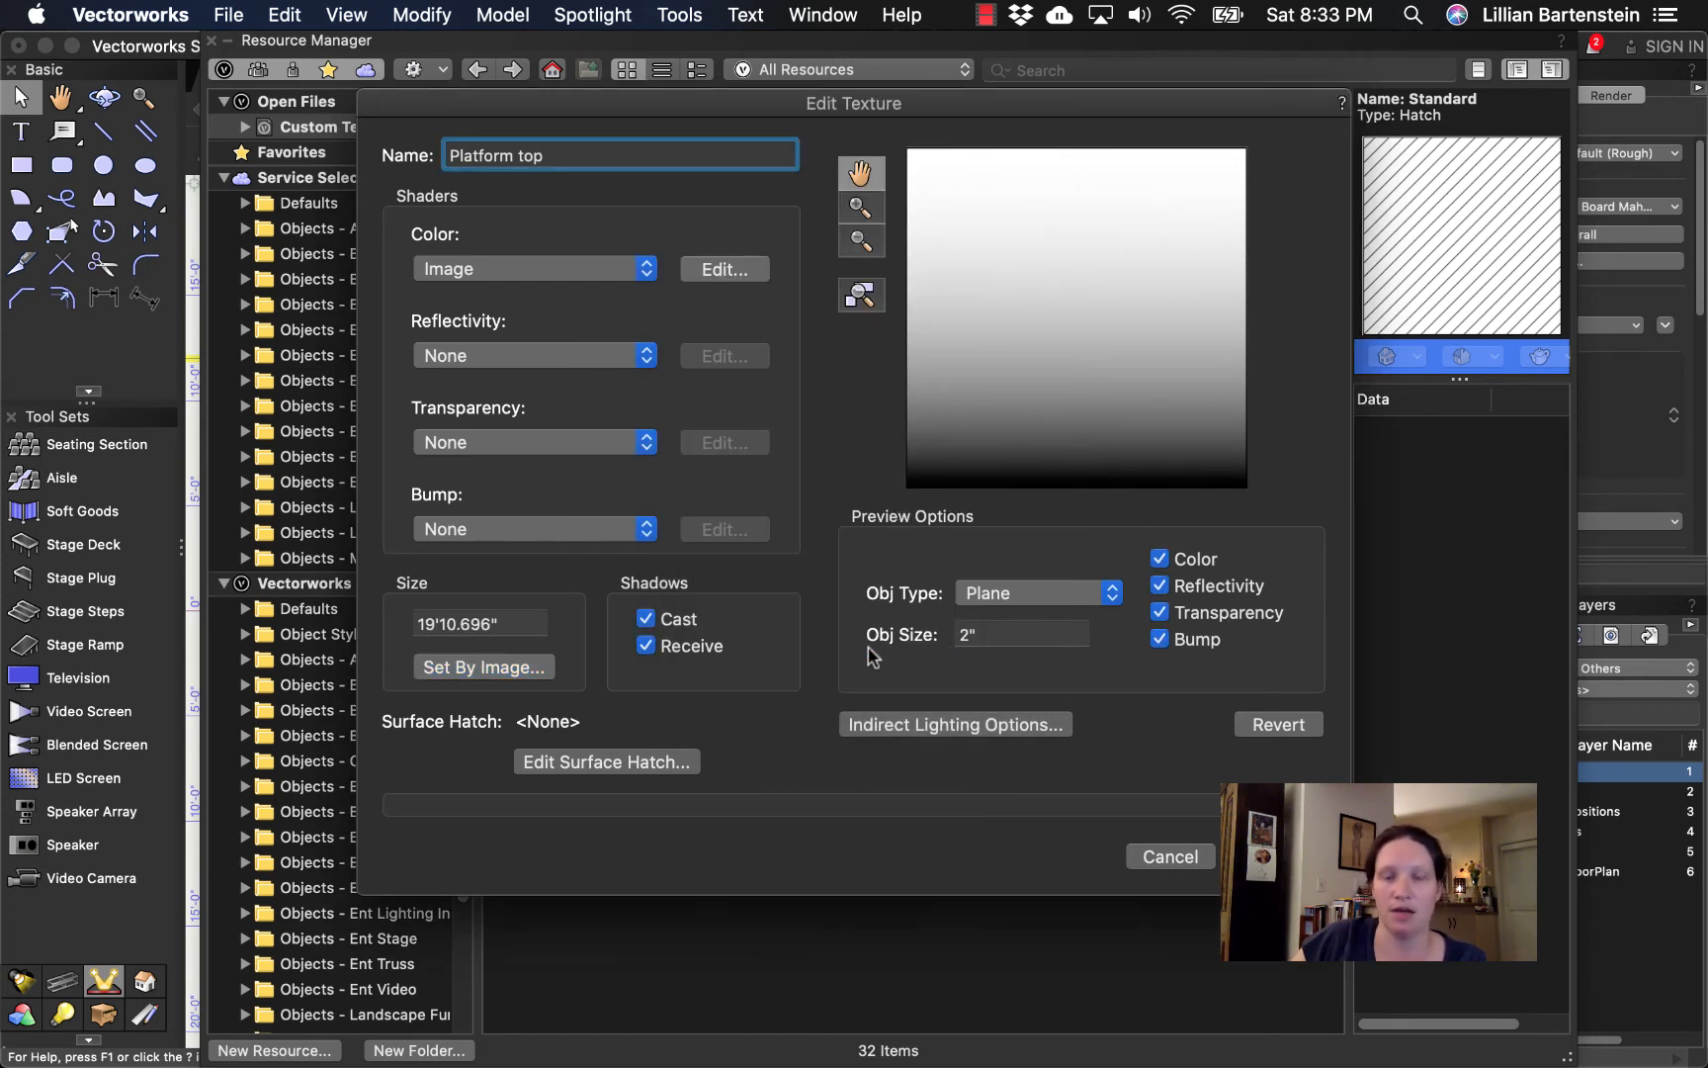
click(621, 154)
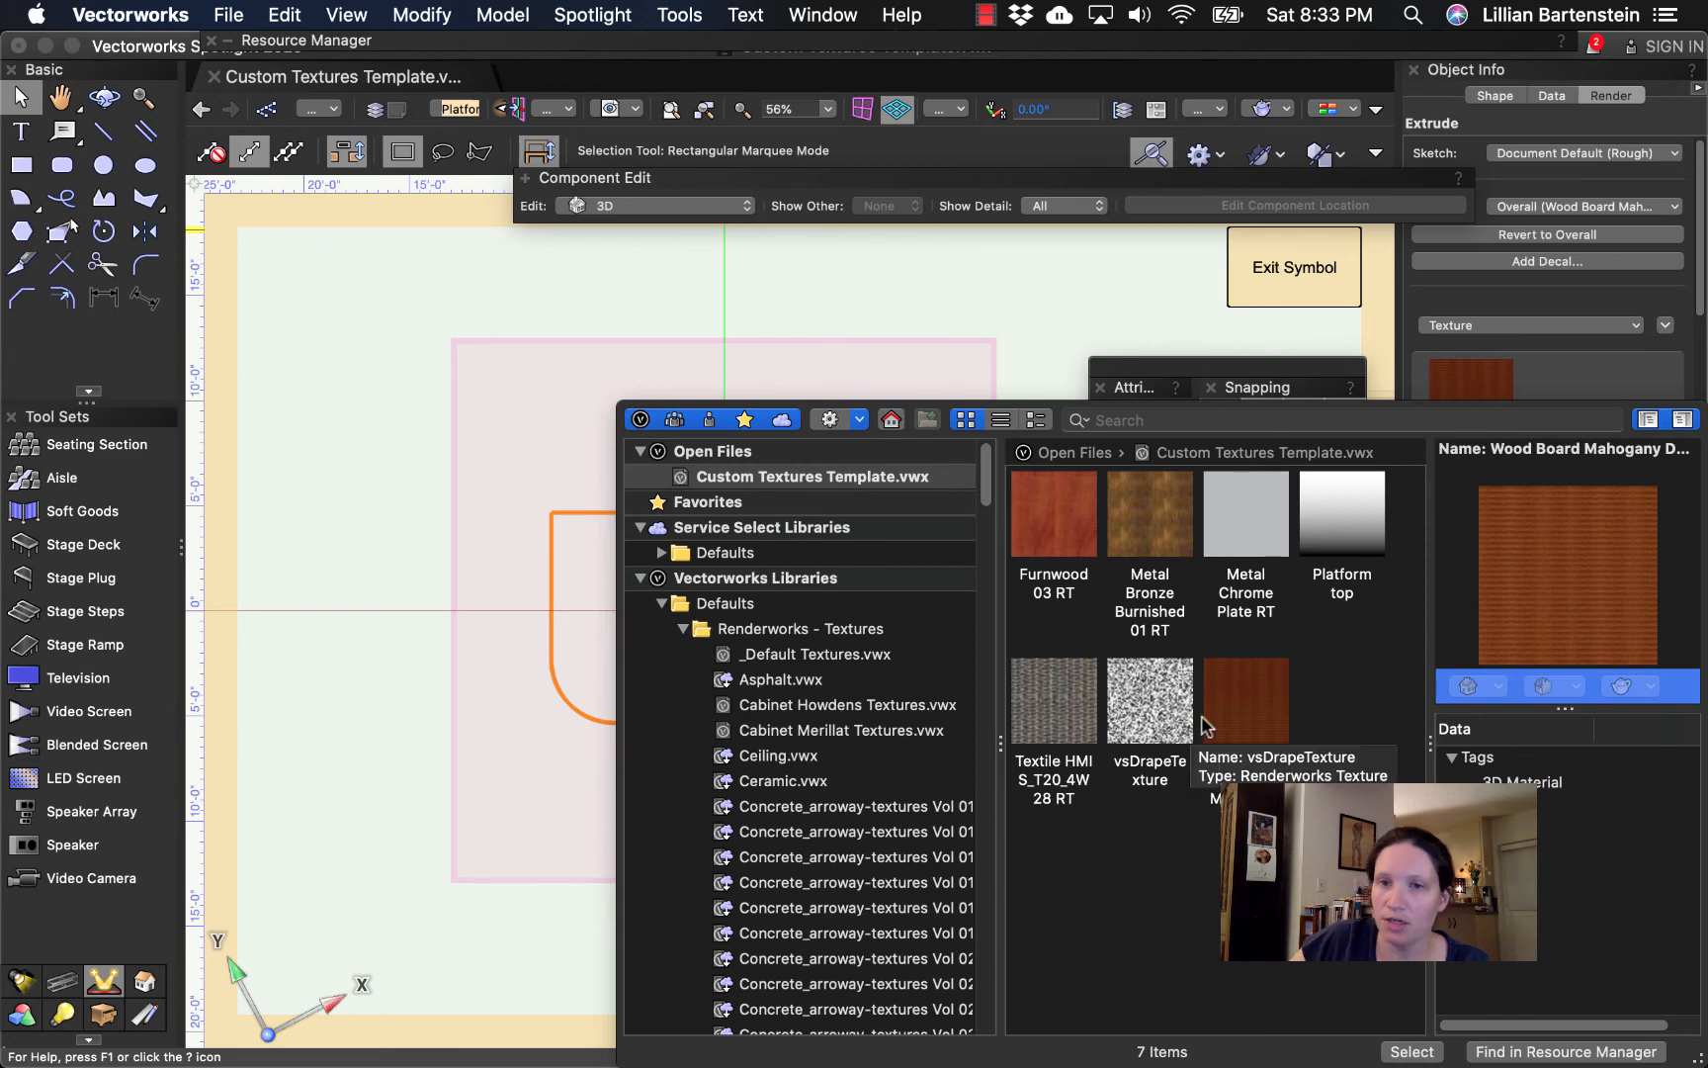
- Apply the Platform top texture to the platform extrude from the Render texture selector
click(1342, 513)
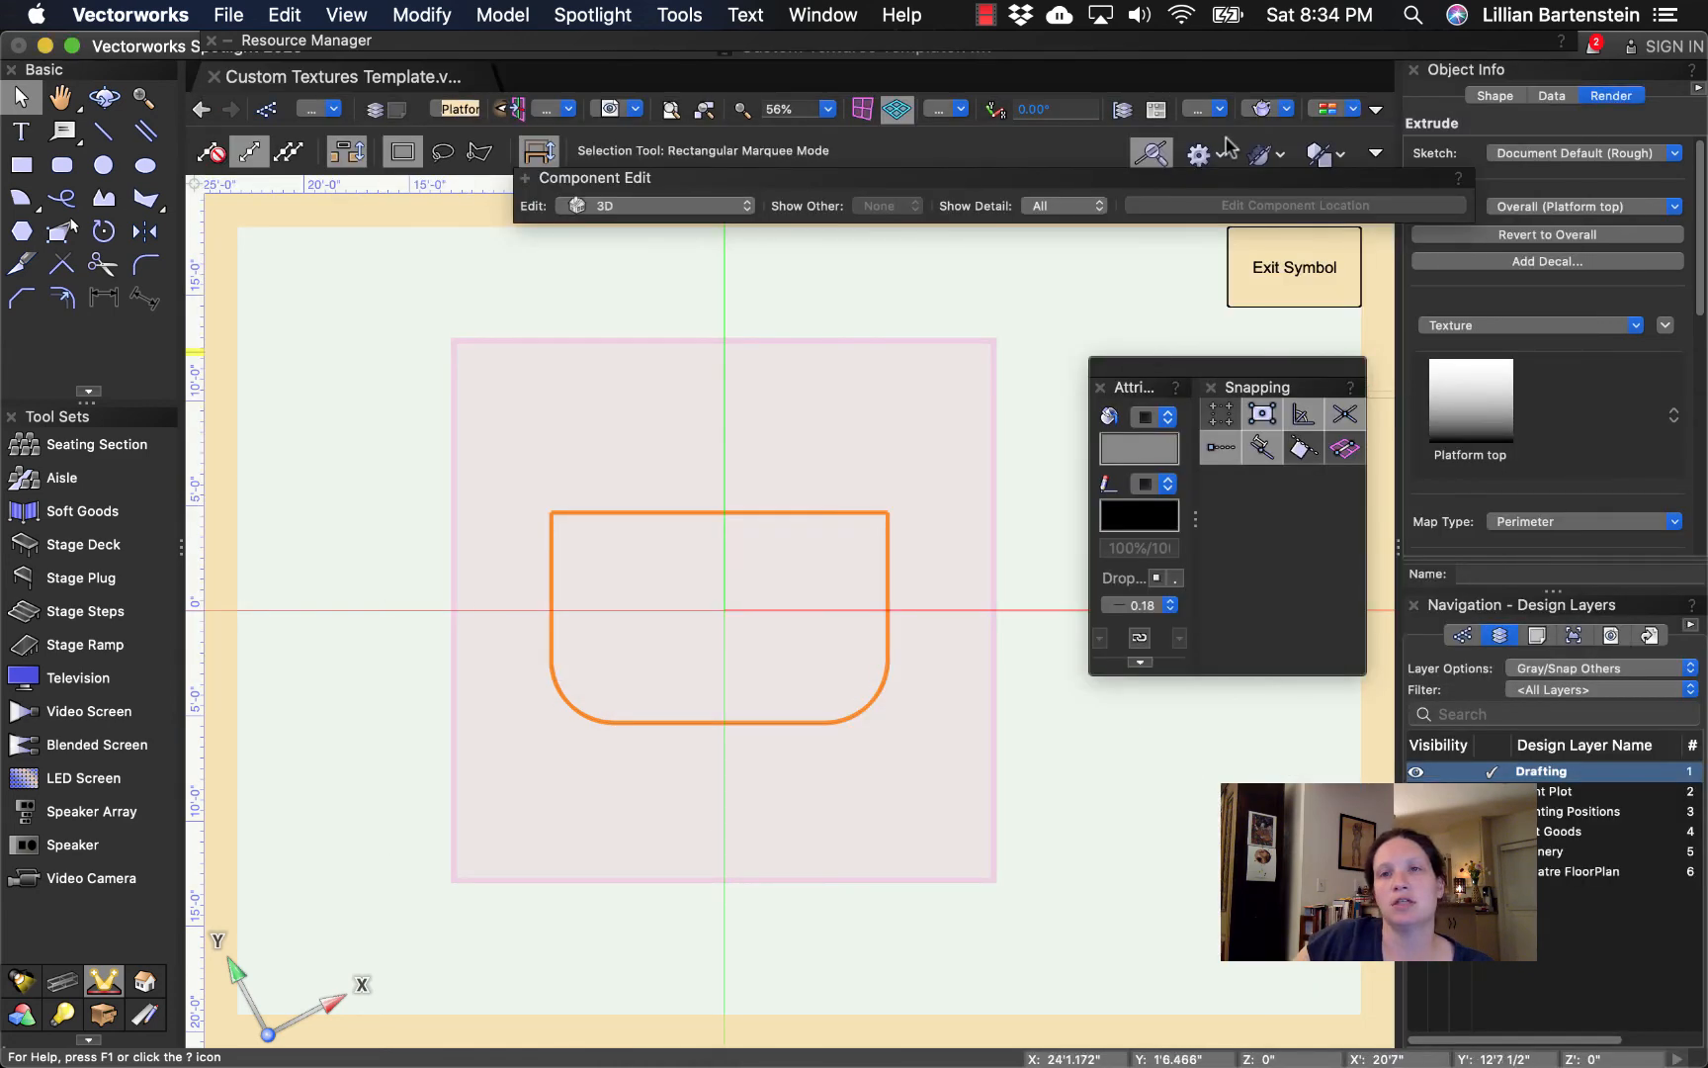
click(1261, 109)
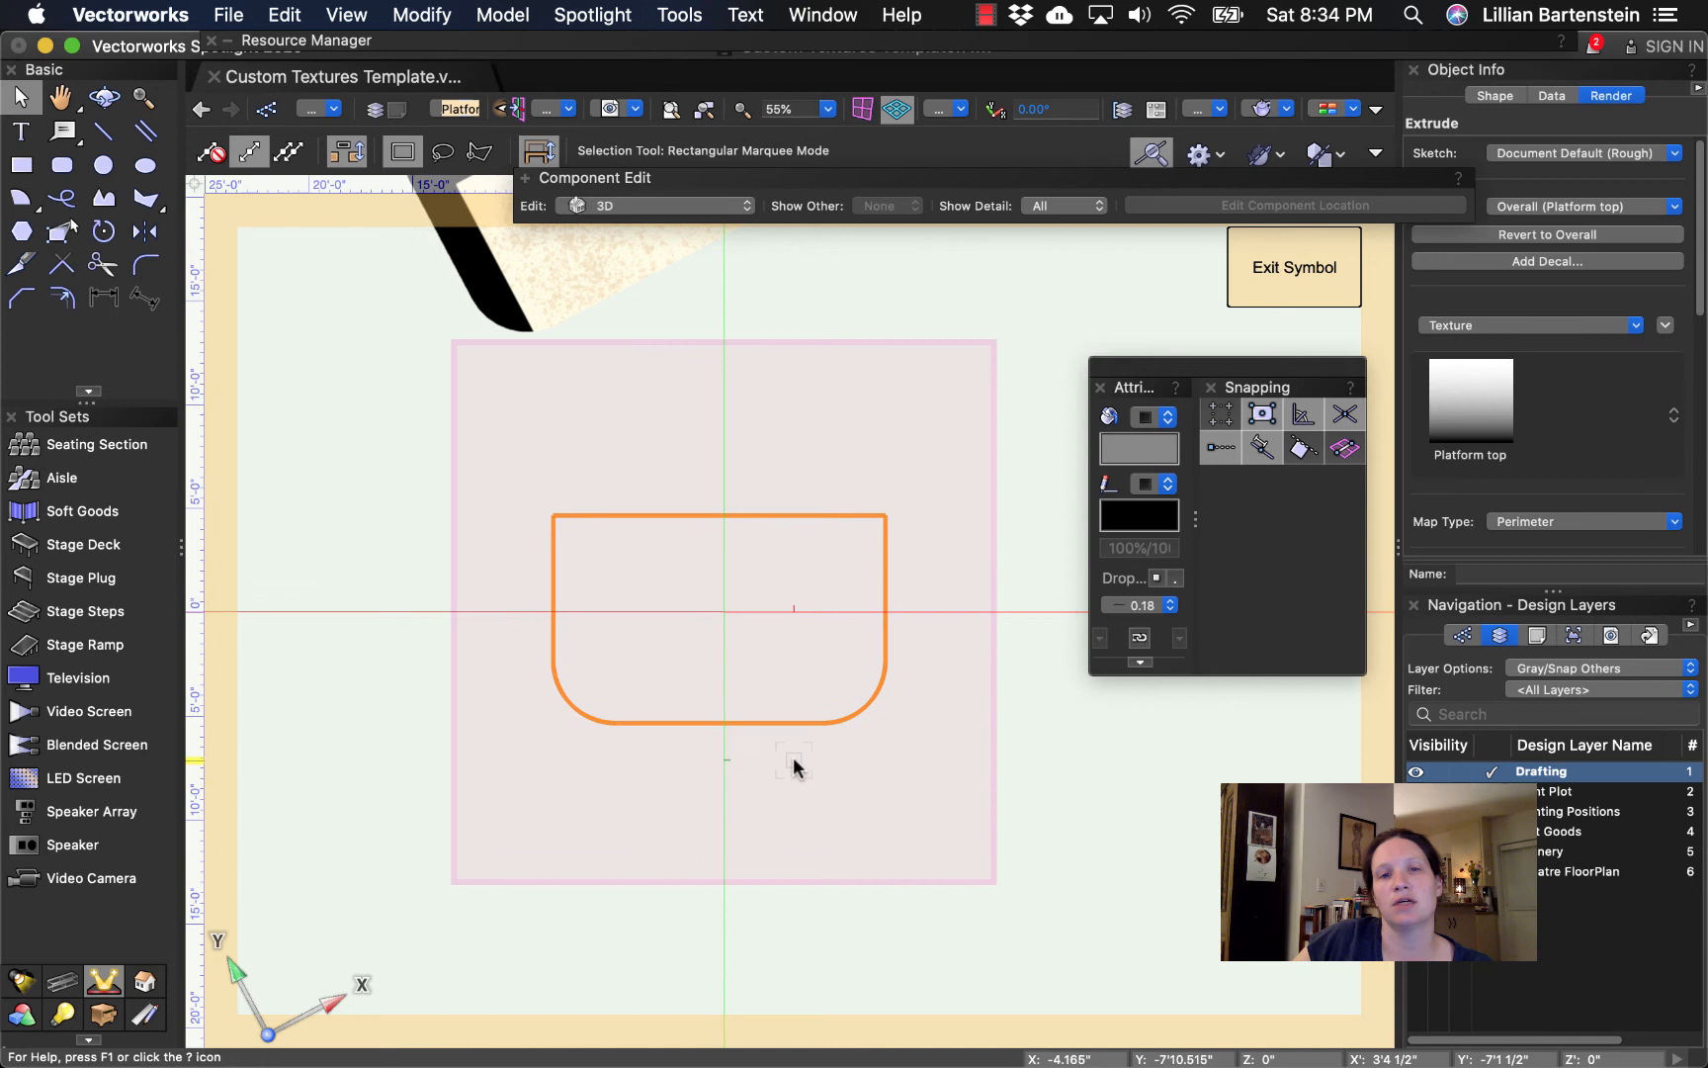
- Exit the symbol to view the textured platform, then reopen the symbol's Edit Symbol dialog
scroll(down, 3)
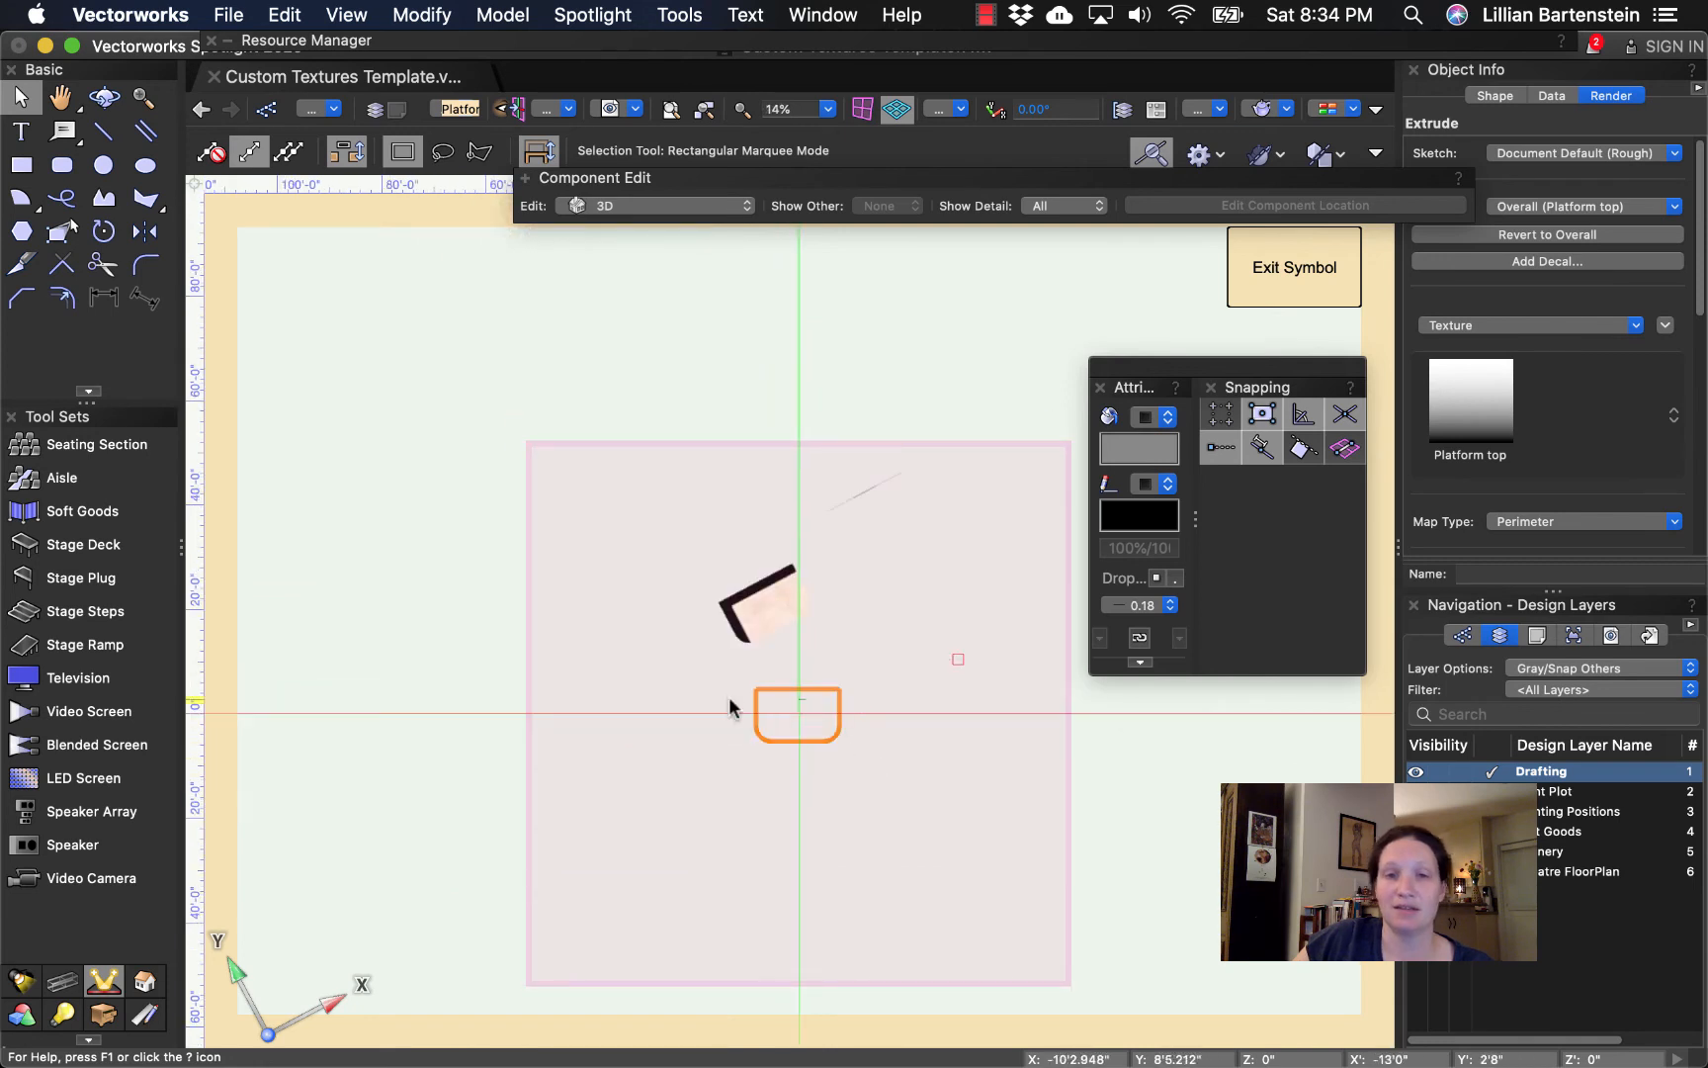
mouse_move(877, 779)
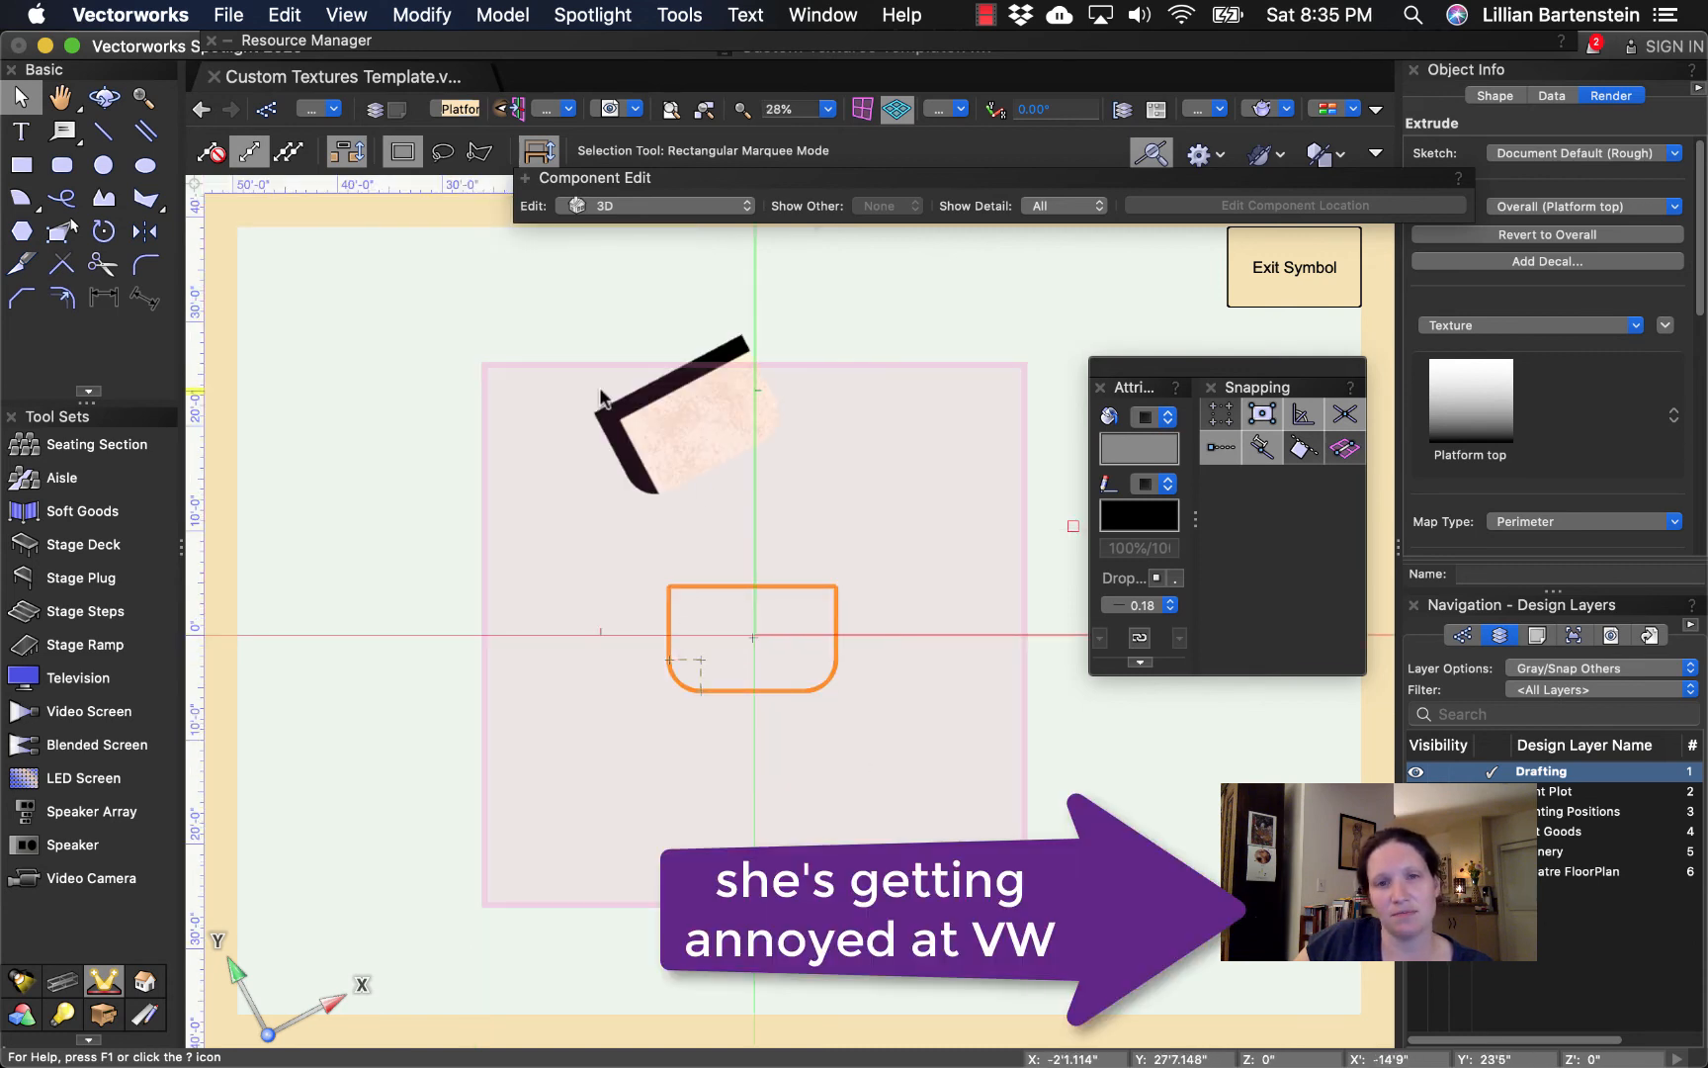
mouse_move(872, 722)
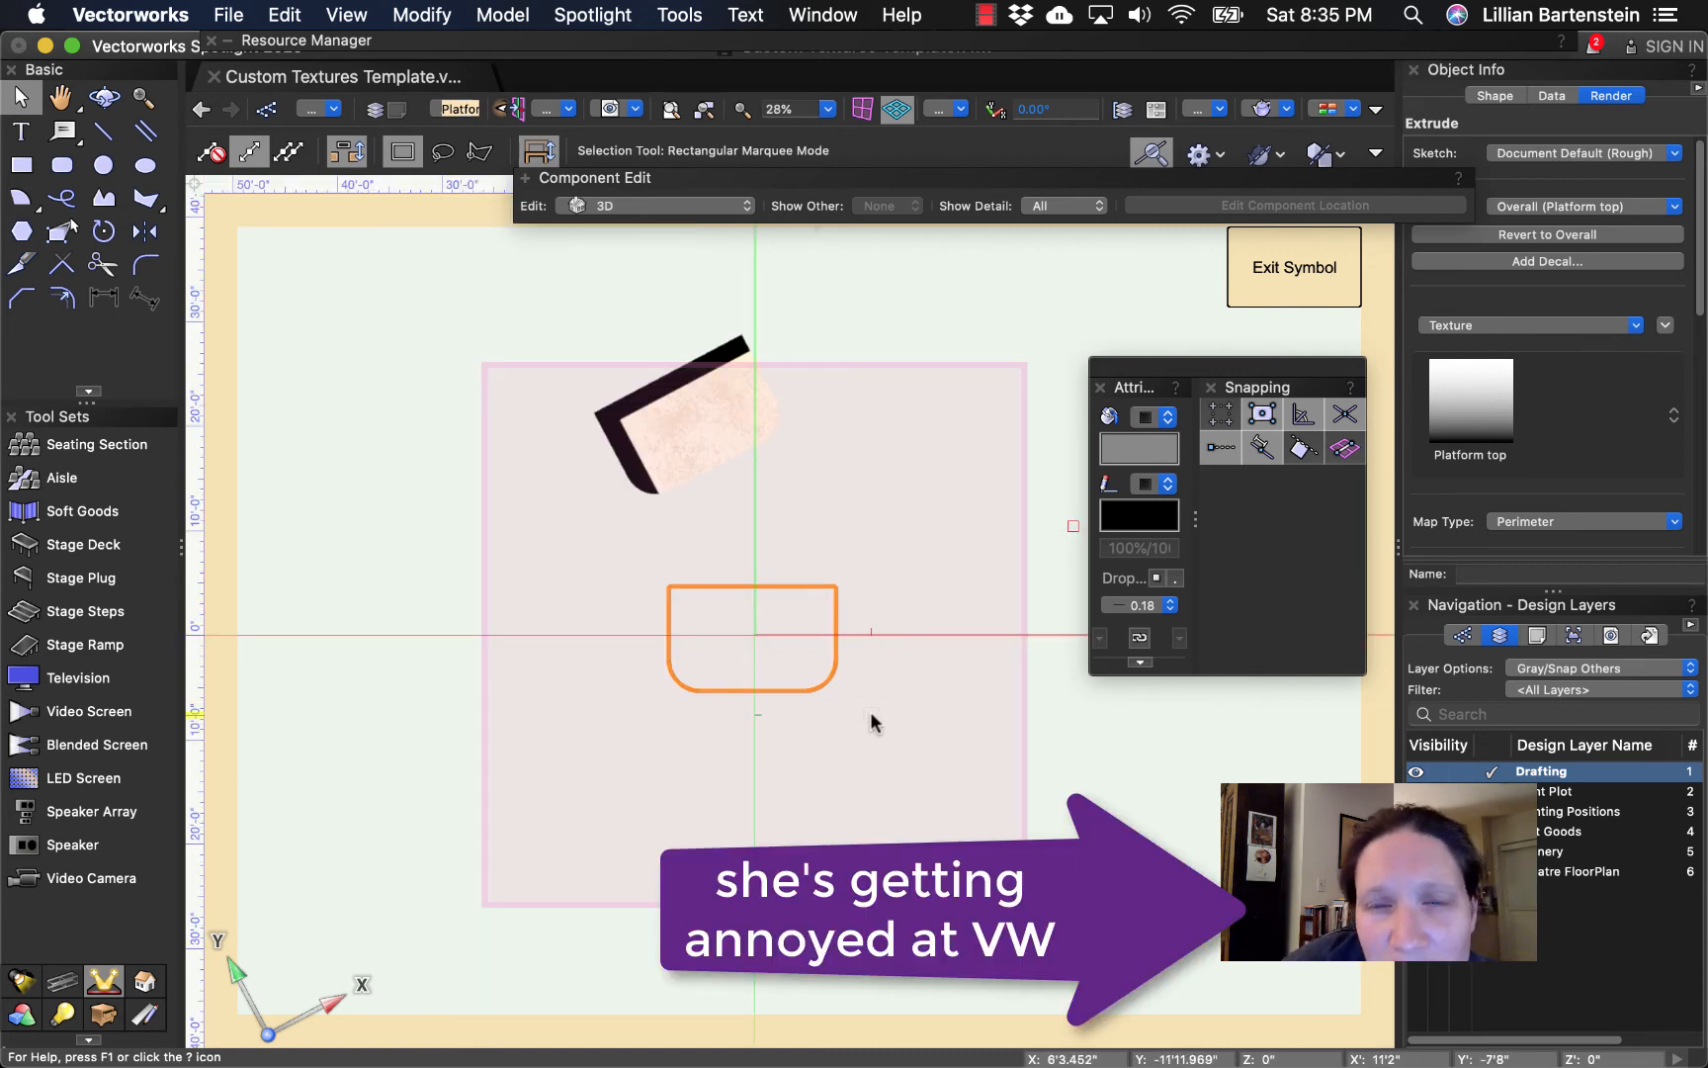
click(872, 723)
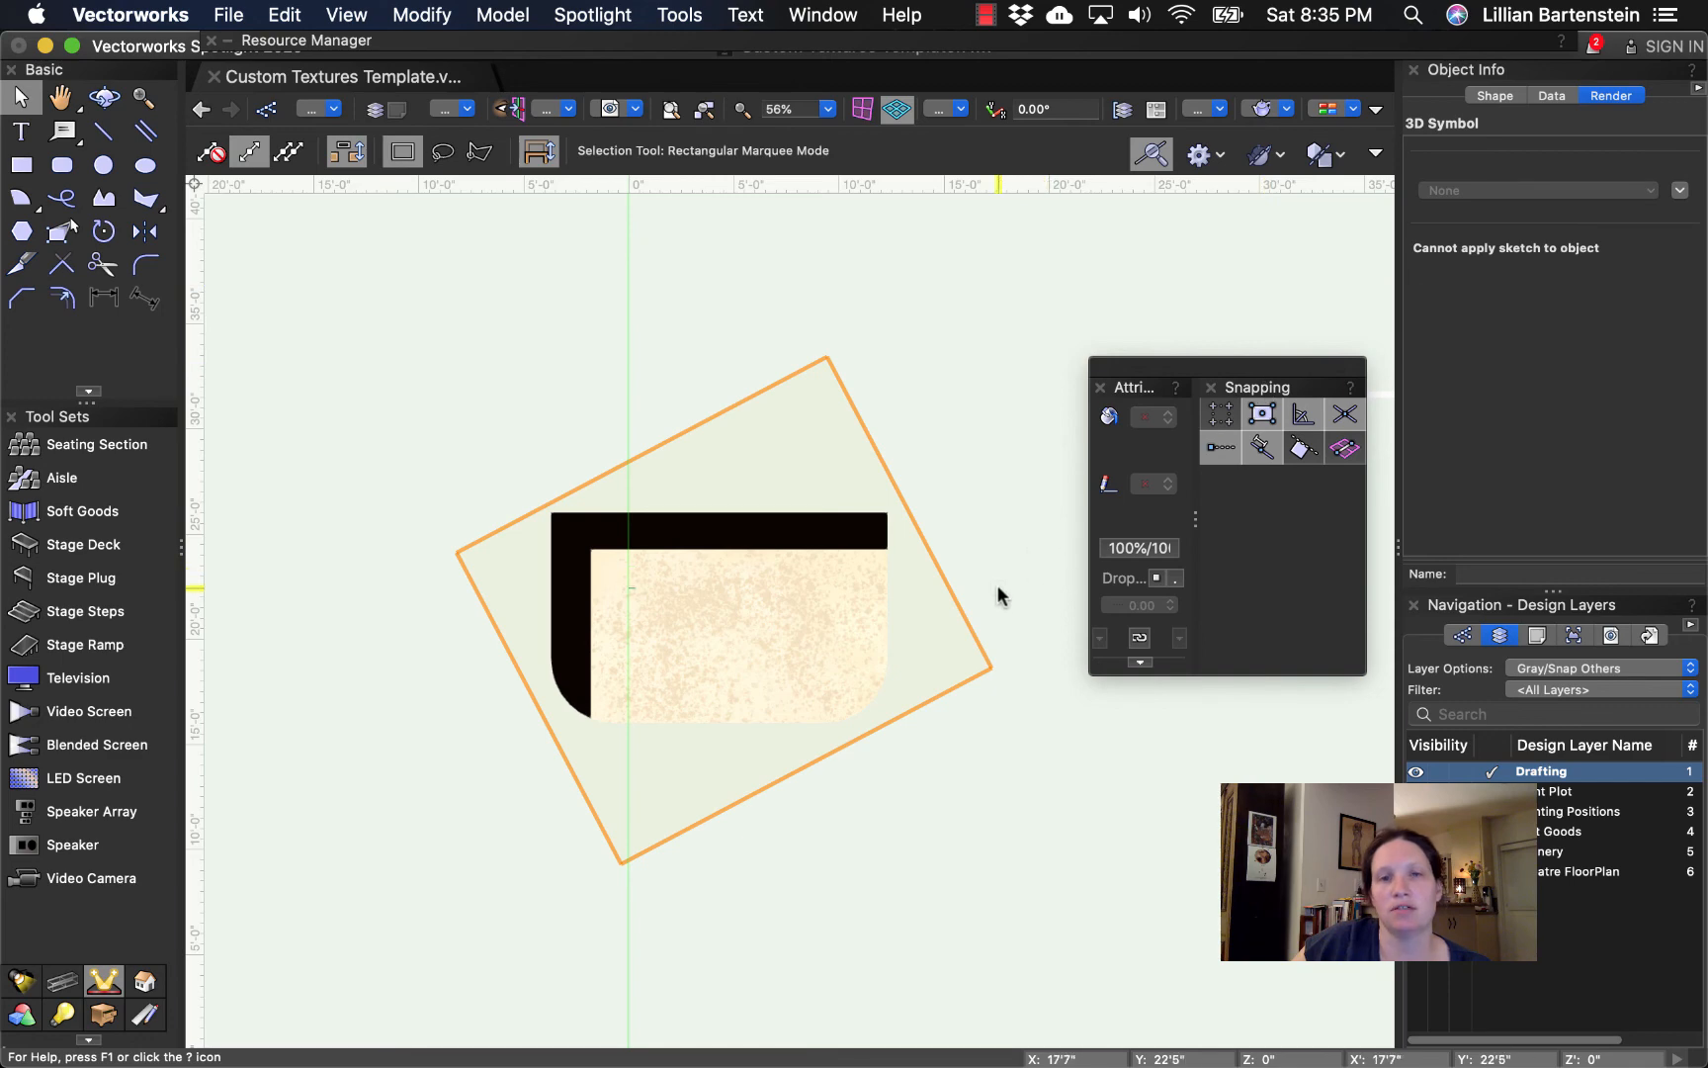
double_click(719, 610)
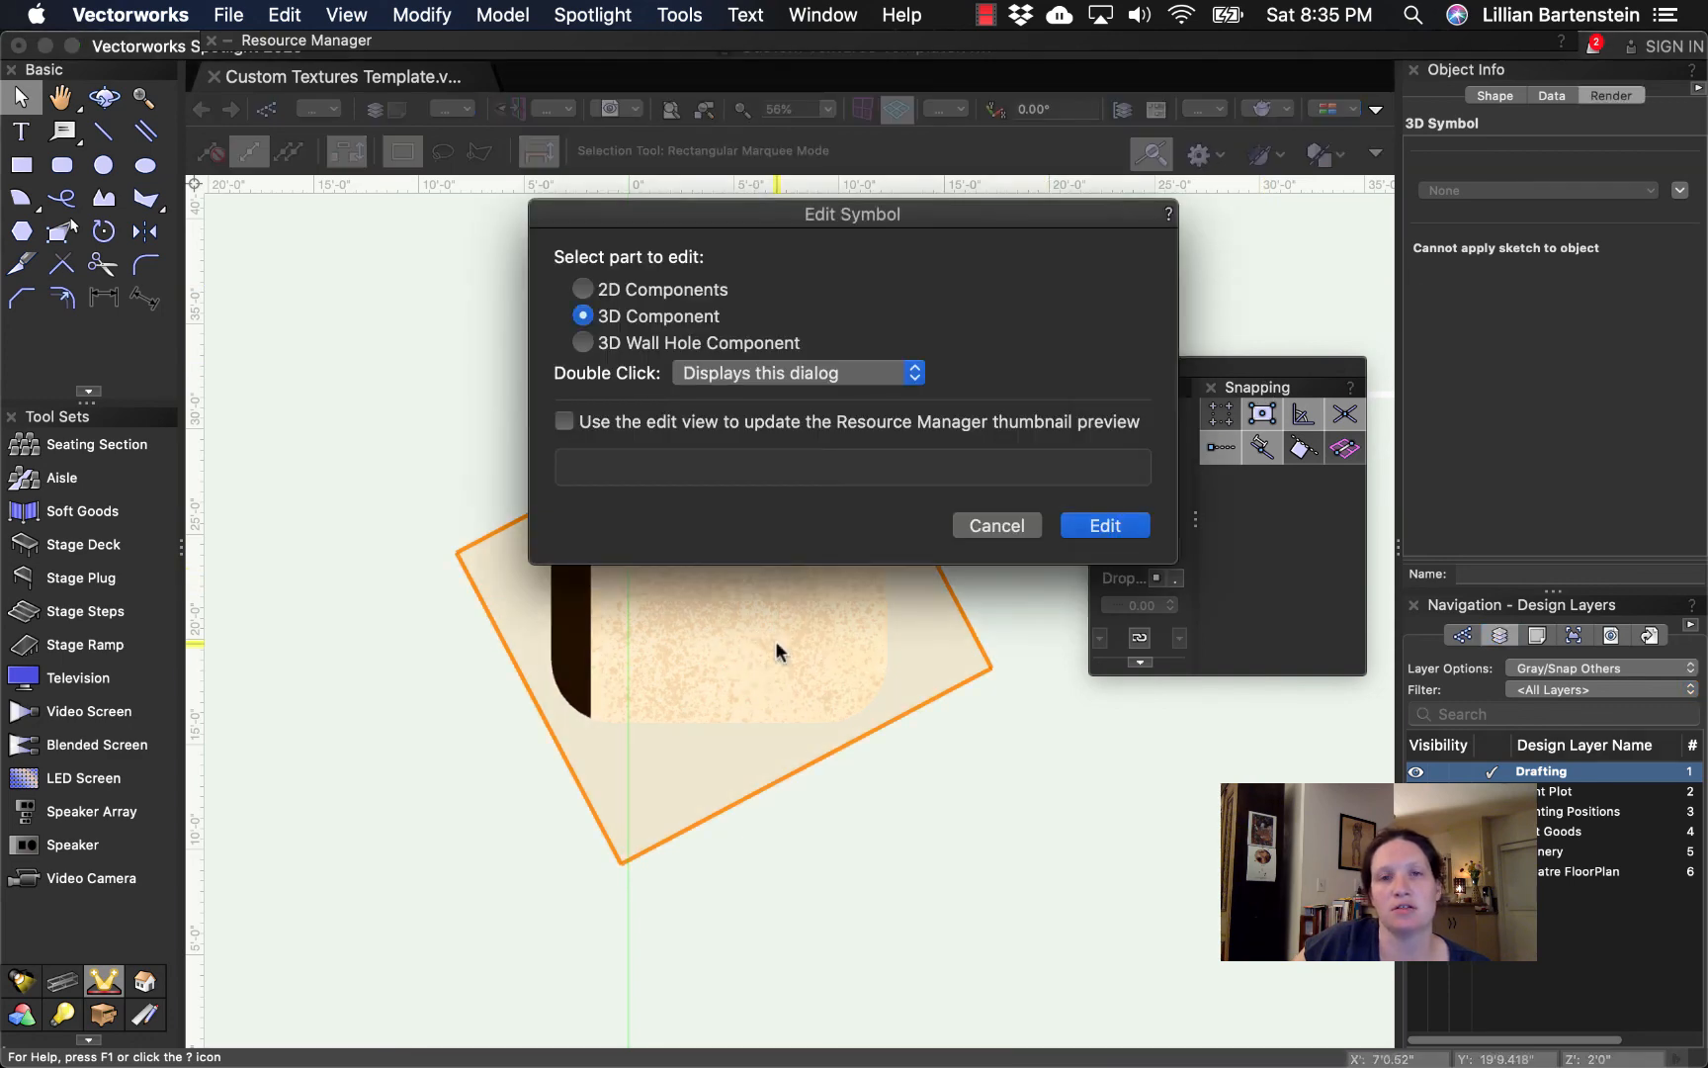
- Enter the 3D component and select the extrude's texture Offset H field
click(1103, 525)
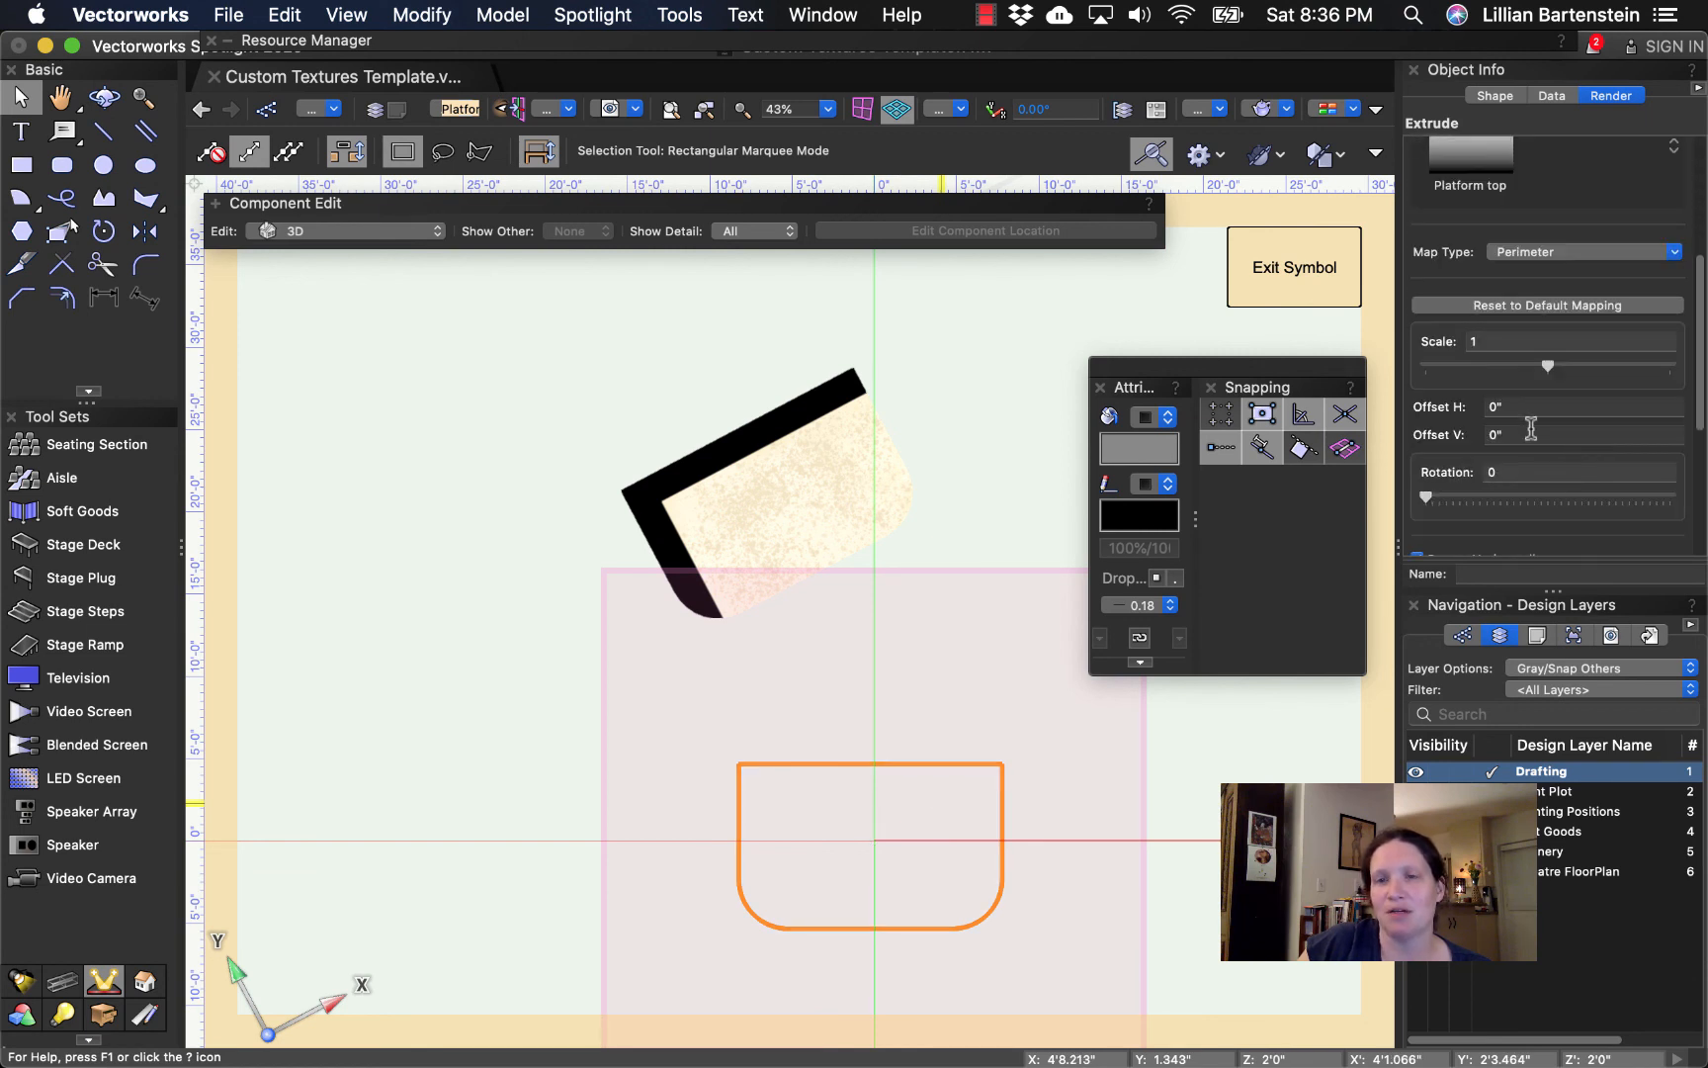
click(1583, 406)
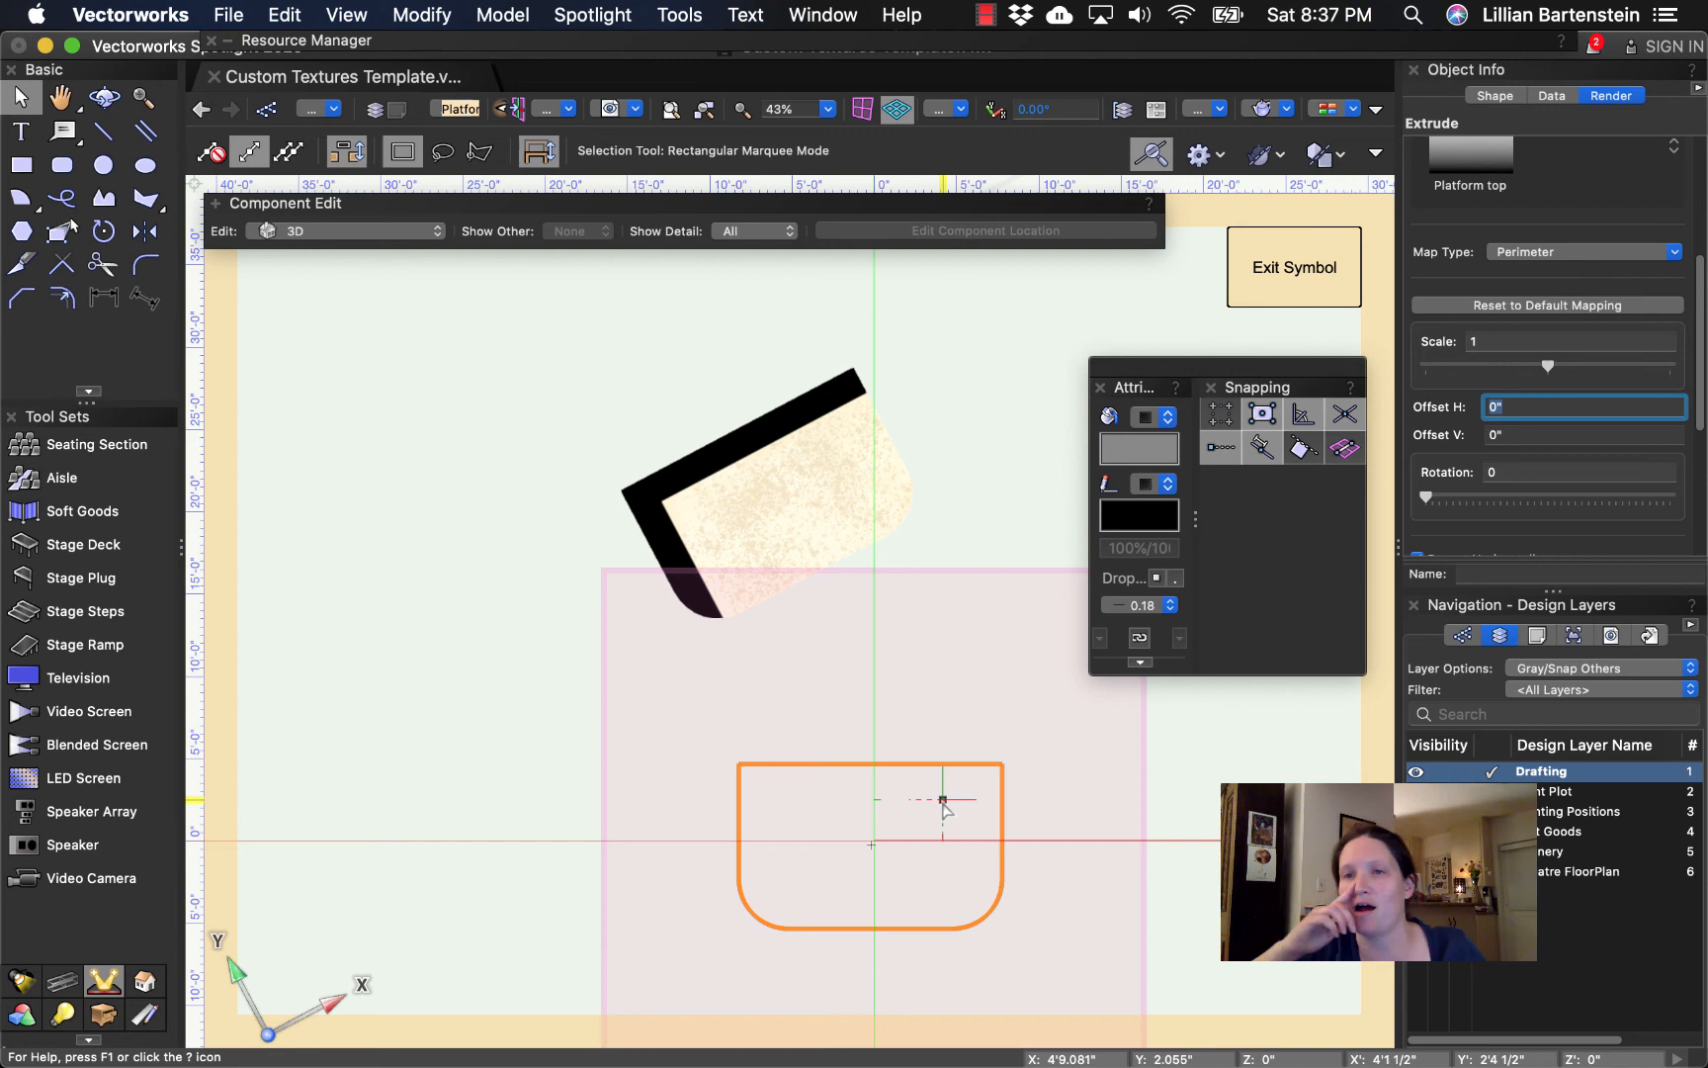
- Set the texture offsets to -2'0" horizontal and -1'10" vertical
text(-2)
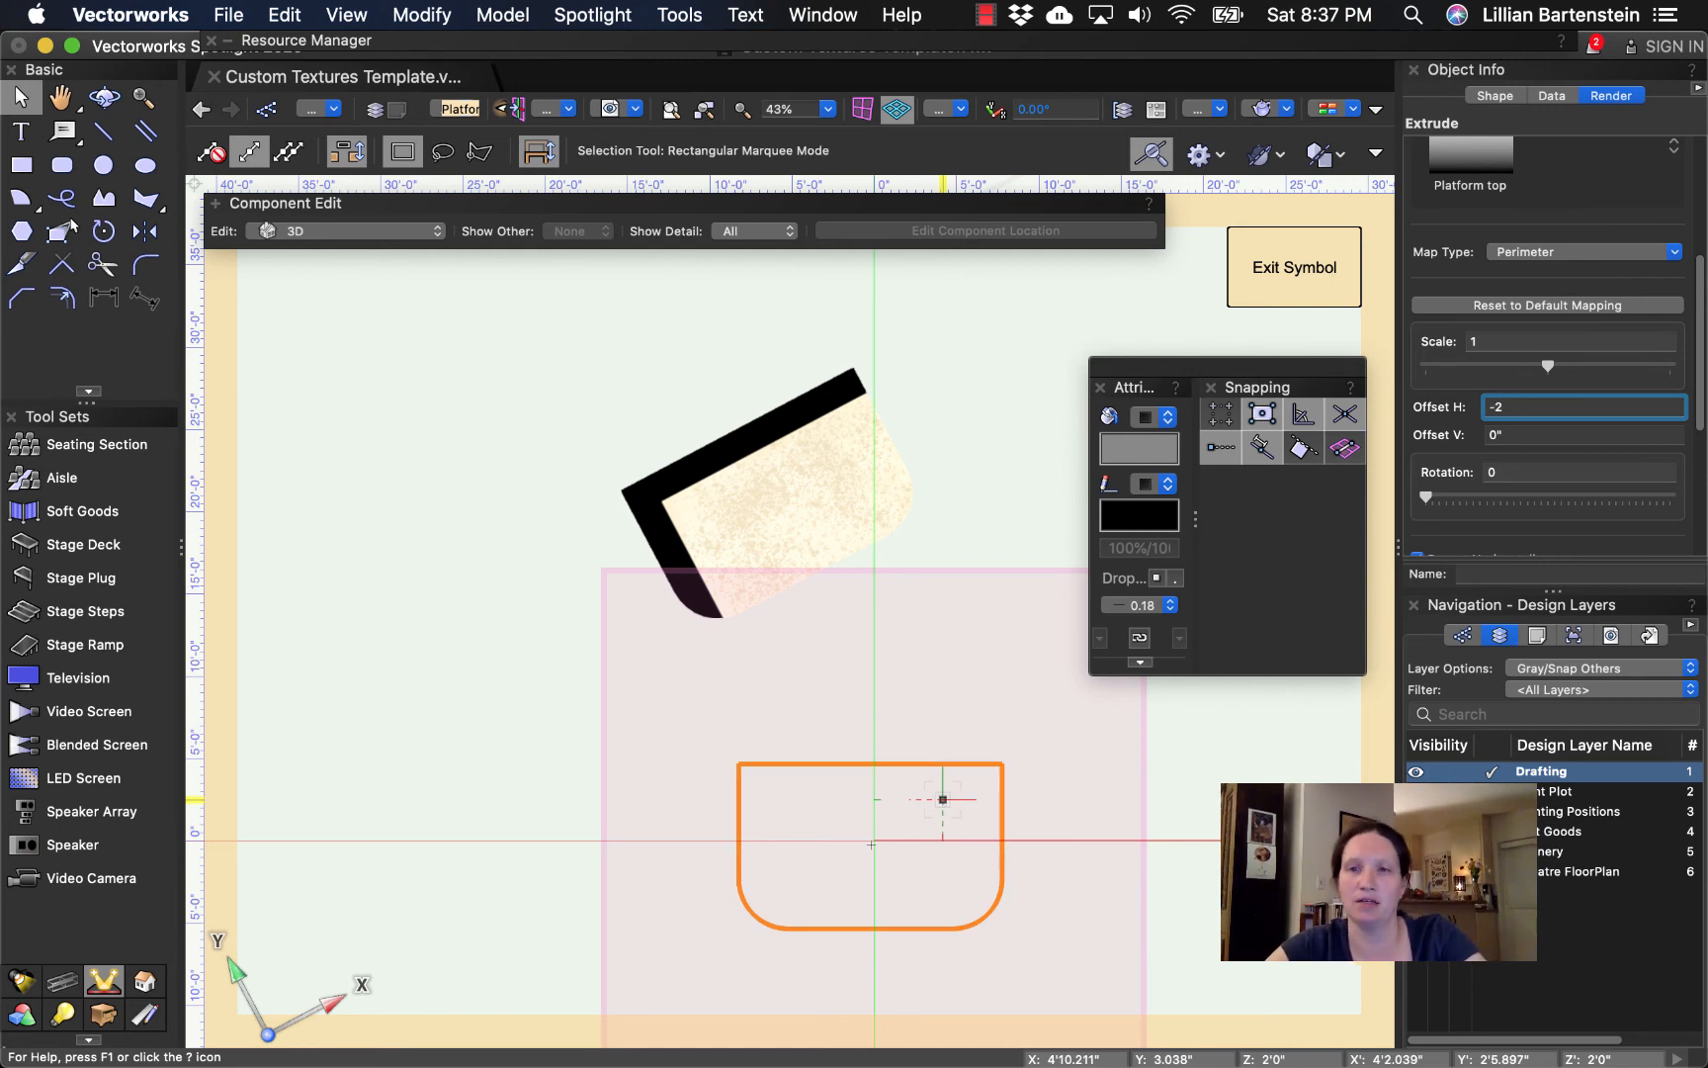
click(1580, 407)
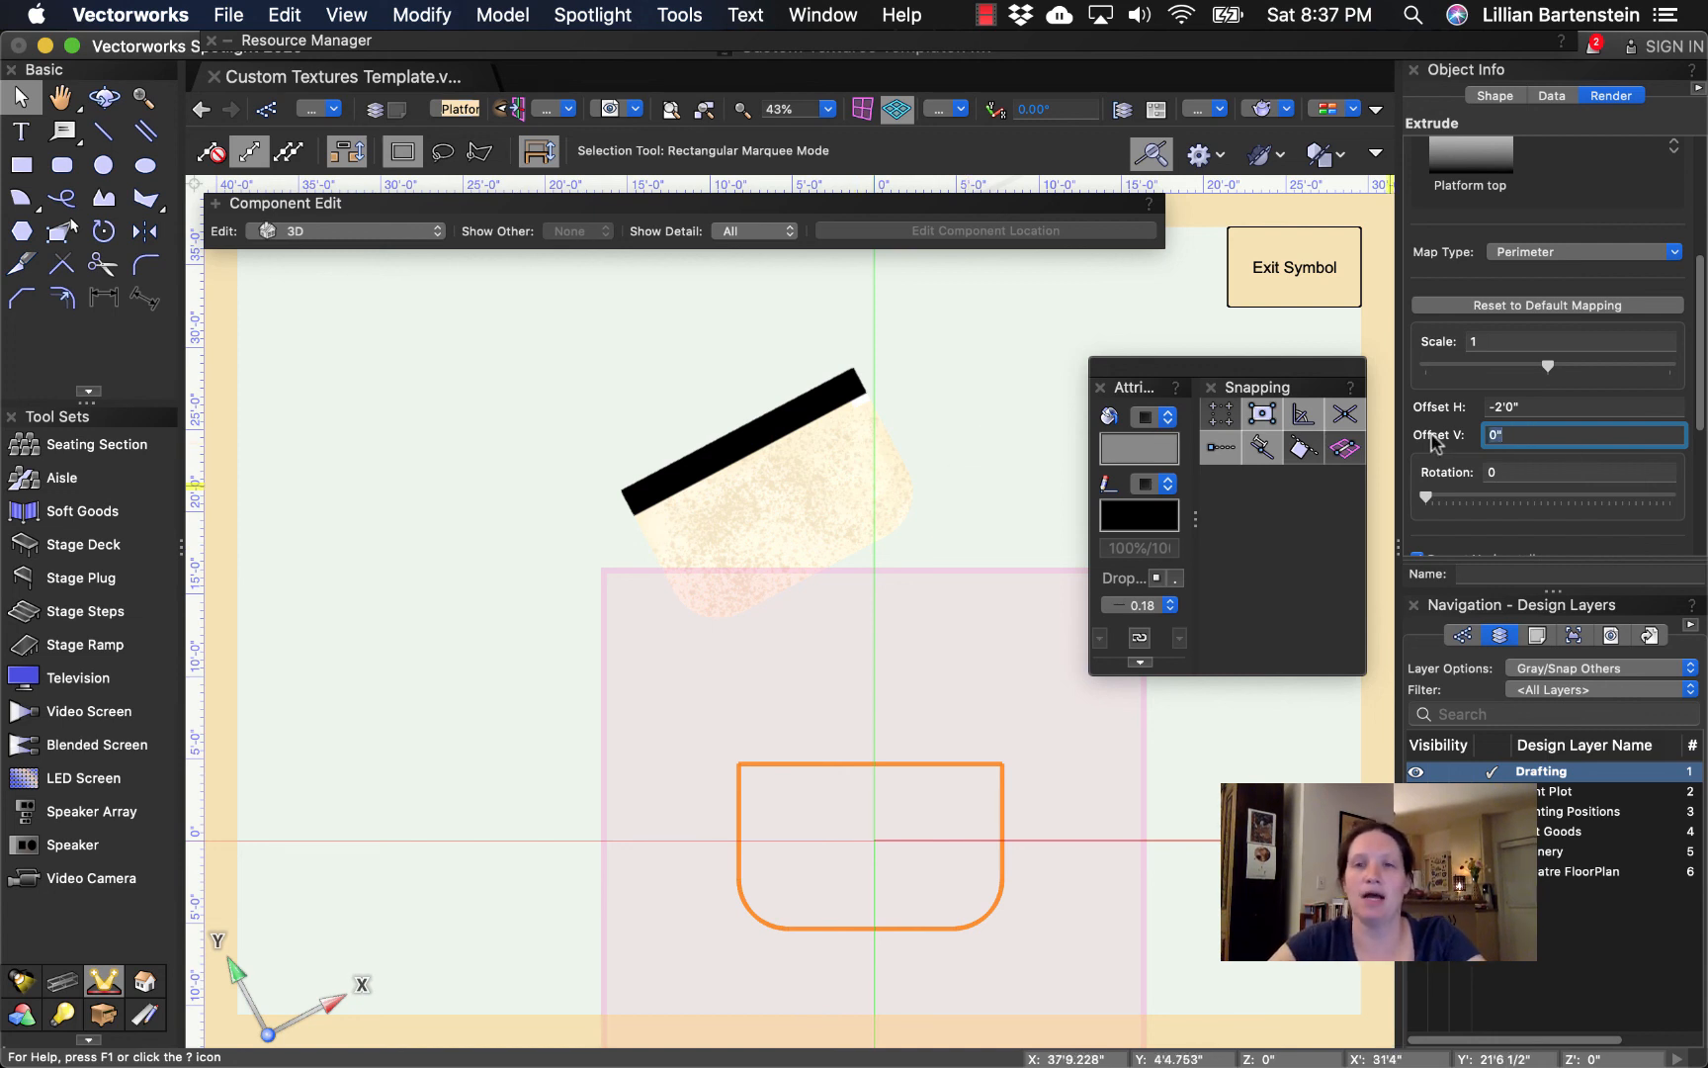
text(2'0")
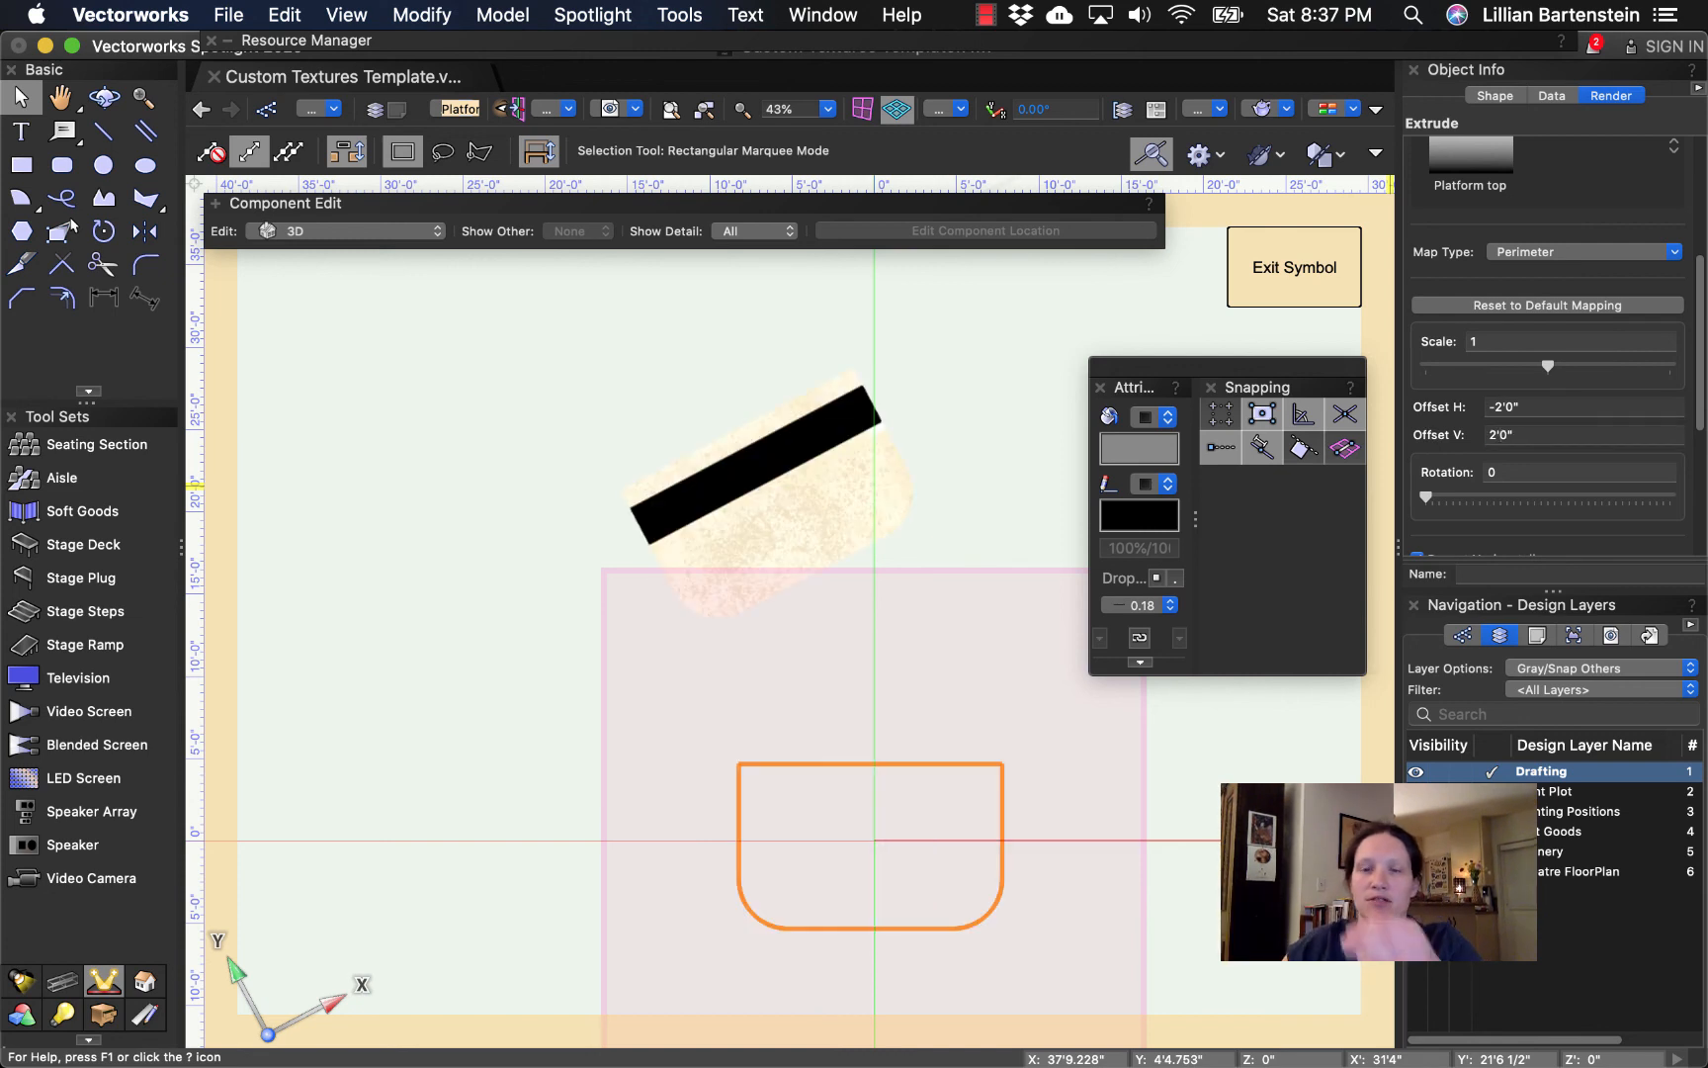
click(1581, 435)
text(-)
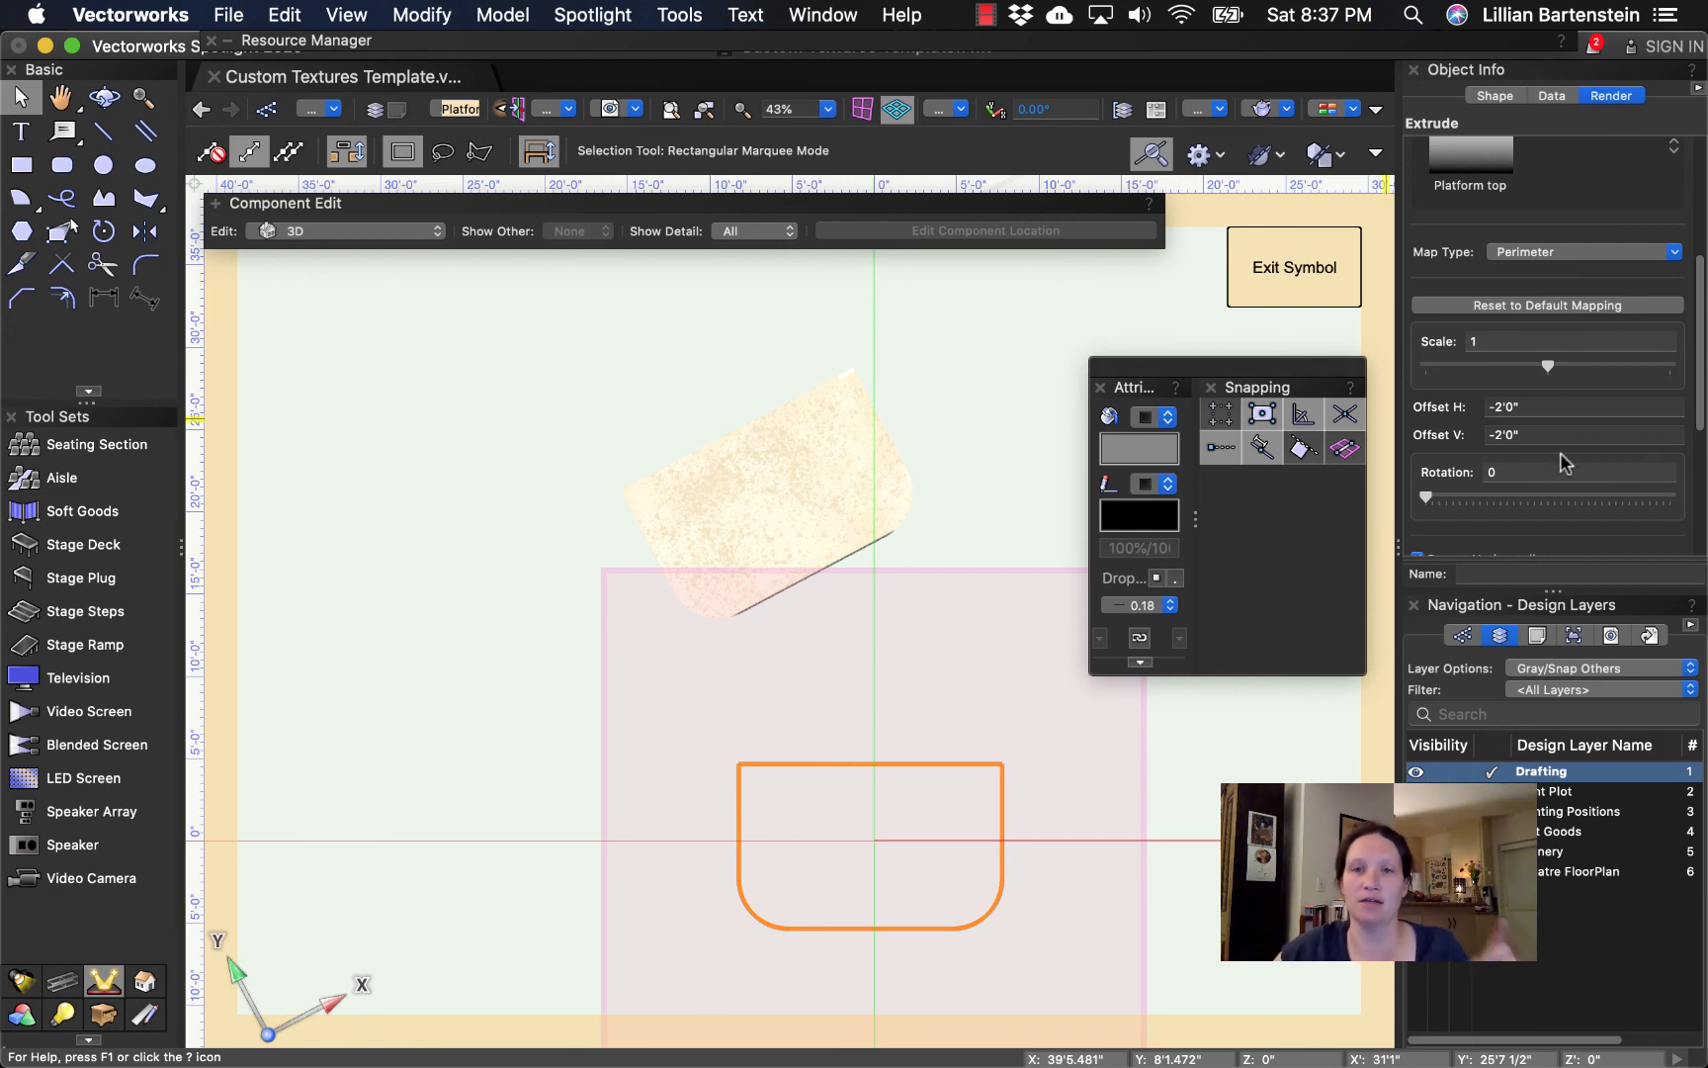
mouse_move(947, 417)
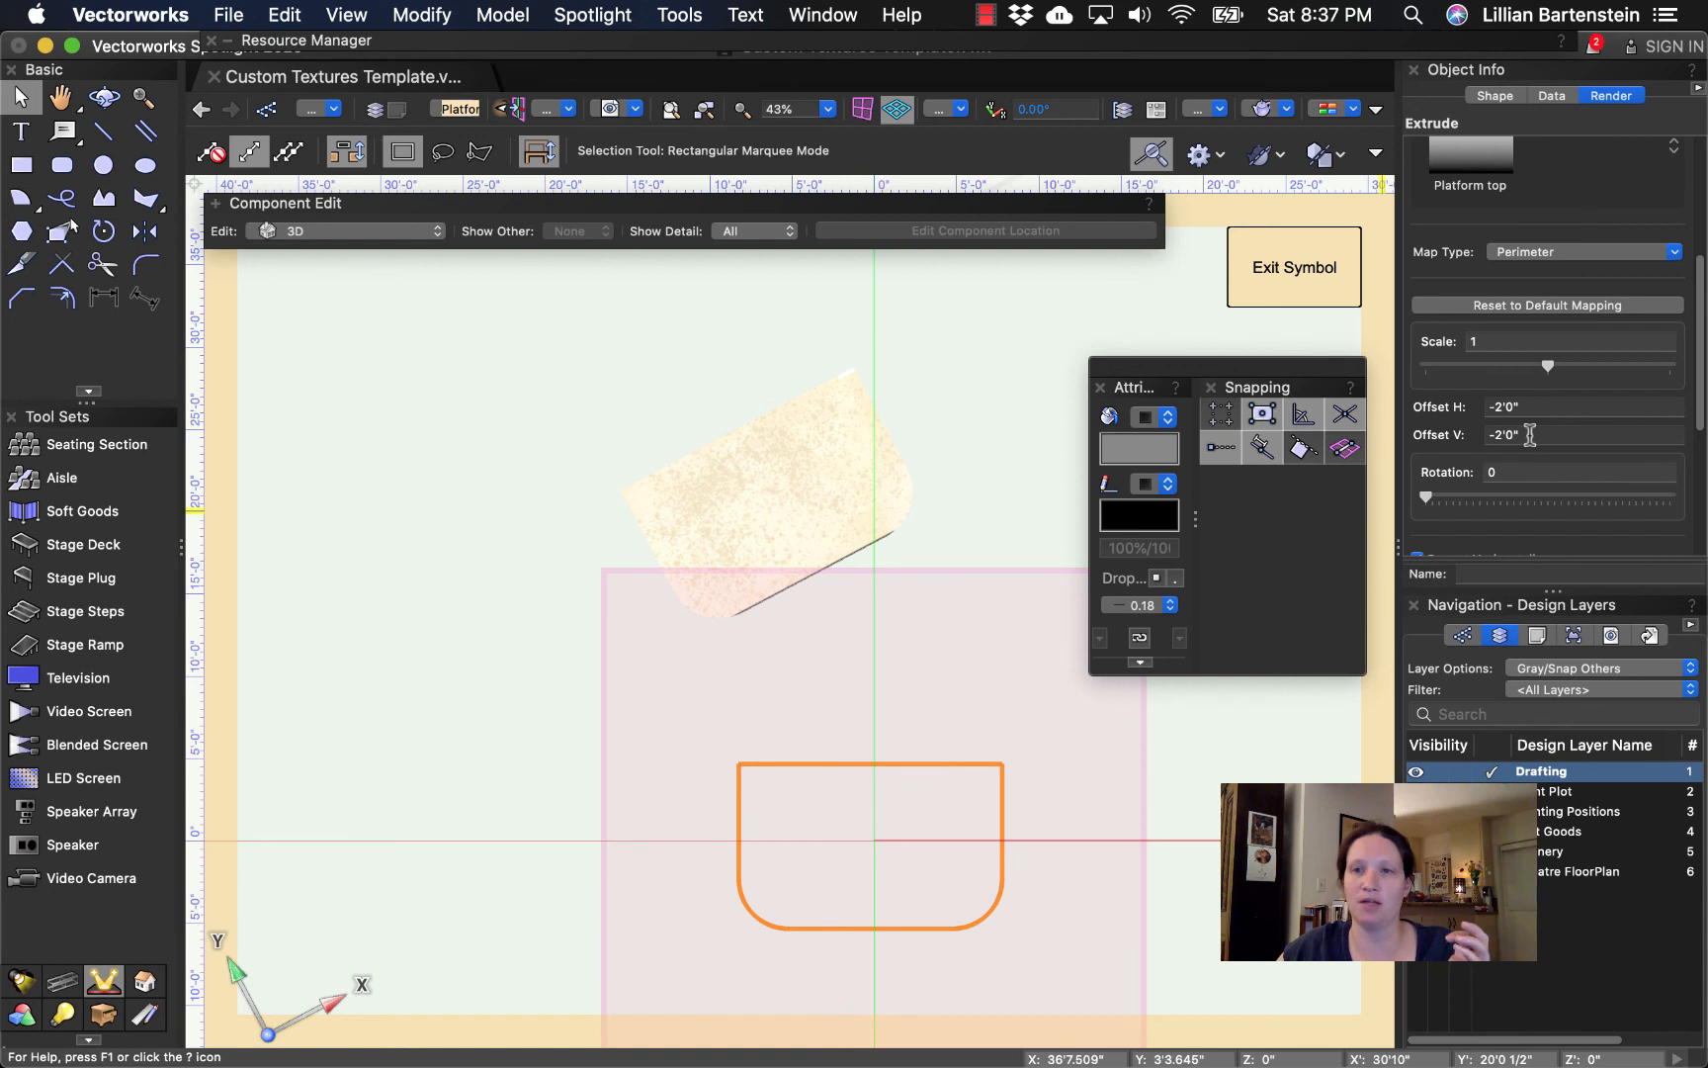
click(1580, 435)
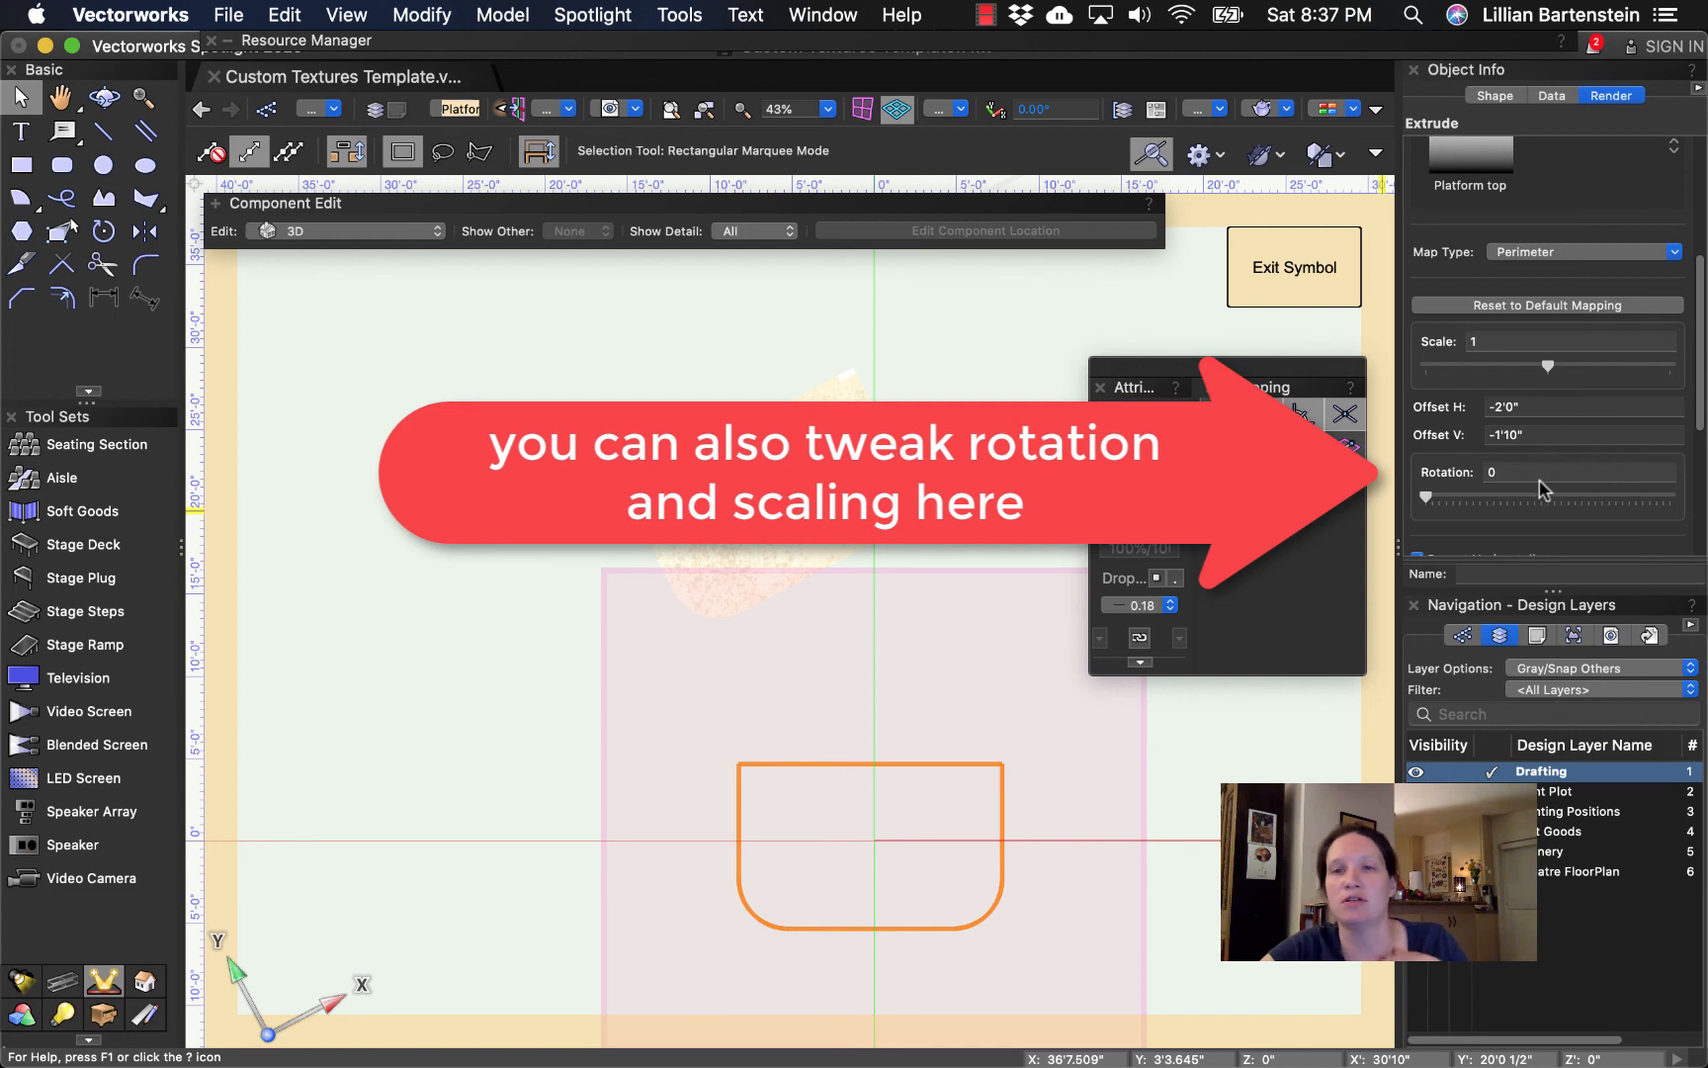
scroll(down, 3)
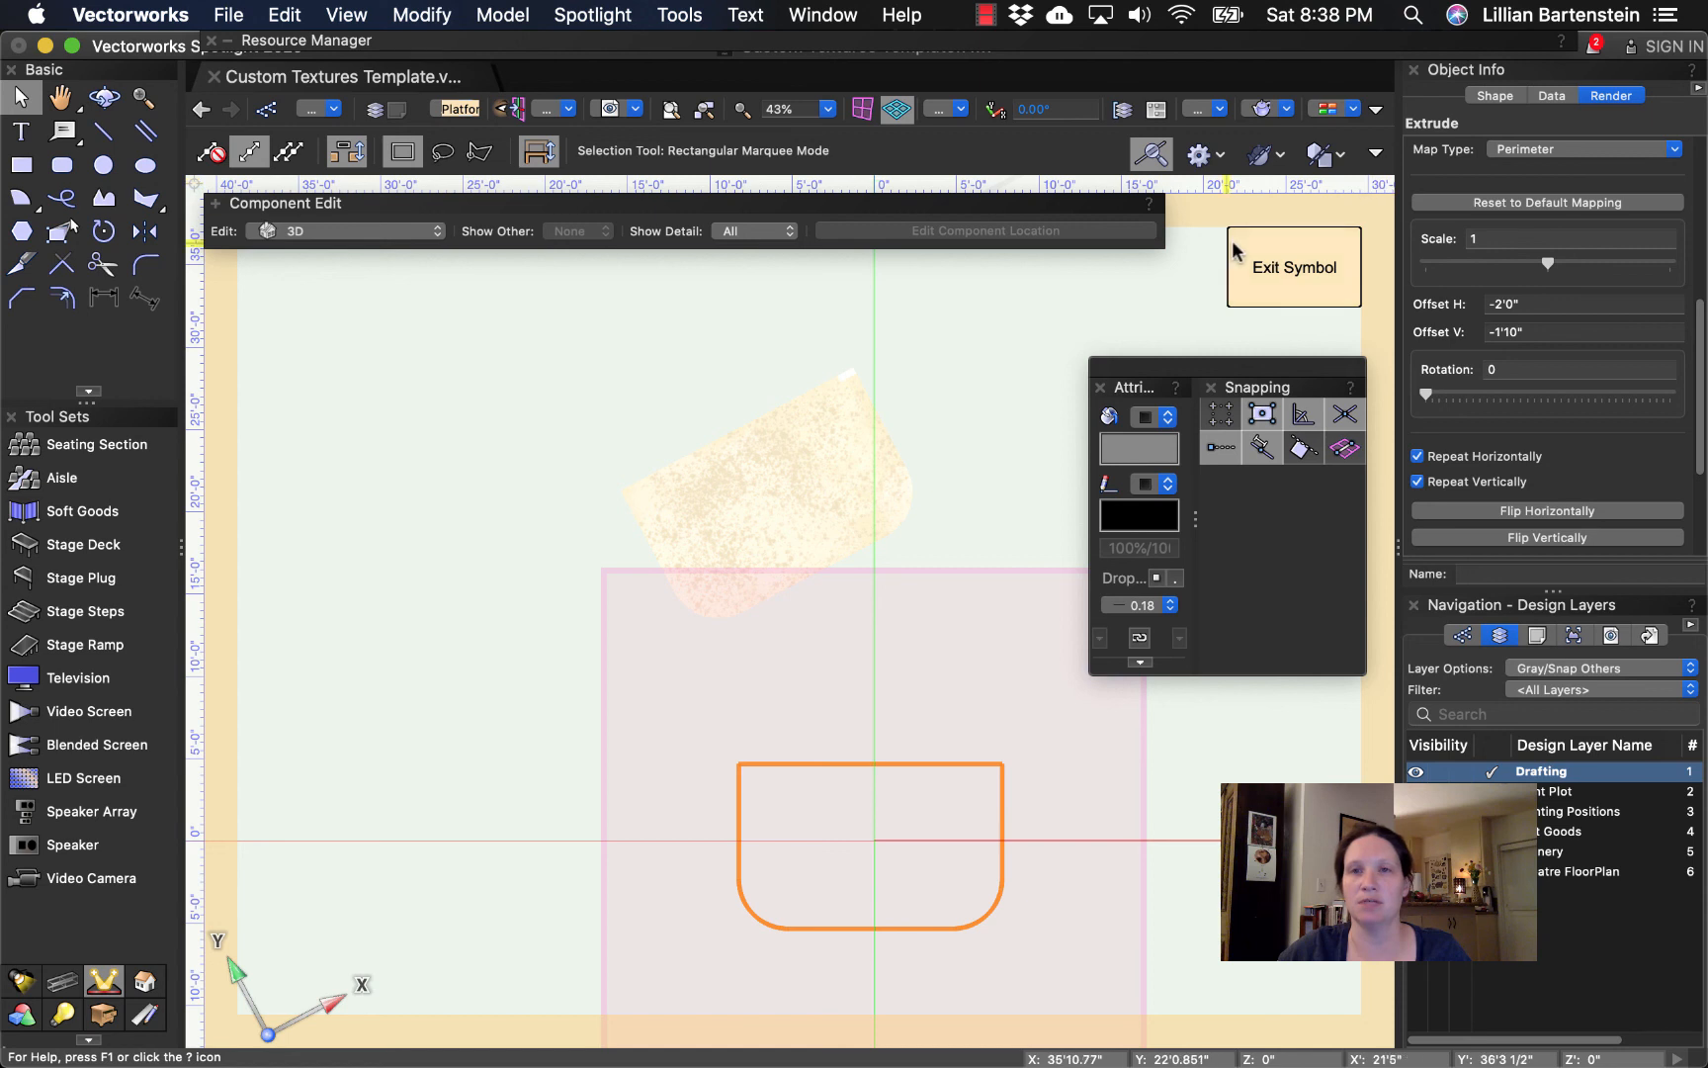
mouse_move(1295, 272)
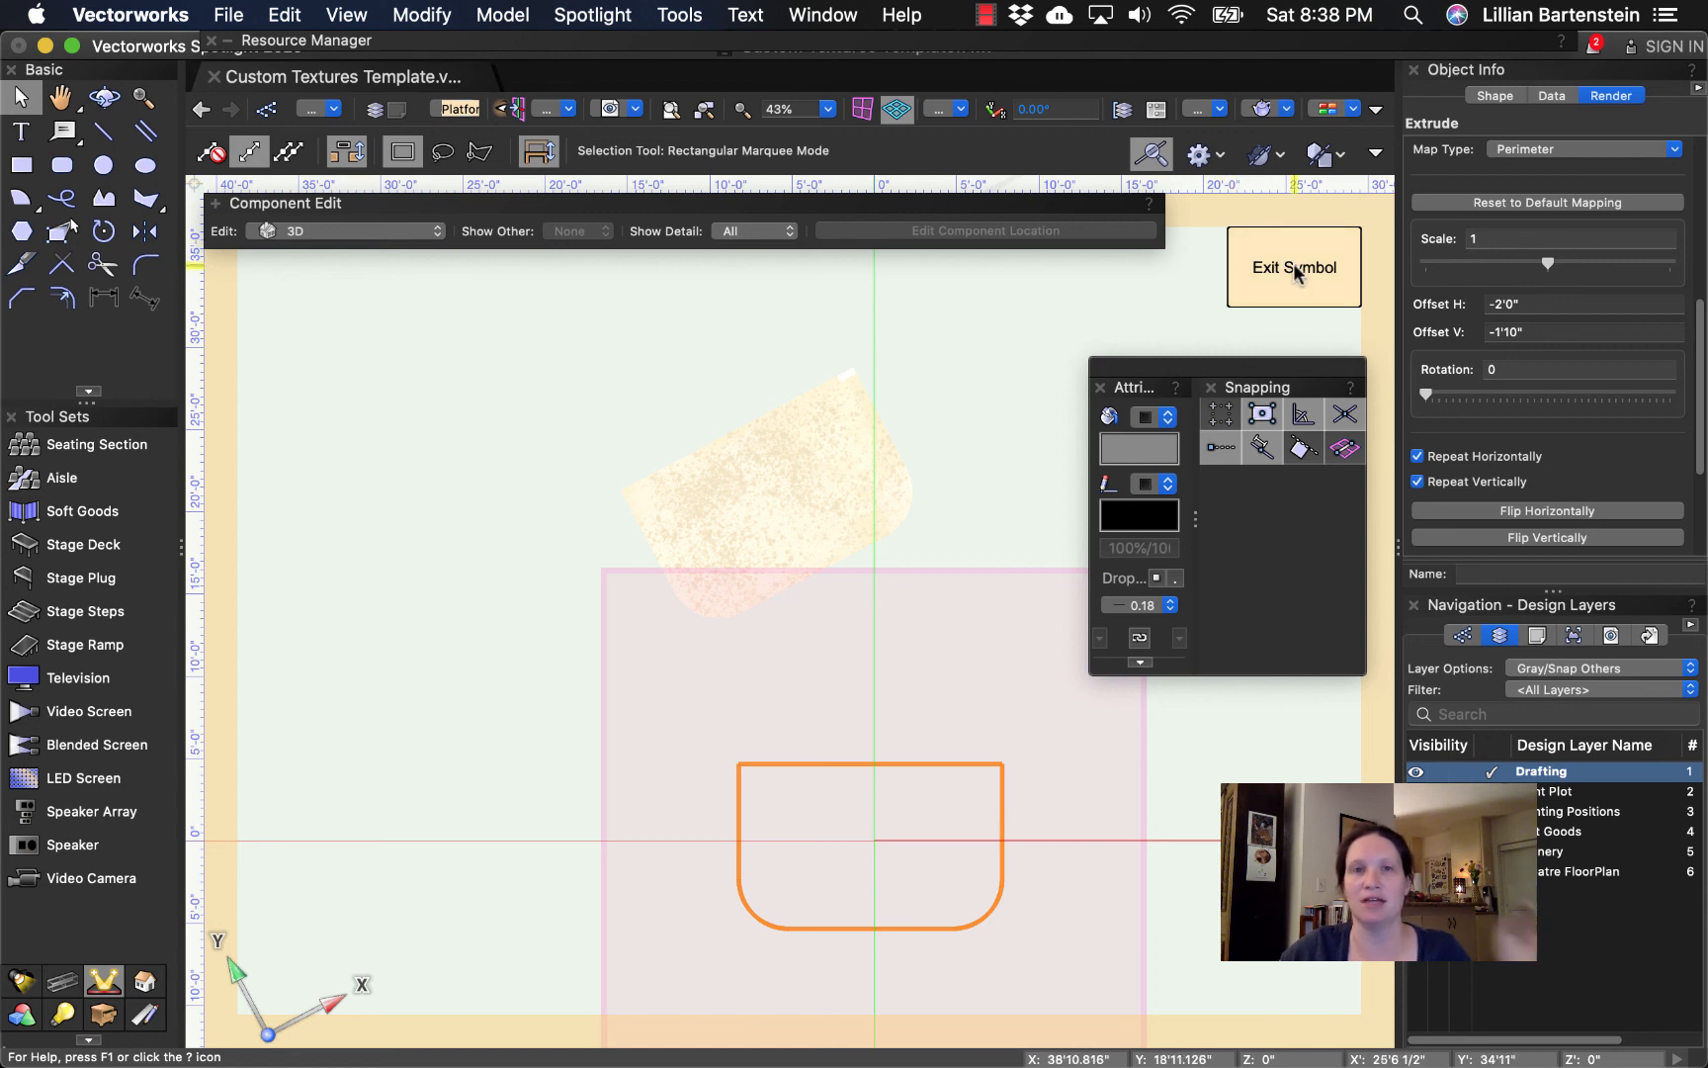